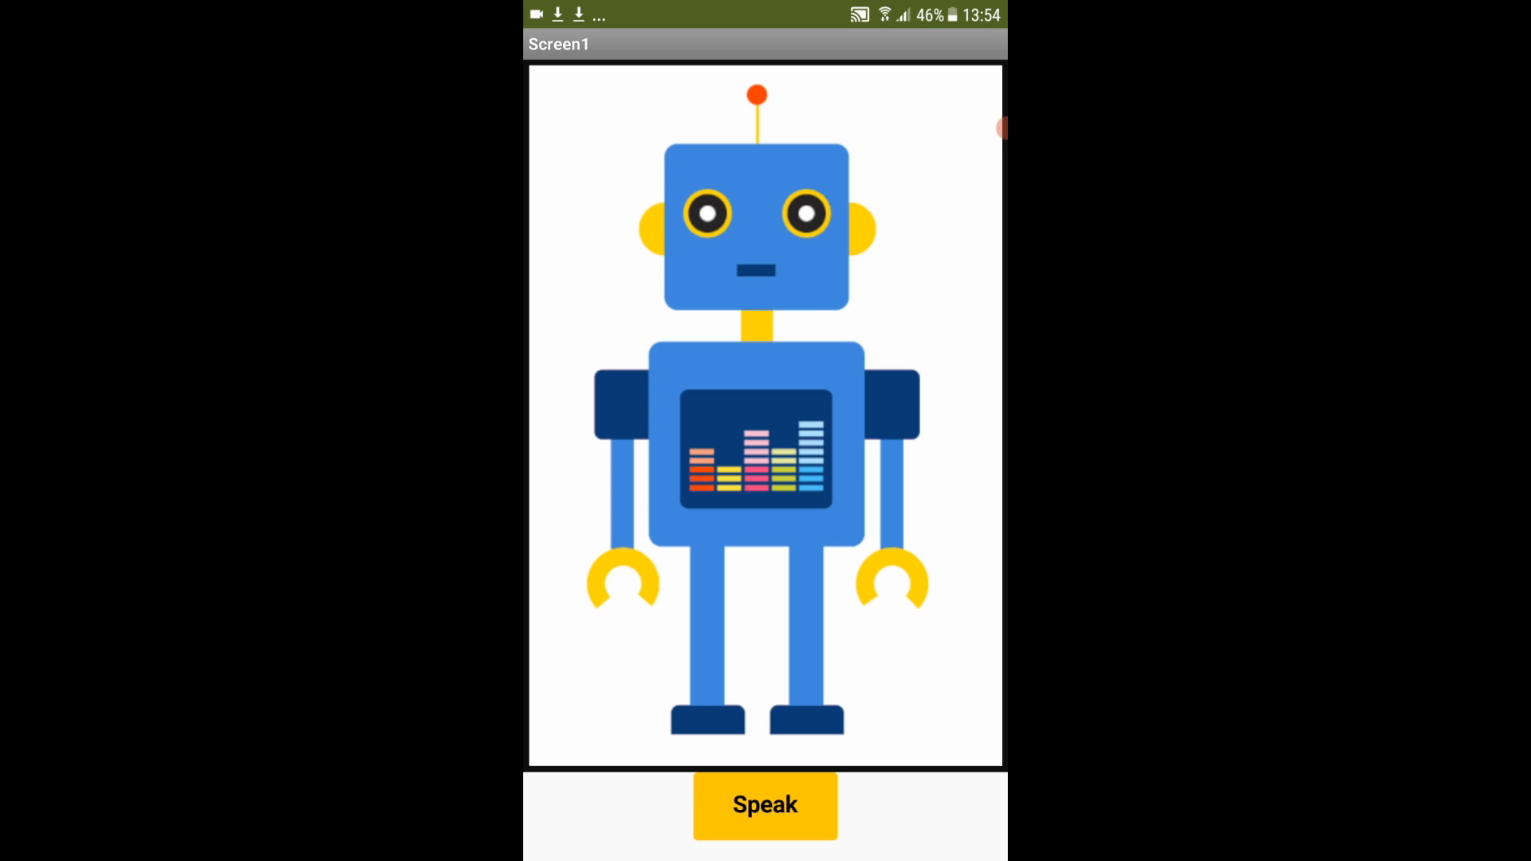
Ask the chatbot a few spoken questions, then sign in to OpenAI with Google.
click(764, 805)
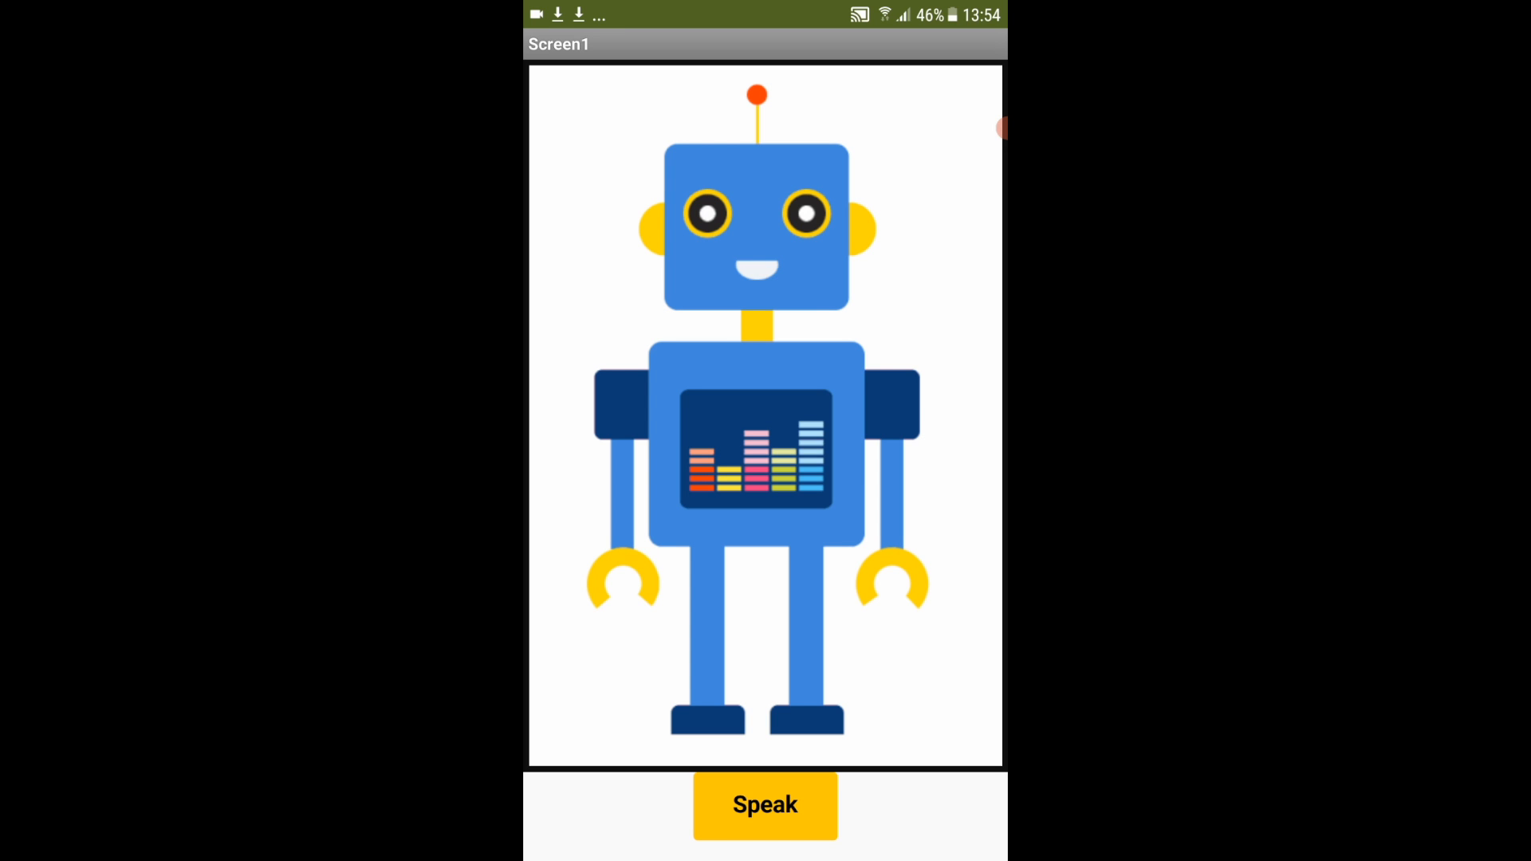
click(766, 805)
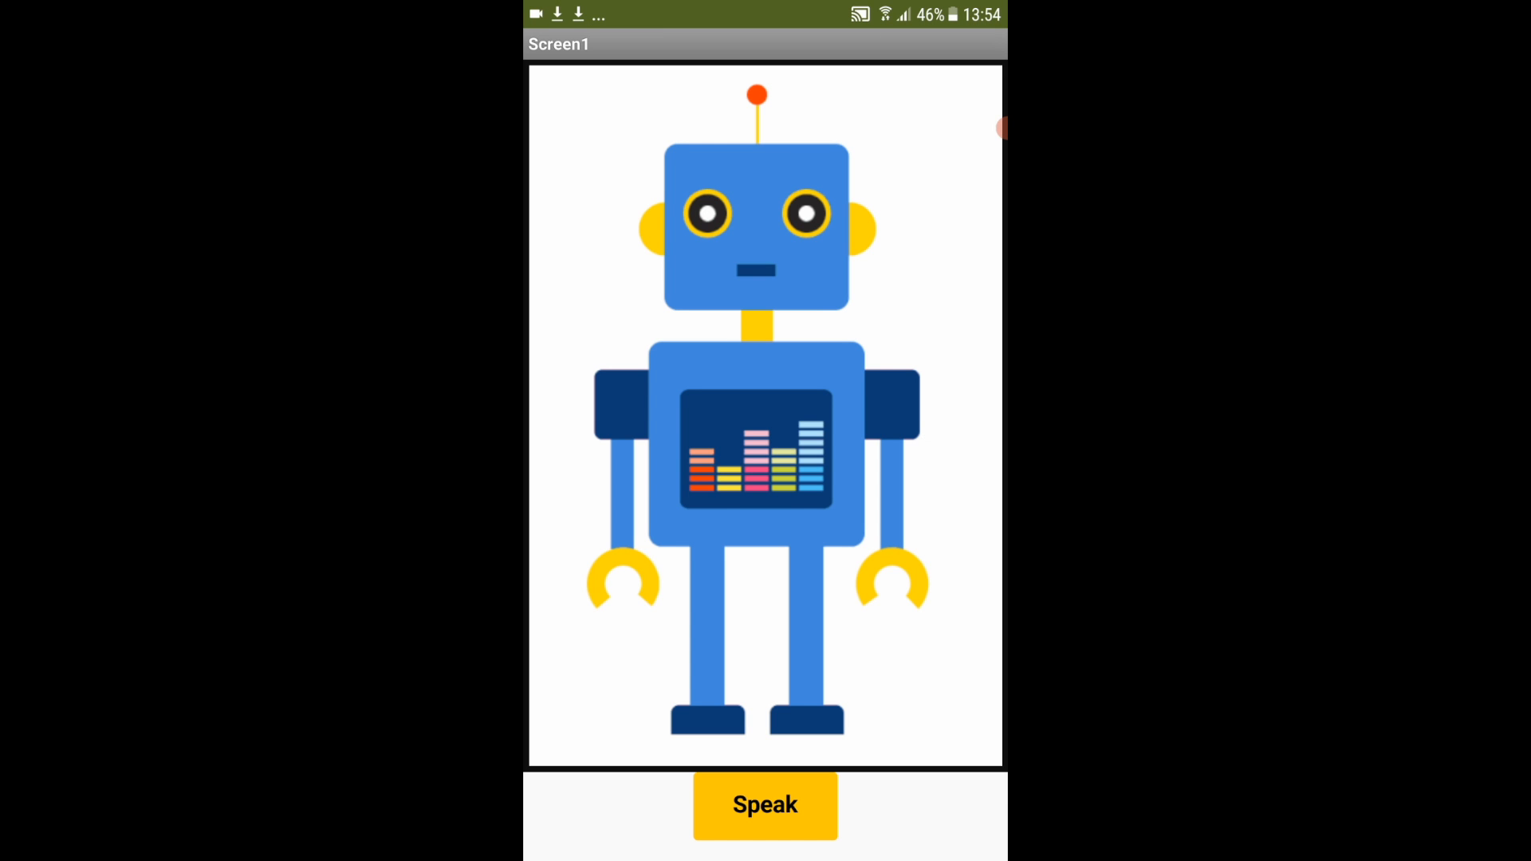
click(765, 805)
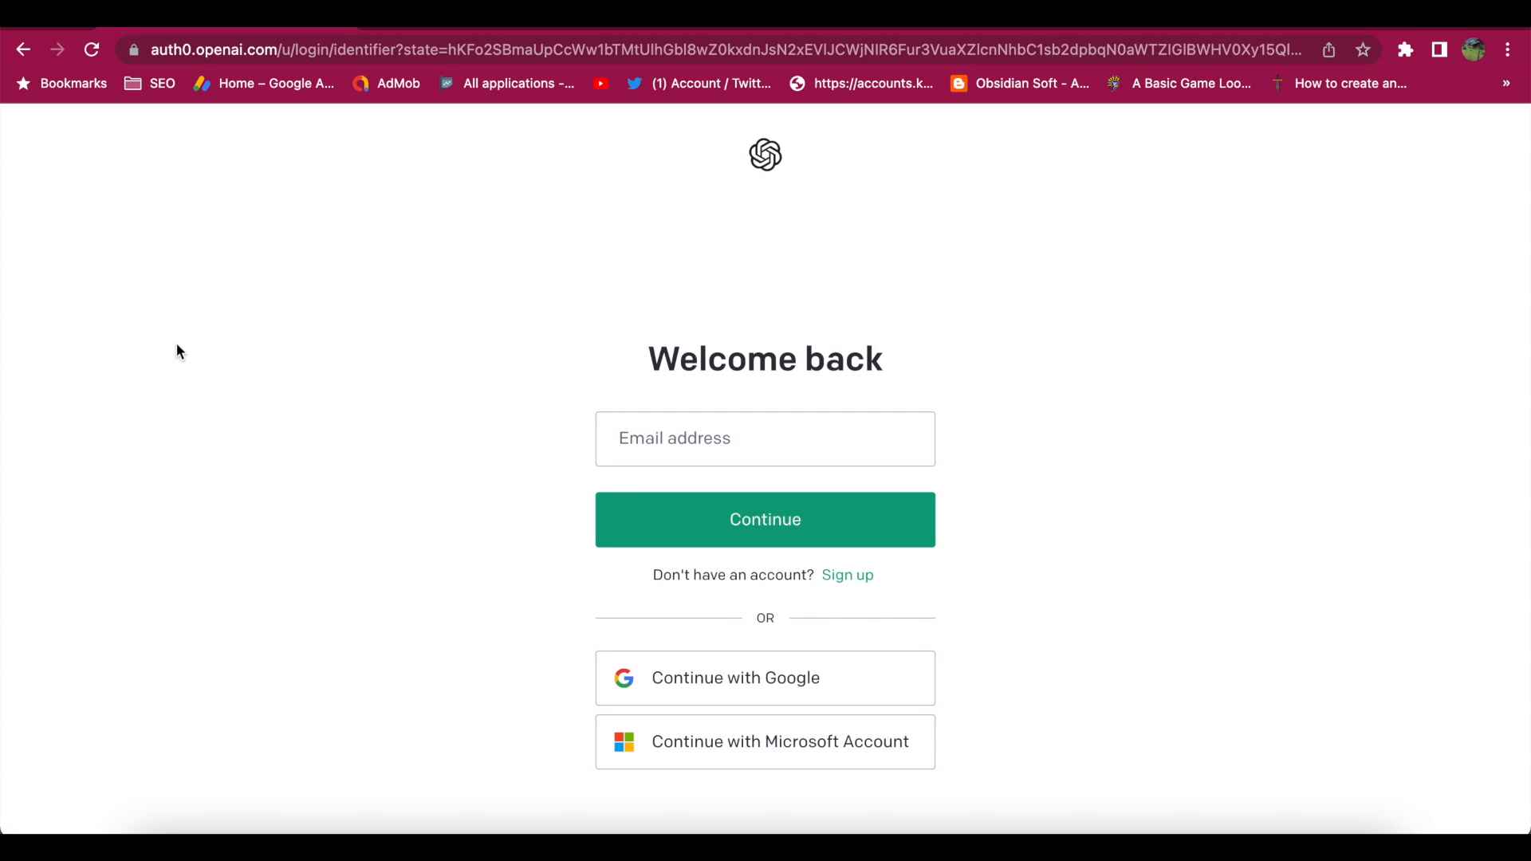
mouse_move(406, 333)
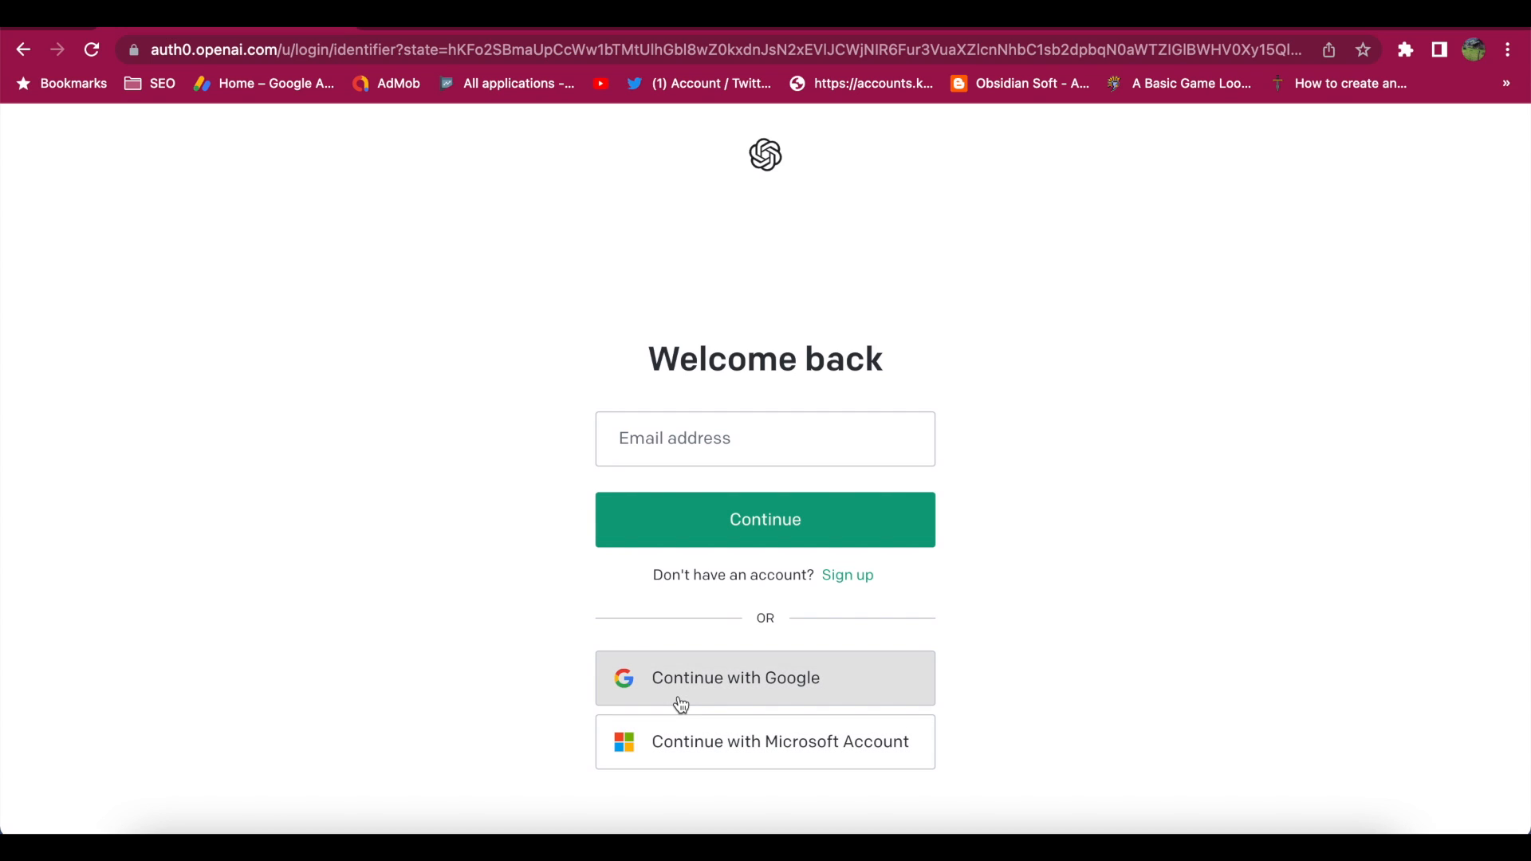
click(765, 679)
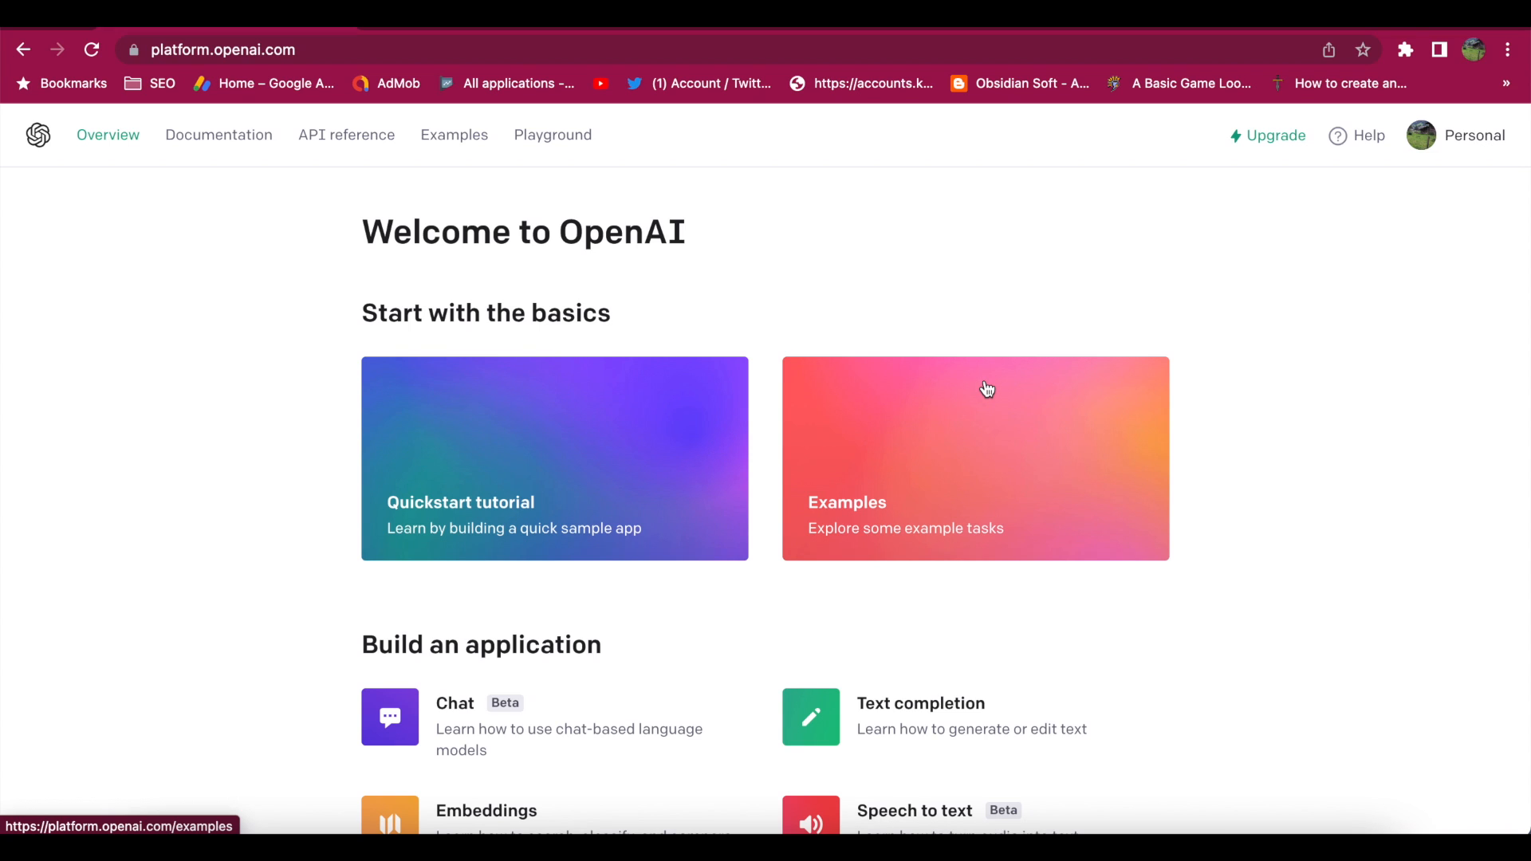
Find the API Keys page via API reference > Authentication, then view billing's free-trial status.
click(346, 135)
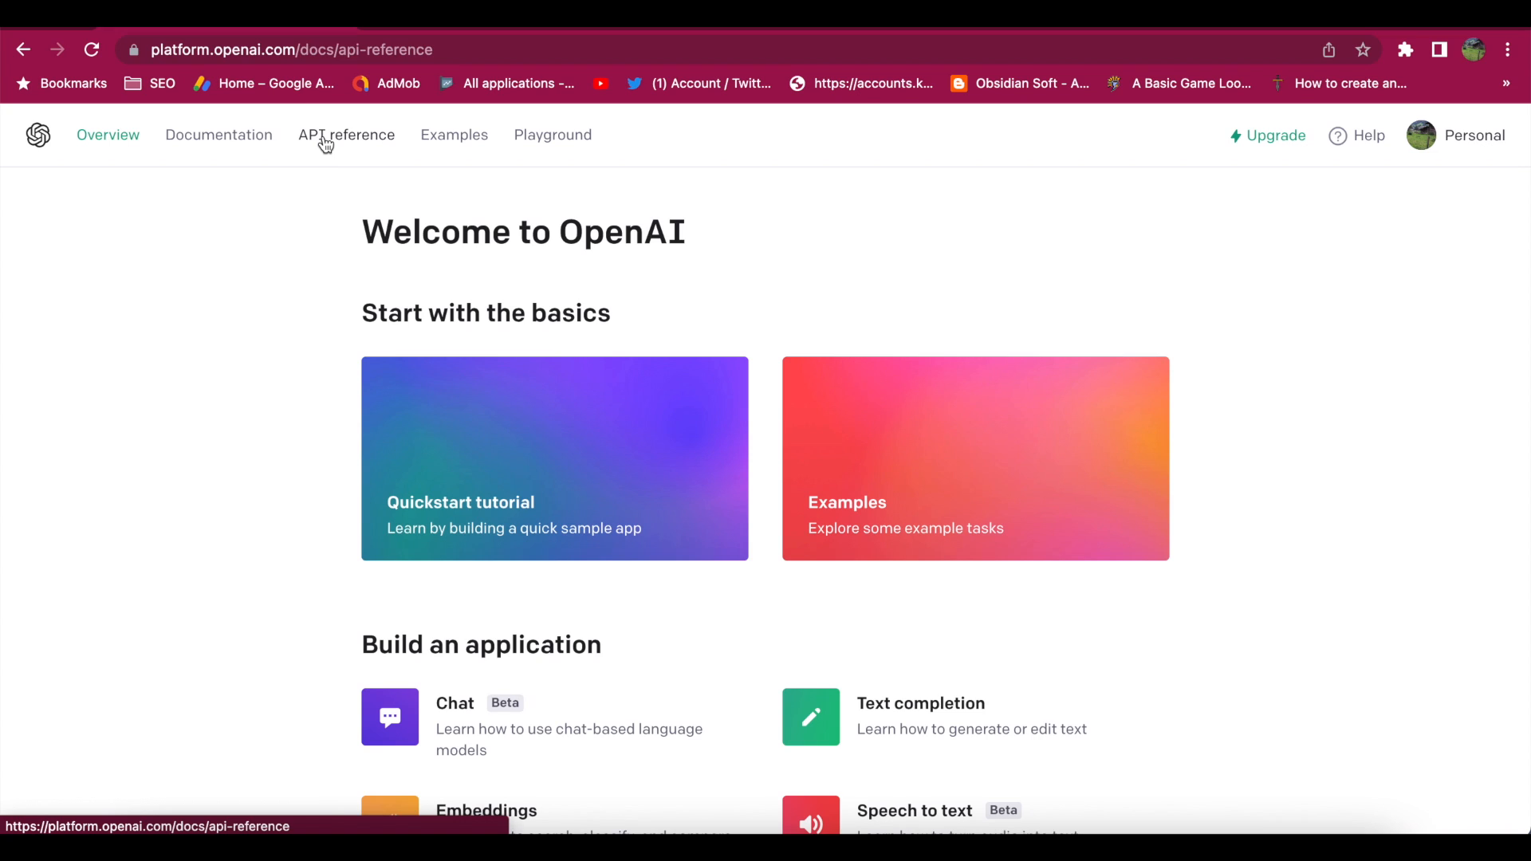
click(346, 134)
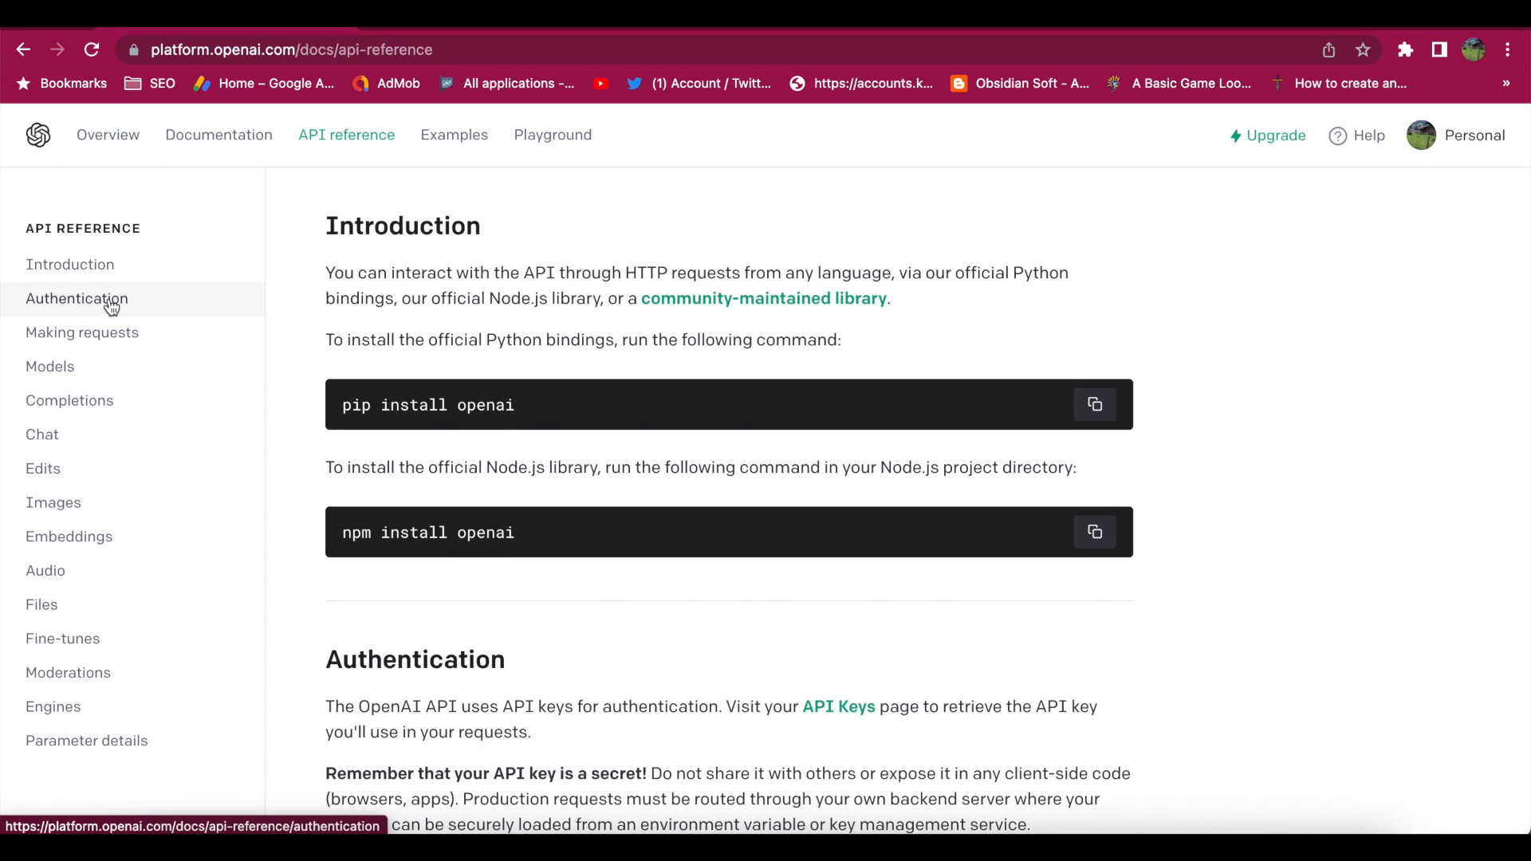
click(77, 298)
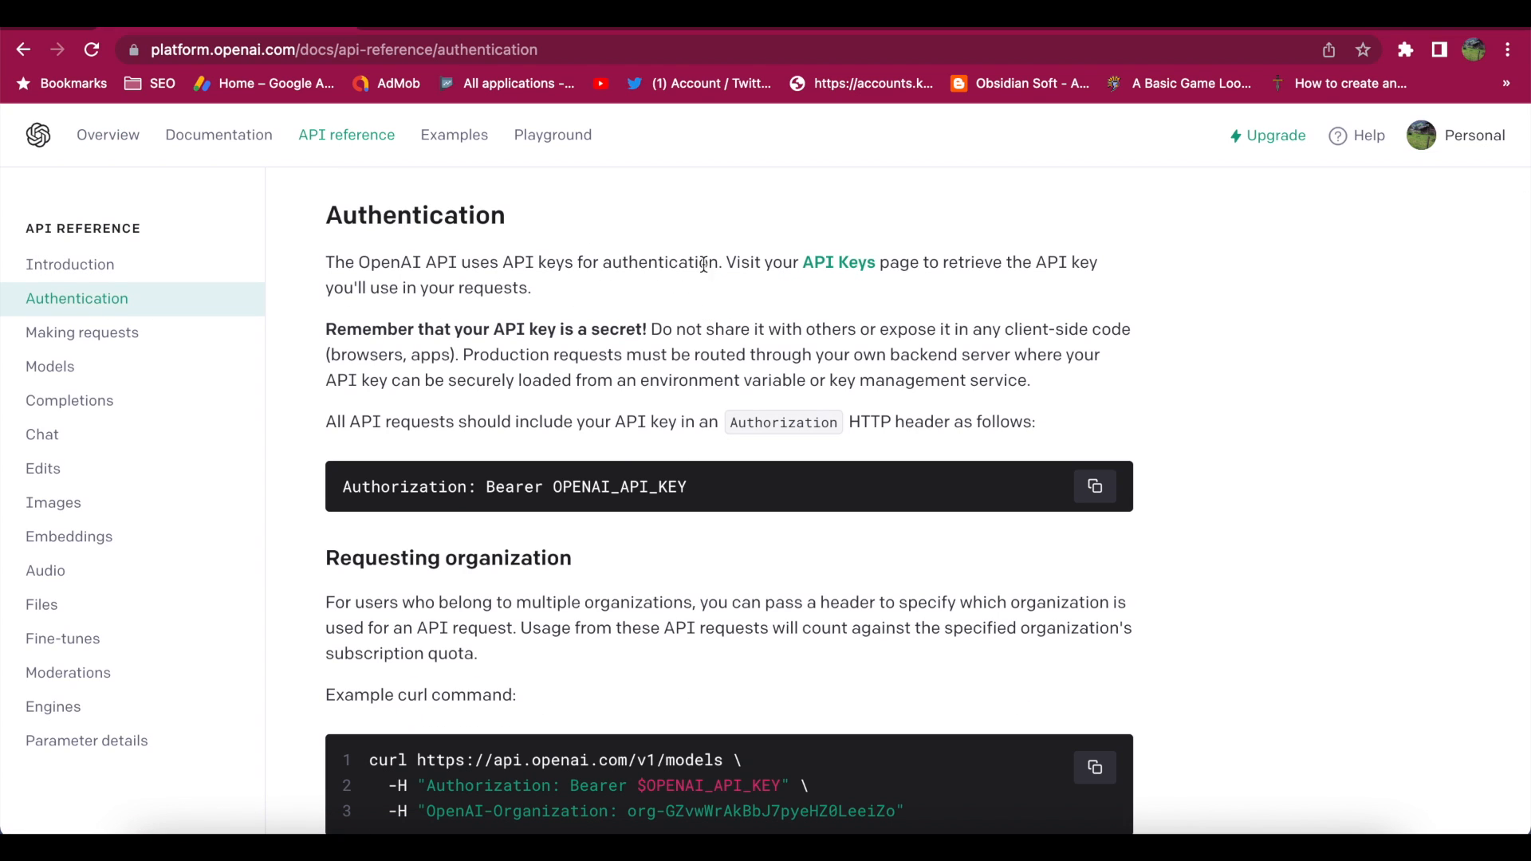
mouse_move(833, 277)
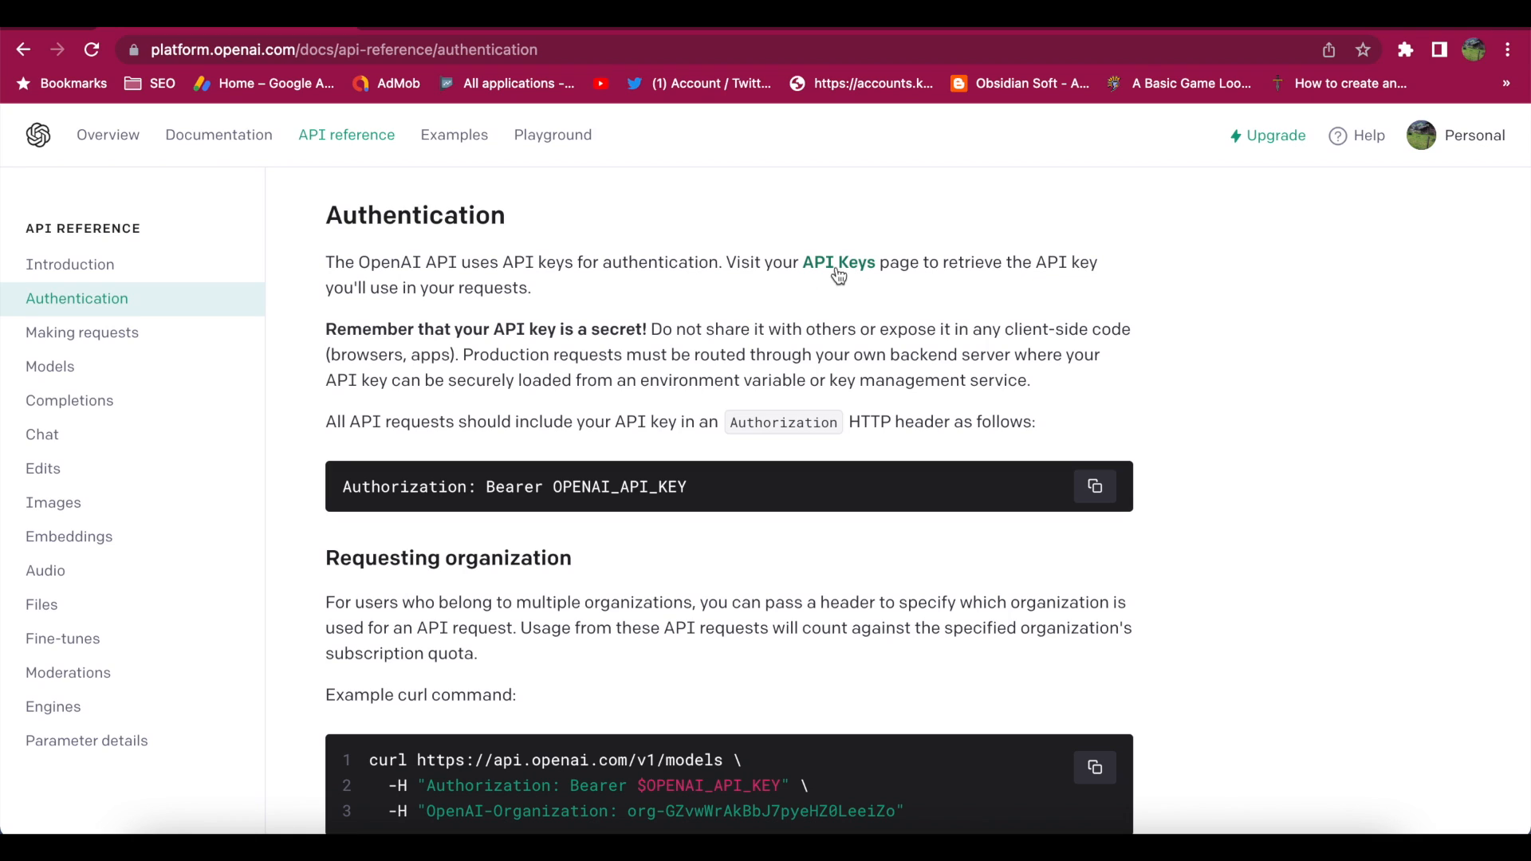
click(839, 262)
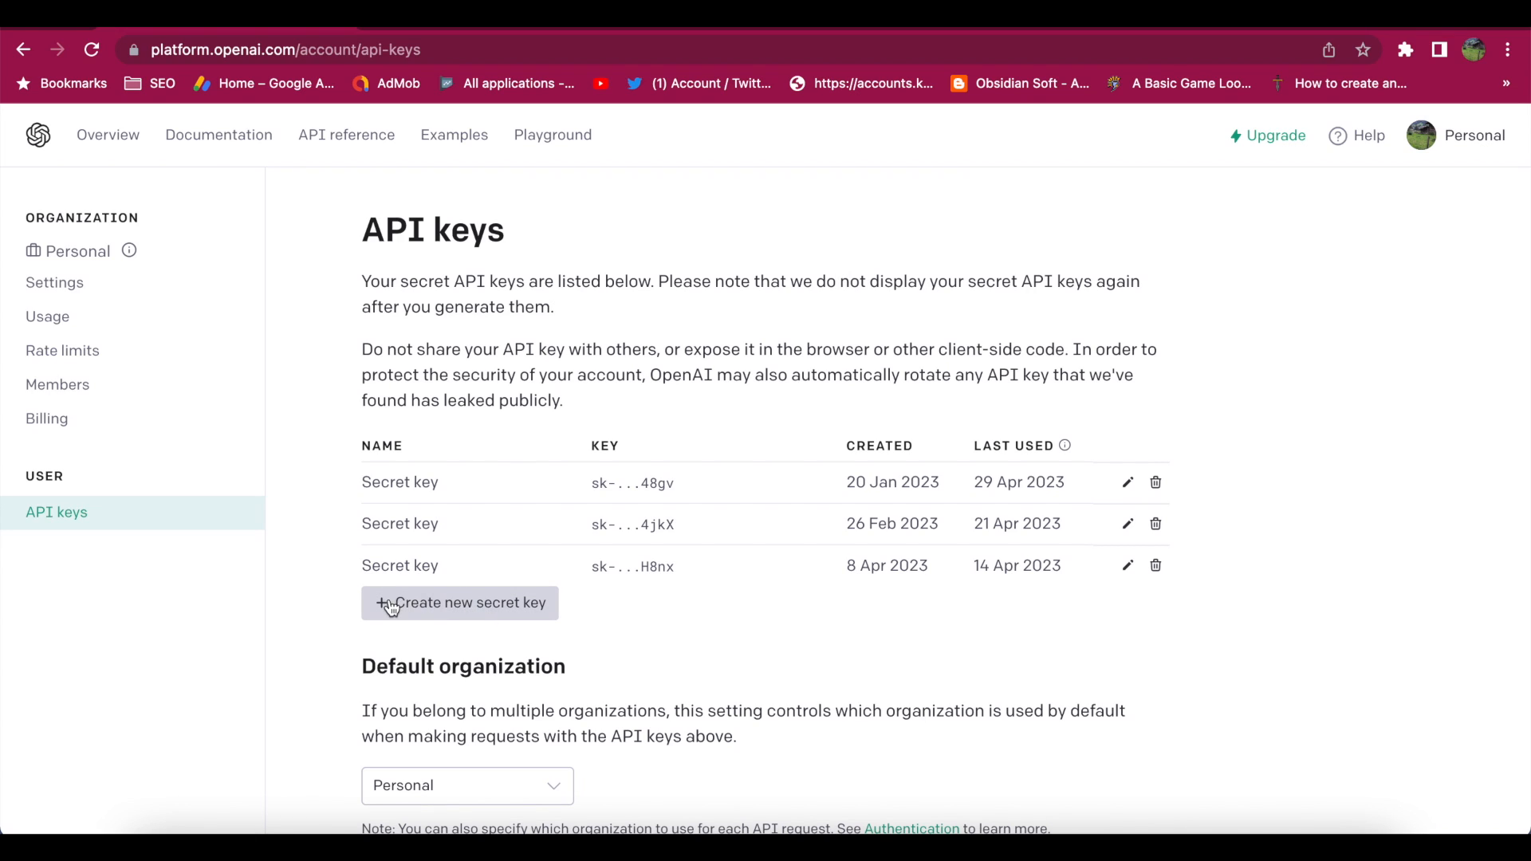
mouse_move(456, 614)
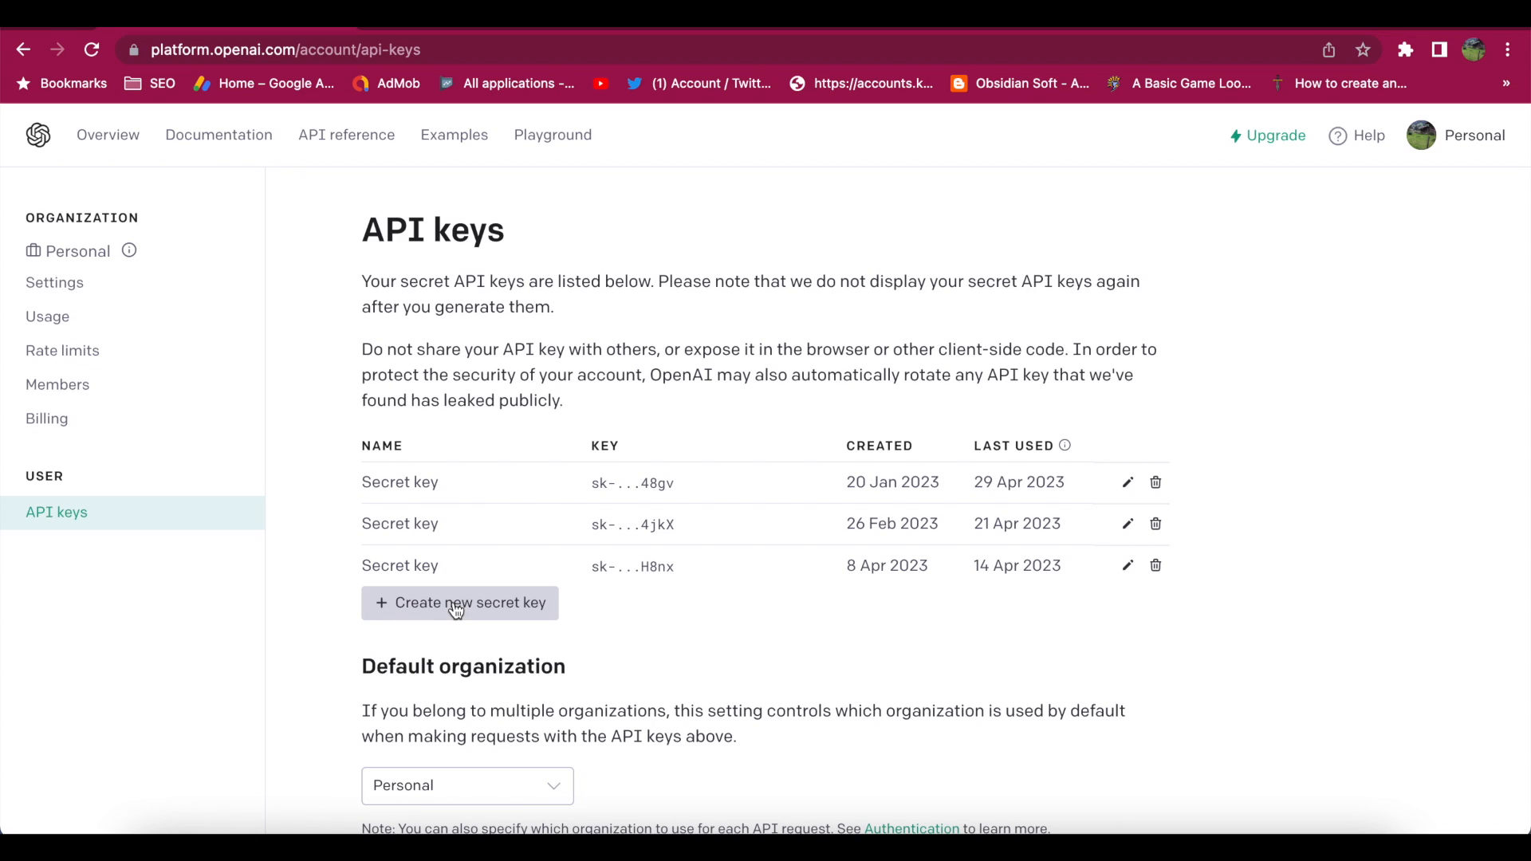
mouse_move(783, 665)
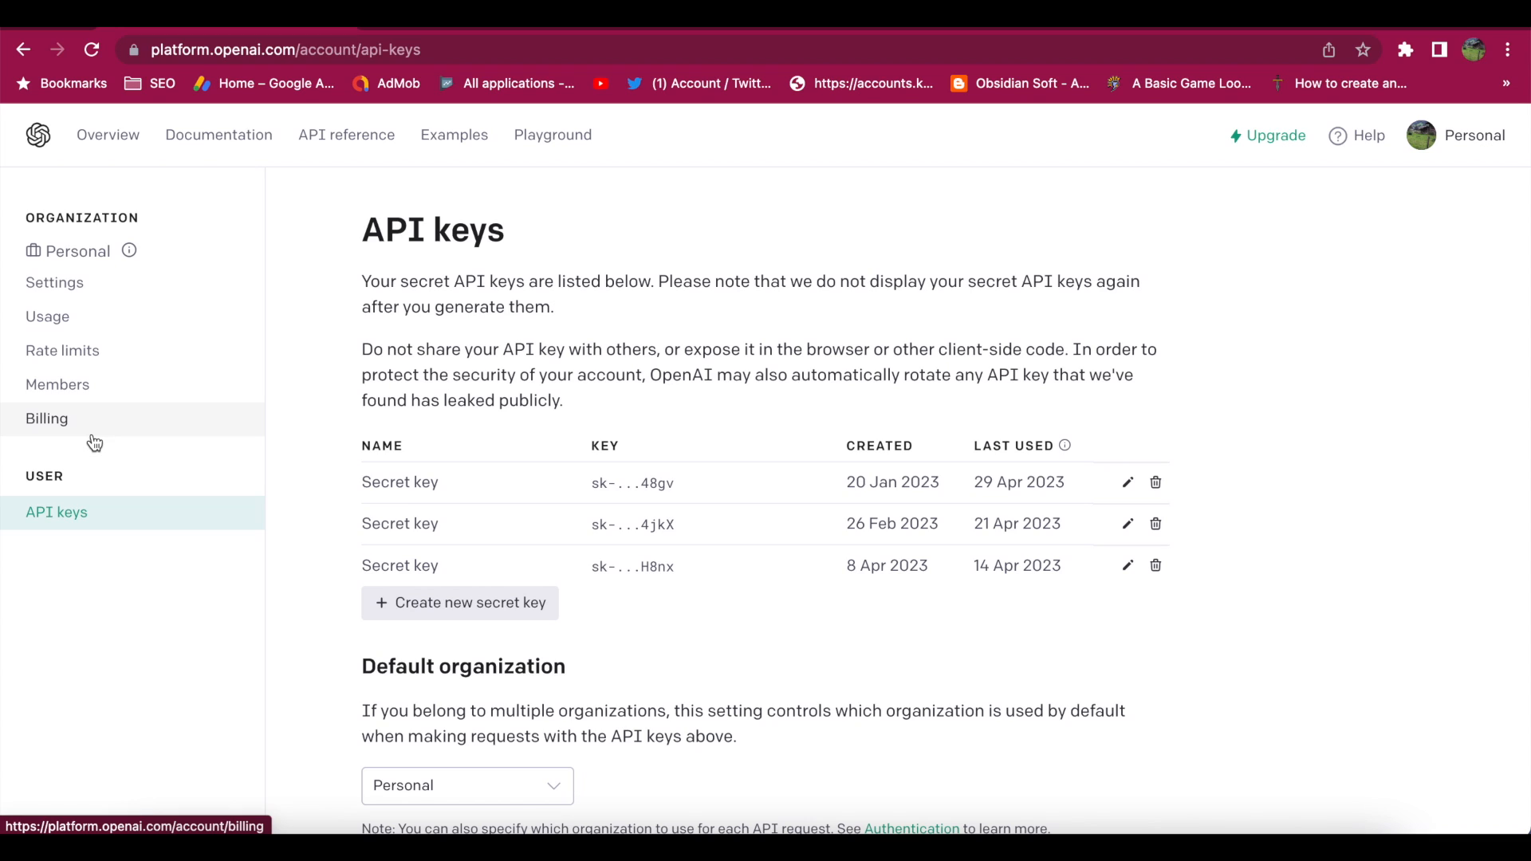
mouse_move(65, 430)
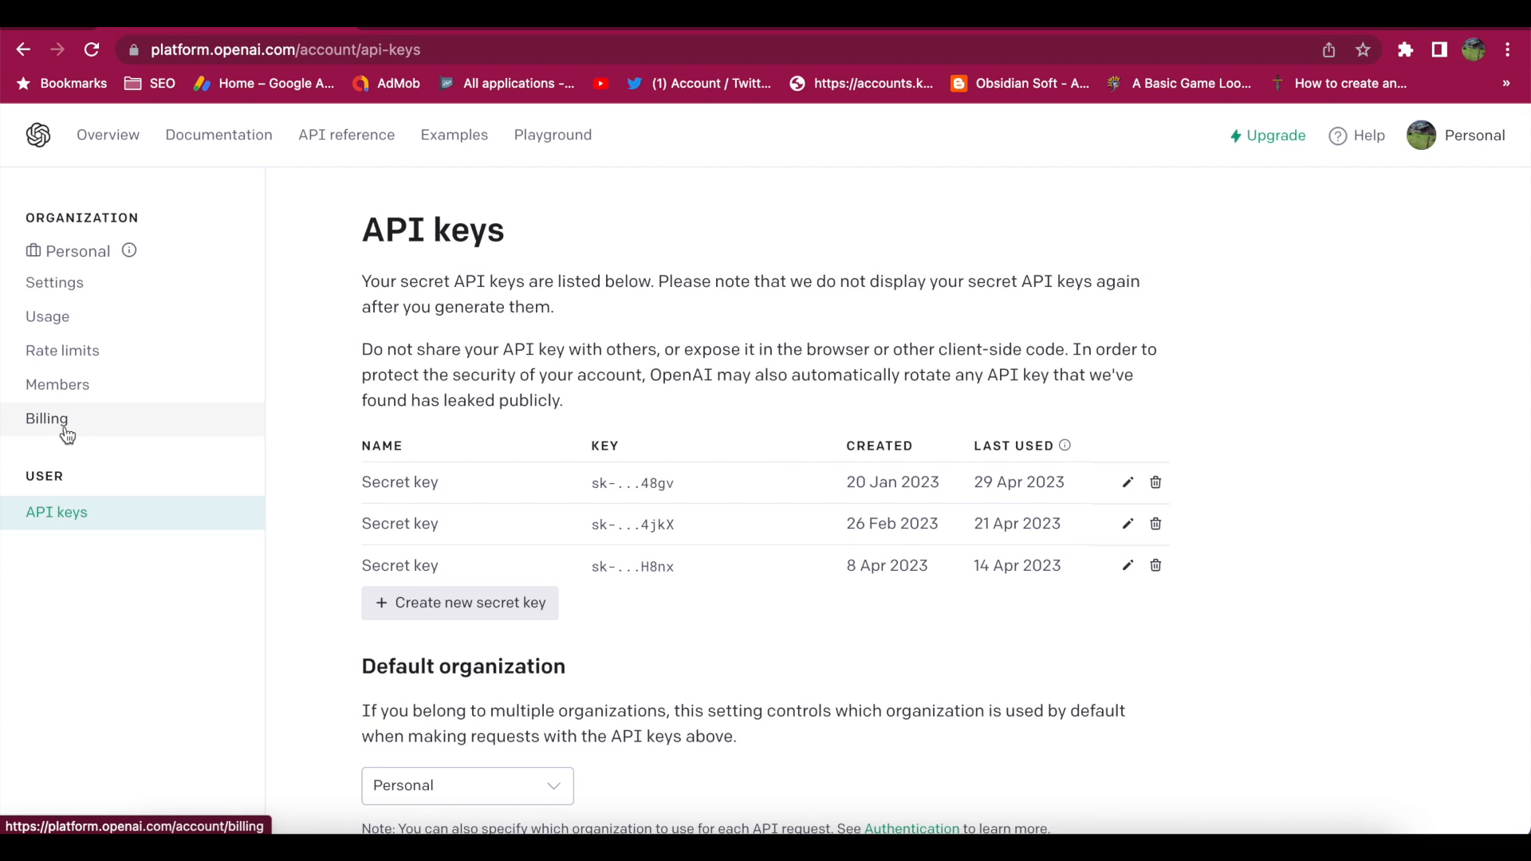
click(47, 419)
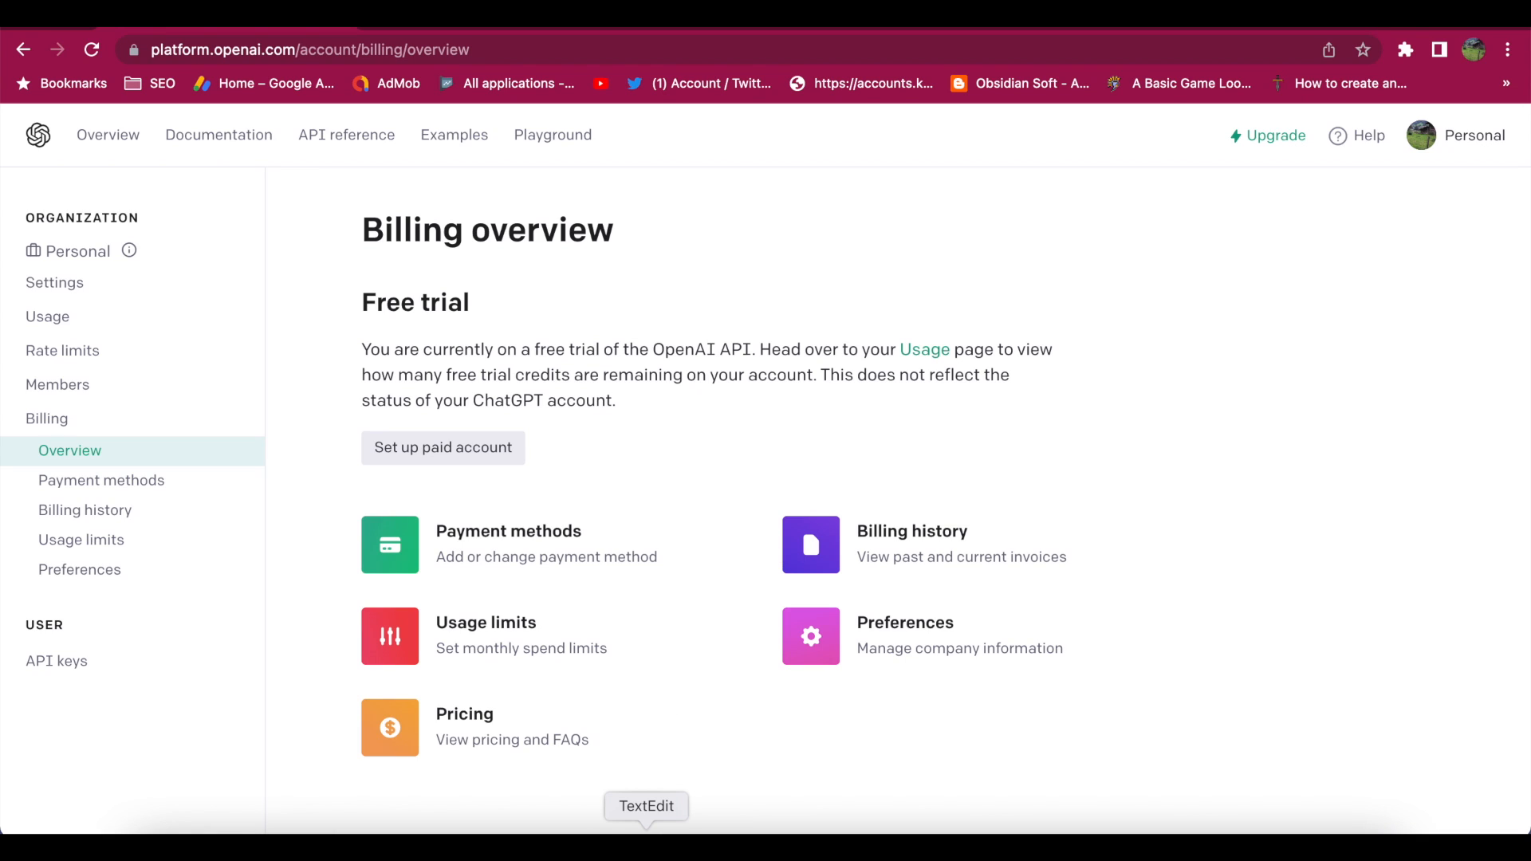
click(646, 806)
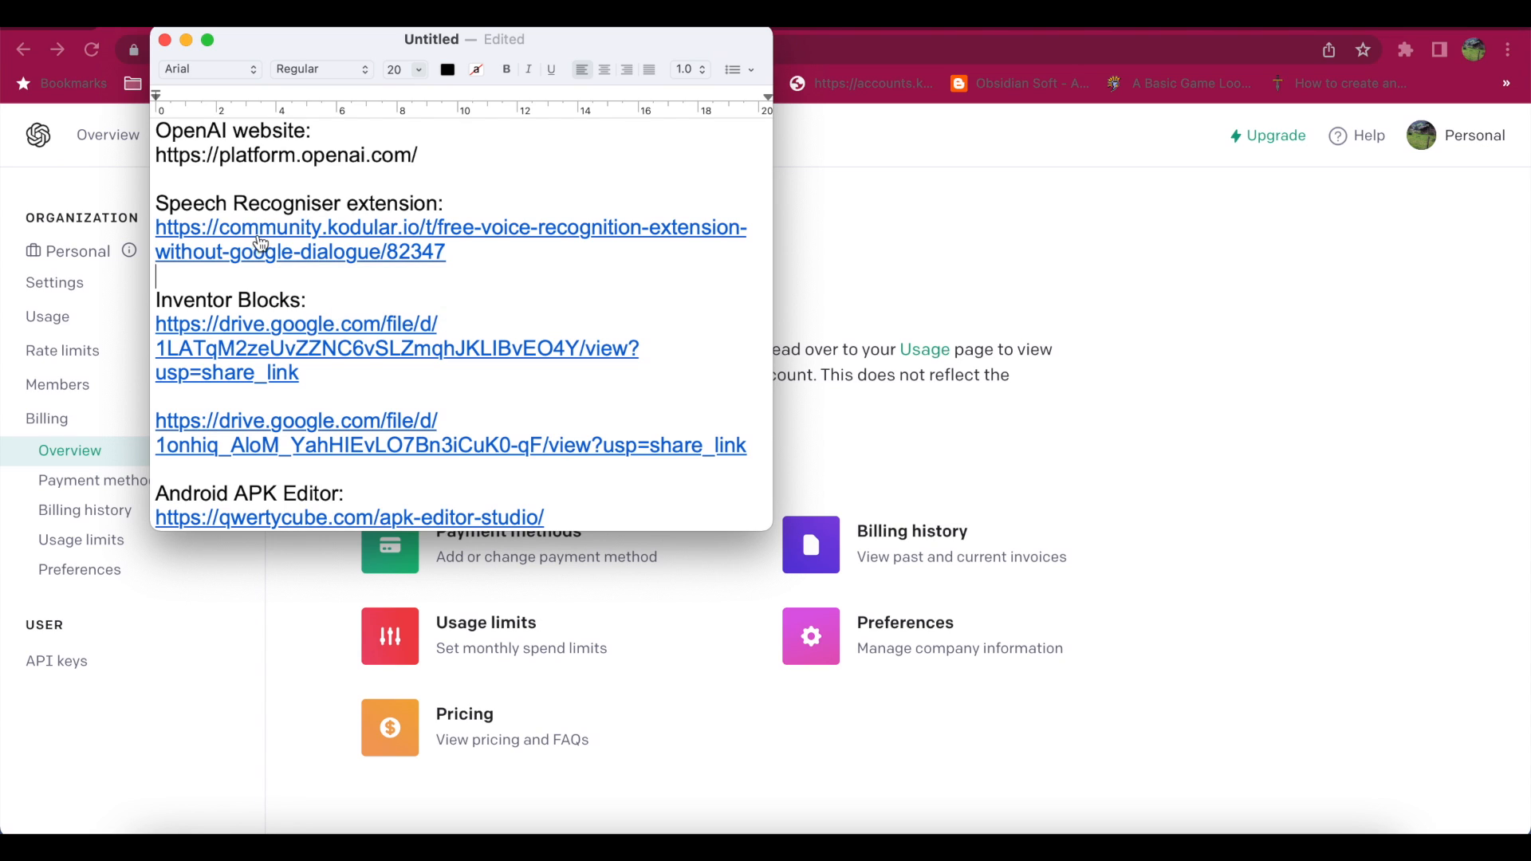
Download ScSpeechRecognizerV9_1.aix from the Kodular speech recogniser community post.
click(258, 227)
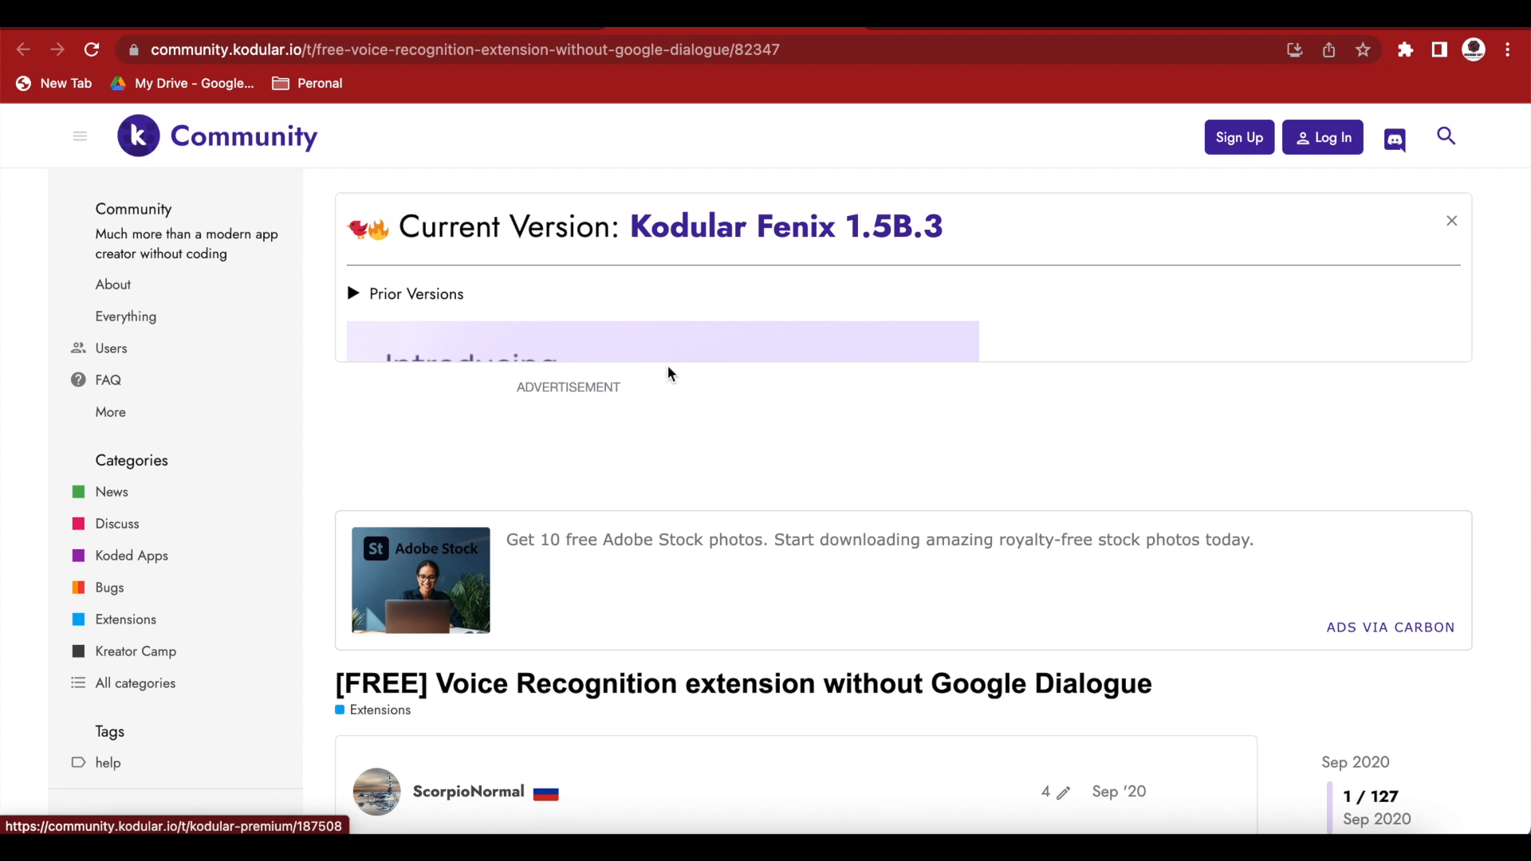
mouse_move(776, 754)
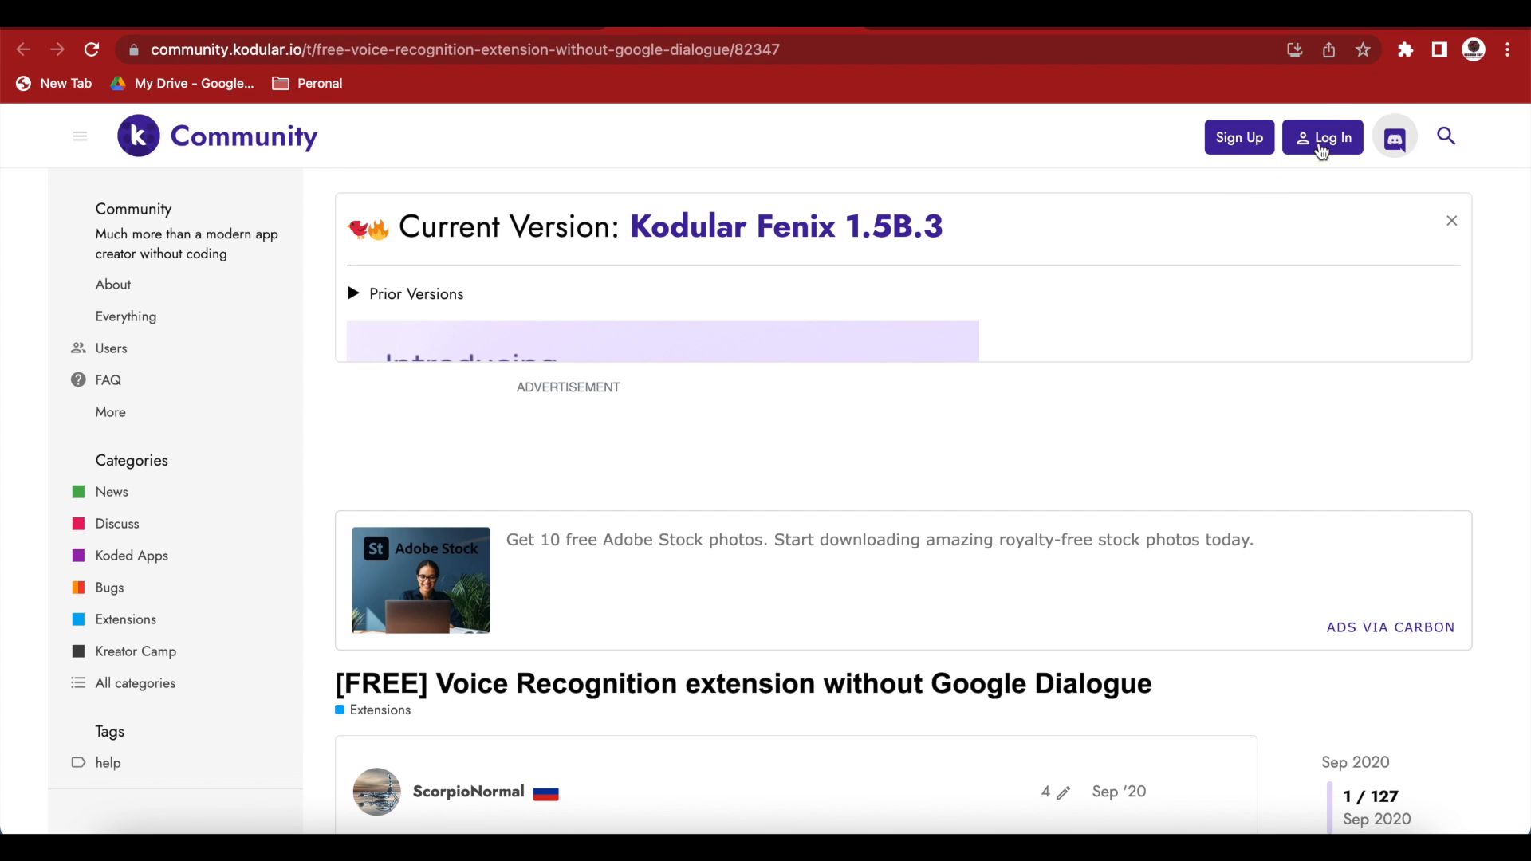
mouse_move(866, 625)
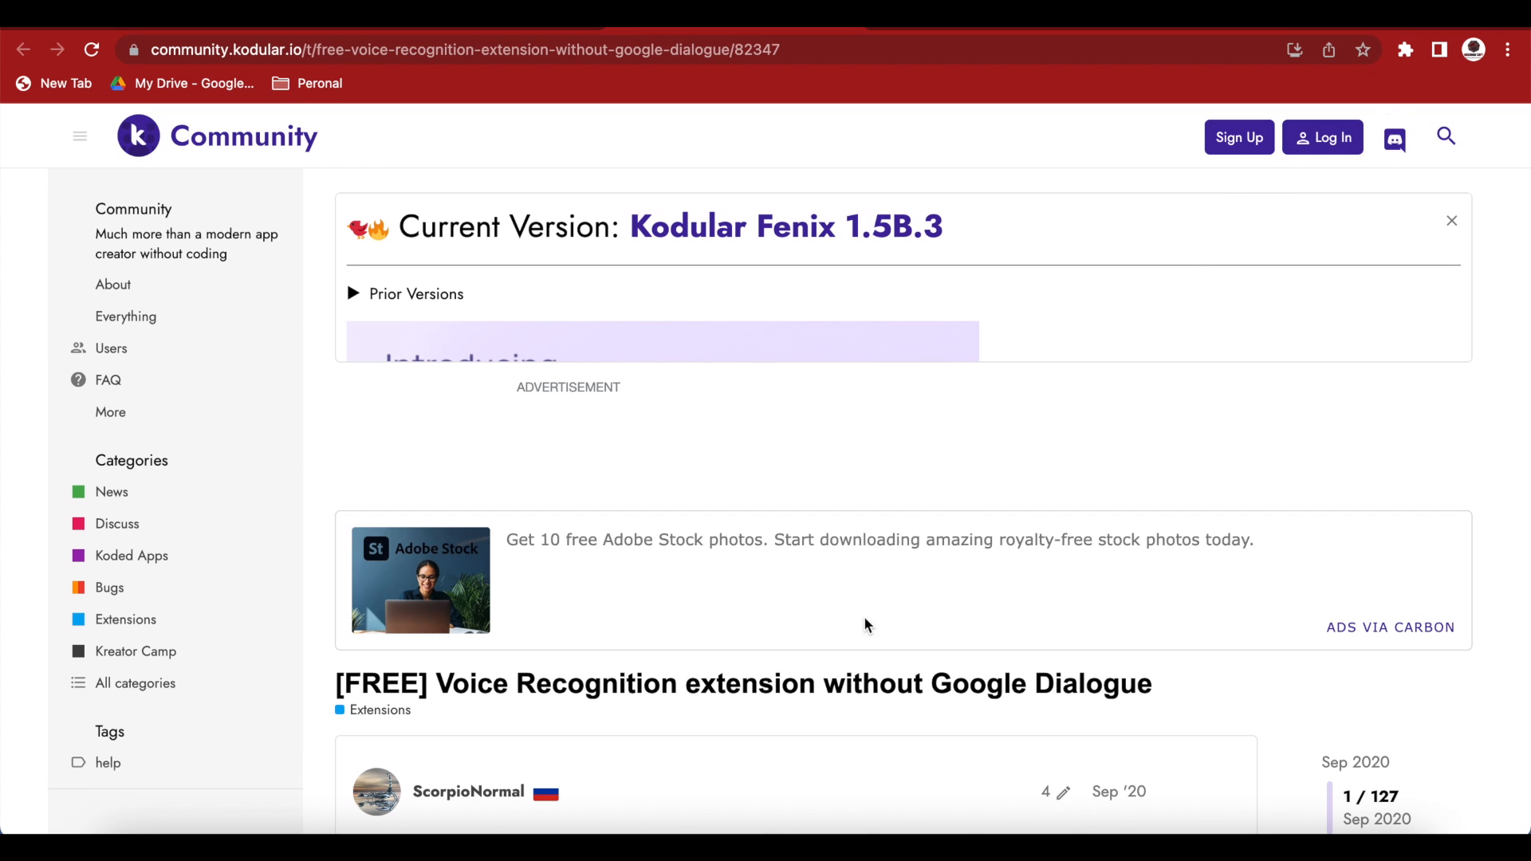
scroll(down, 3)
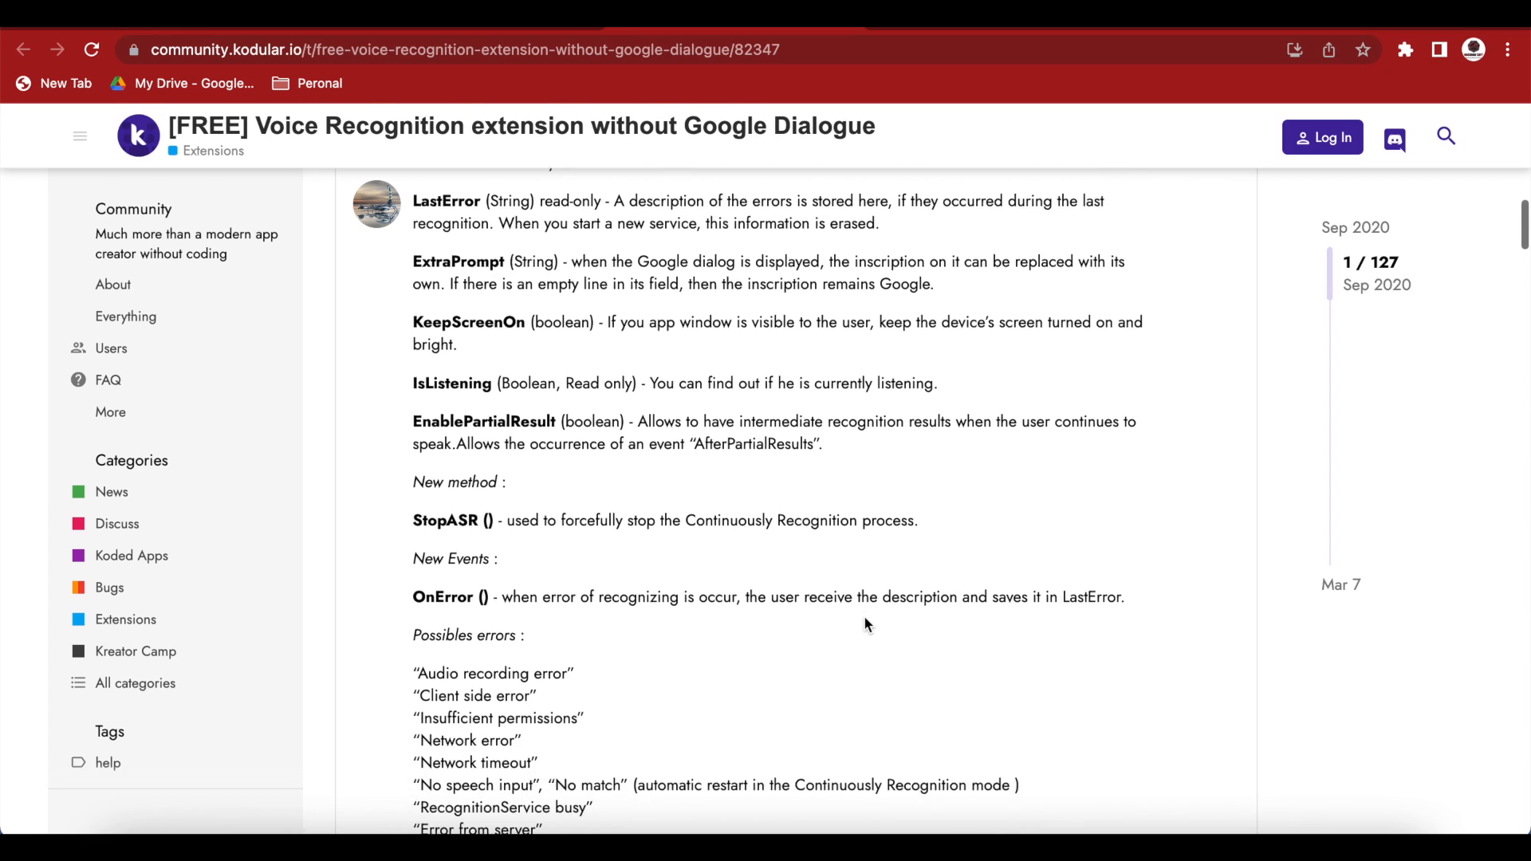
scroll(down, 3)
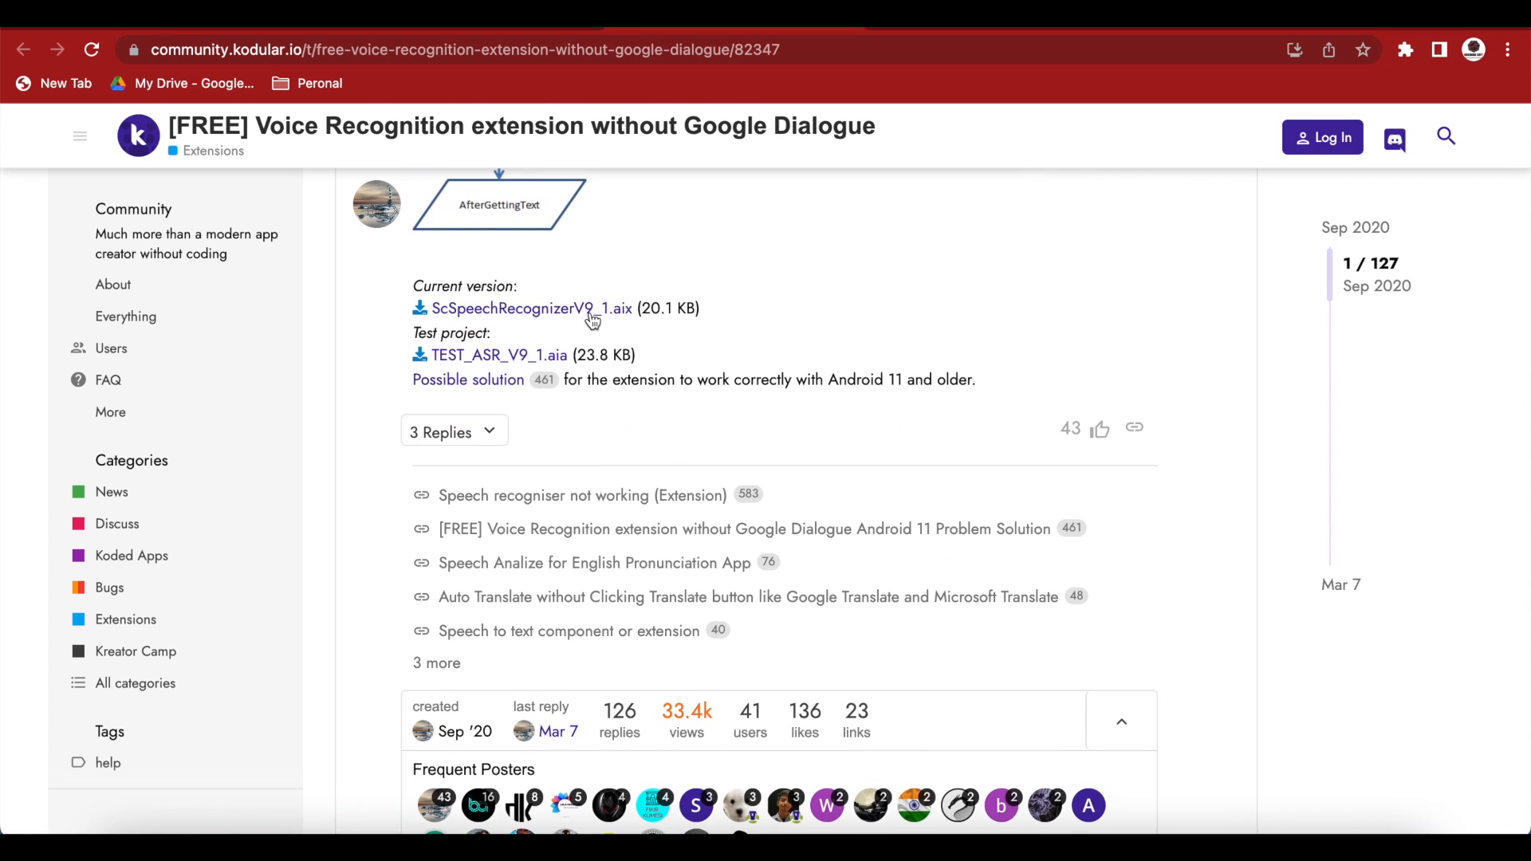
mouse_move(619, 326)
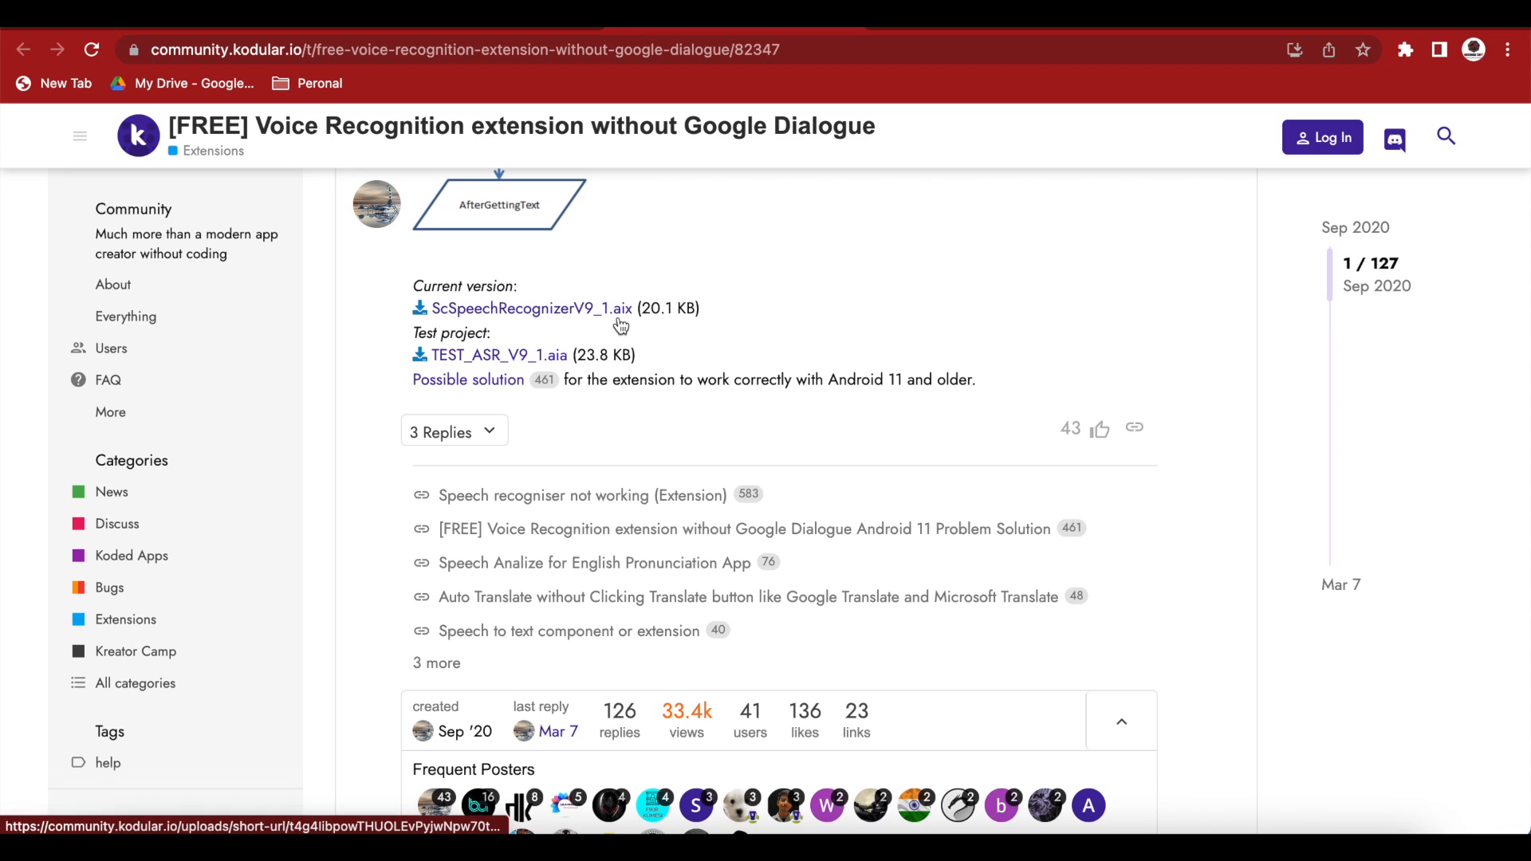
click(527, 307)
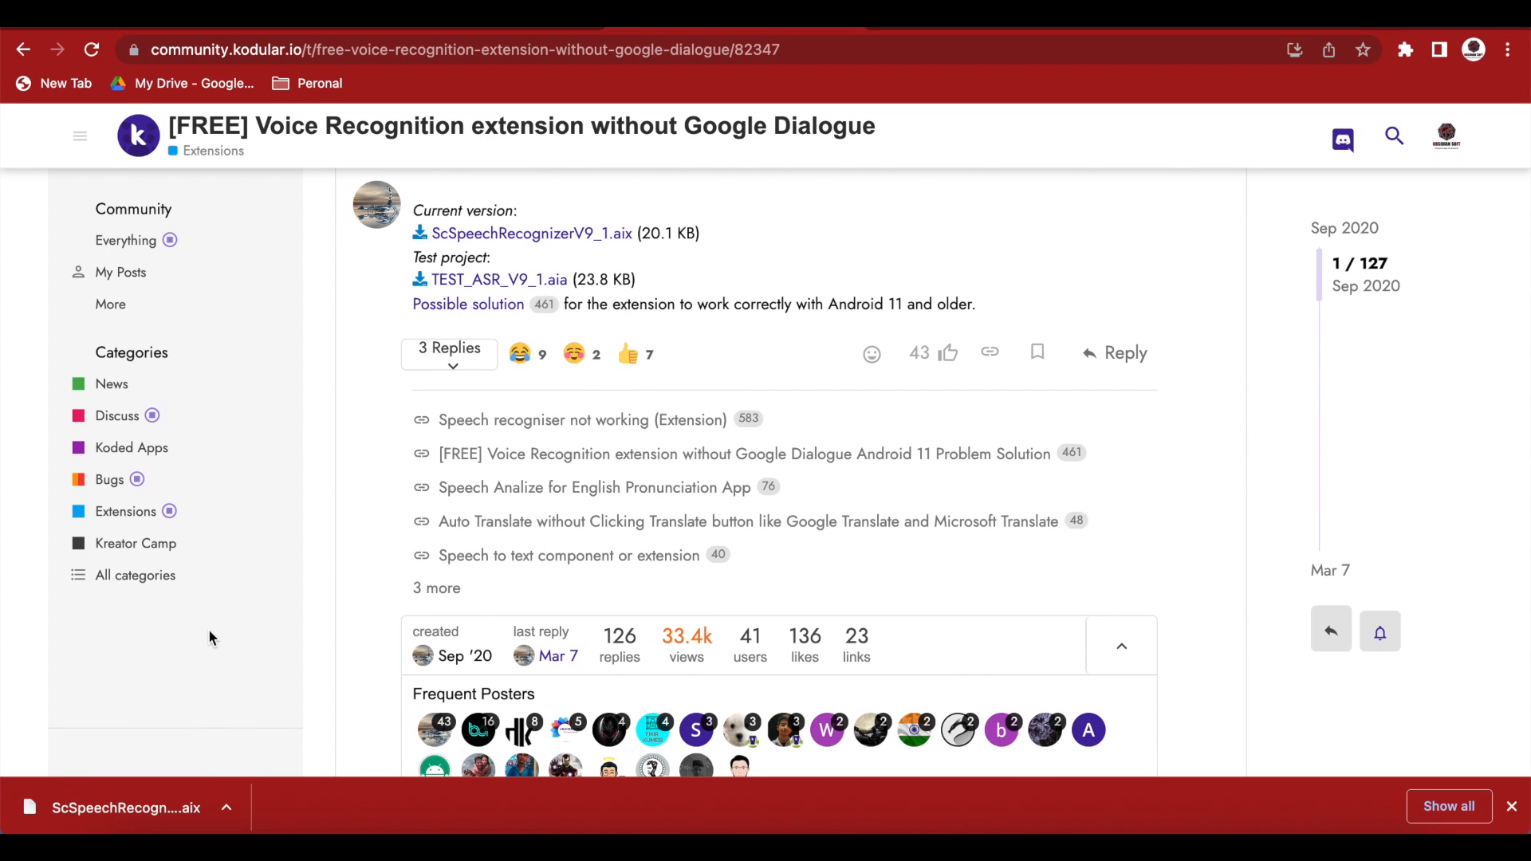
mouse_move(820, 107)
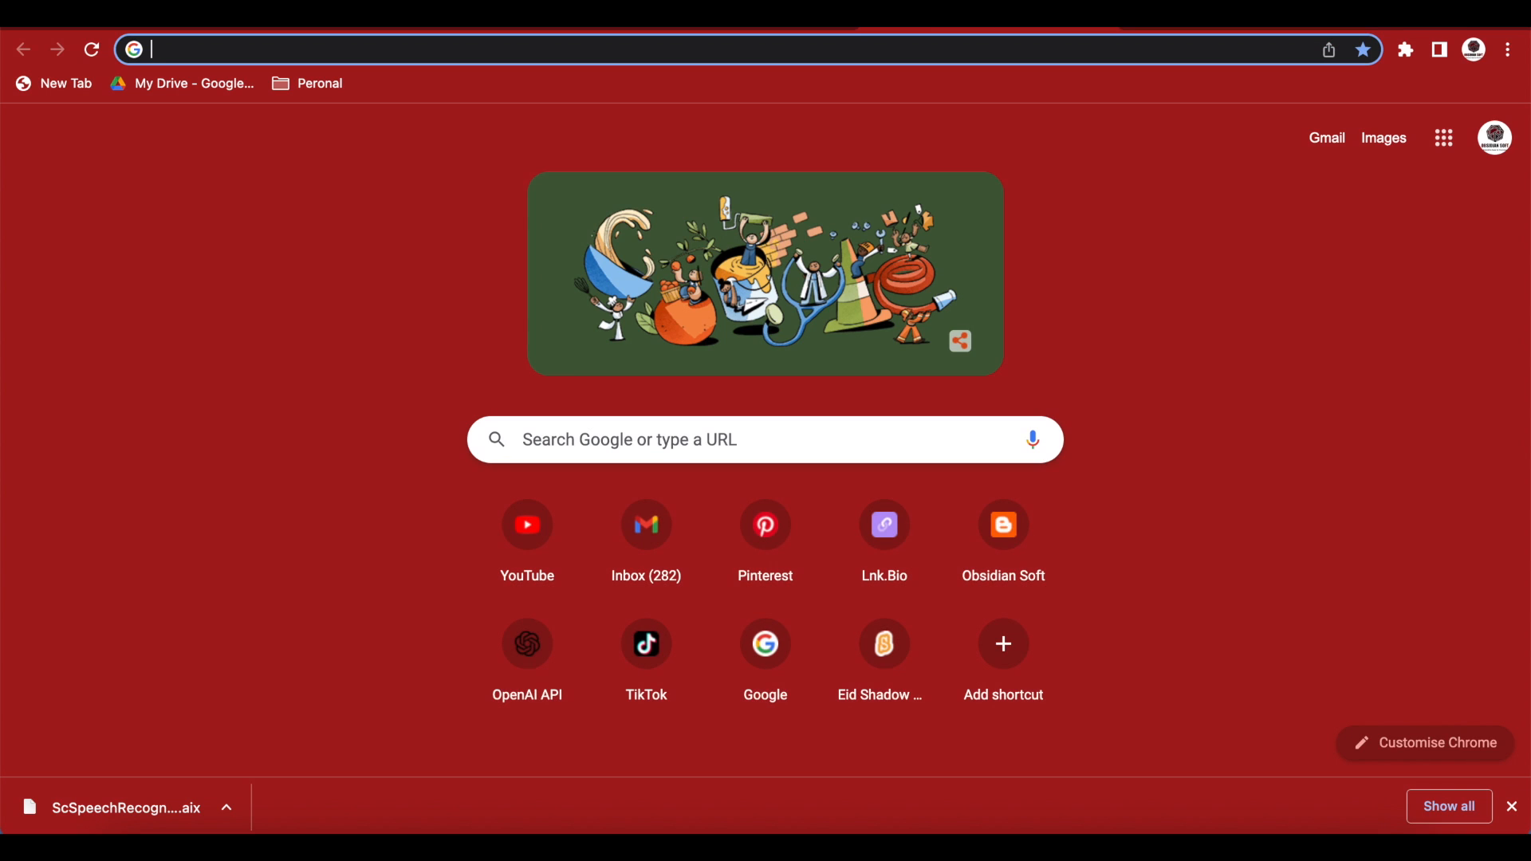
Search Google Images for 'talking robot gif' and open the blue cartoon robot preview.
text(ta)
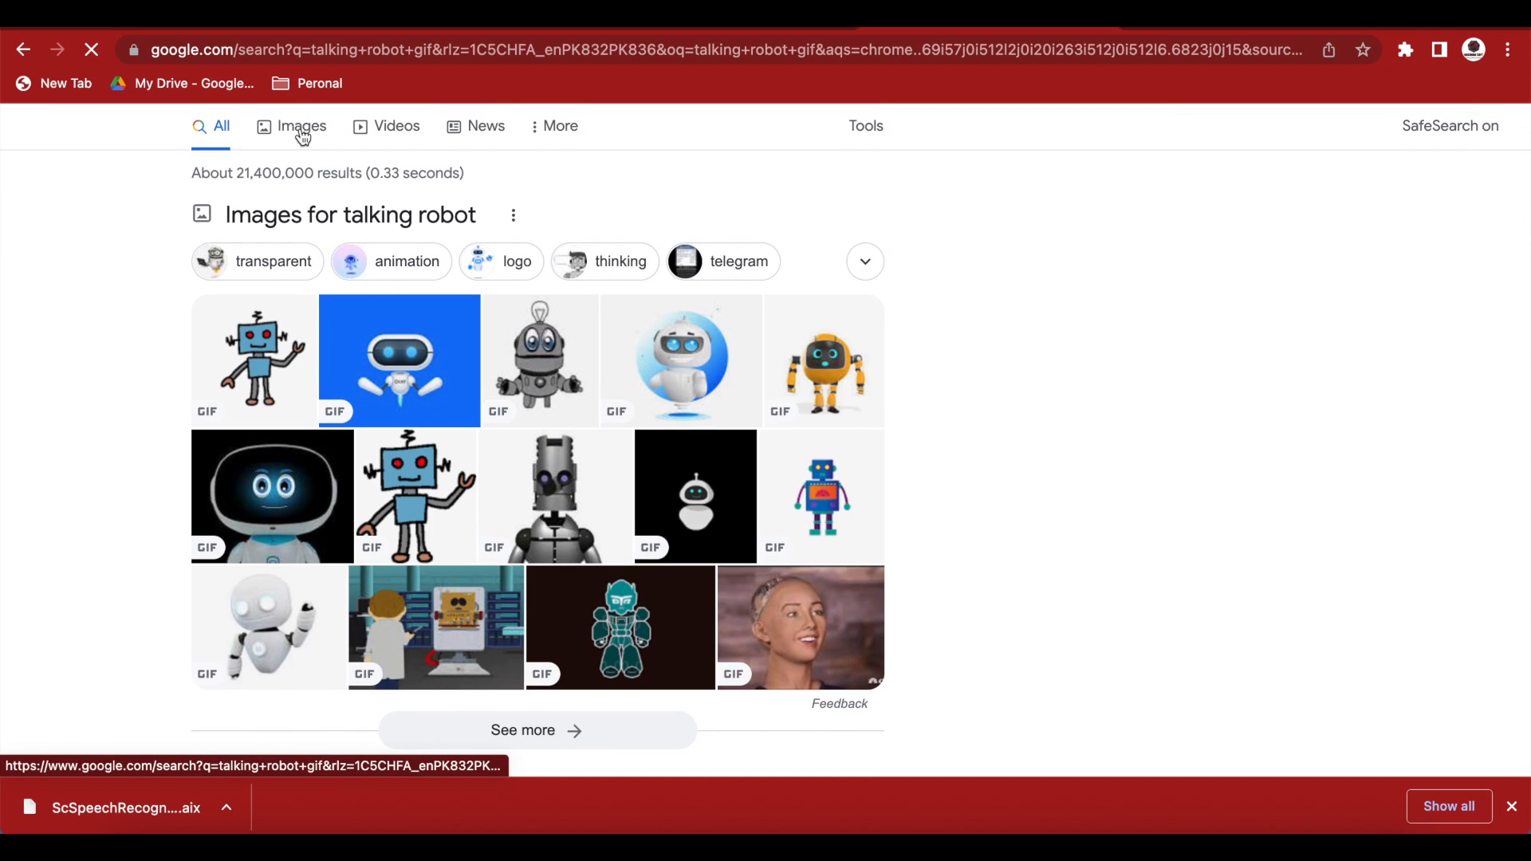
click(302, 126)
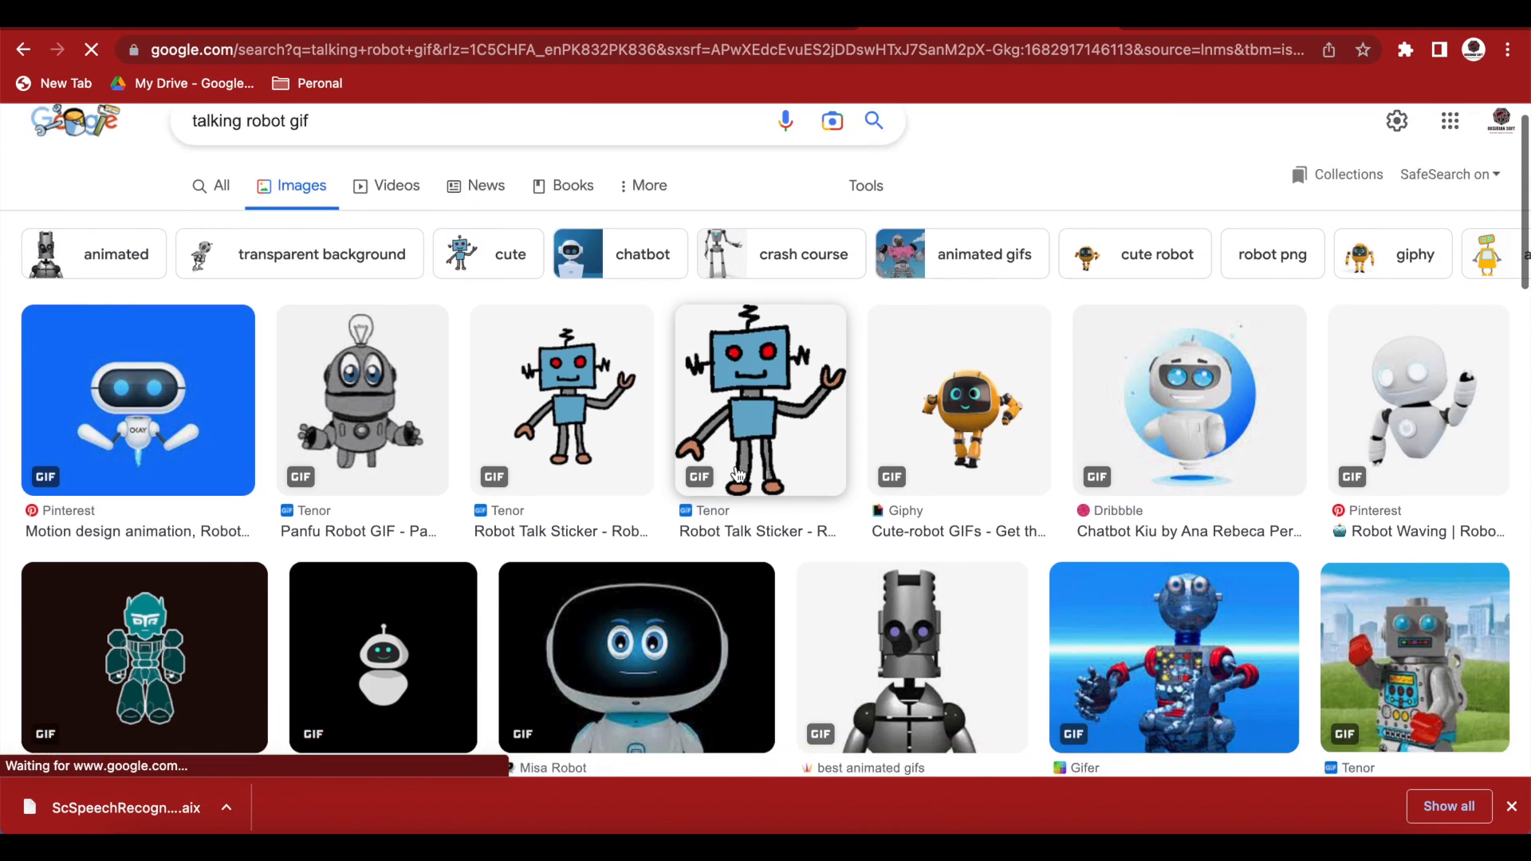
scroll(down, 3)
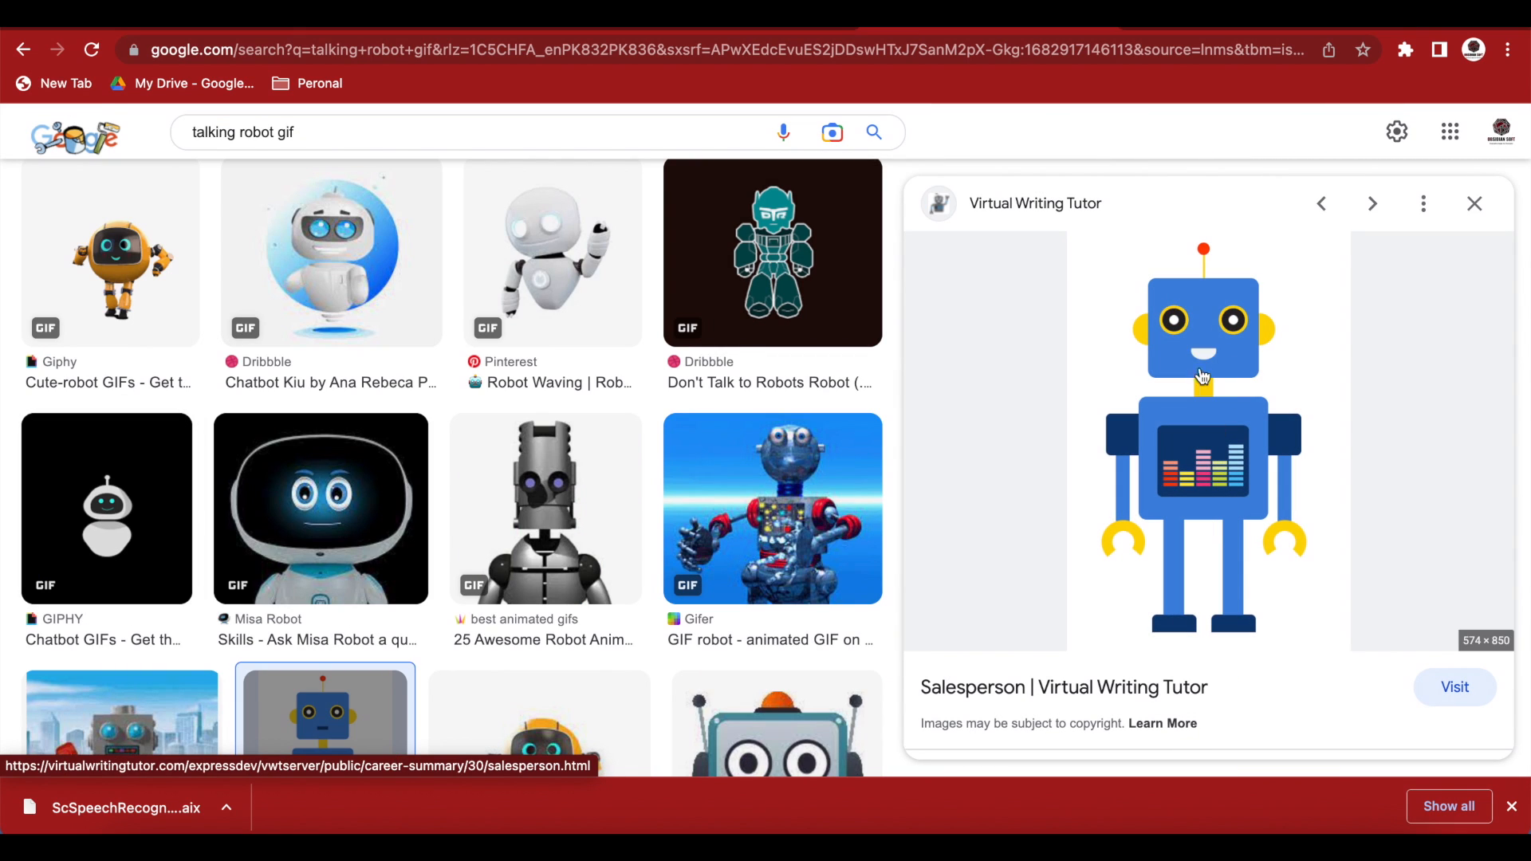
mouse_move(1209, 390)
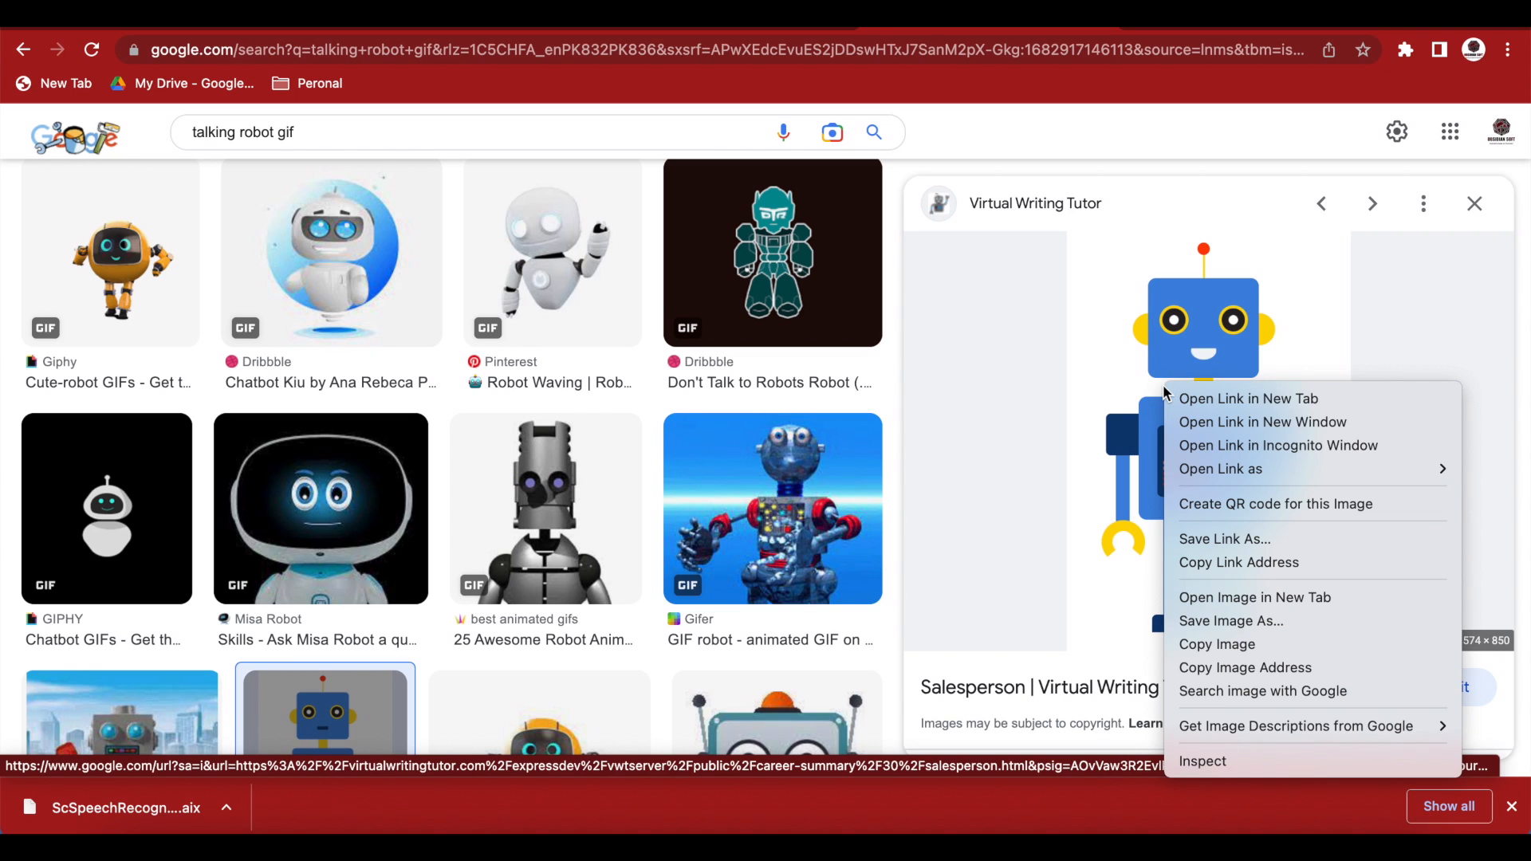
mouse_move(1244, 620)
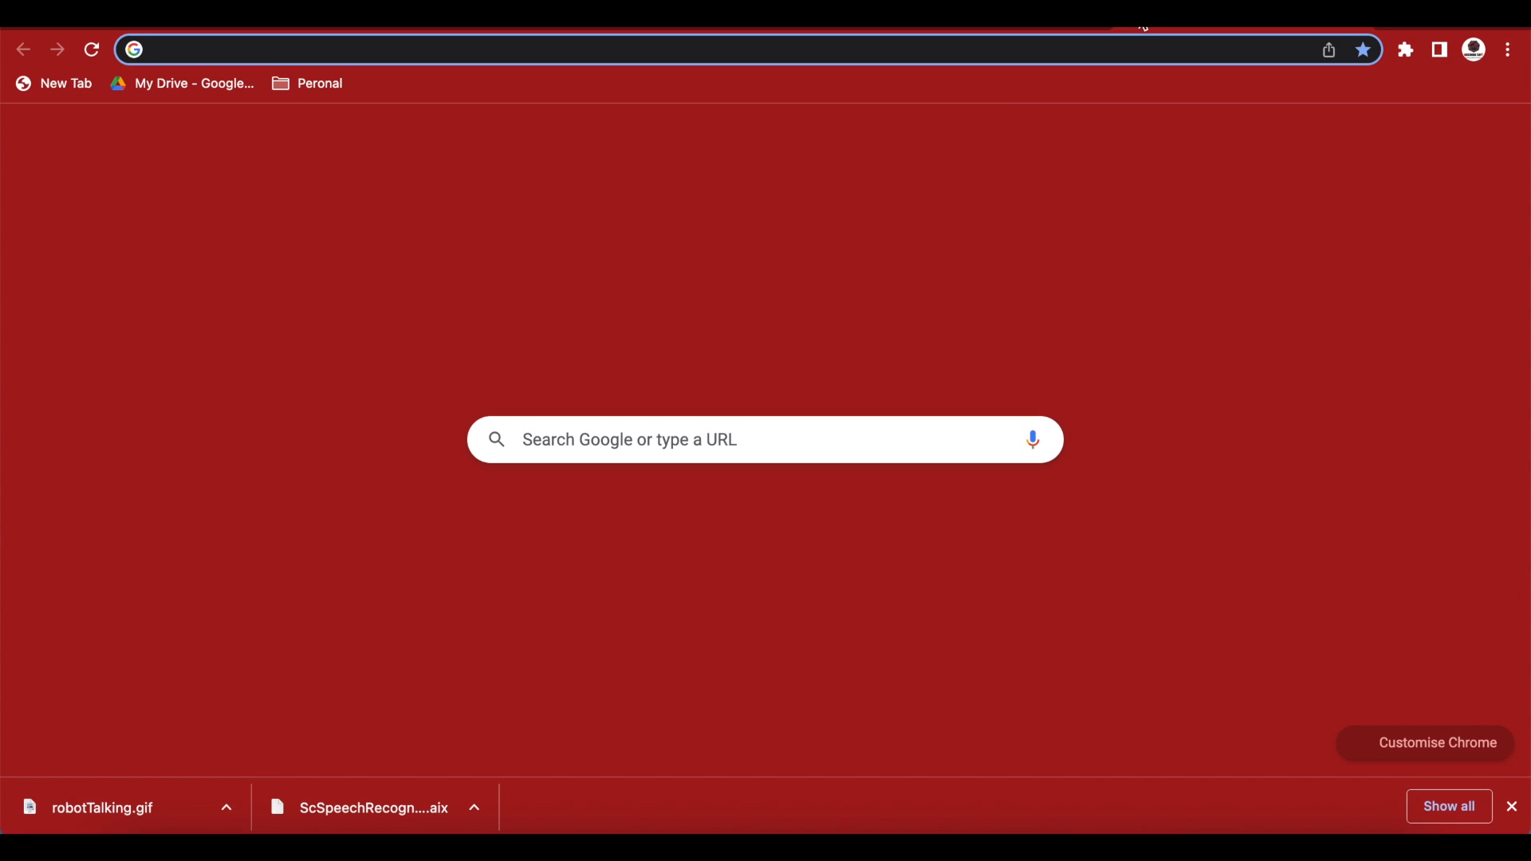
Upload robotTalking.gif to ezgif's animated GIF resizer.
text(ez)
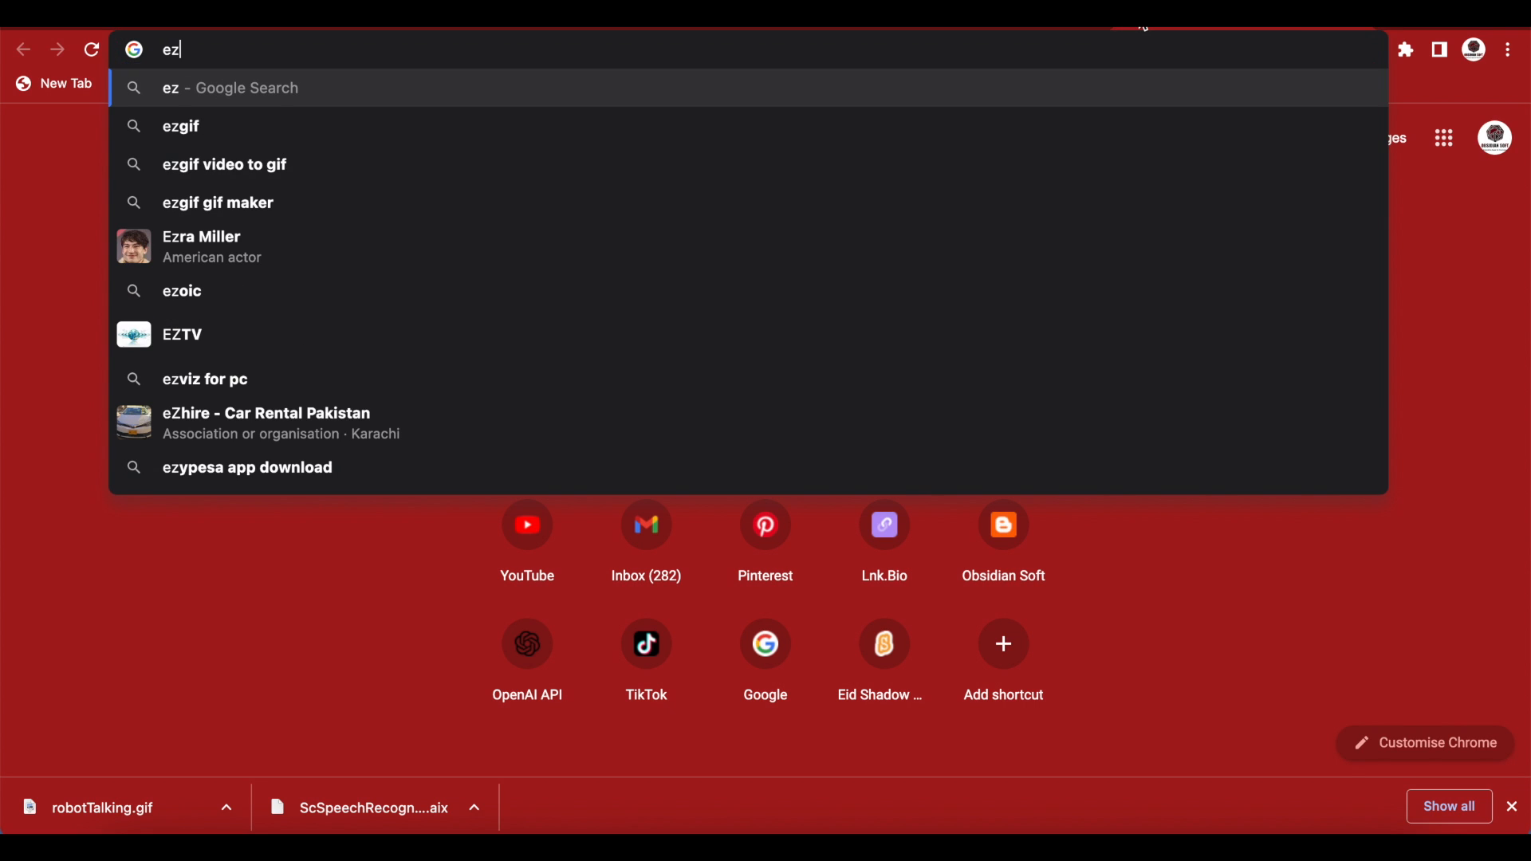
mouse_move(287, 126)
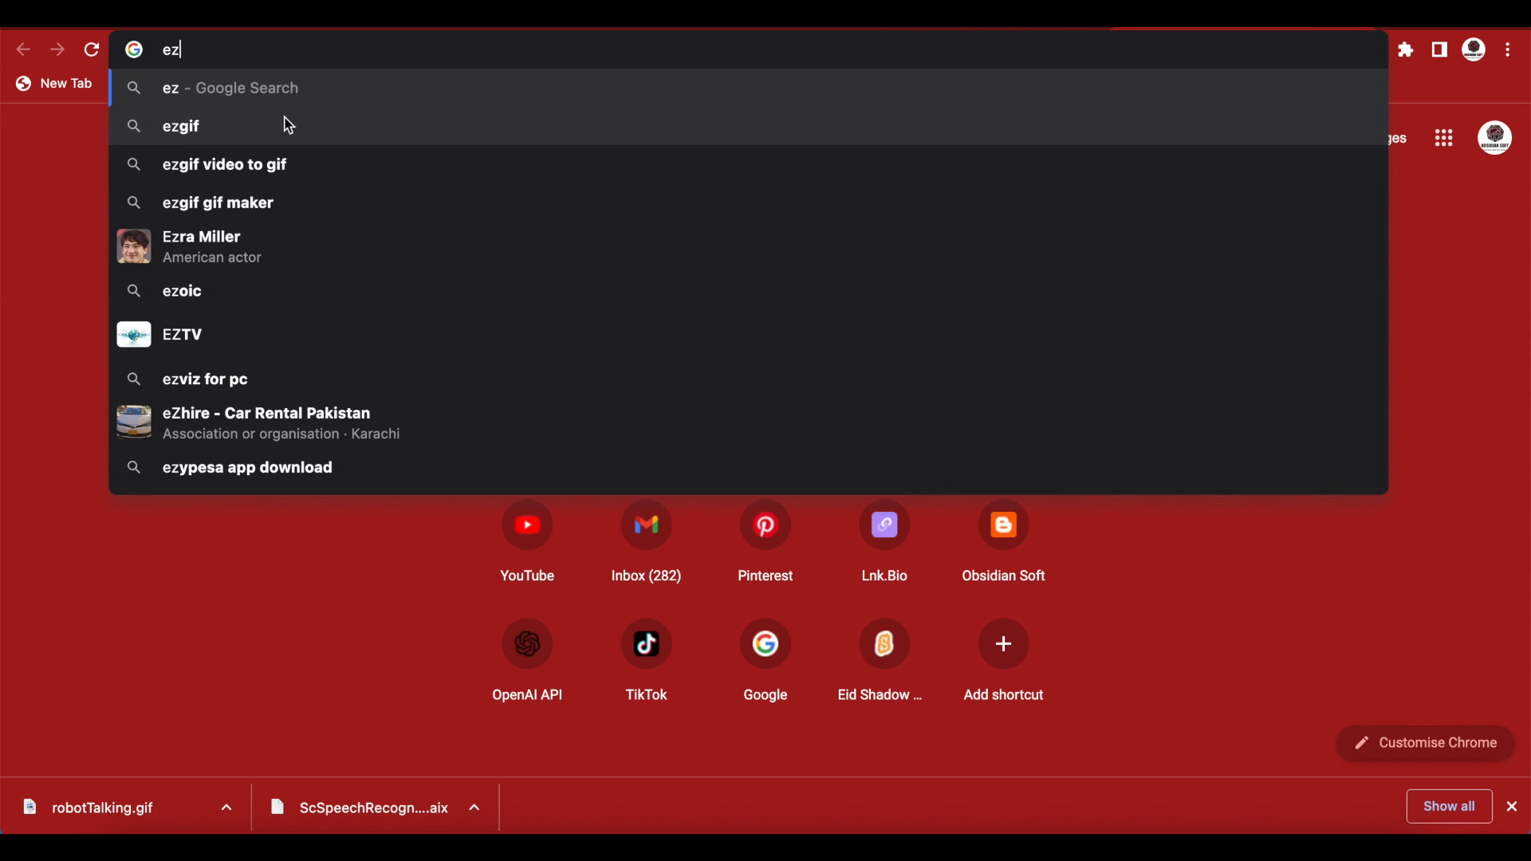
click(181, 126)
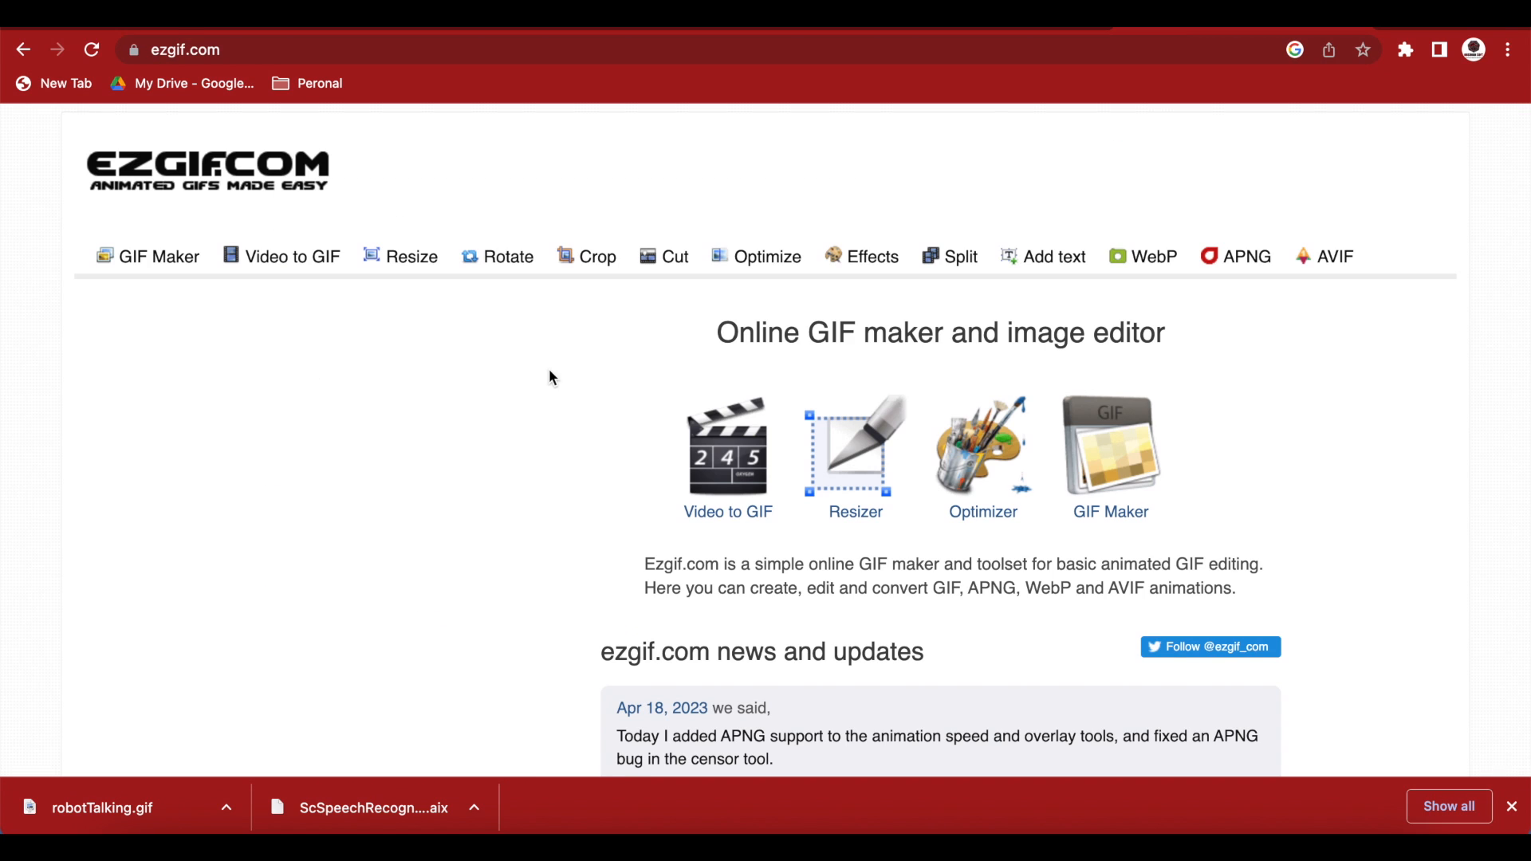
click(411, 257)
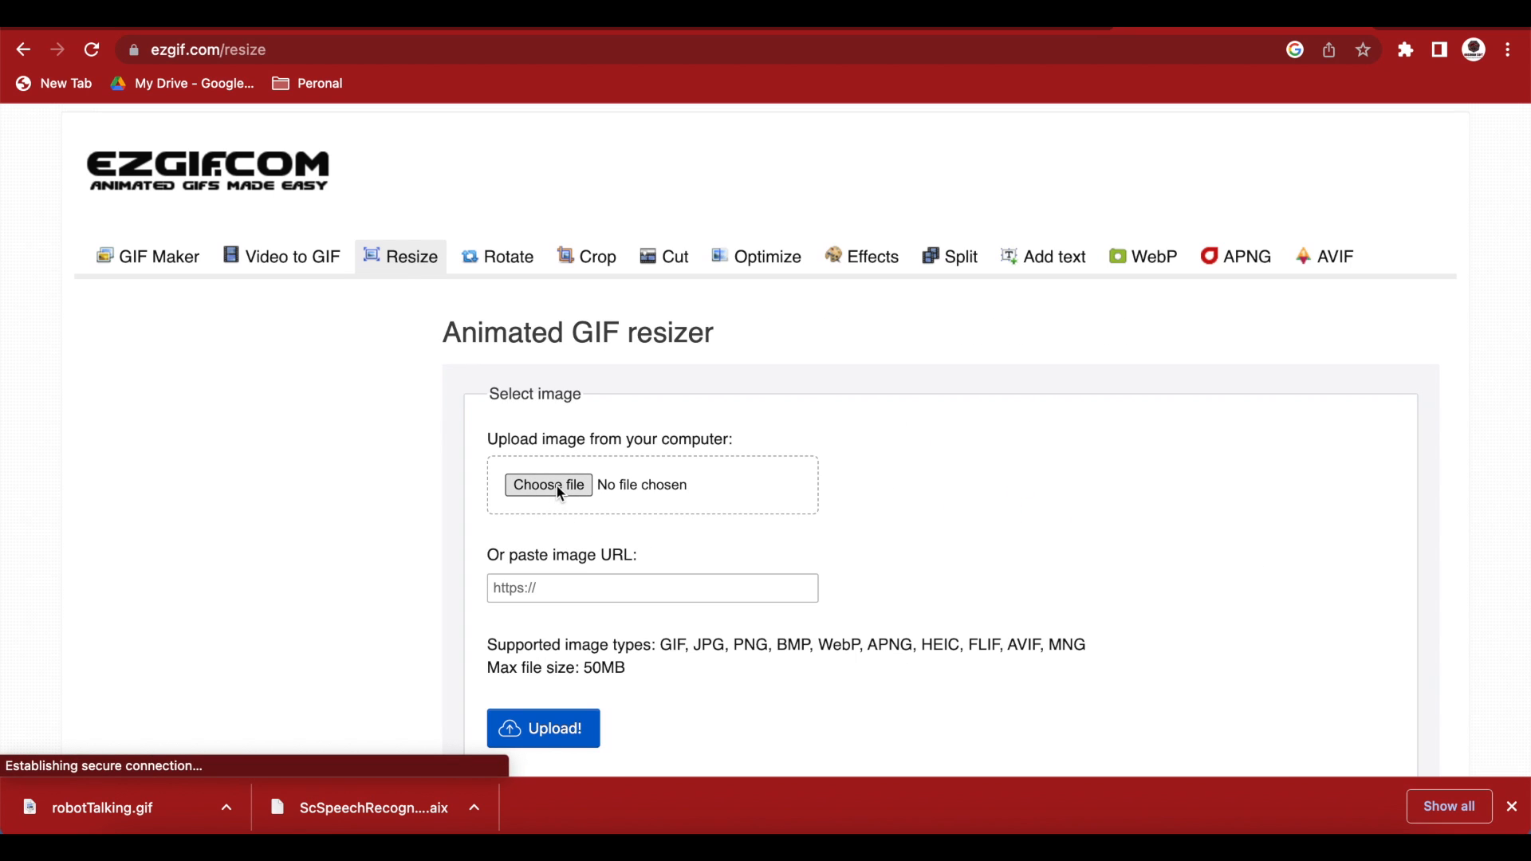
click(548, 485)
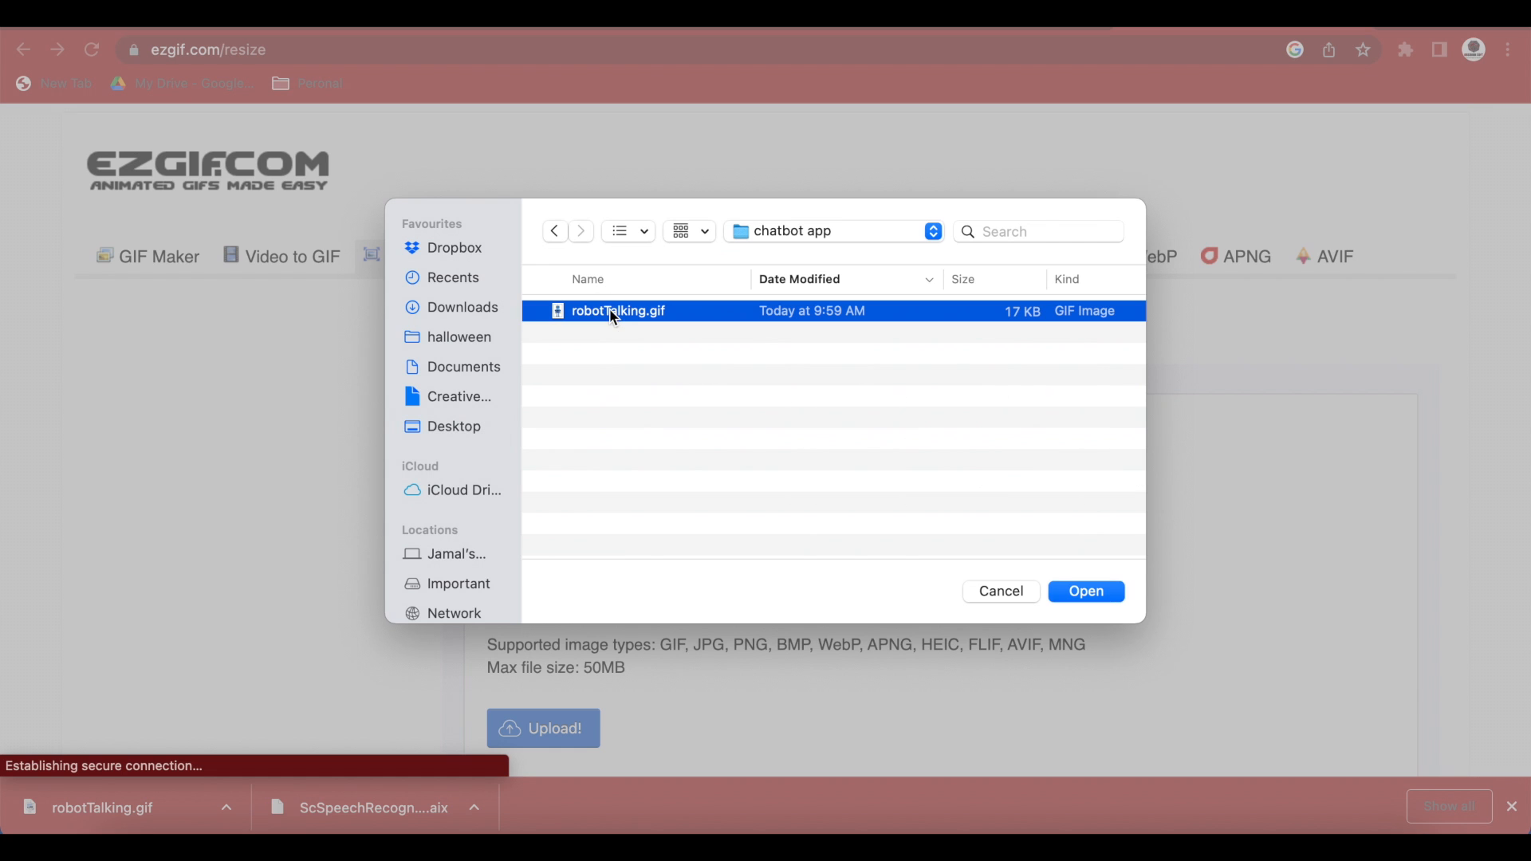
click(1086, 591)
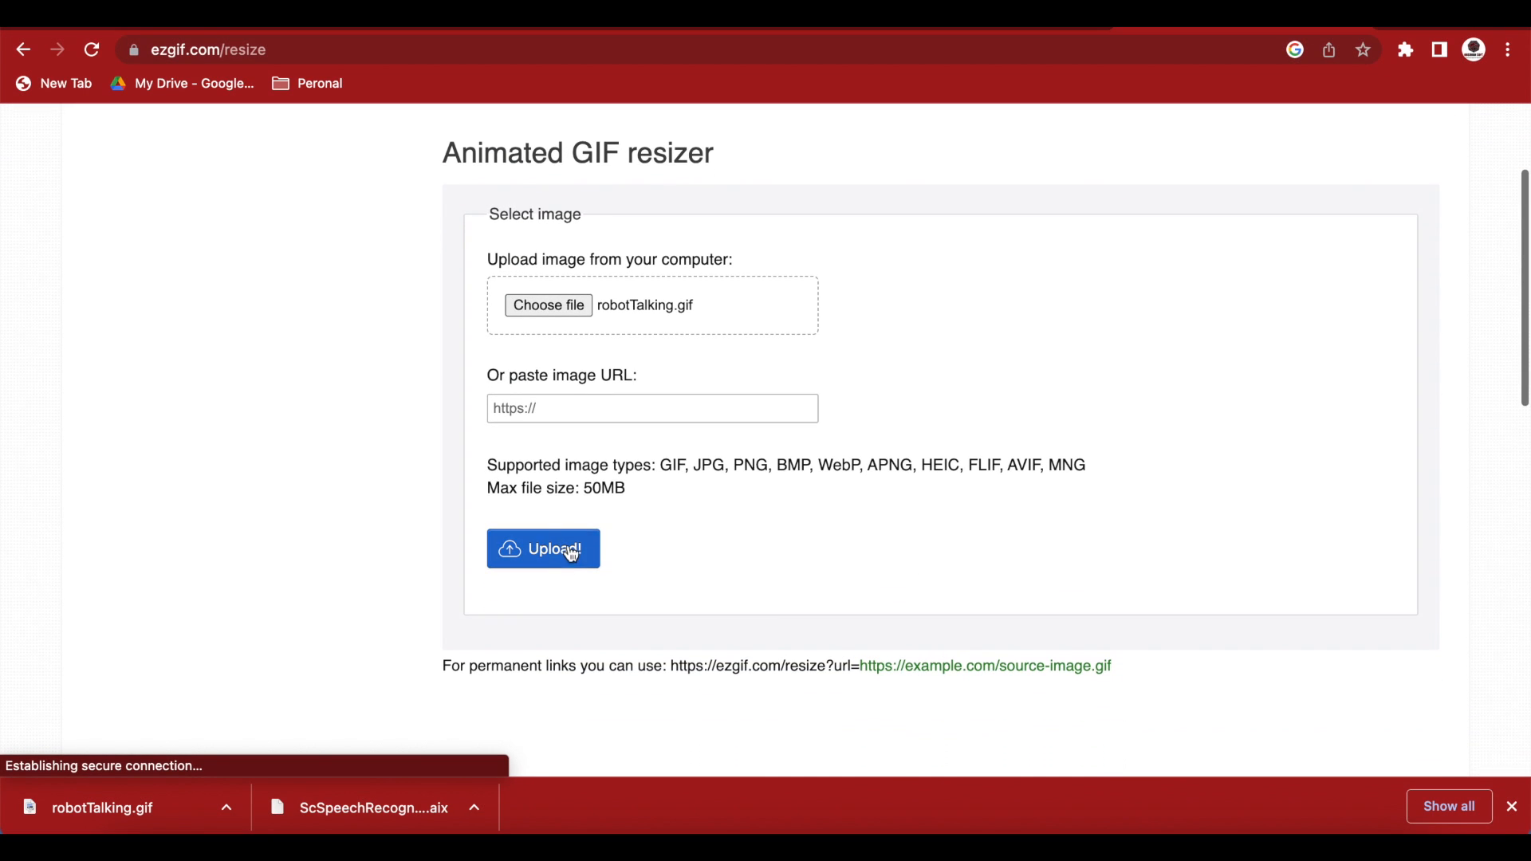
click(543, 549)
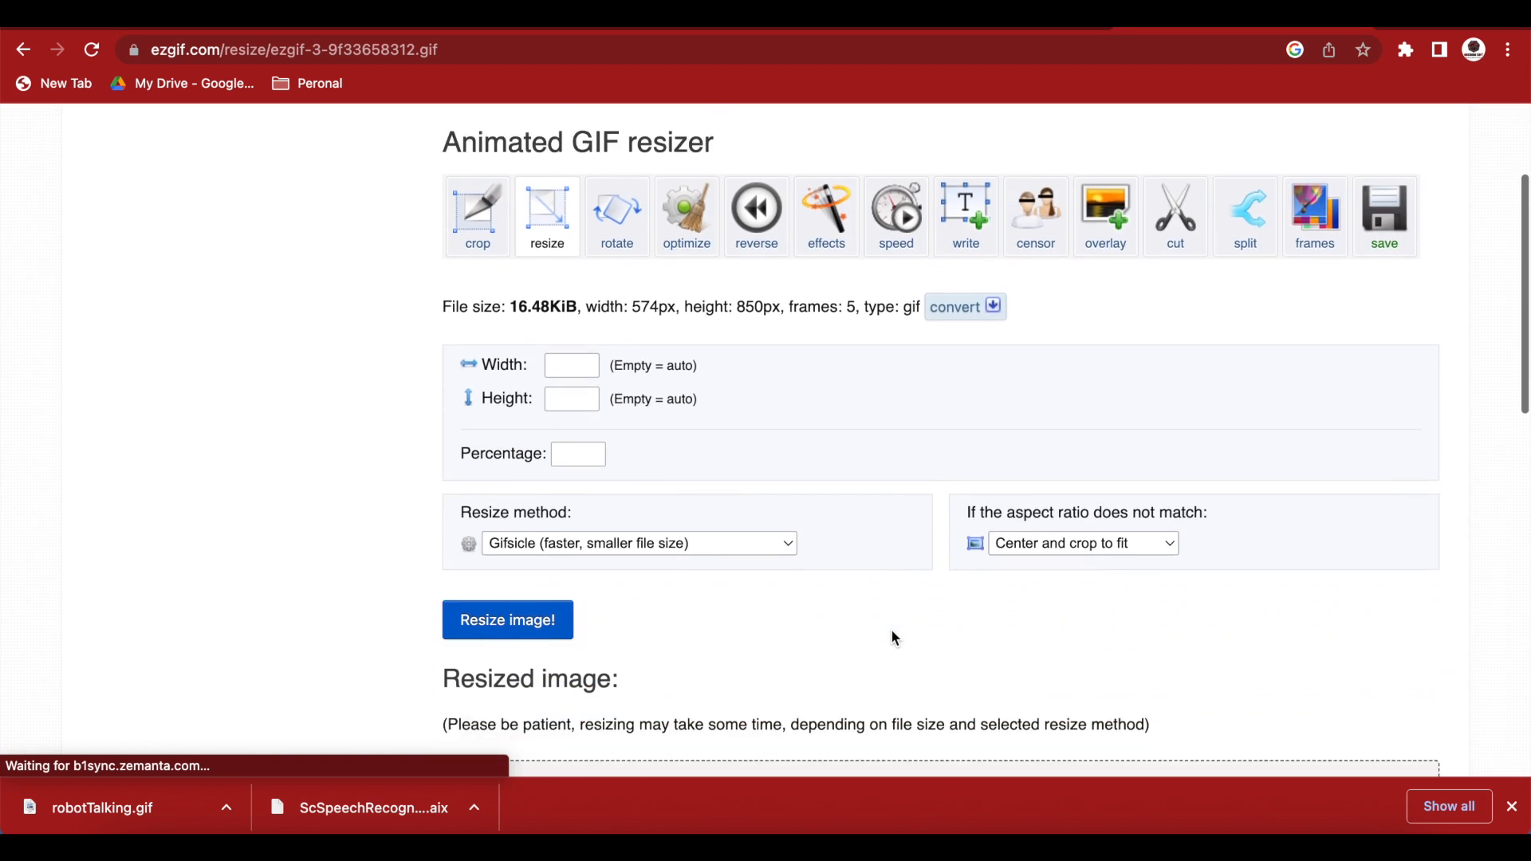
Resize the GIF to 70 percent (402×595 px).
scroll(up, 3)
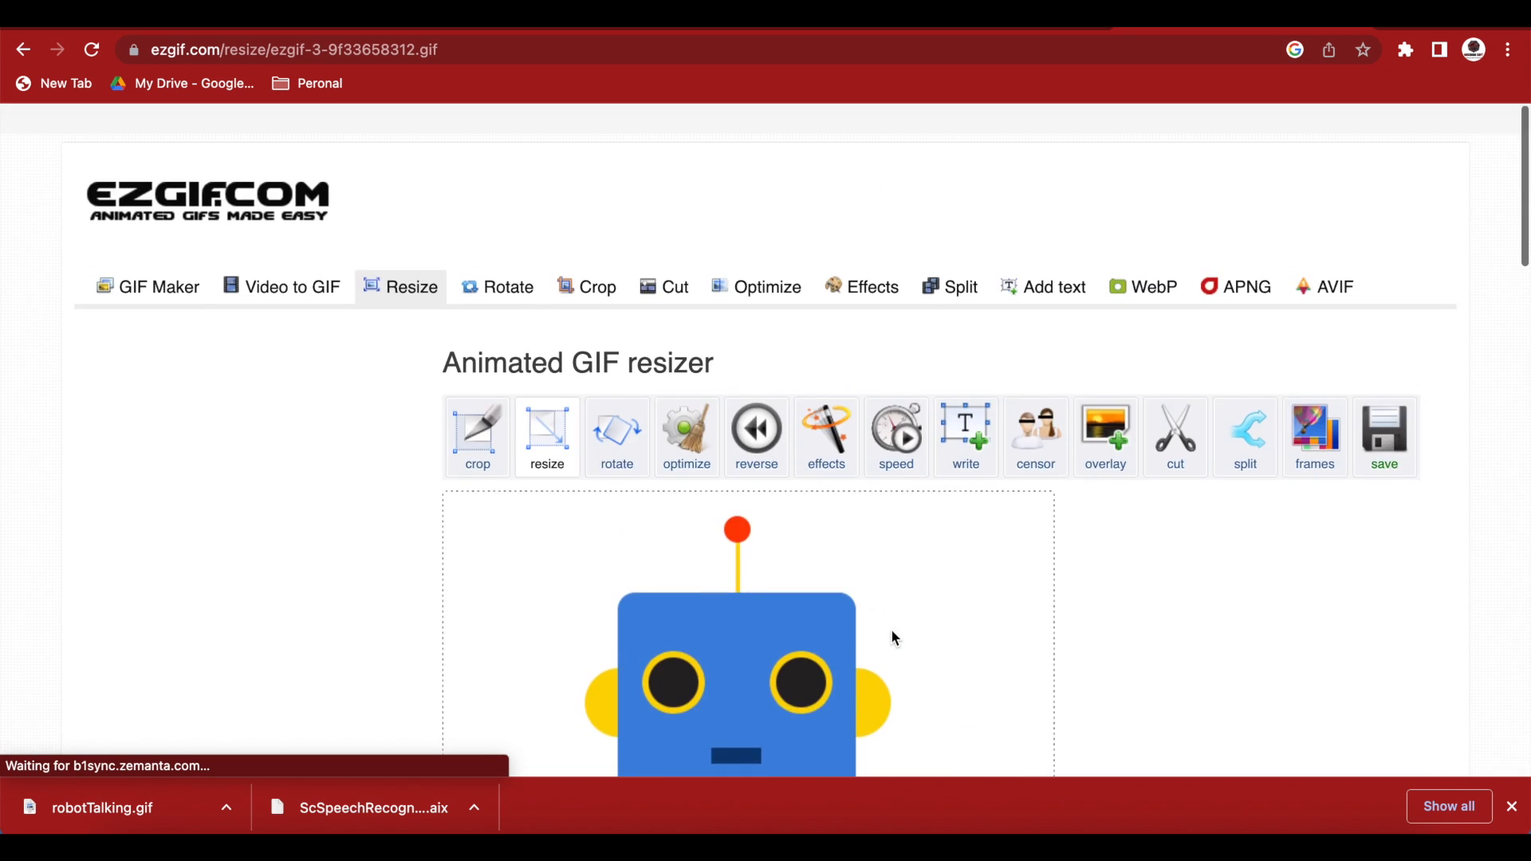
scroll(down, 3)
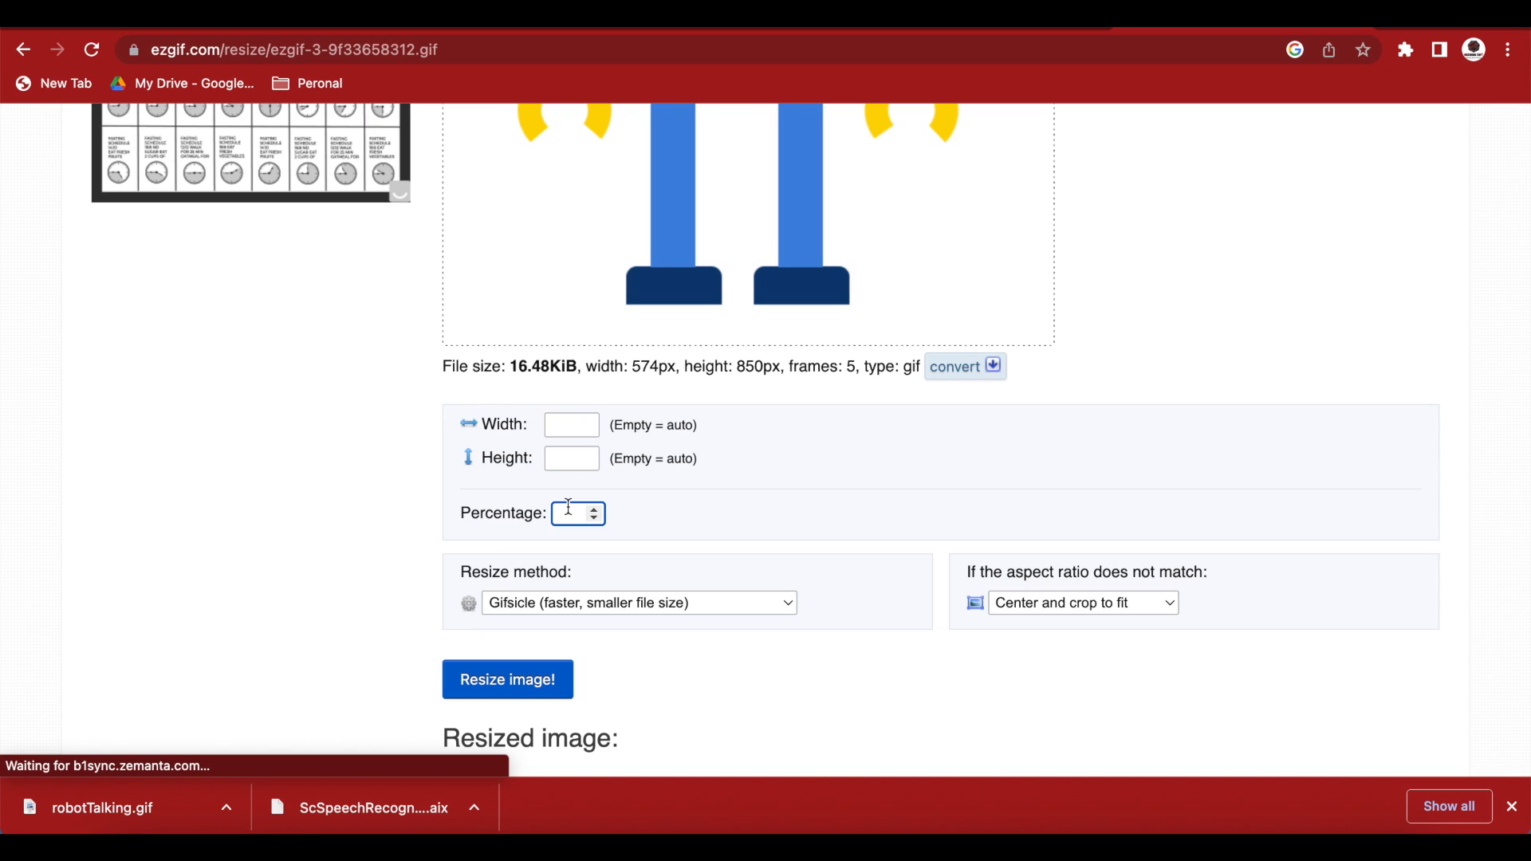
text(70)
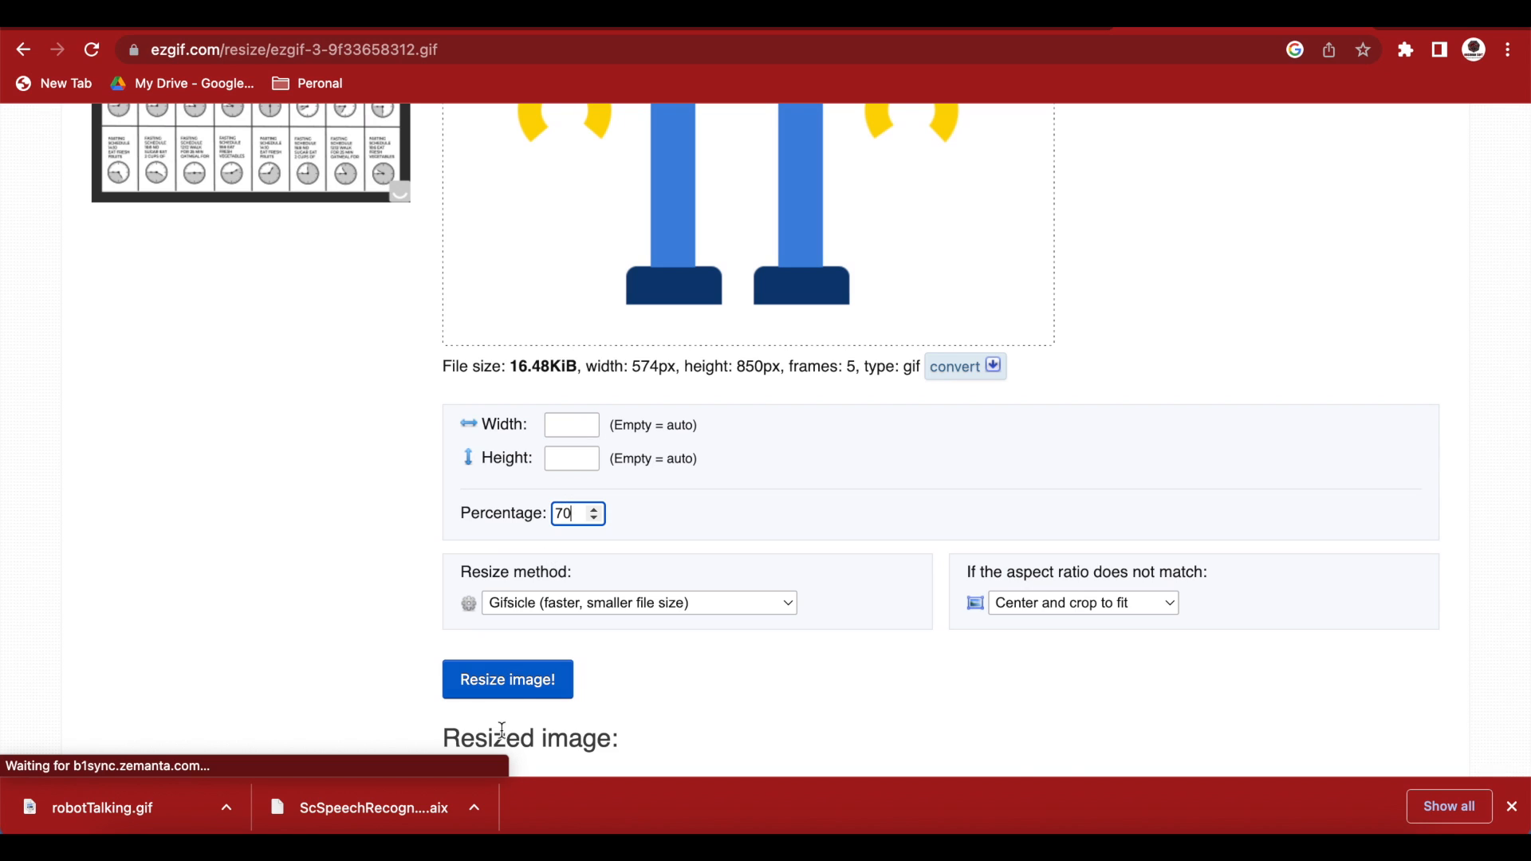
click(508, 680)
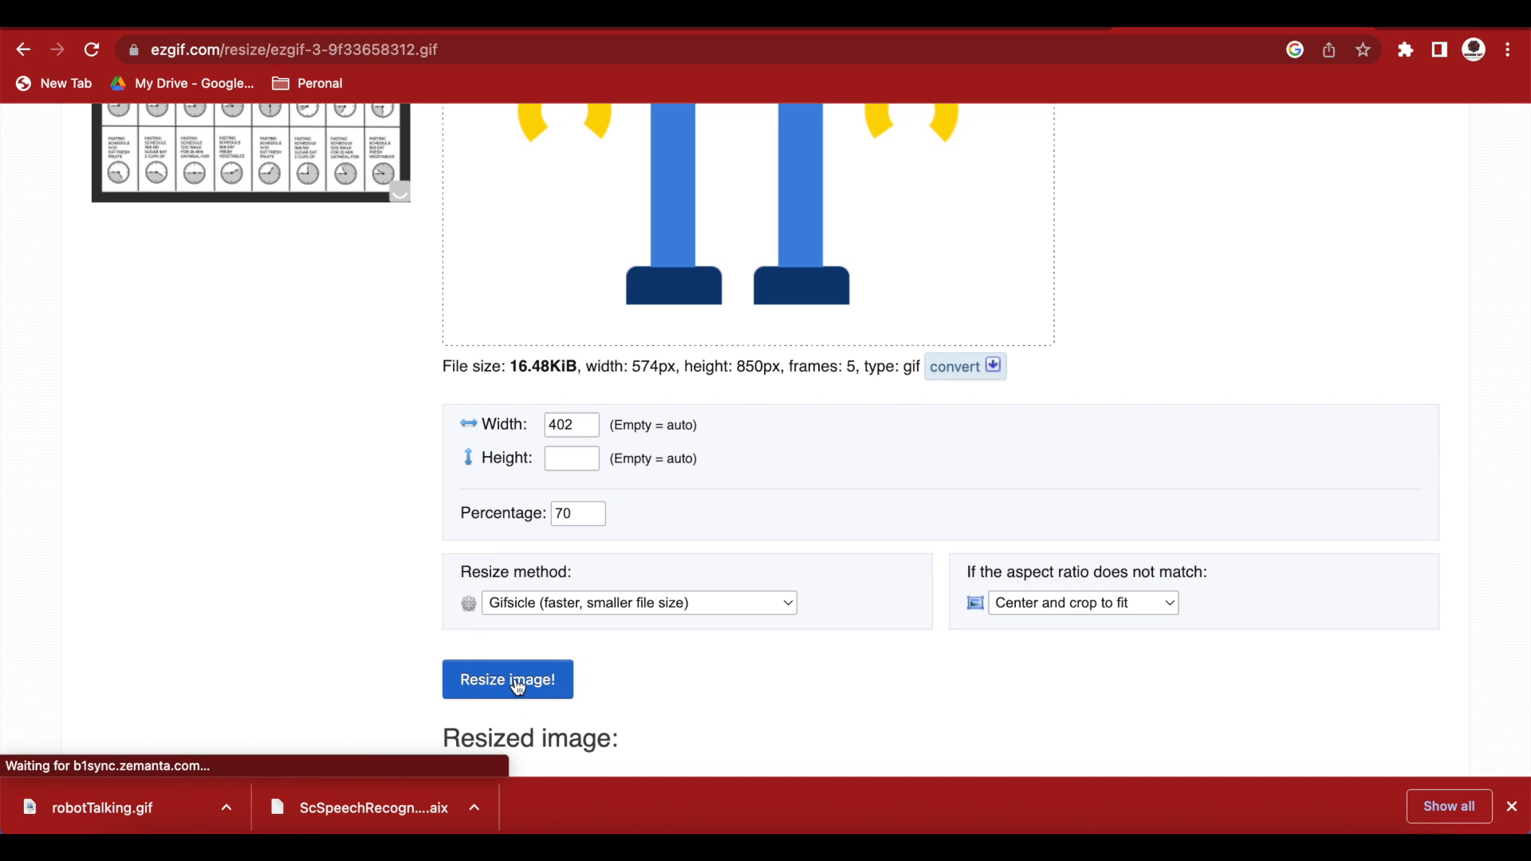
click(507, 680)
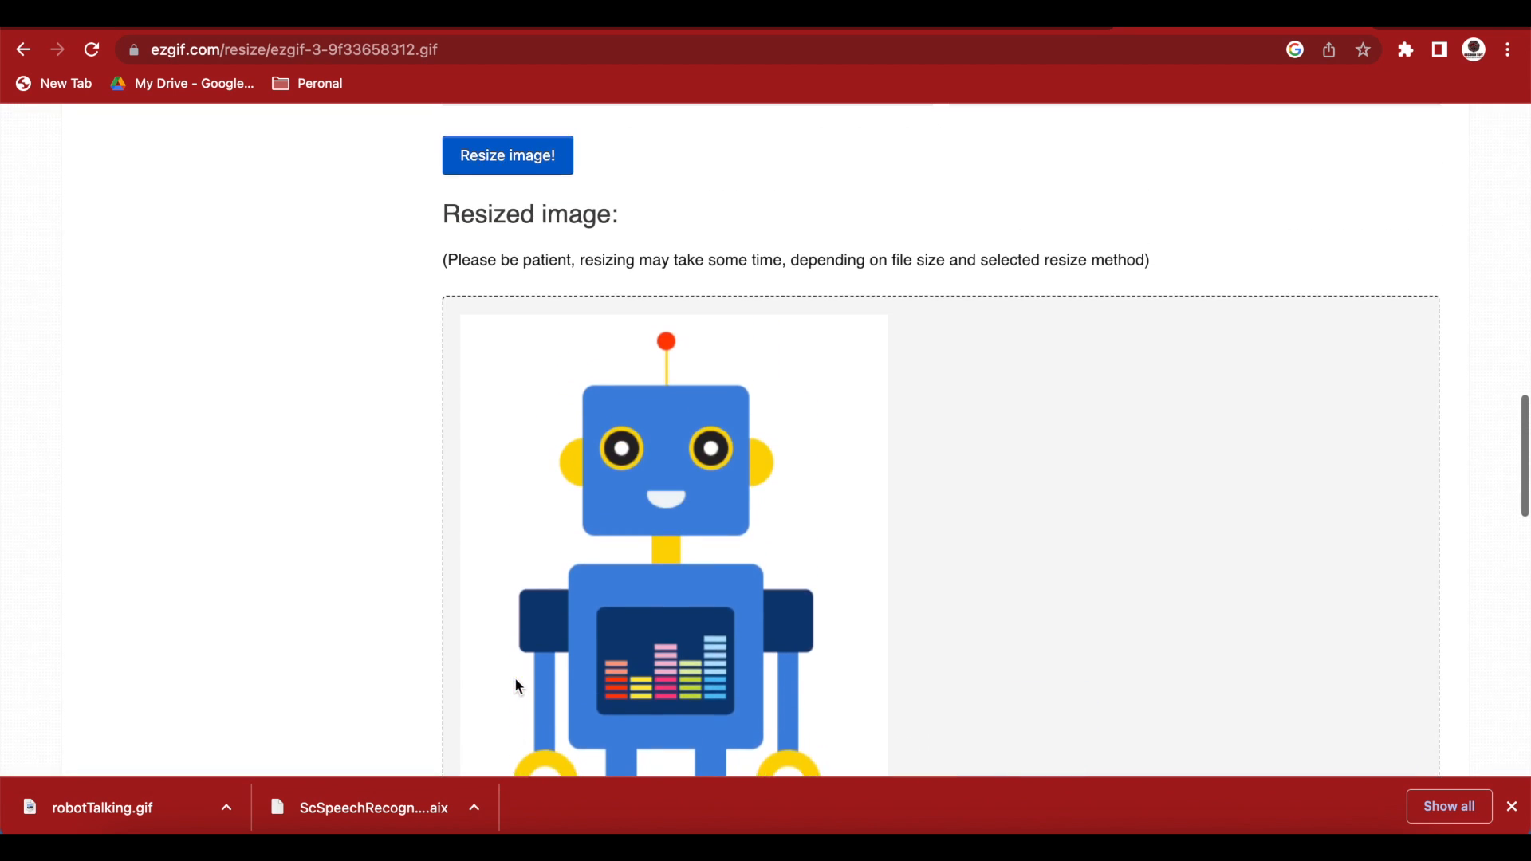
Download the resized ezgif.com-resize.gif and locate it in Finder.
scroll(down, 3)
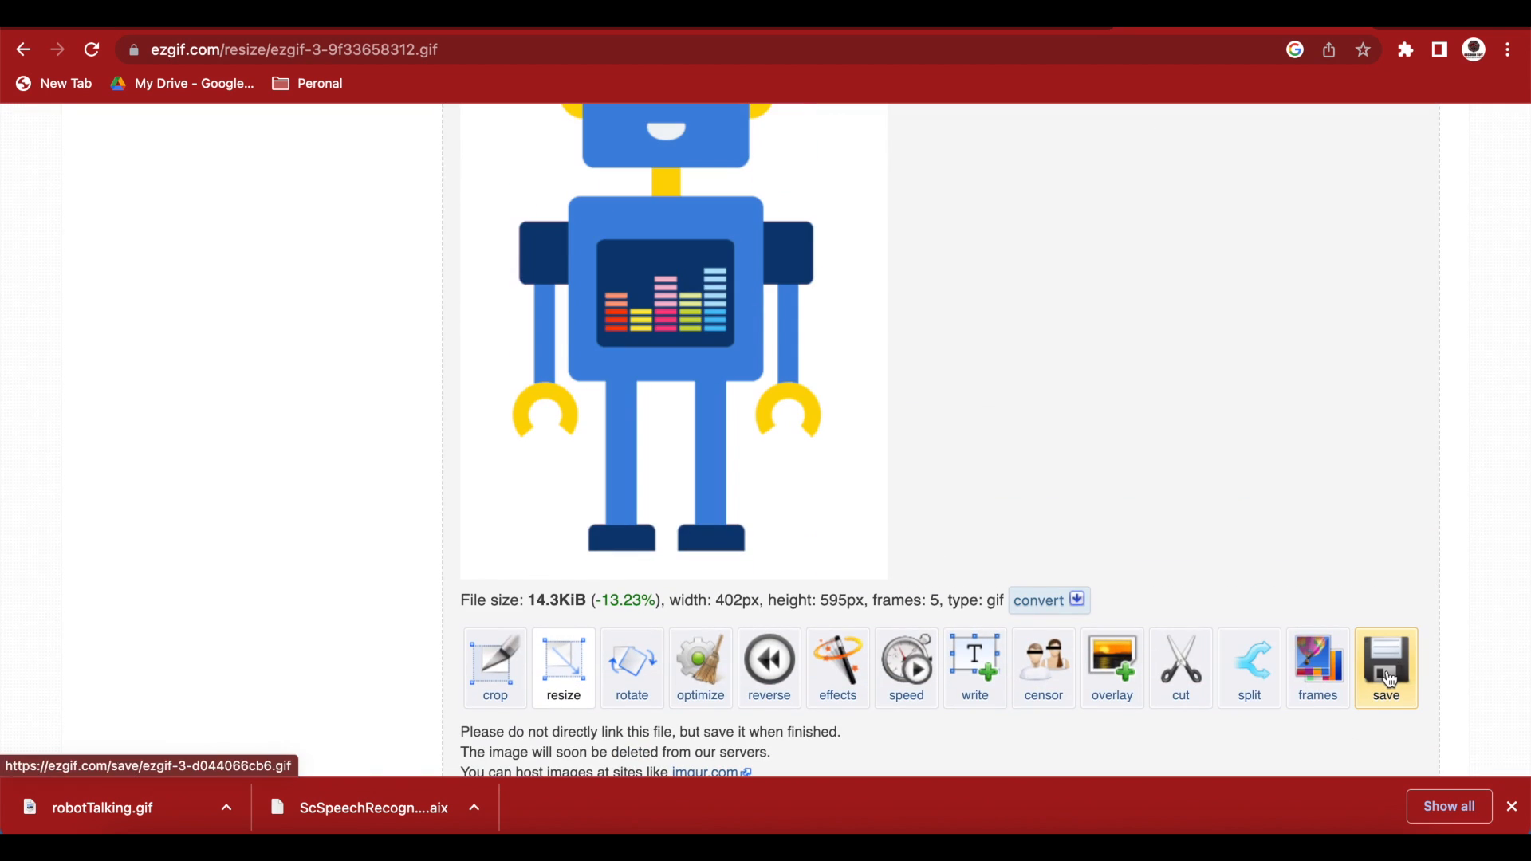
click(1386, 668)
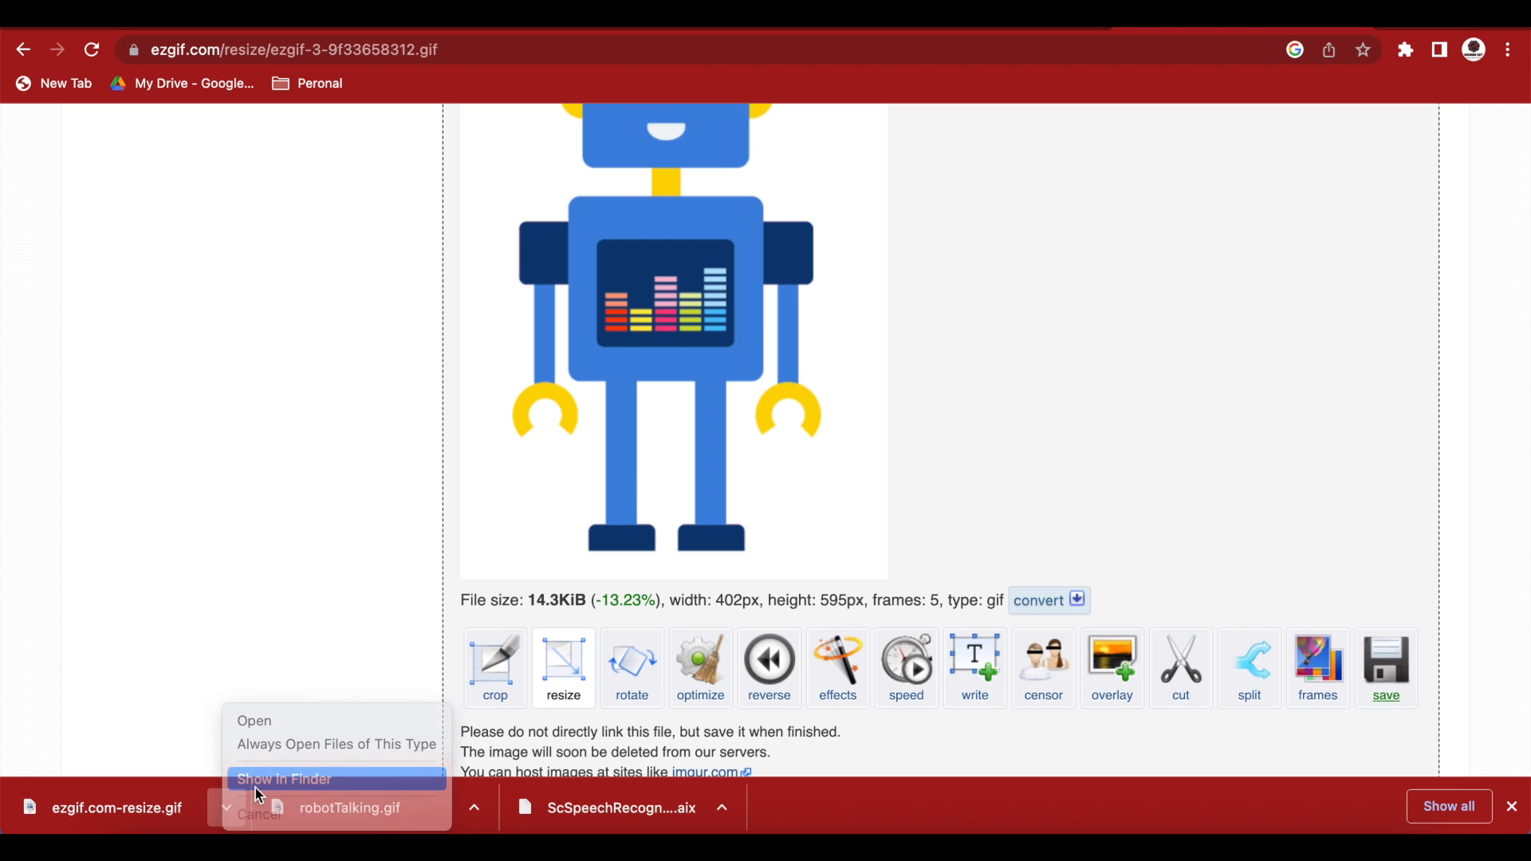
click(284, 779)
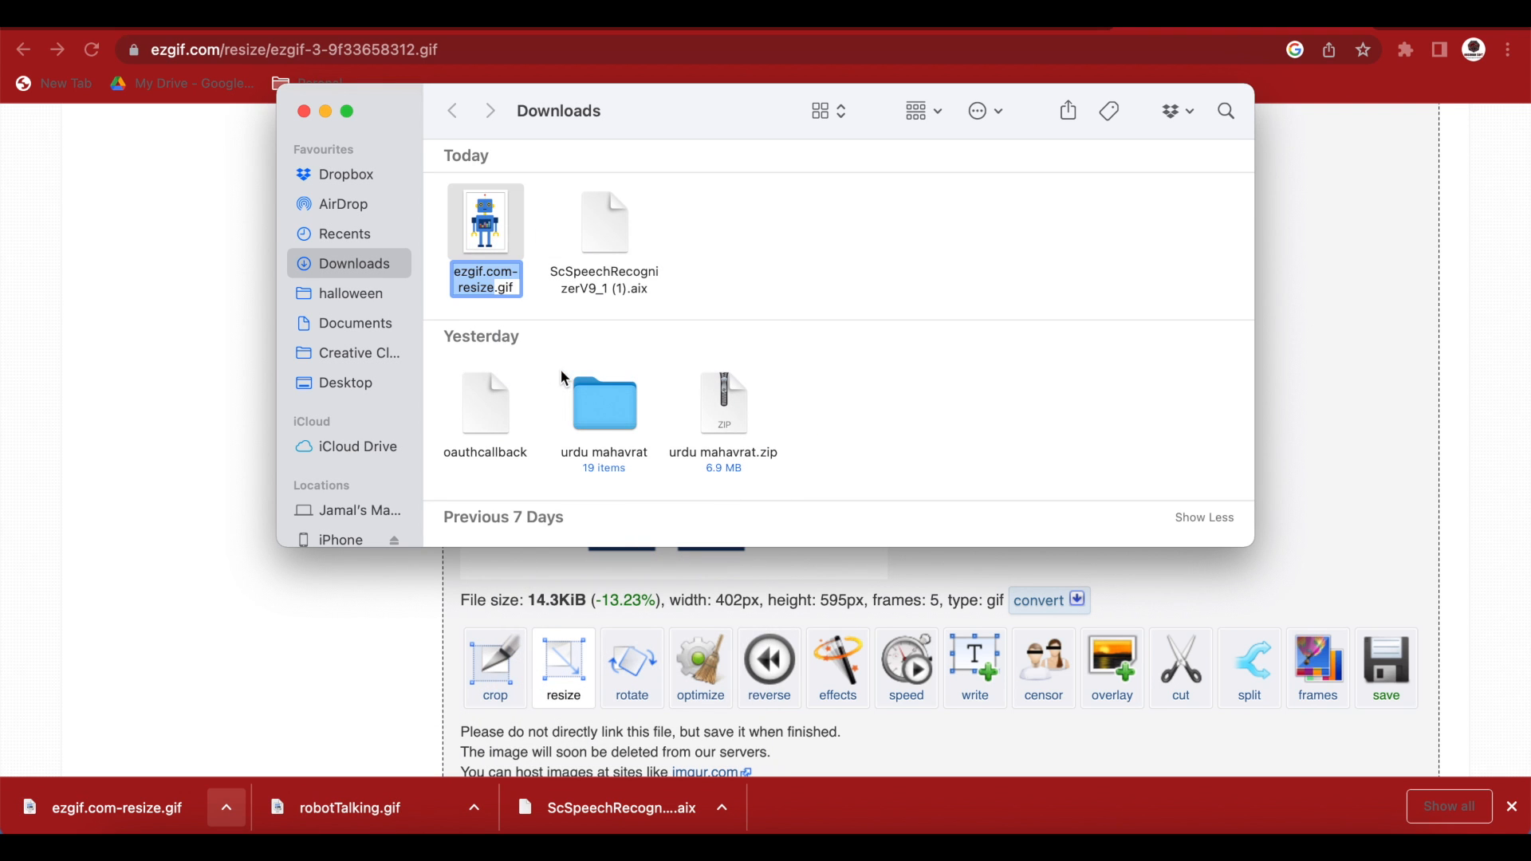
text(robot.gif)
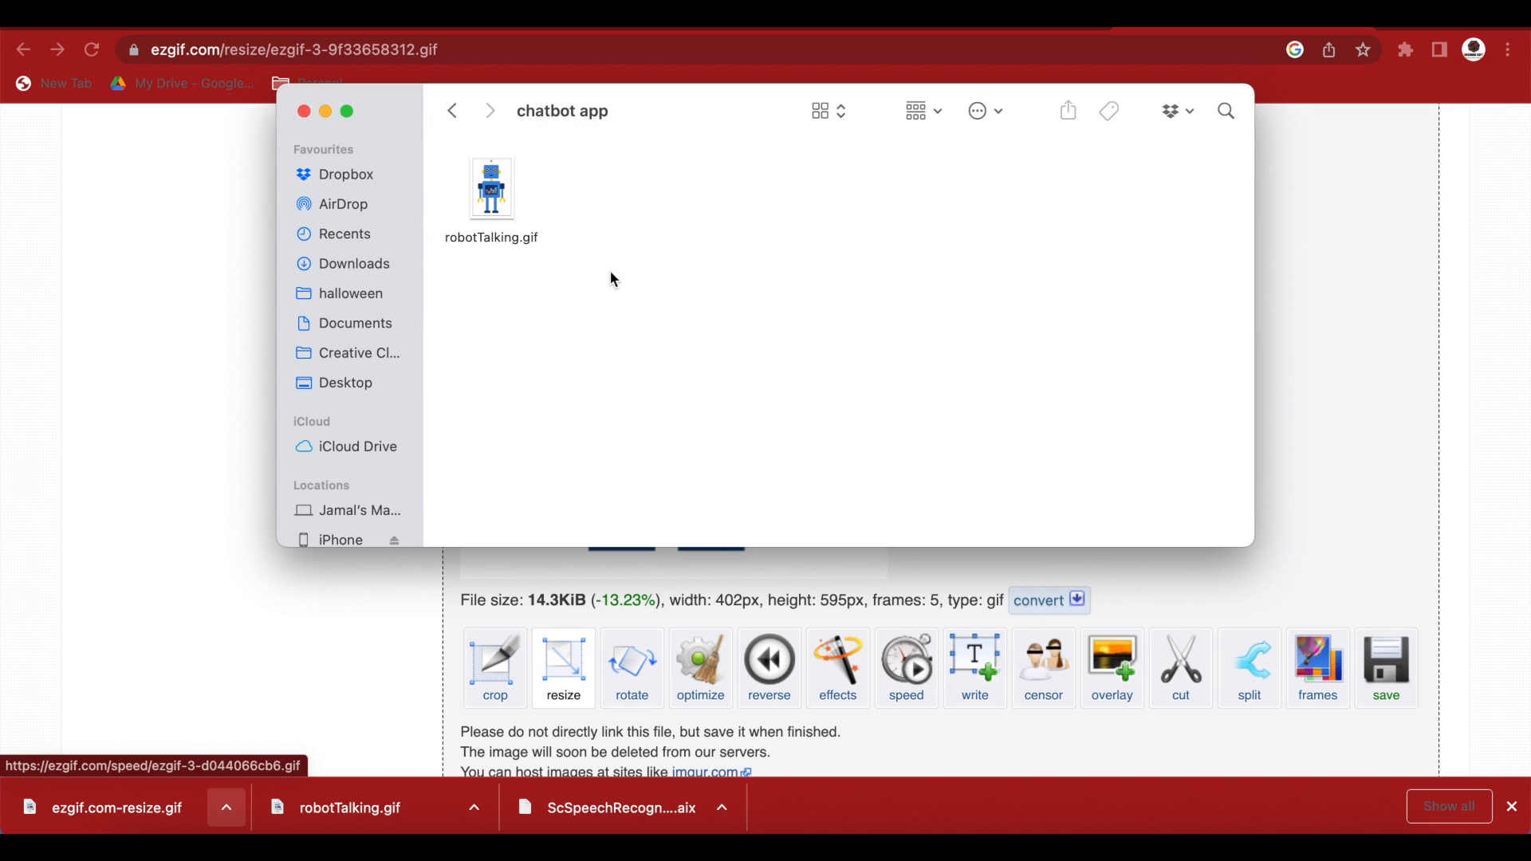
click(295, 111)
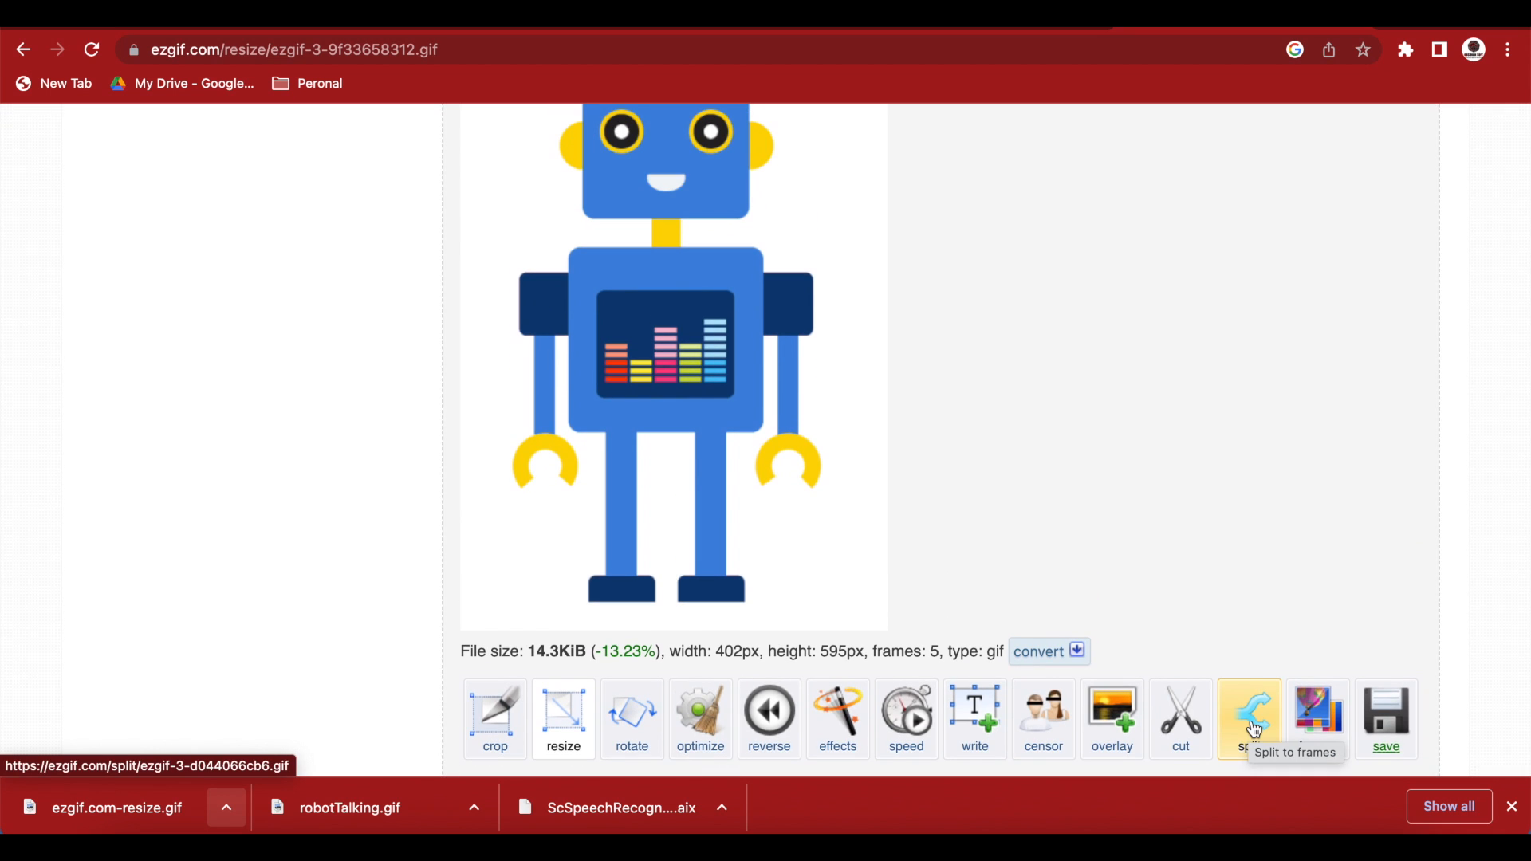
Split the resized GIF into frames and save the first frame as robotStill.gif.
click(1248, 718)
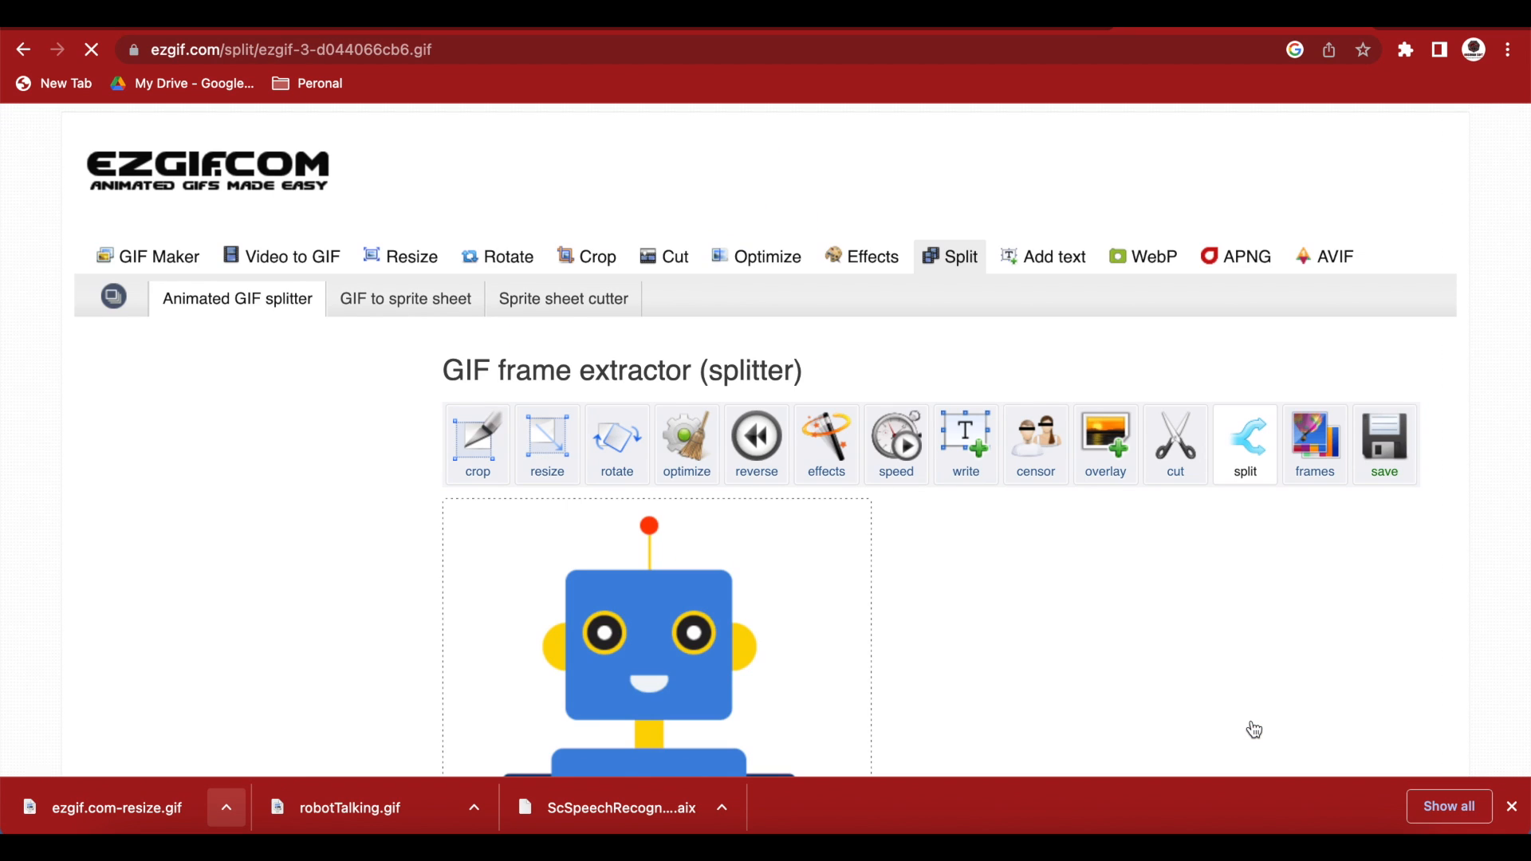
scroll(down, 3)
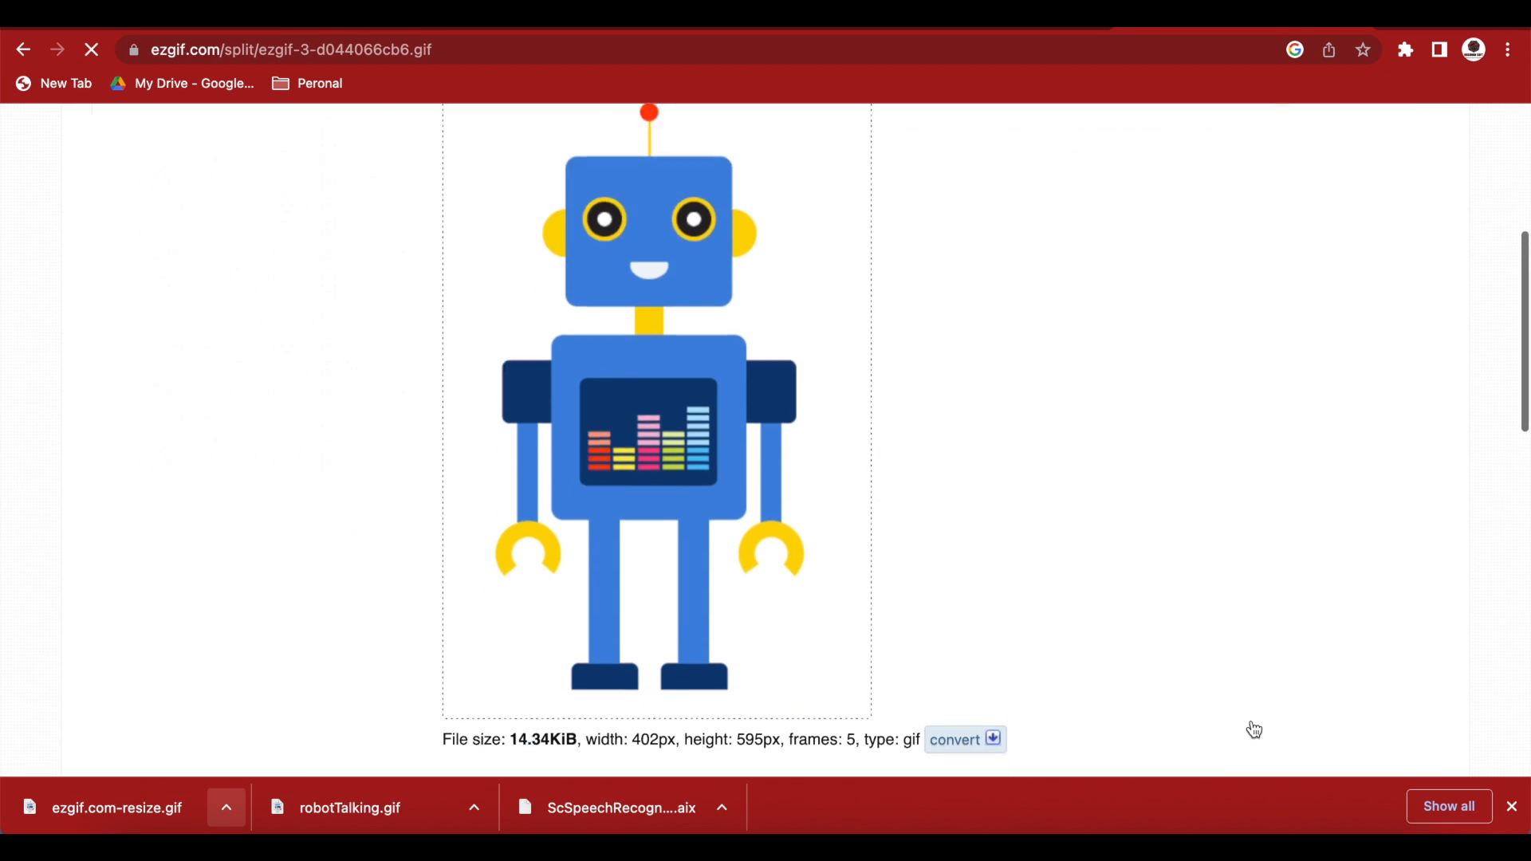
scroll(down, 3)
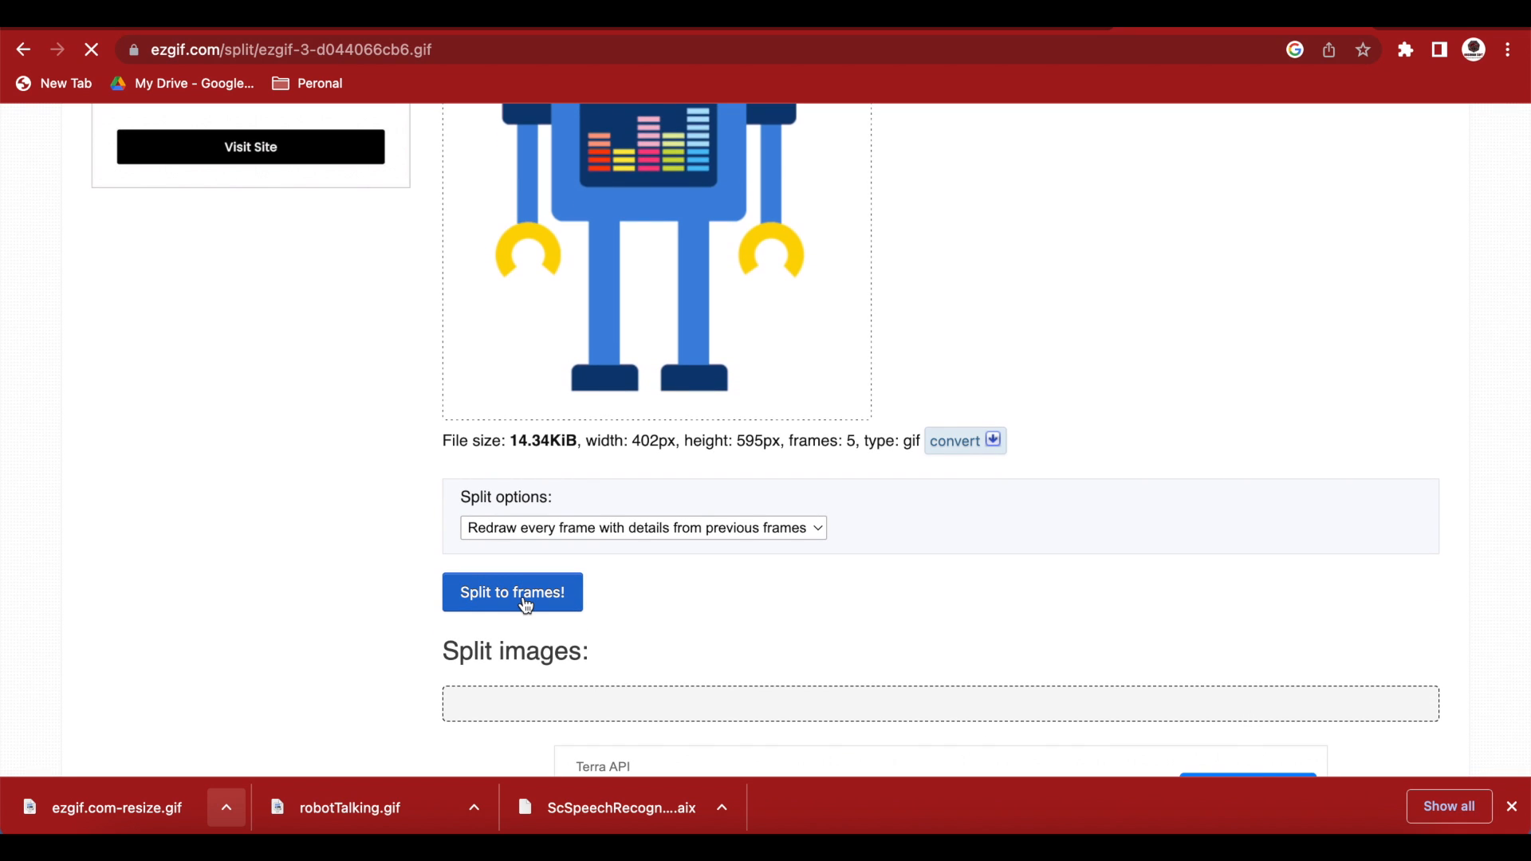
click(512, 592)
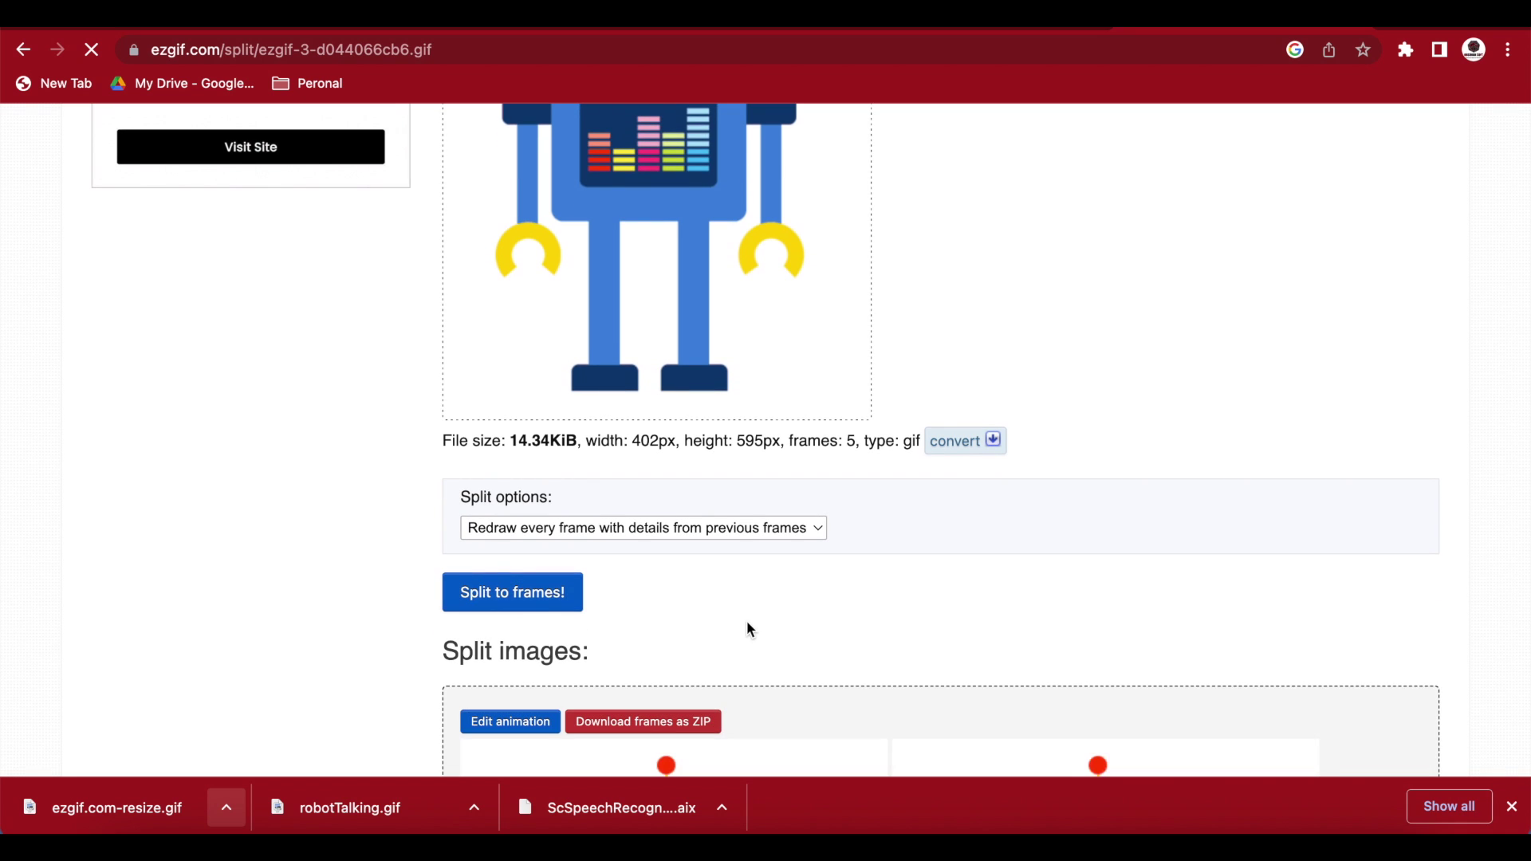
scroll(down, 3)
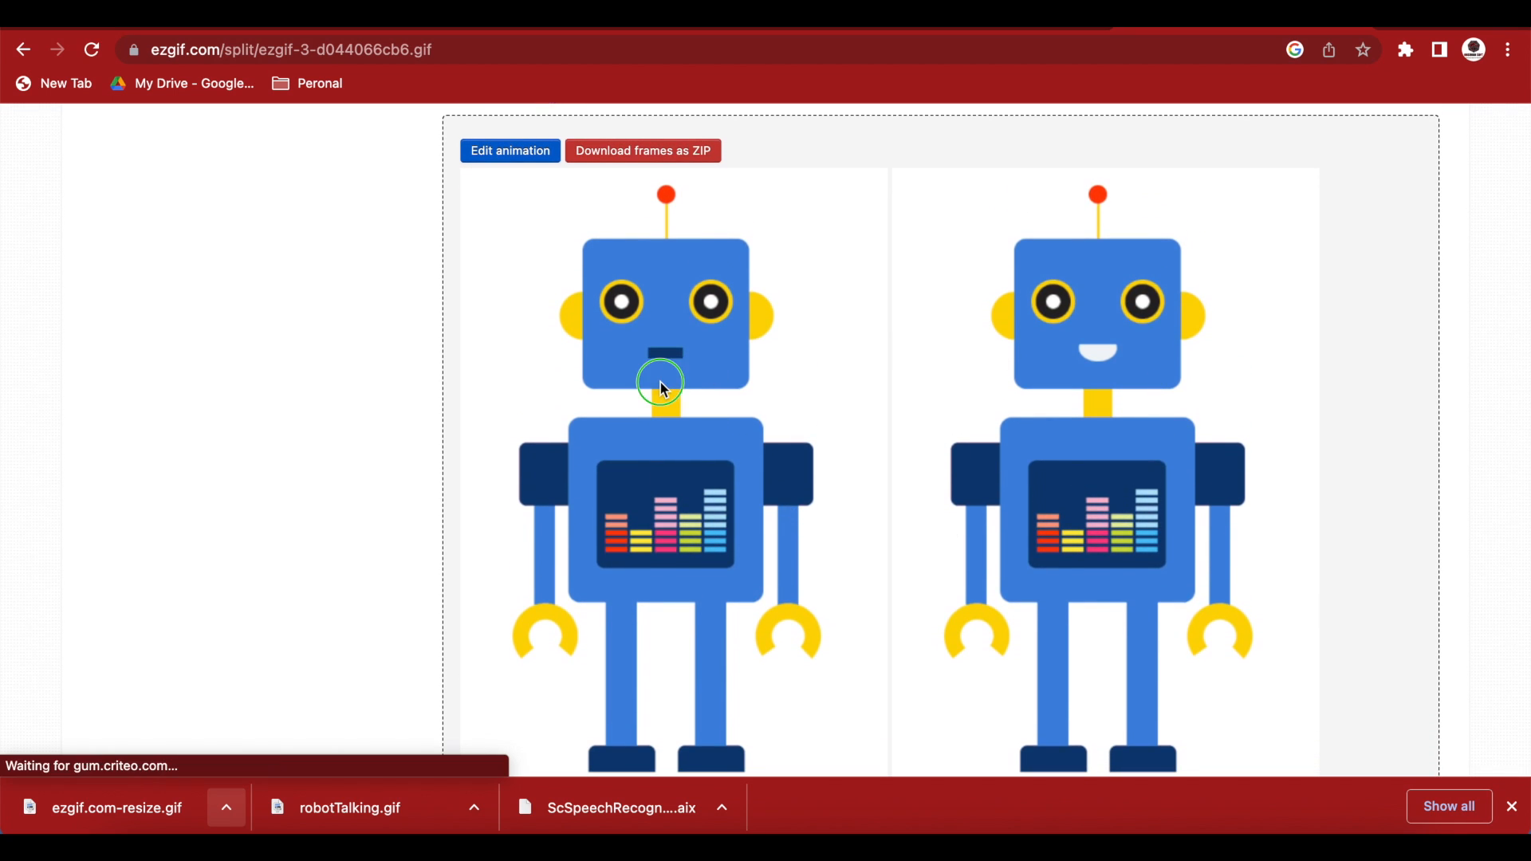
mouse_move(710, 426)
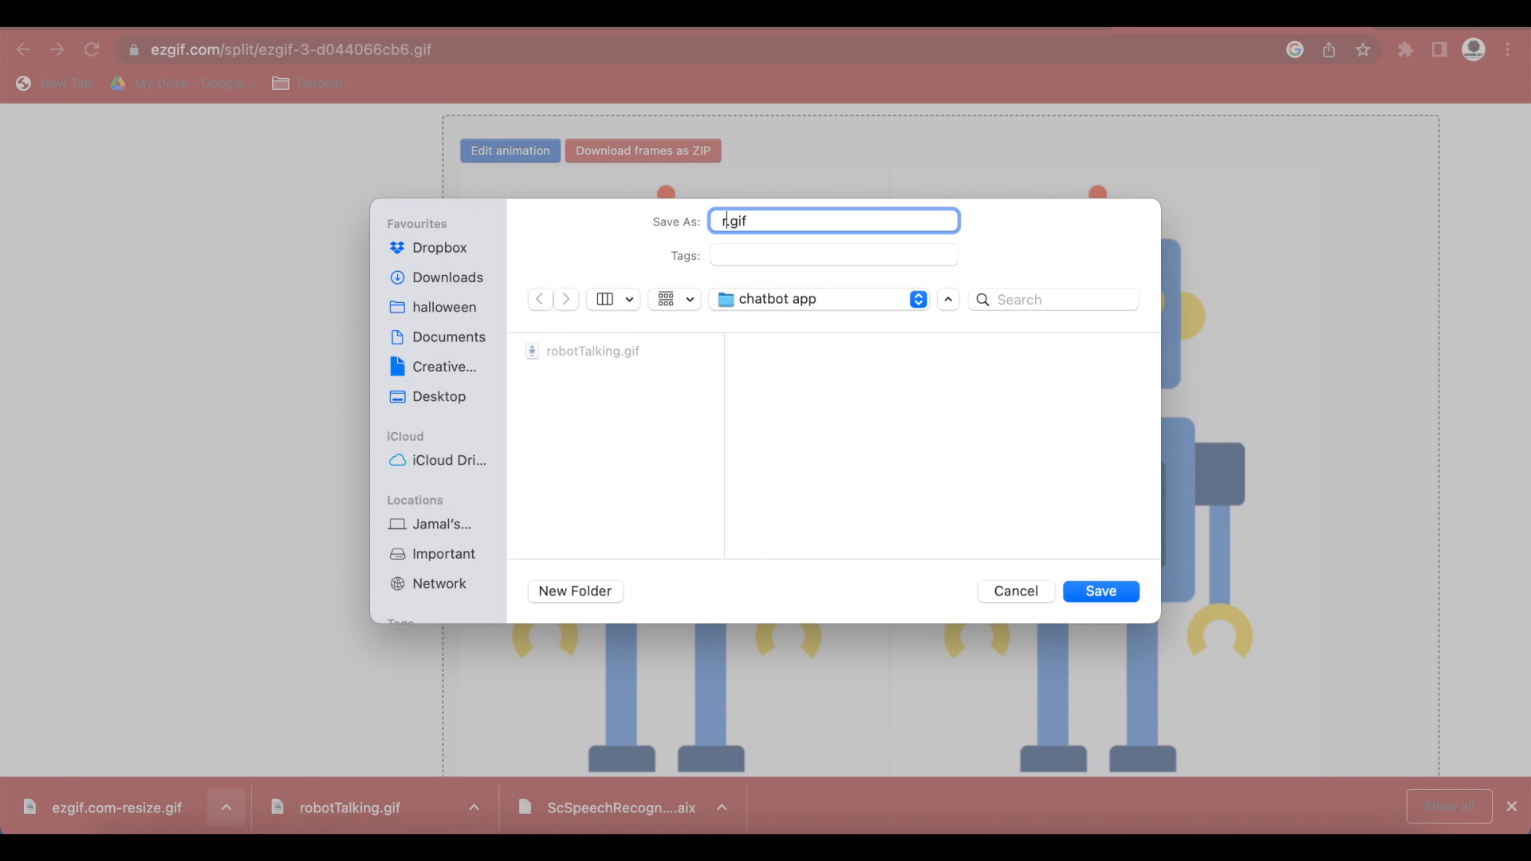
text(robotStill)
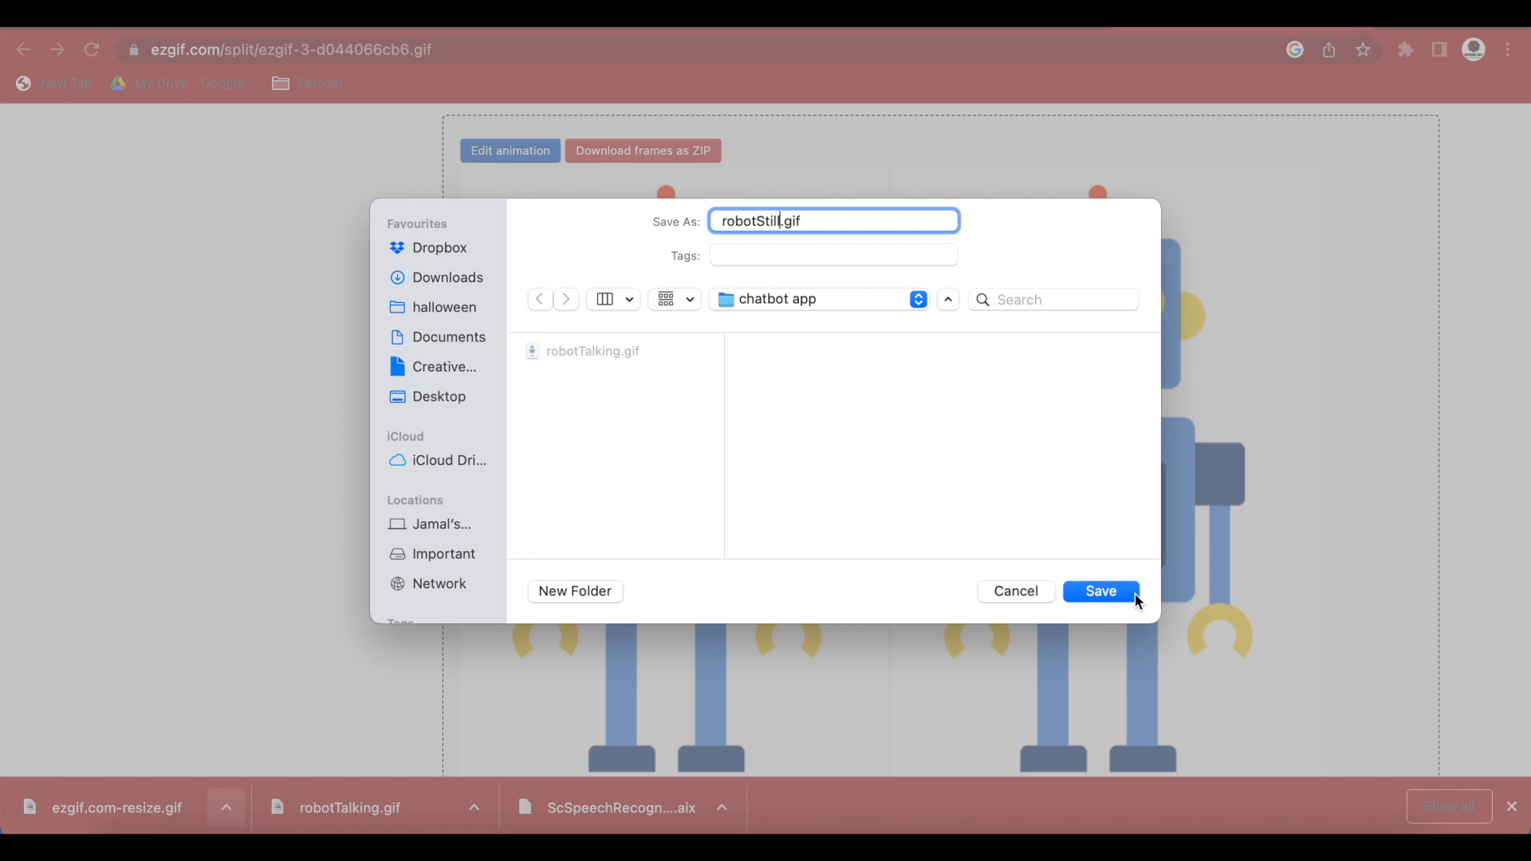
click(1100, 591)
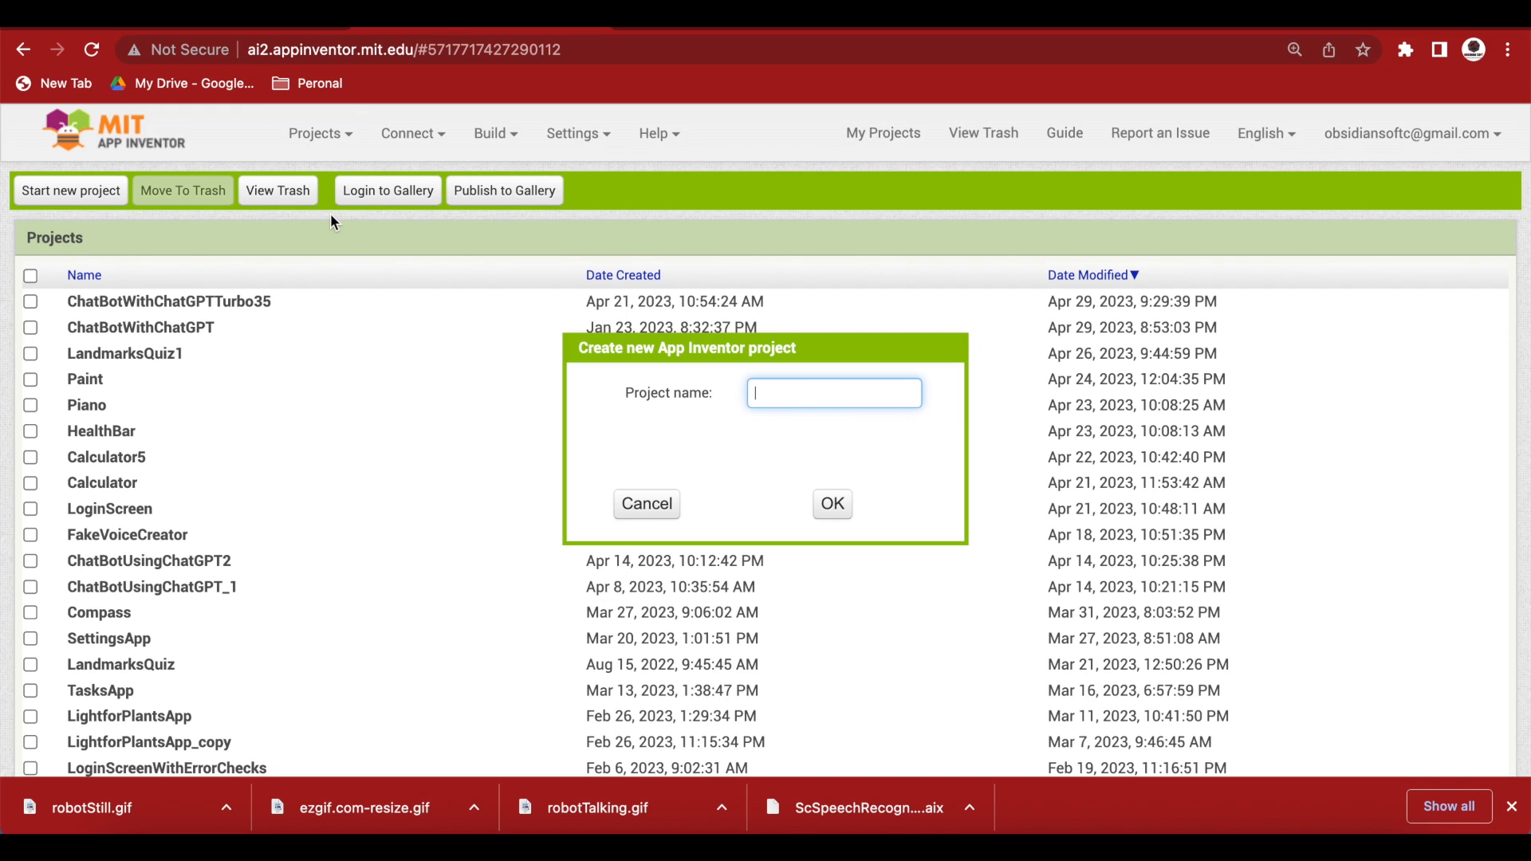
Create a new project named ChatBot.
text(C)
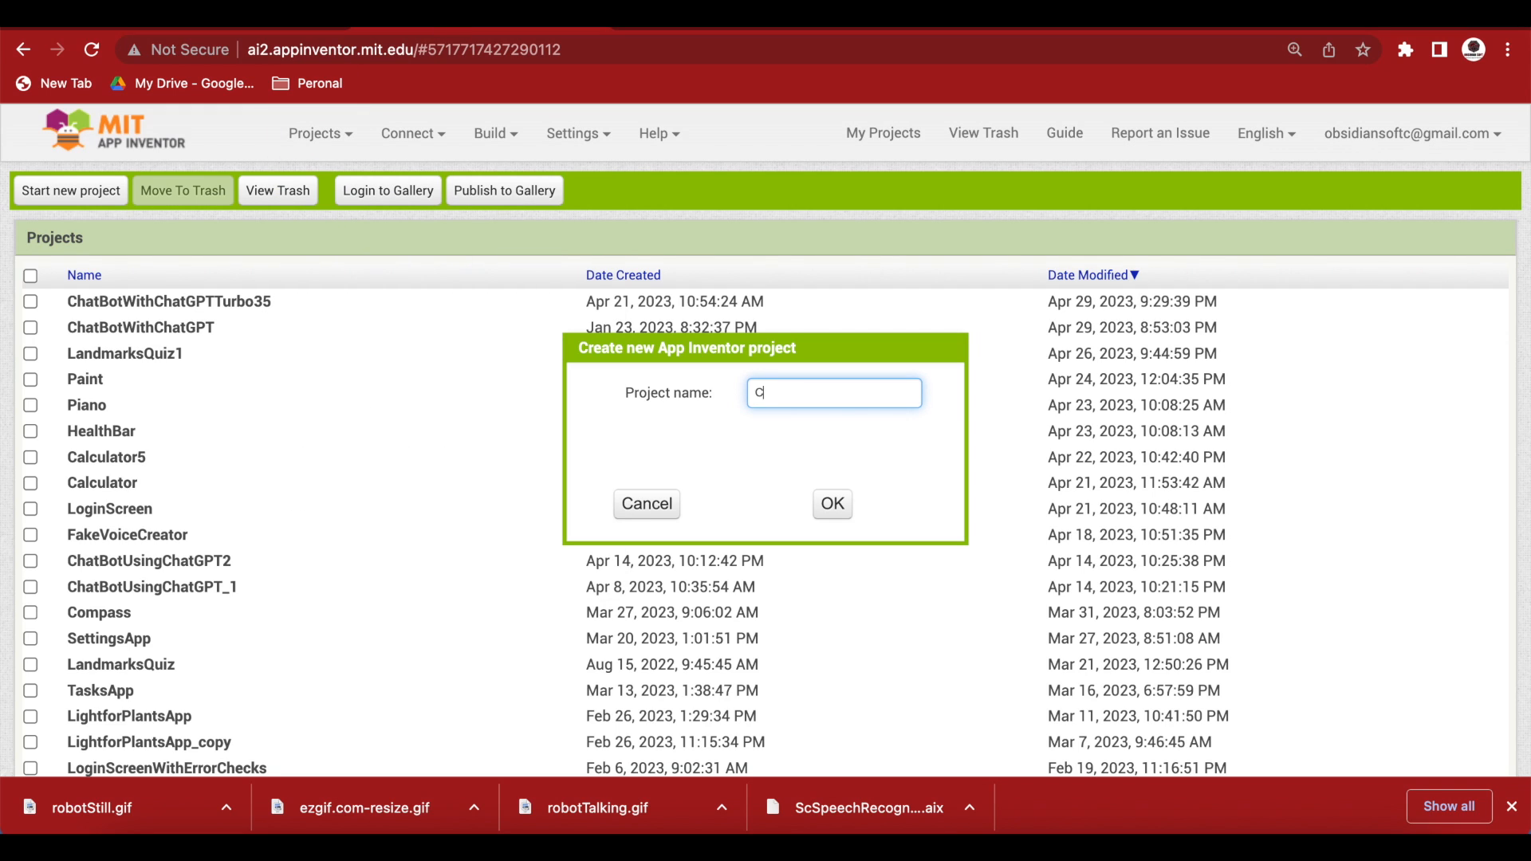
text(hatB)
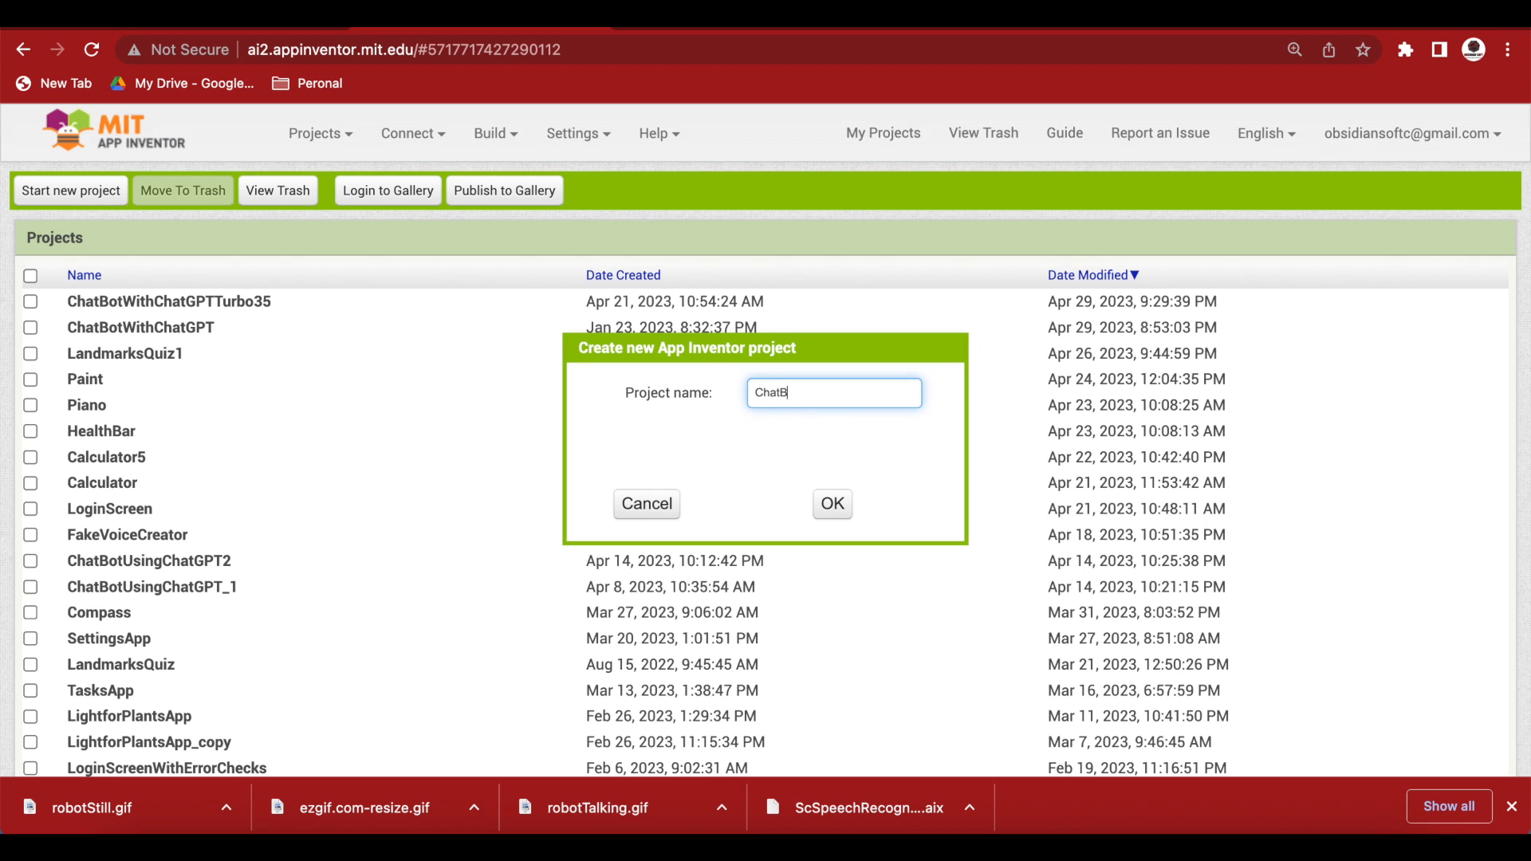
click(646, 504)
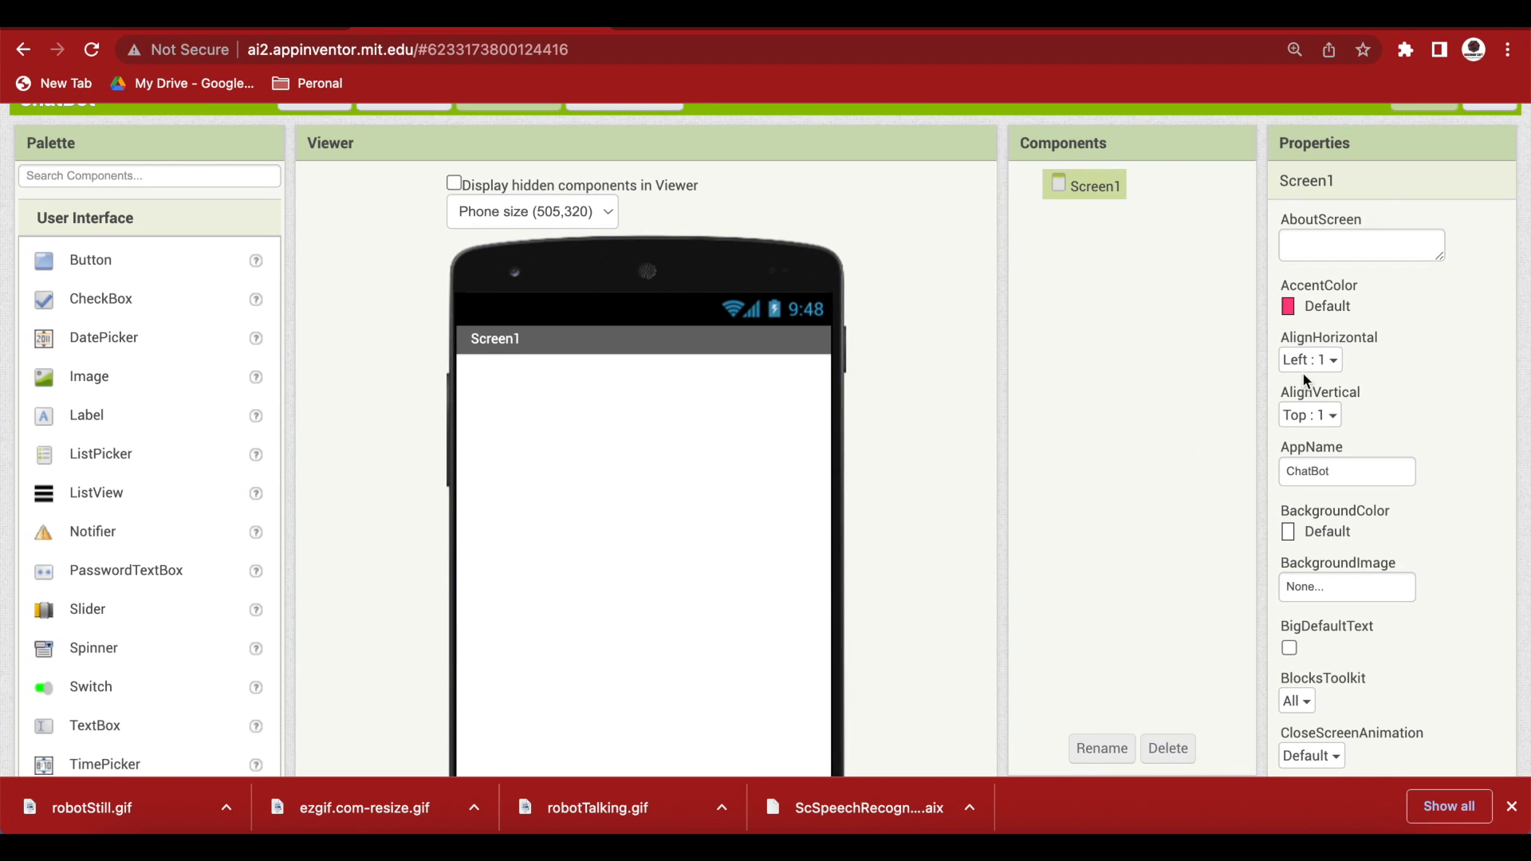
Set Screen1 AlignHorizontal to Center : 3 and AlignVertical to Center : 2.
click(1309, 360)
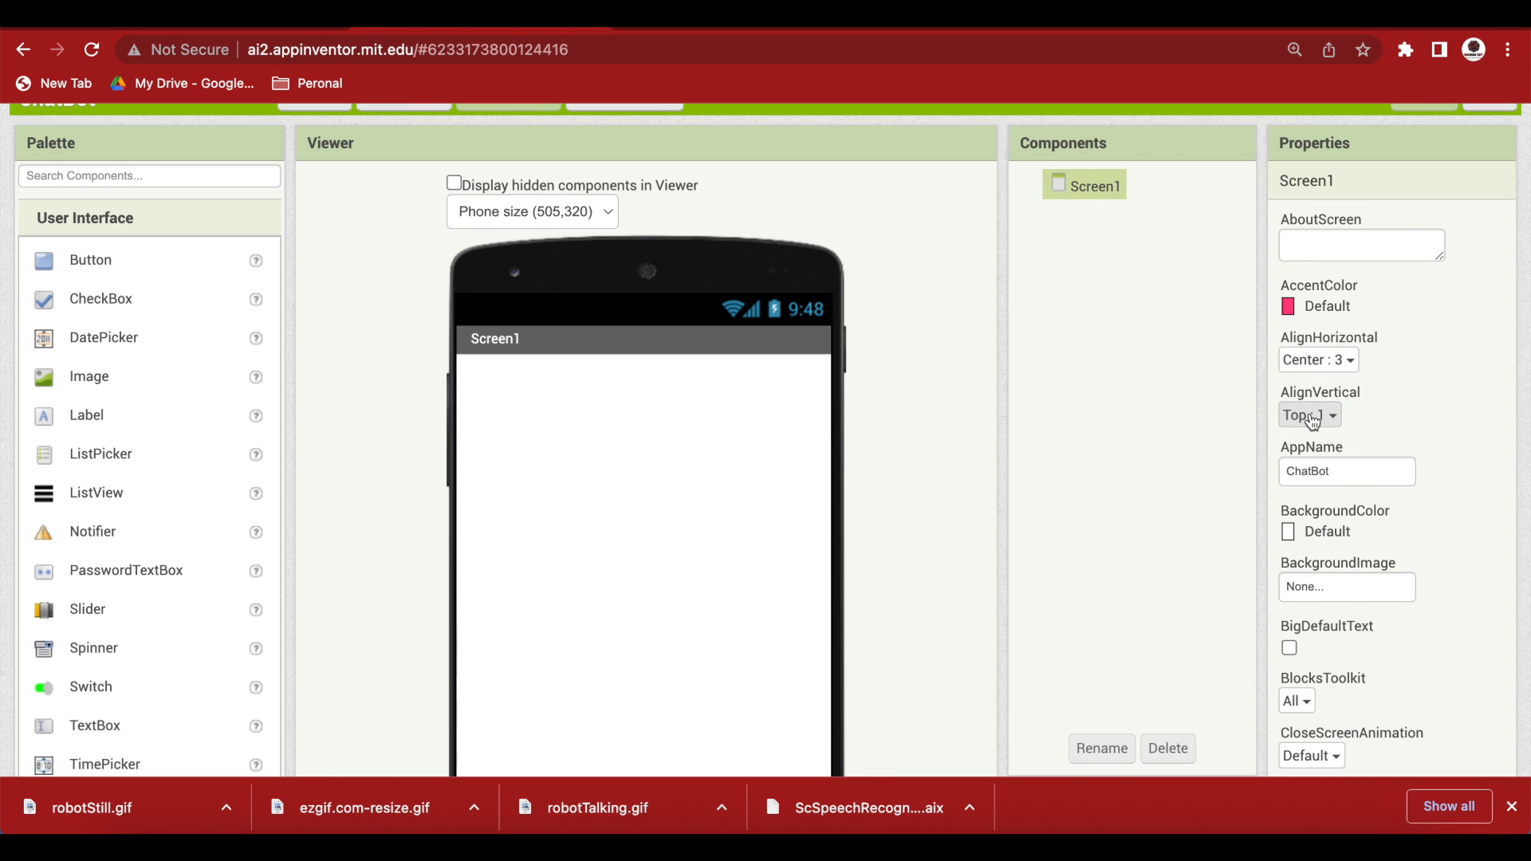
click(1309, 414)
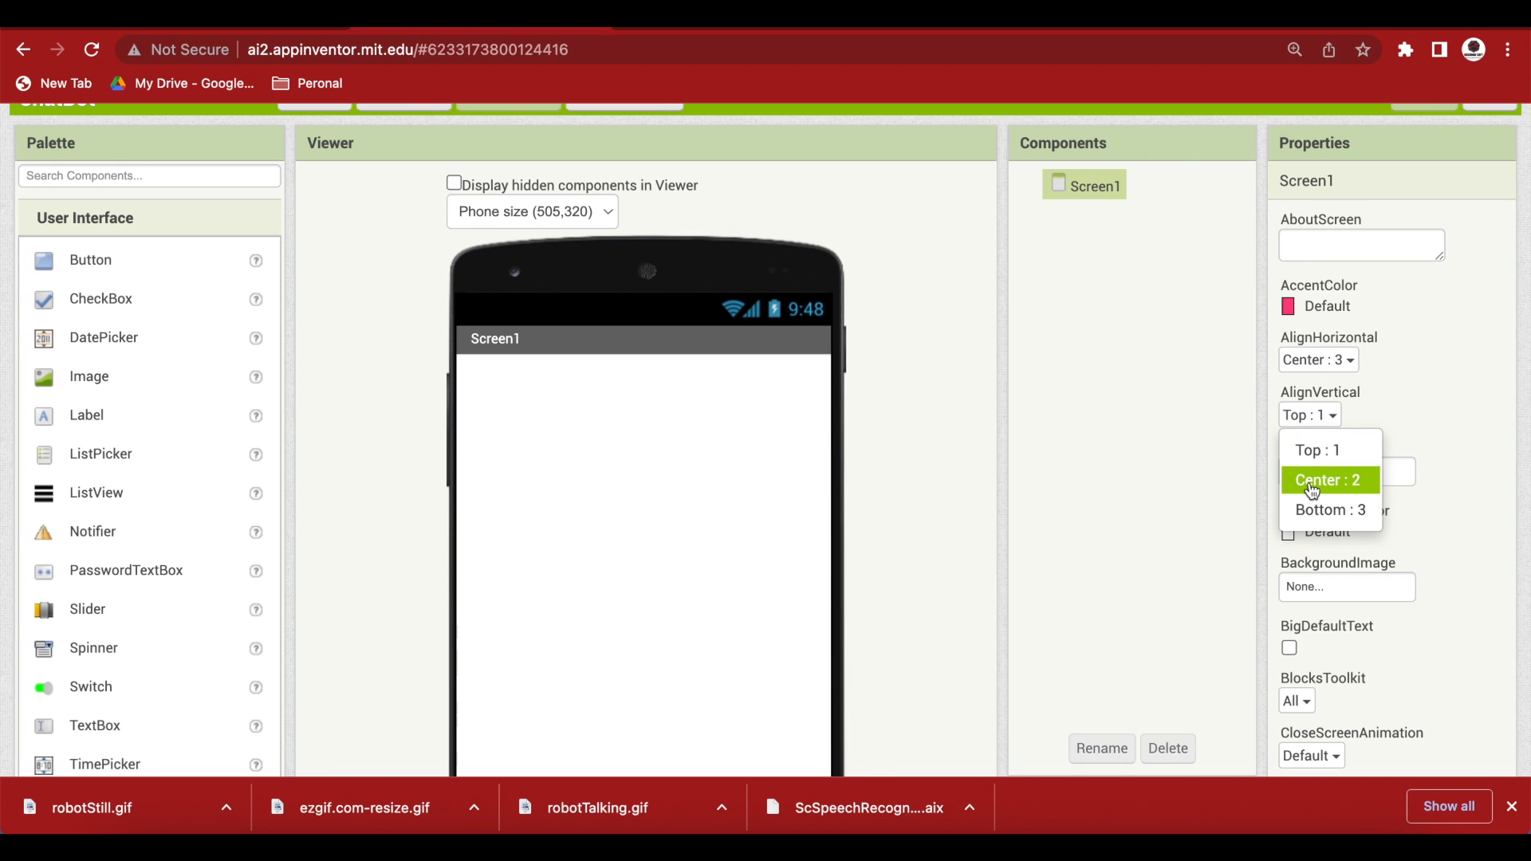
click(1329, 480)
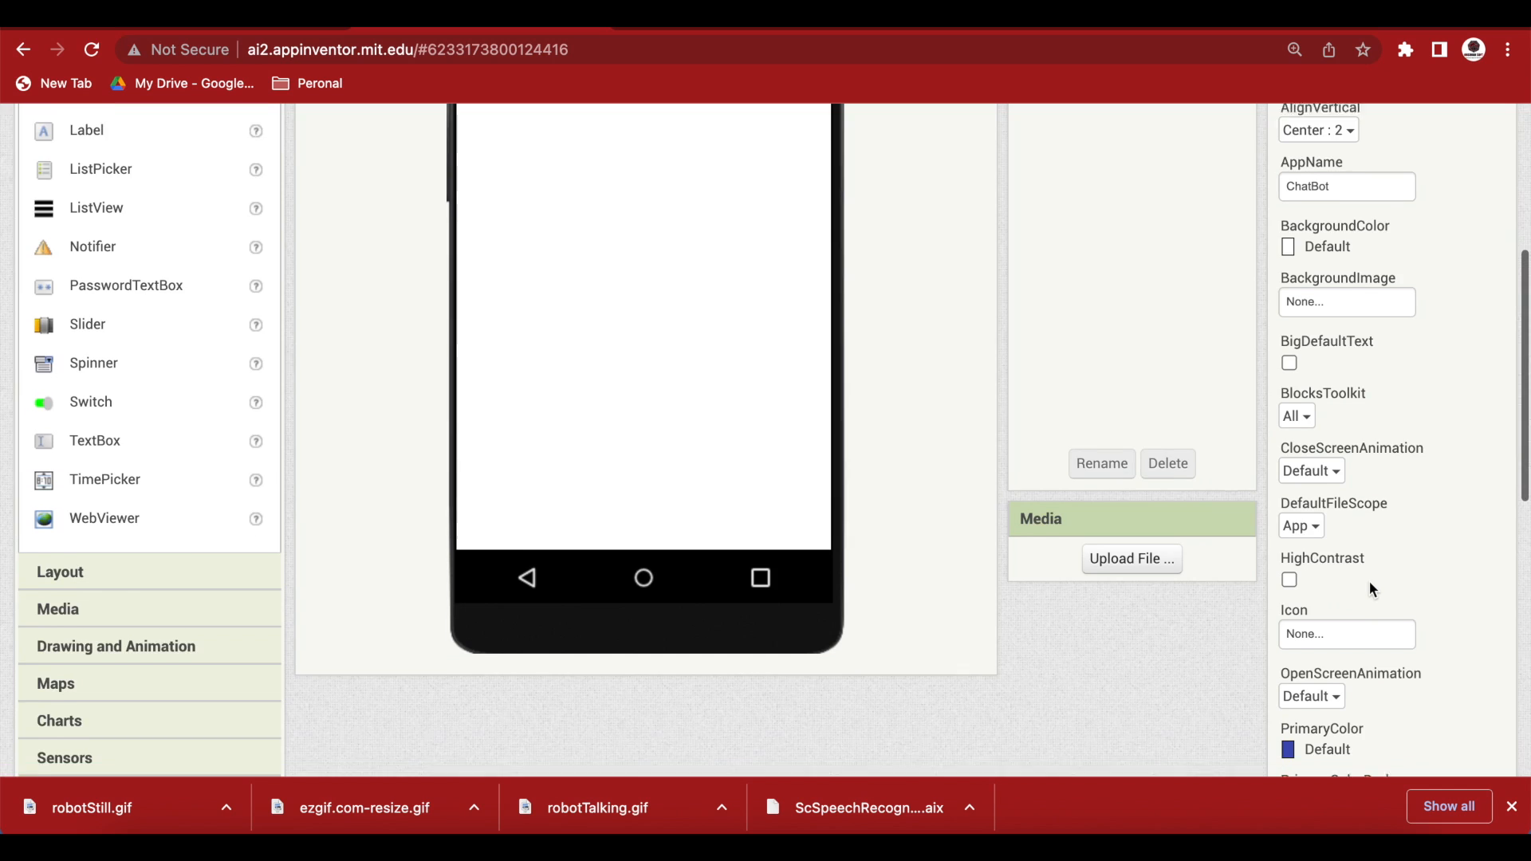
scroll(down, 3)
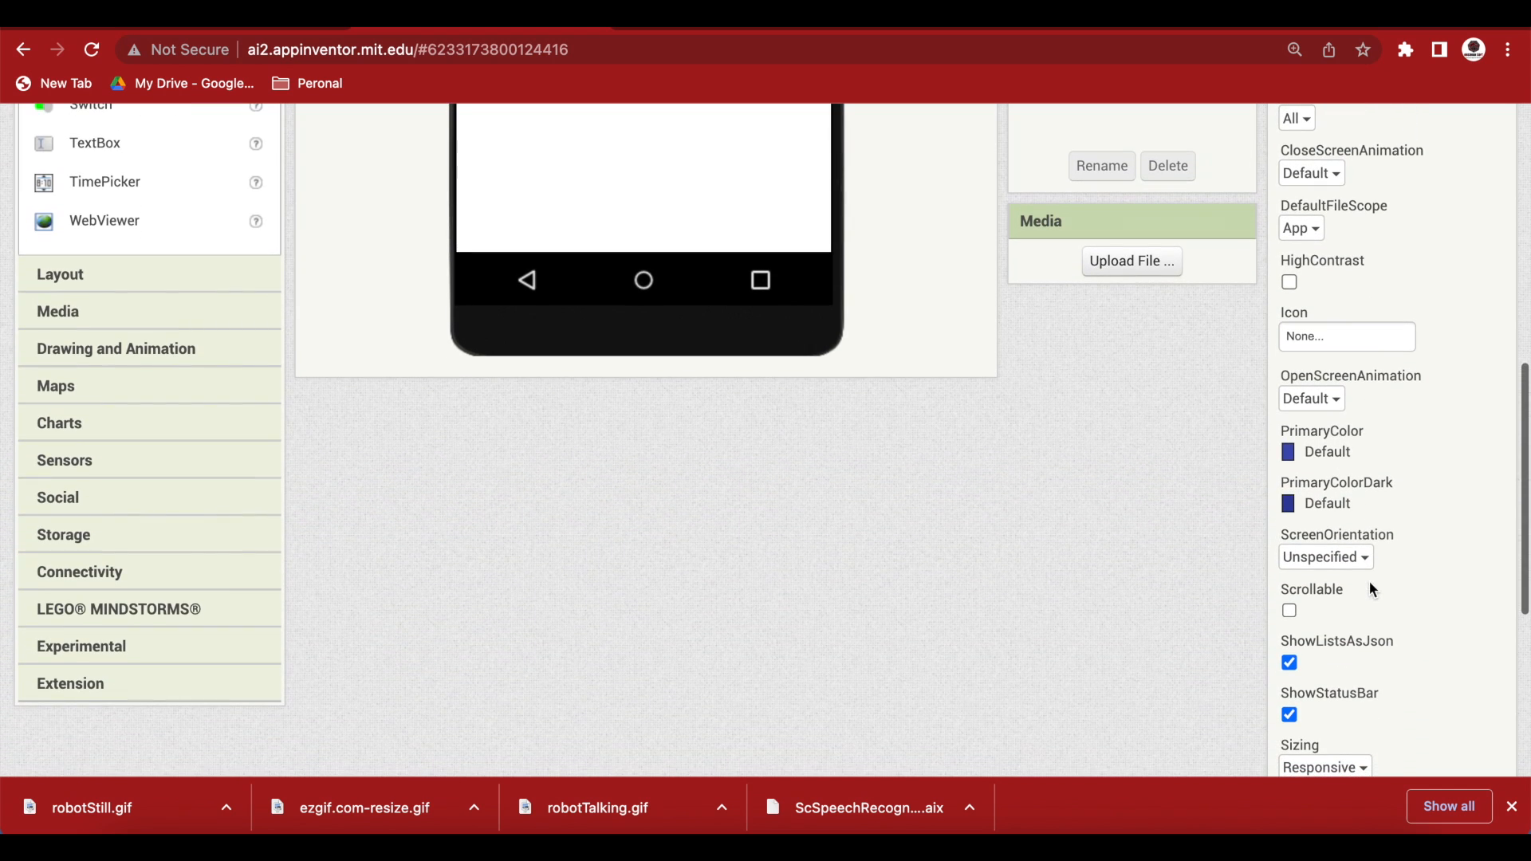
click(1325, 556)
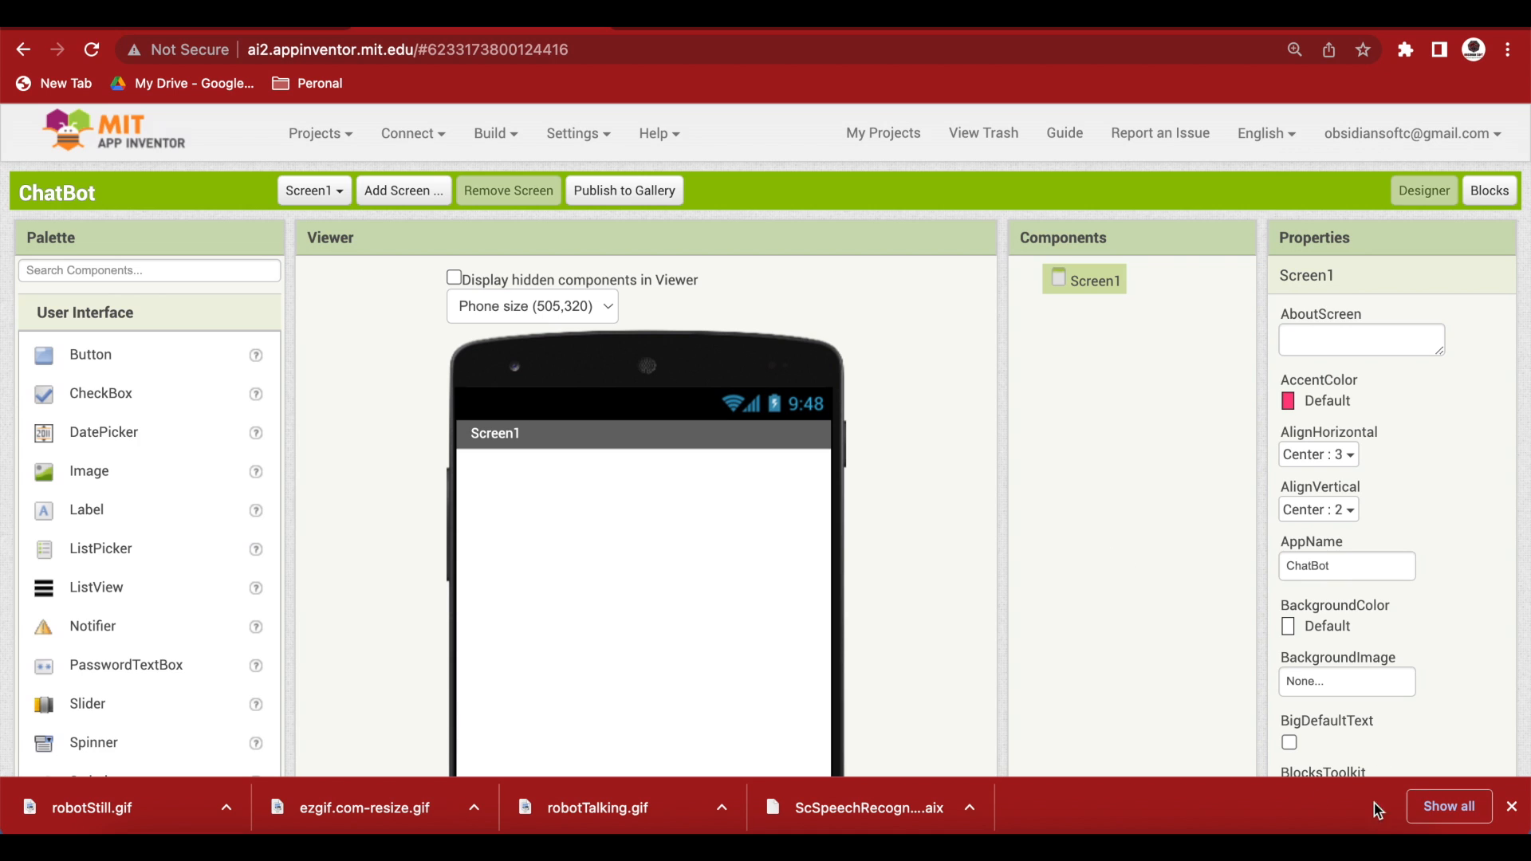
Upload robotStill.gif and robotTalking.gif to the project media.
click(1132, 528)
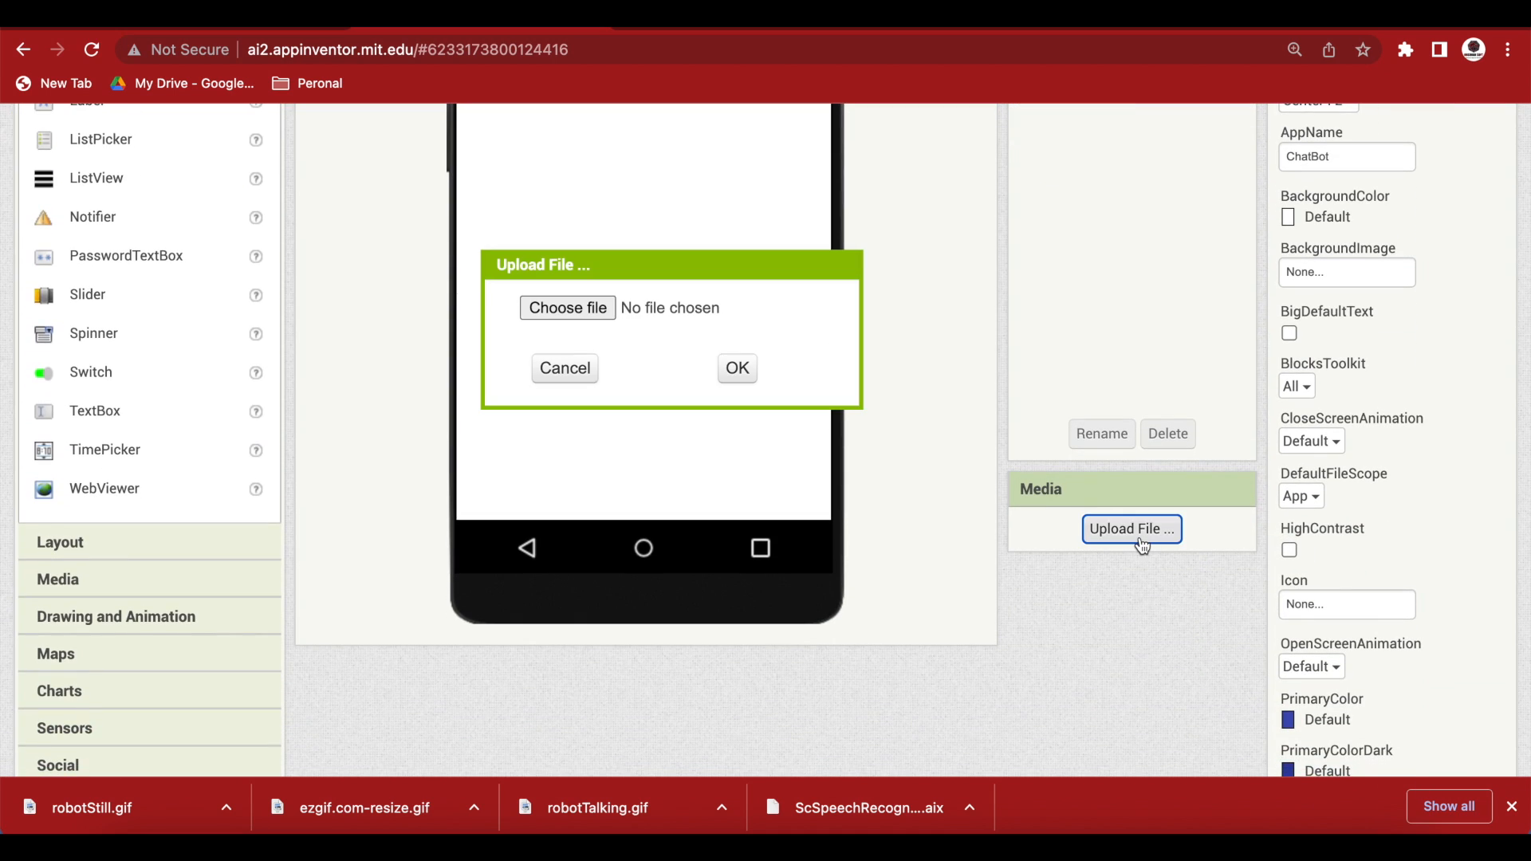
click(567, 308)
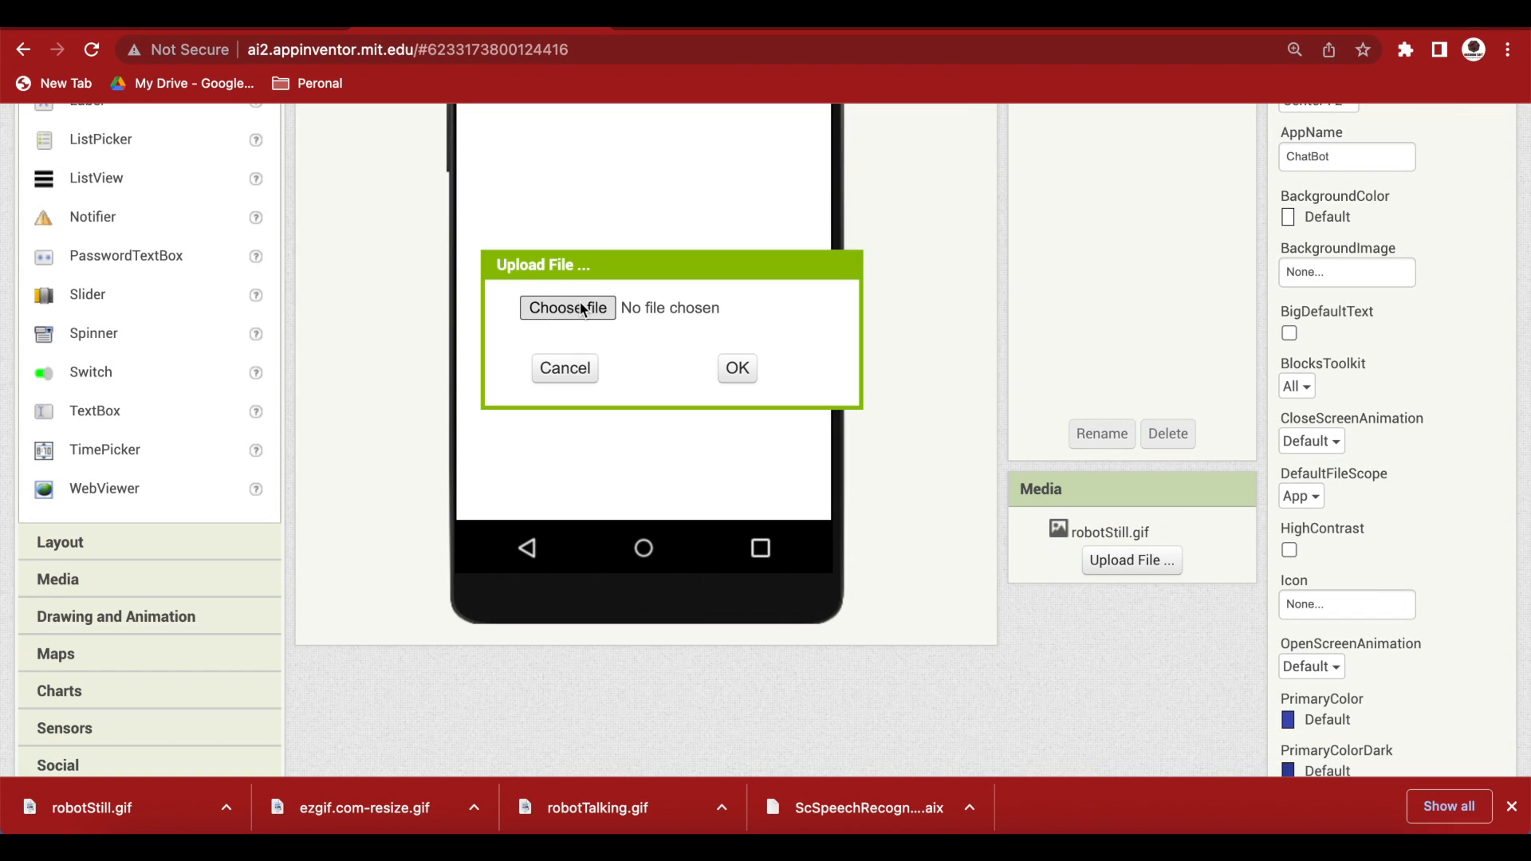
click(567, 308)
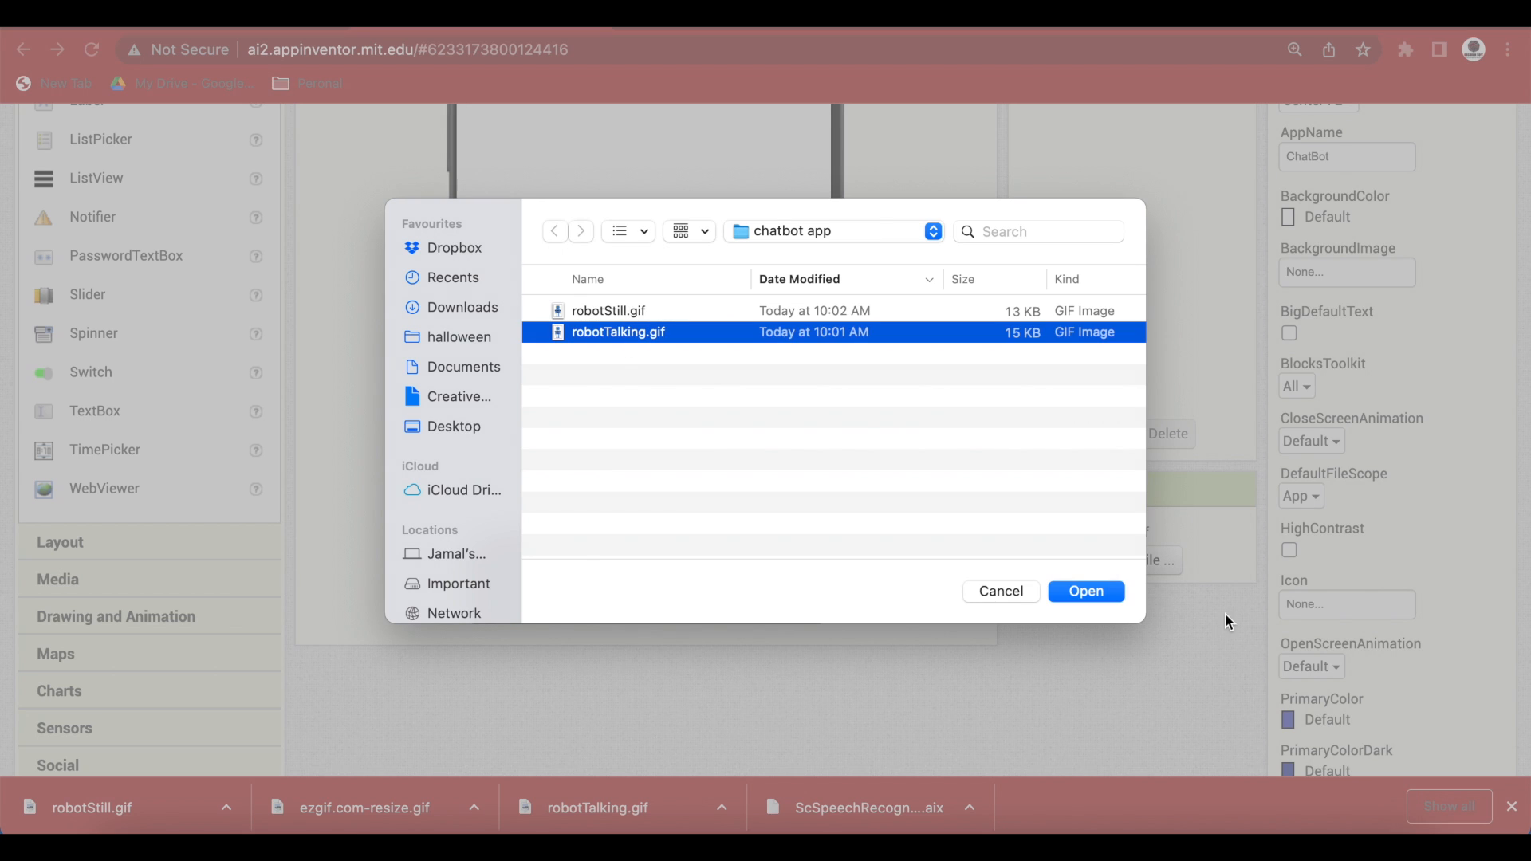
click(1086, 591)
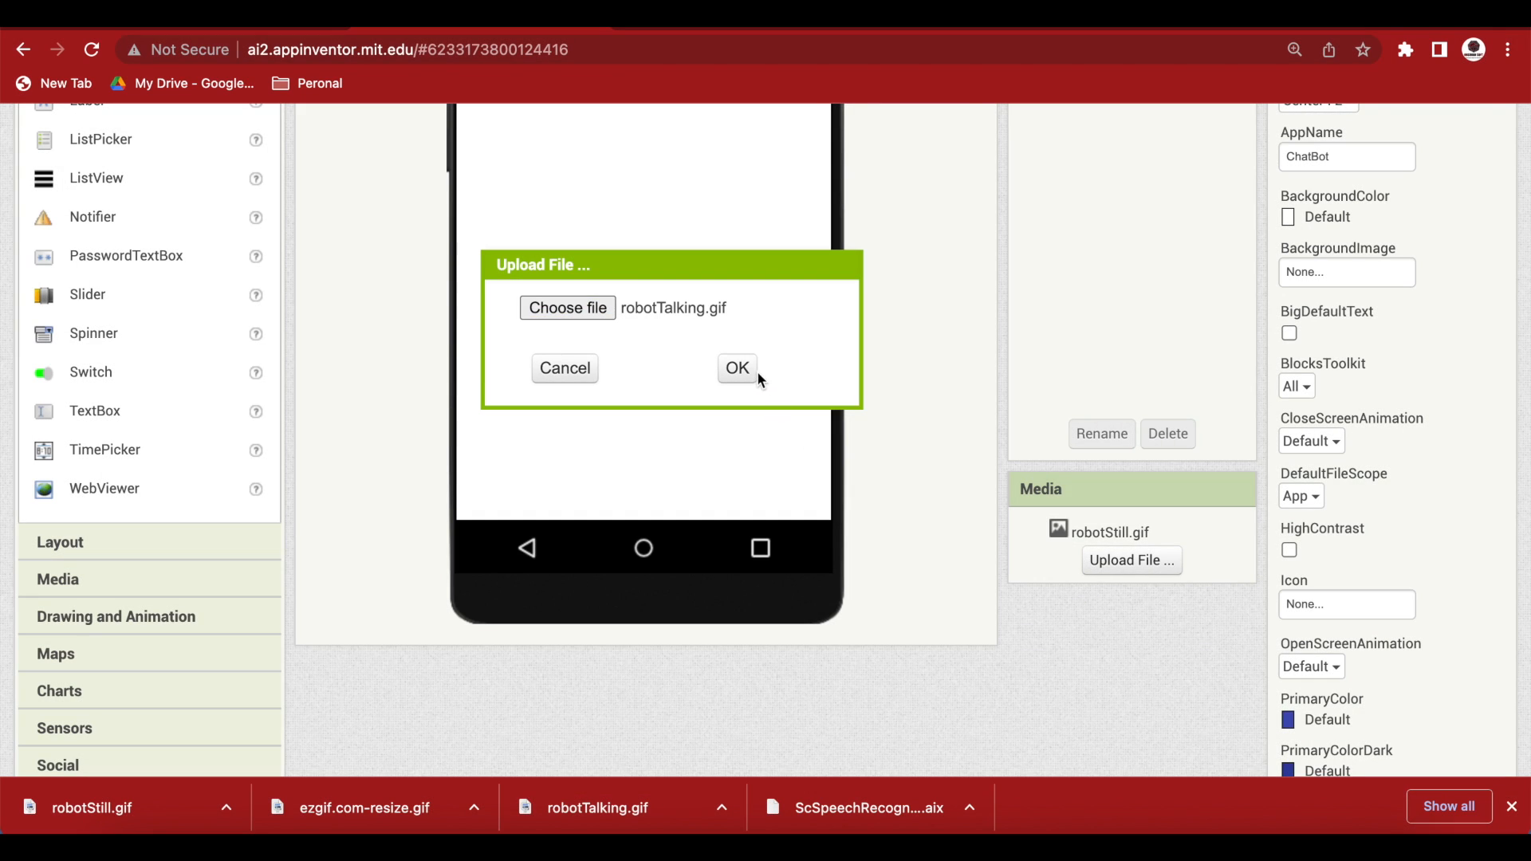
click(737, 369)
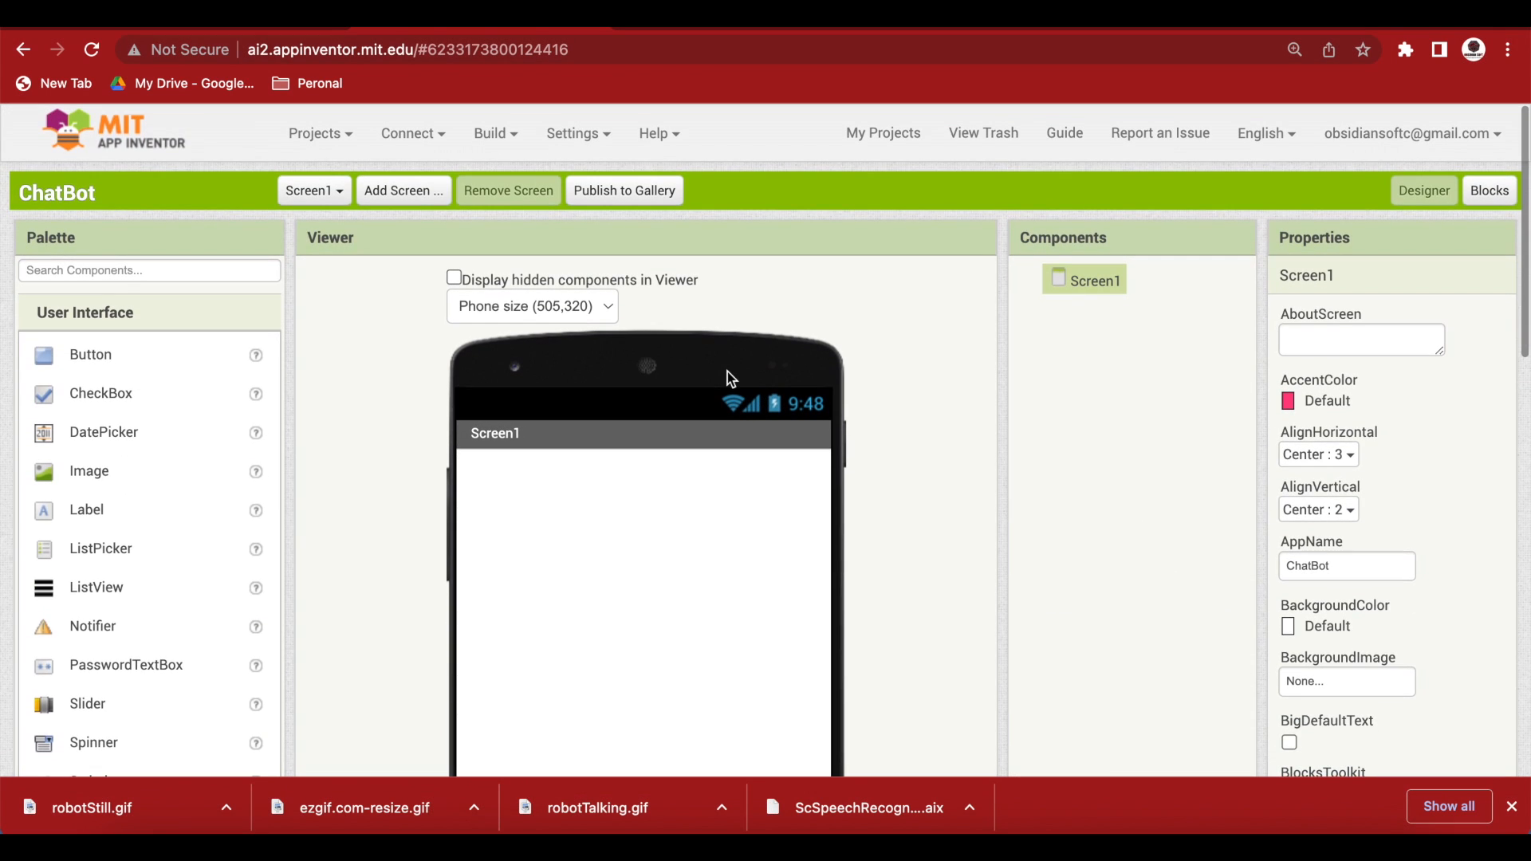
Add a WebViewer and a Button below it, renamed speakBtn.
scroll(down, 3)
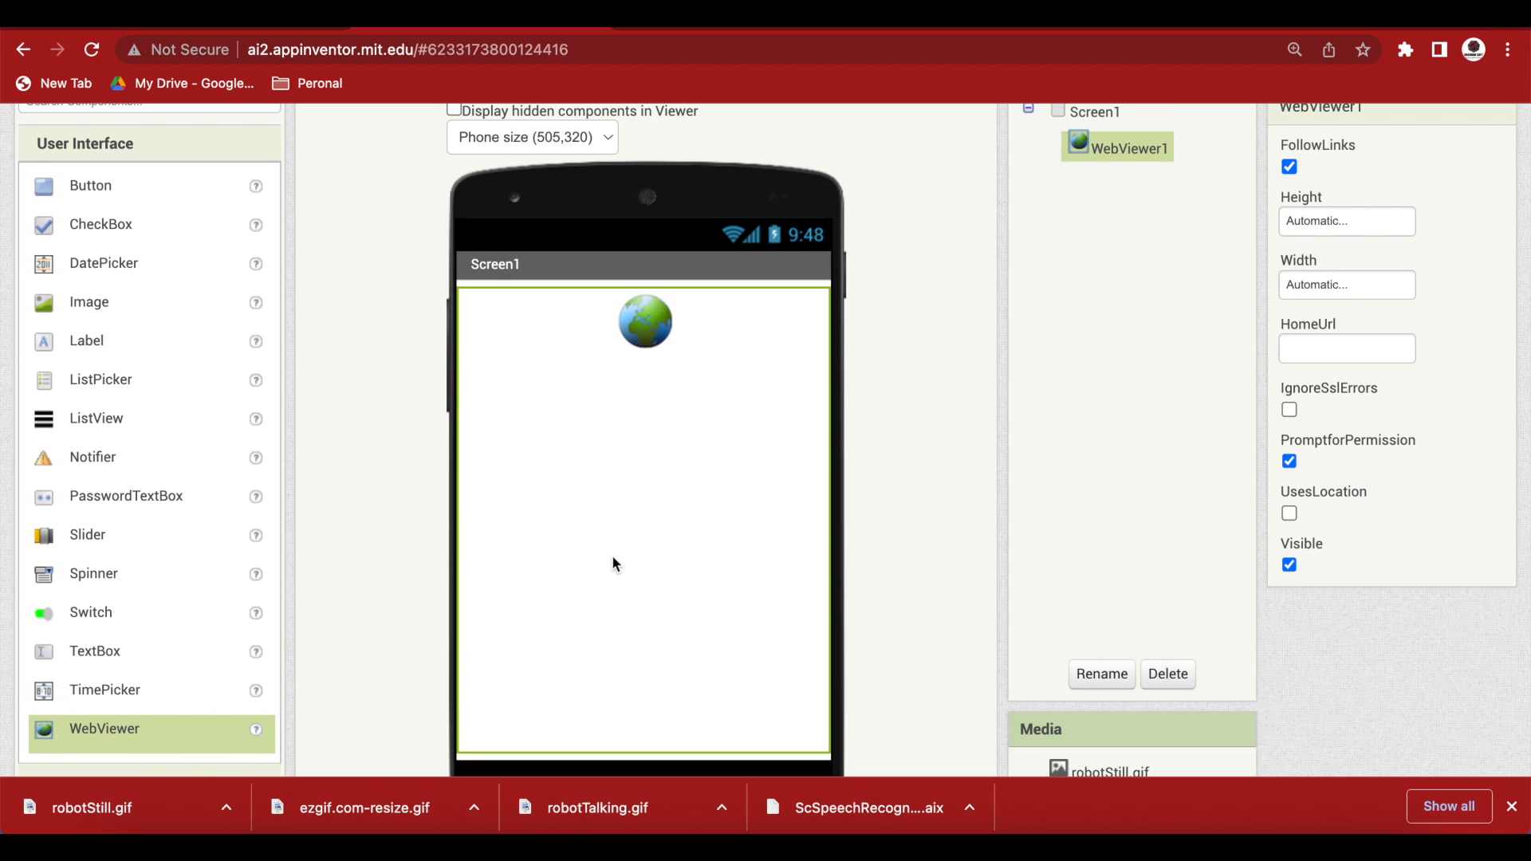
mouse_move(614, 564)
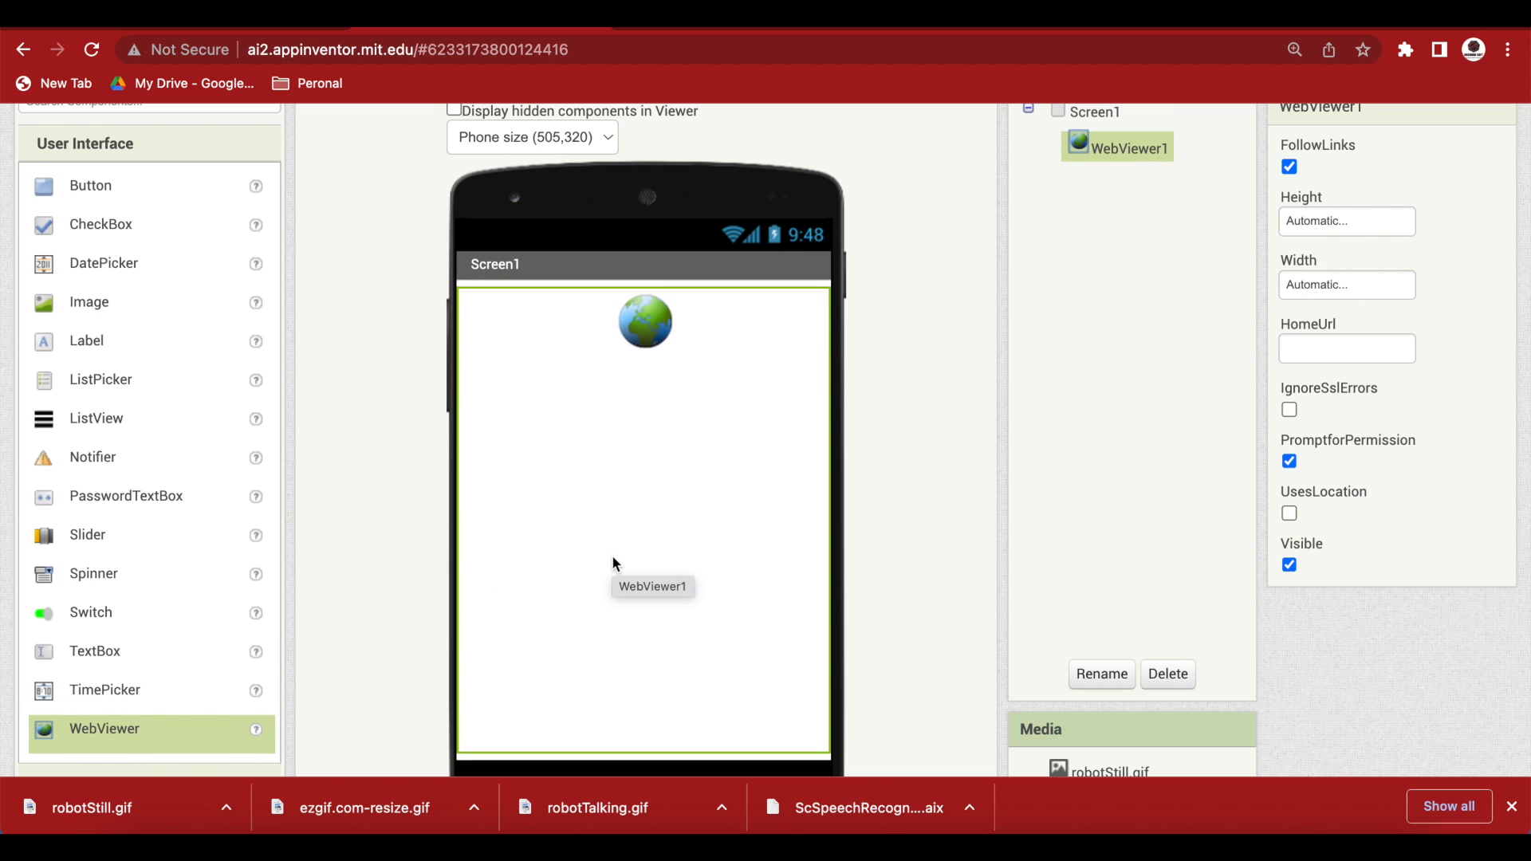
mouse_move(153, 432)
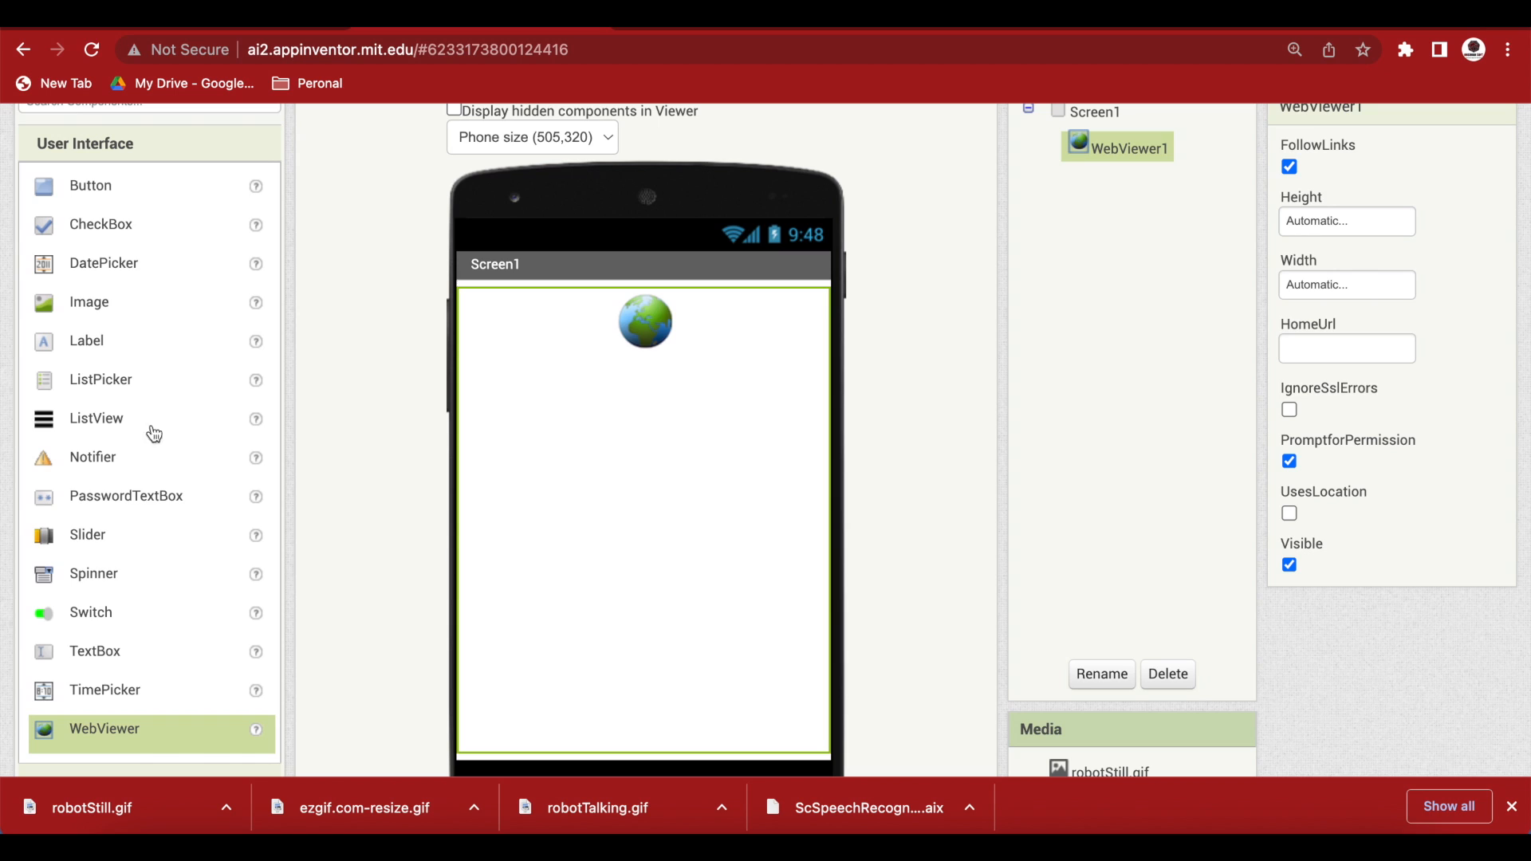
drag(90, 186, 644, 733)
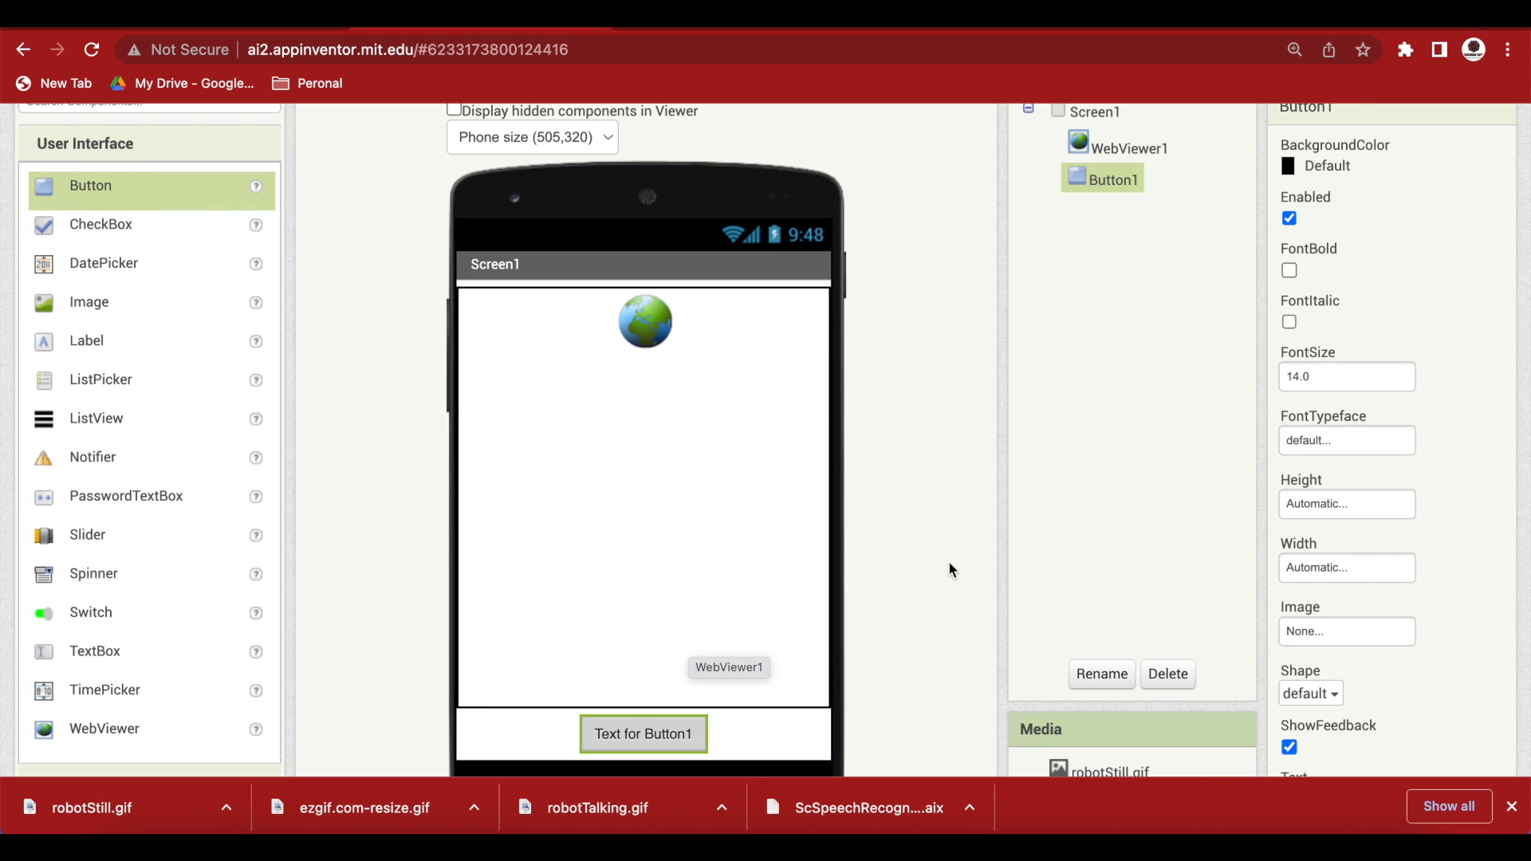
text(speakBtn)
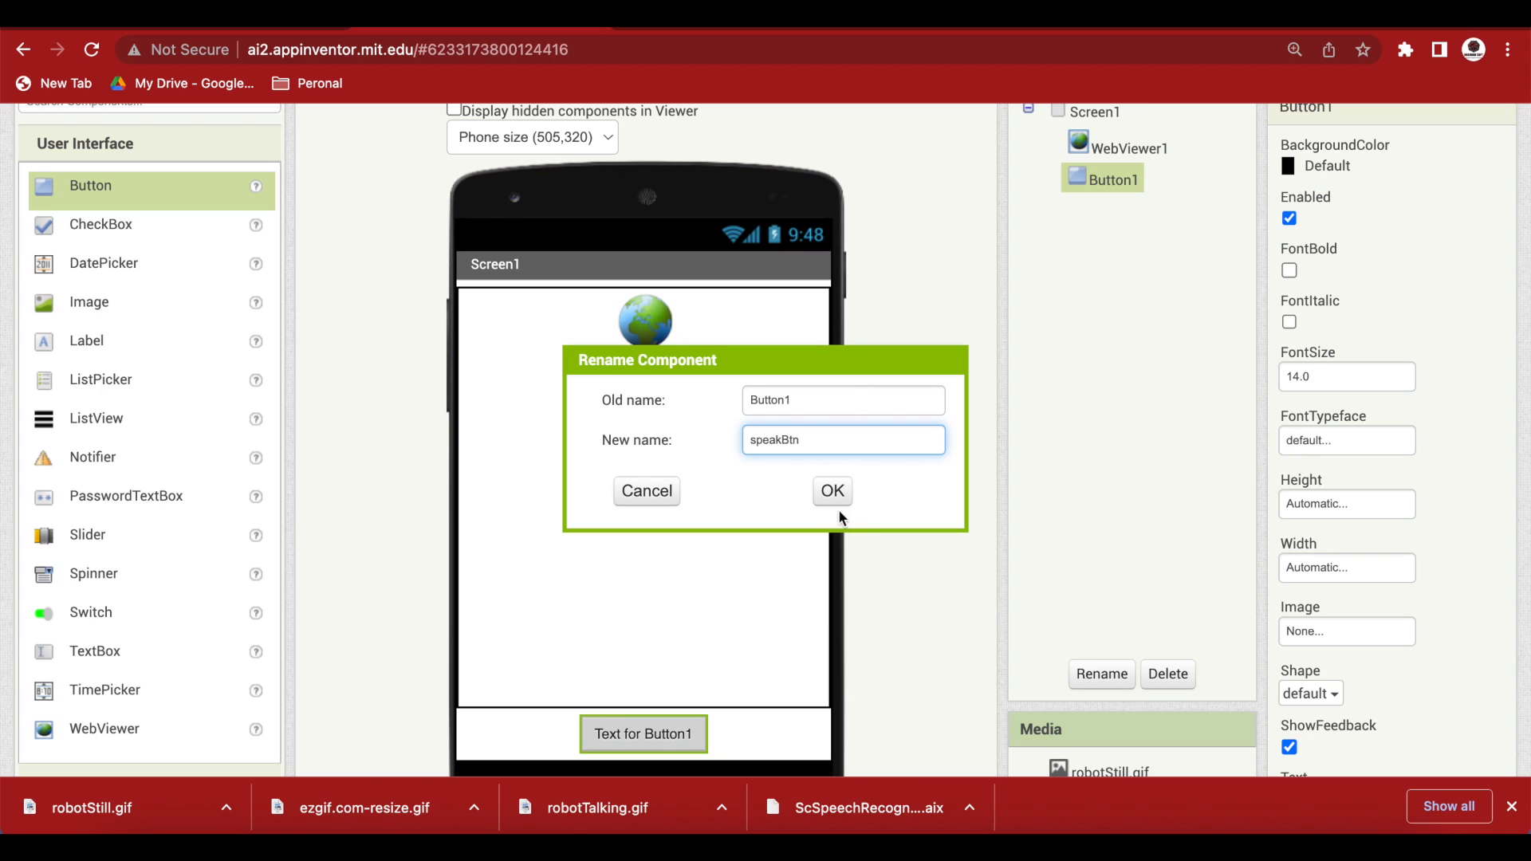
click(832, 491)
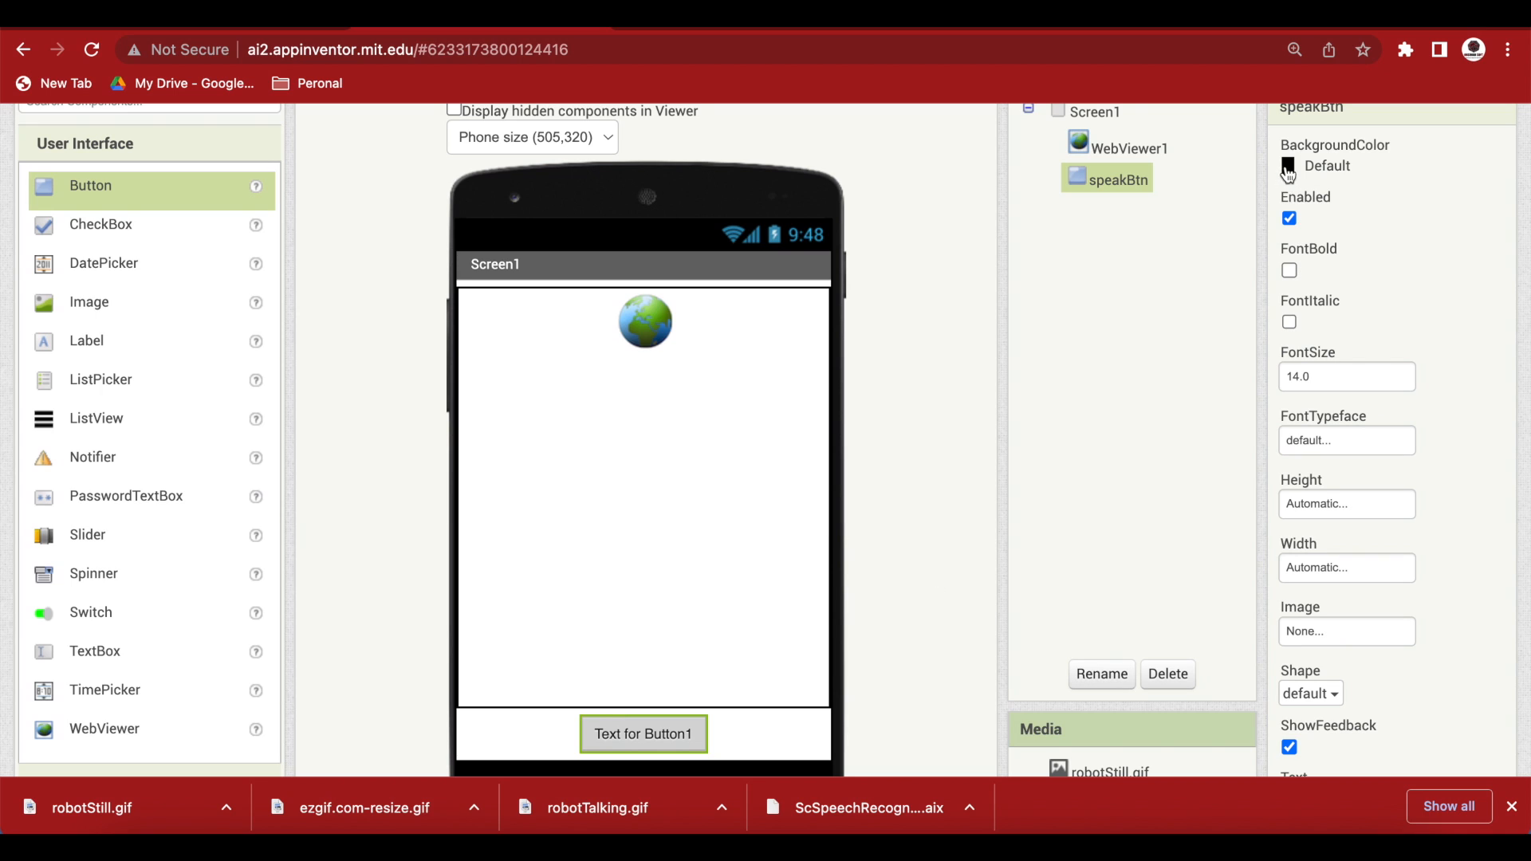
Style speakBtn: orange background, bold, font size 20, rounded shape, text 'Speak'.
click(1288, 165)
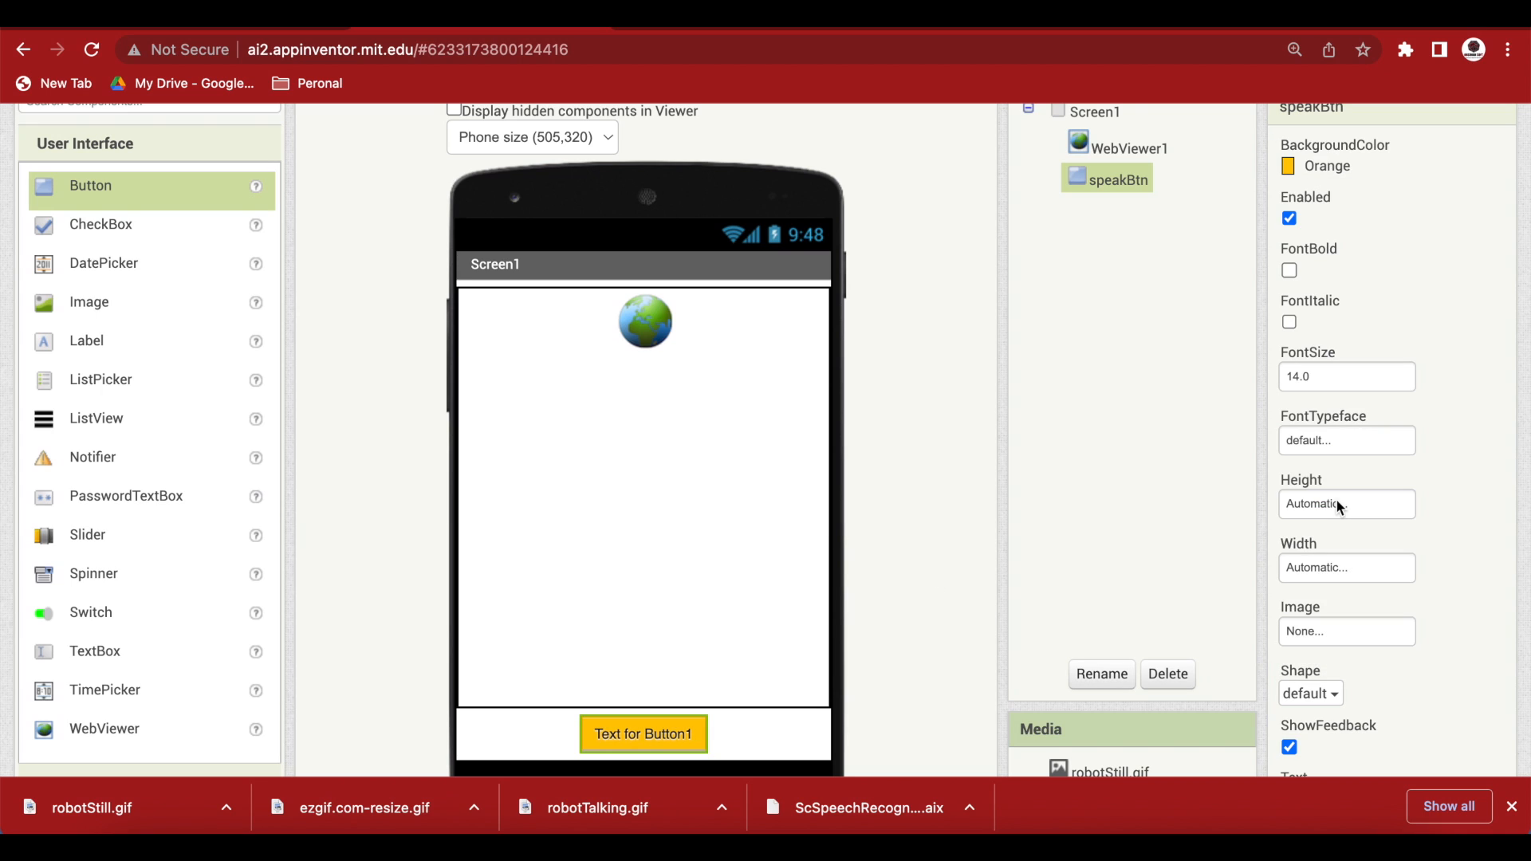
mouse_move(1315, 339)
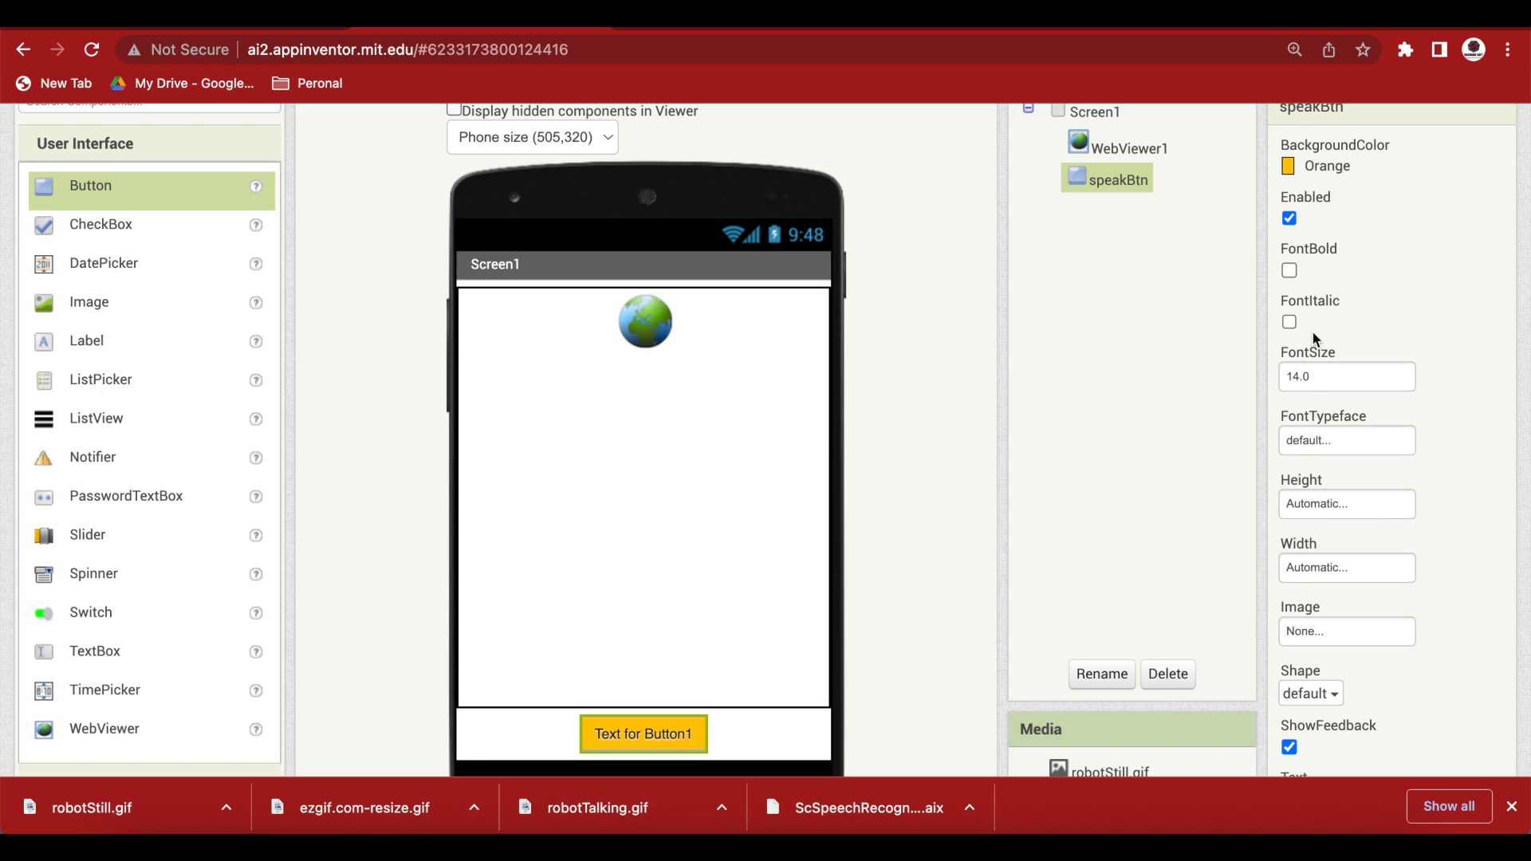
click(1288, 270)
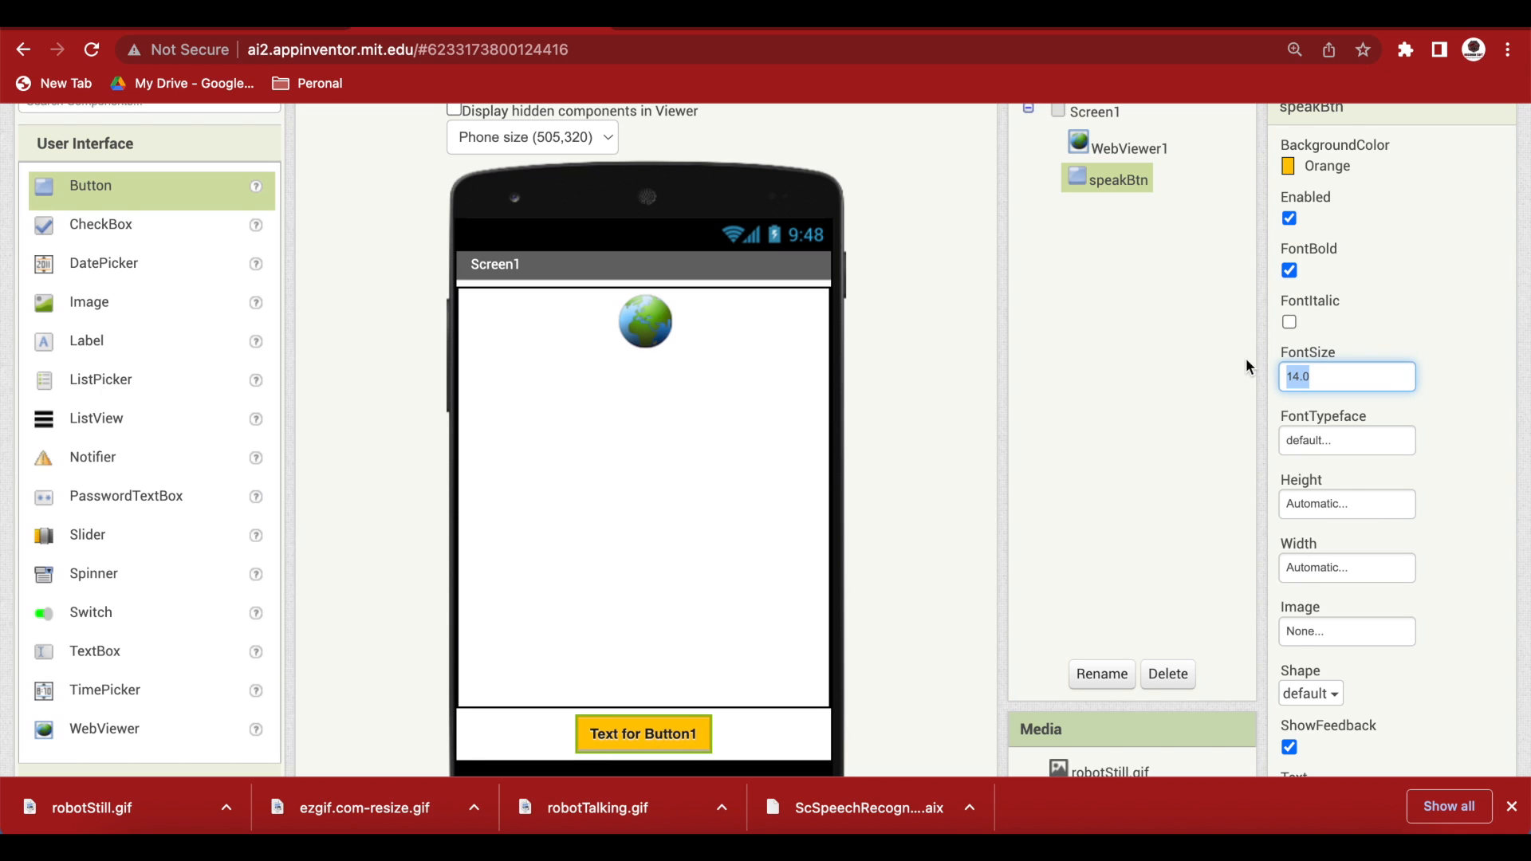
text(20)
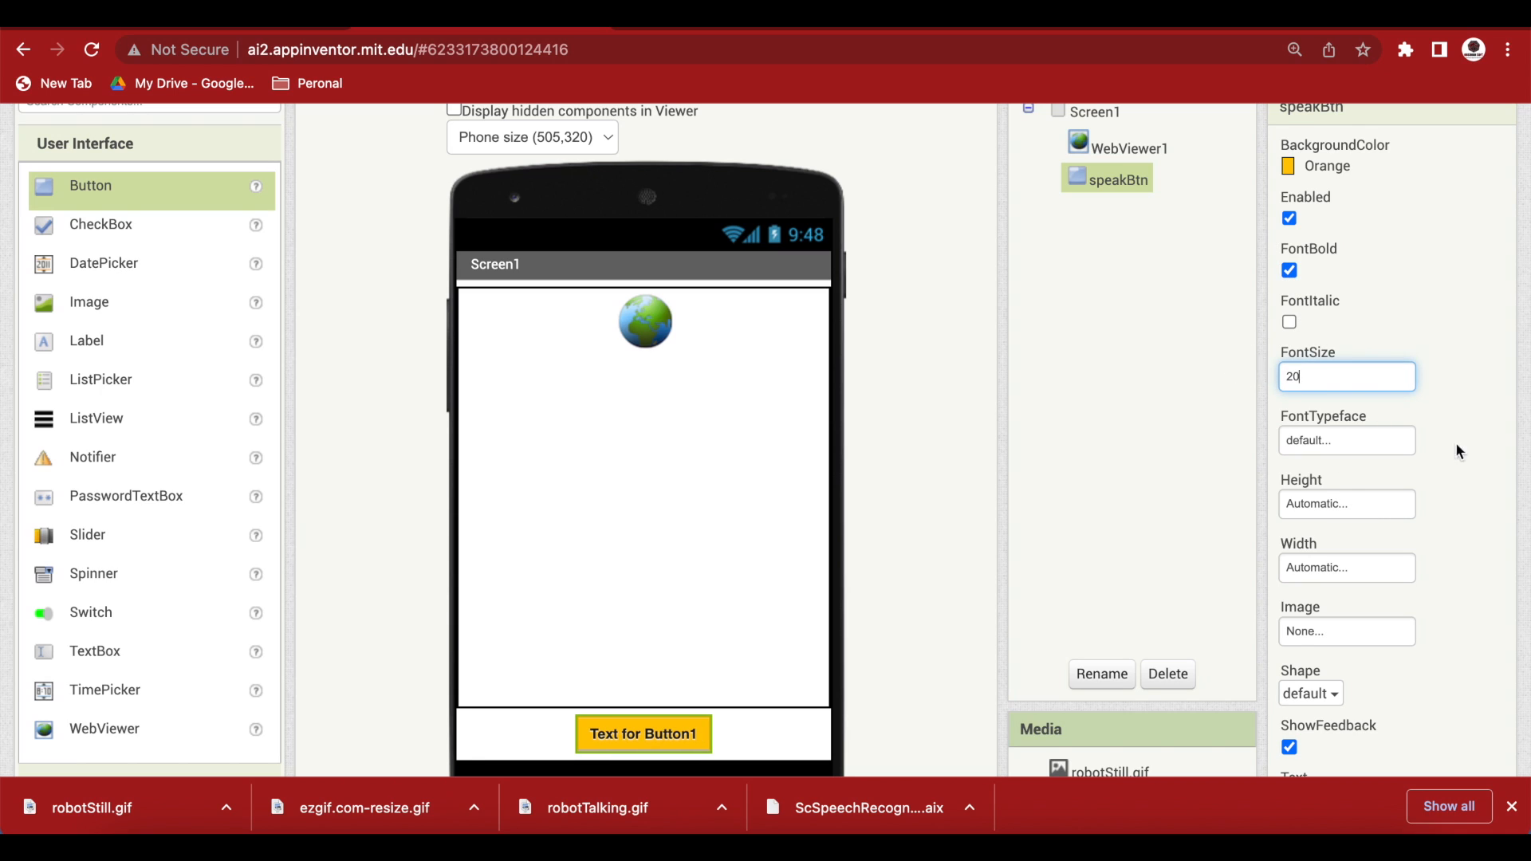
scroll(down, 3)
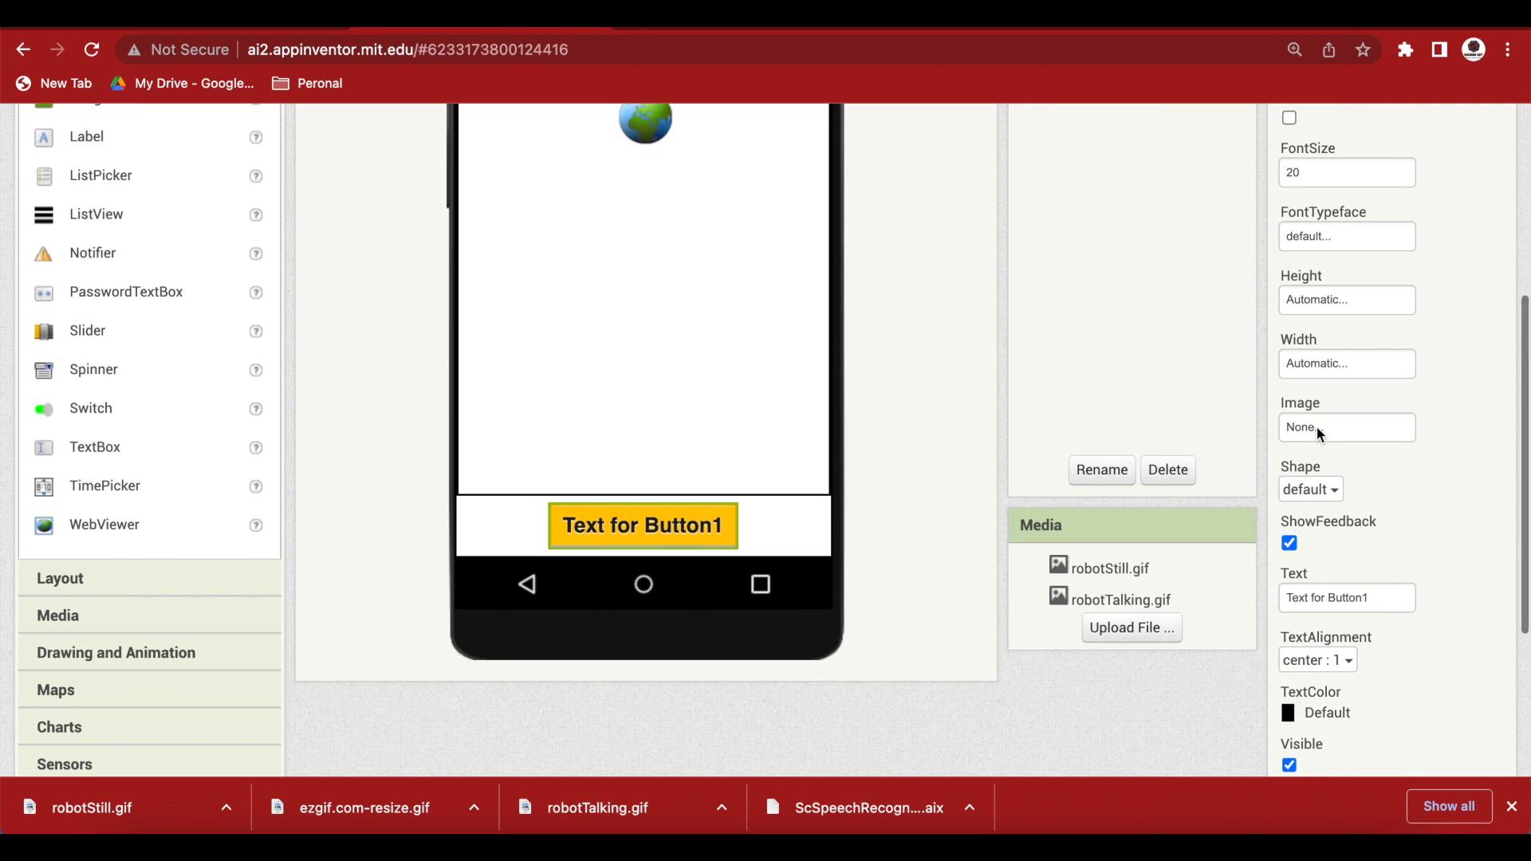
click(1310, 489)
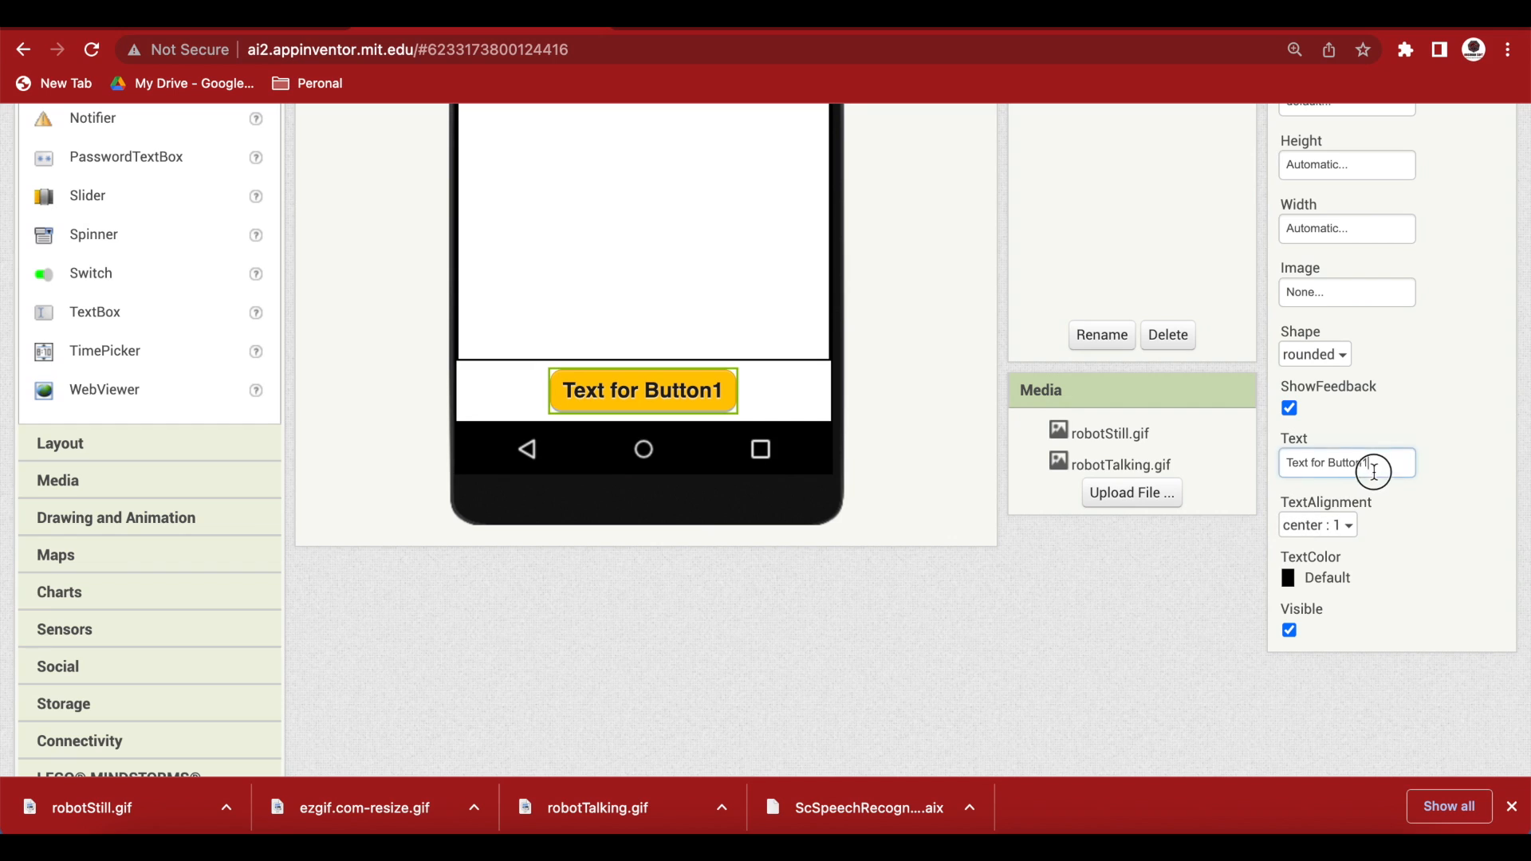
text(S)
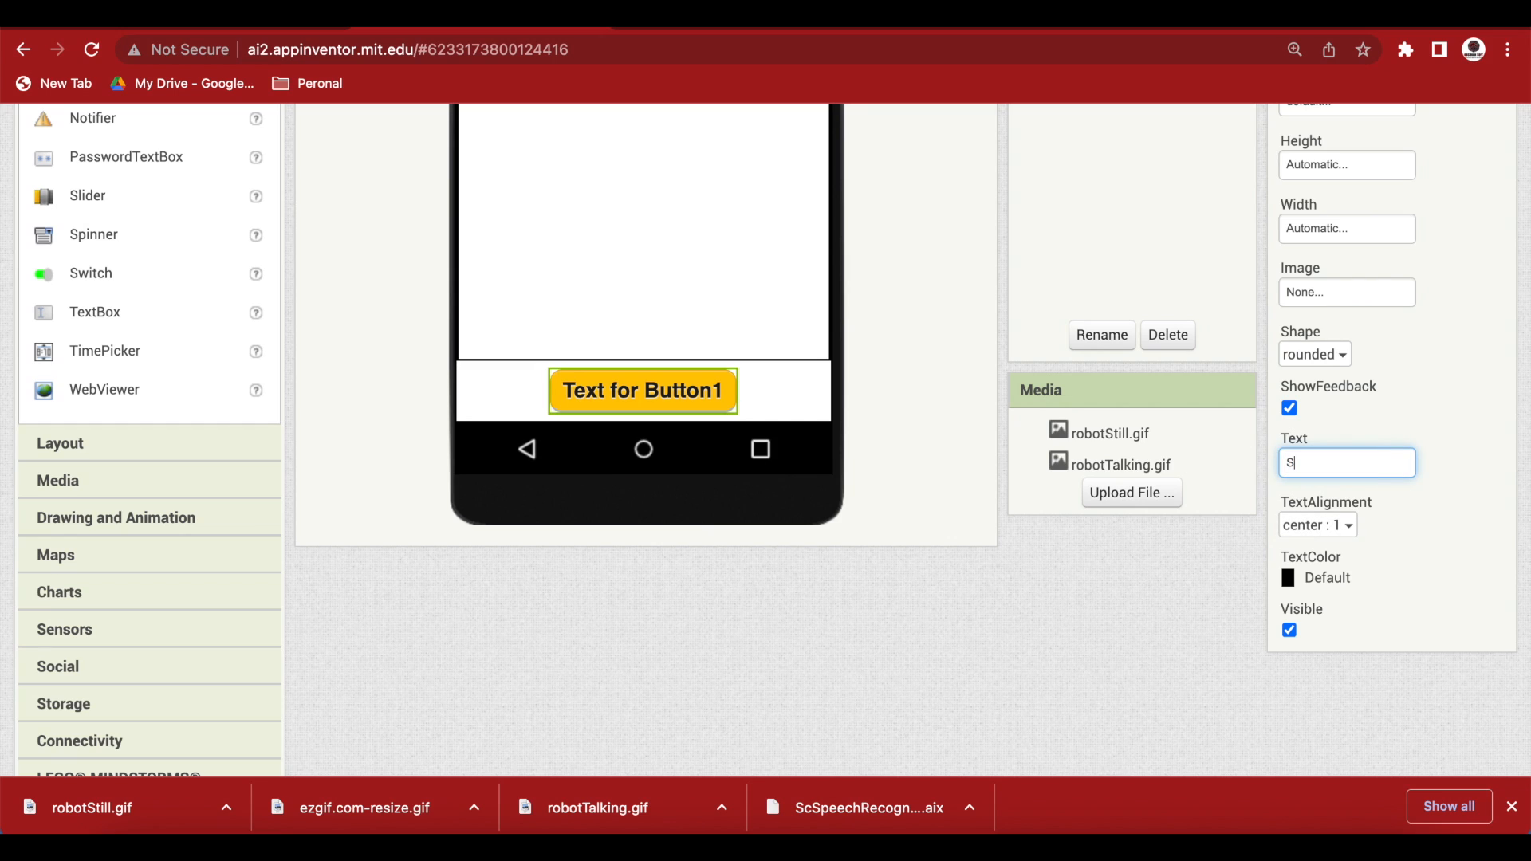
text(peak)
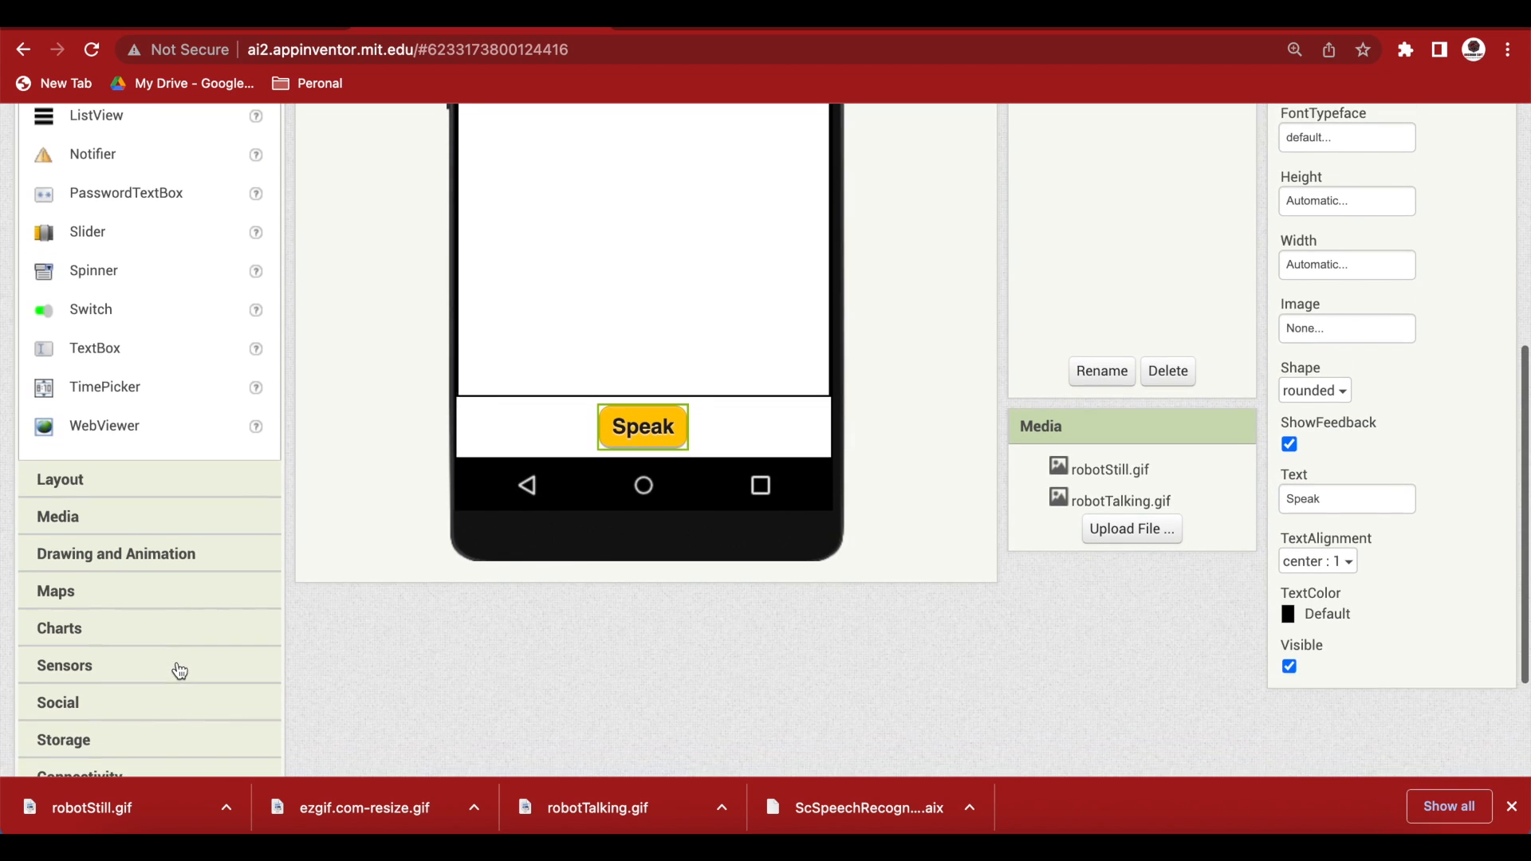
mouse_move(767, 621)
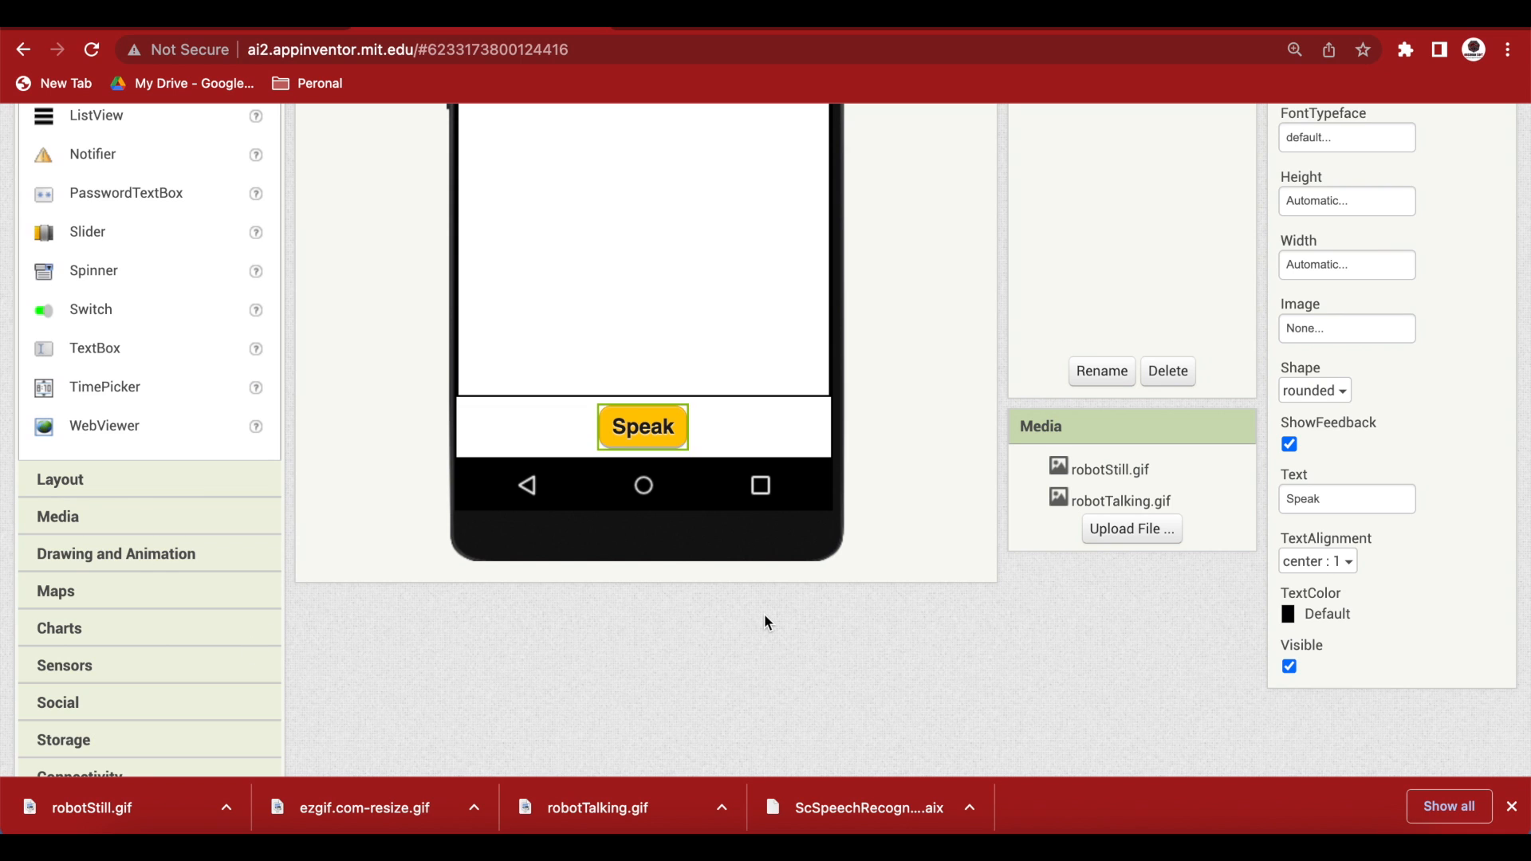
Import the ScSpeechRecognizer .aix extension and add ScSpeechRecognizer1 to Screen1.
scroll(down, 3)
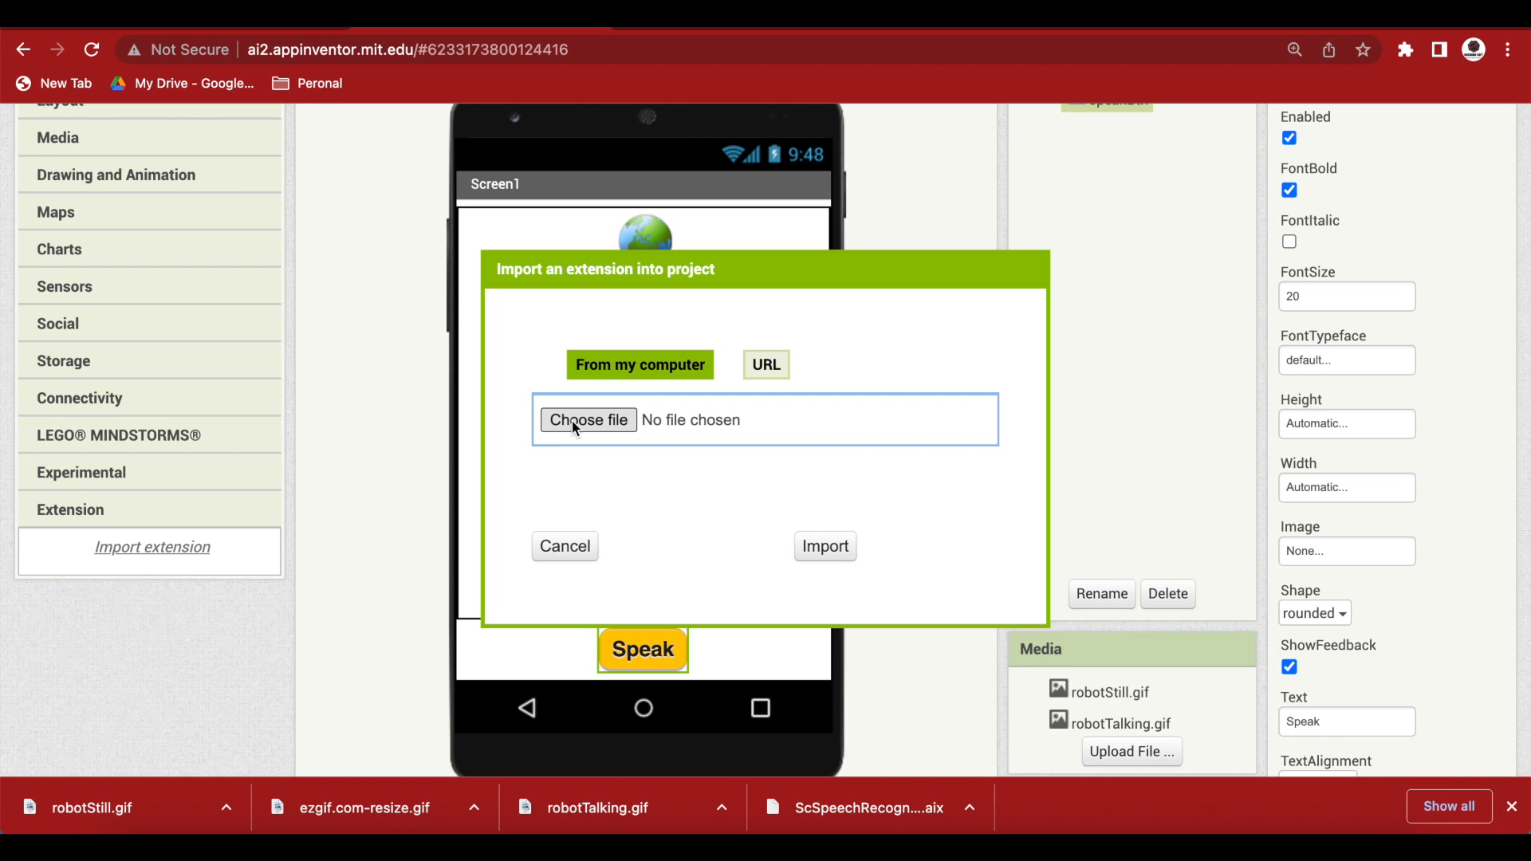
click(589, 421)
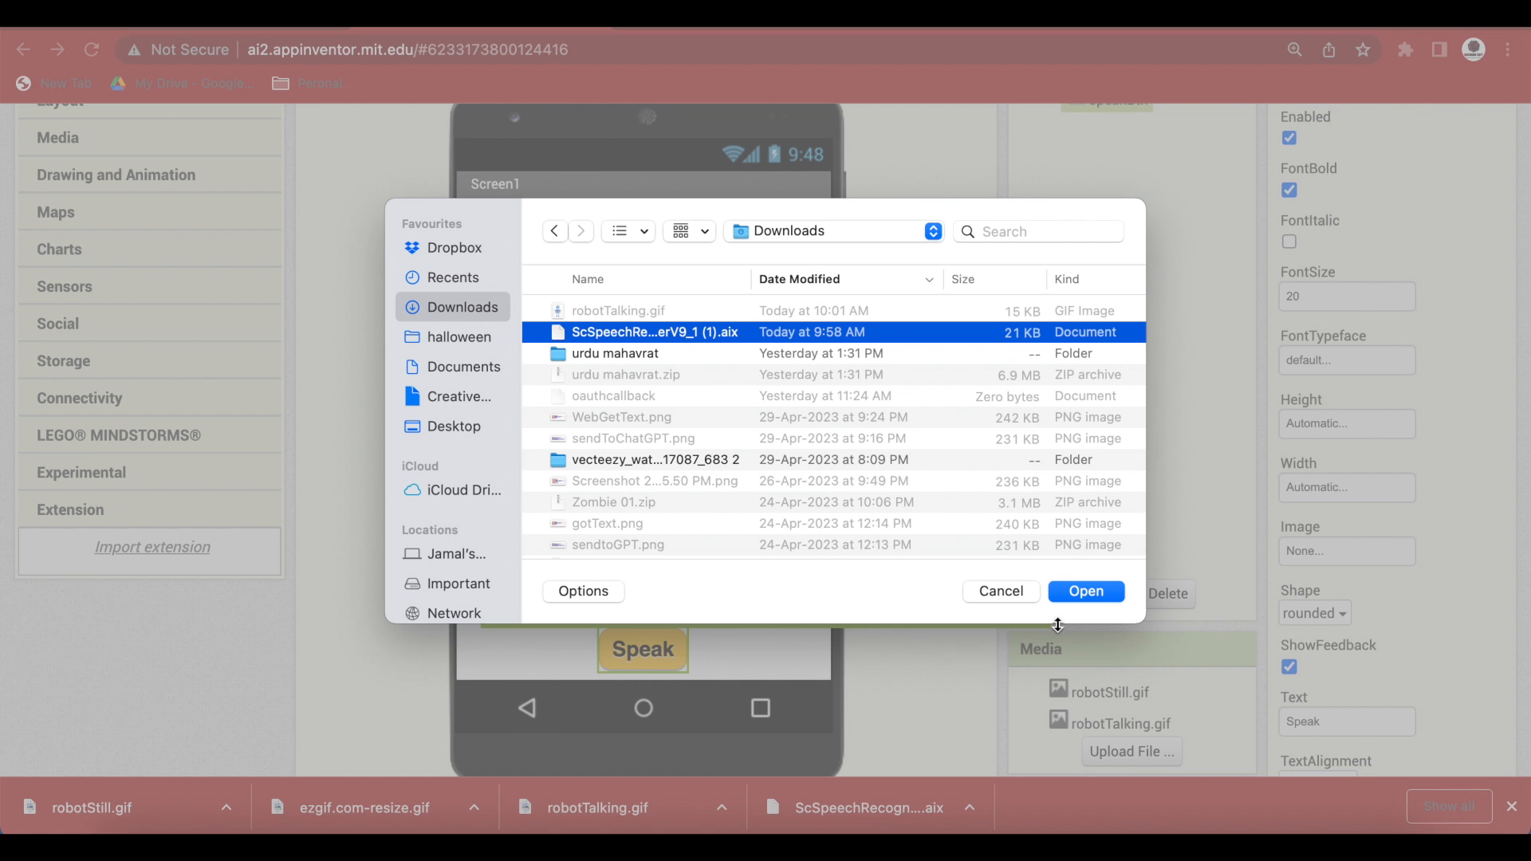
click(1086, 591)
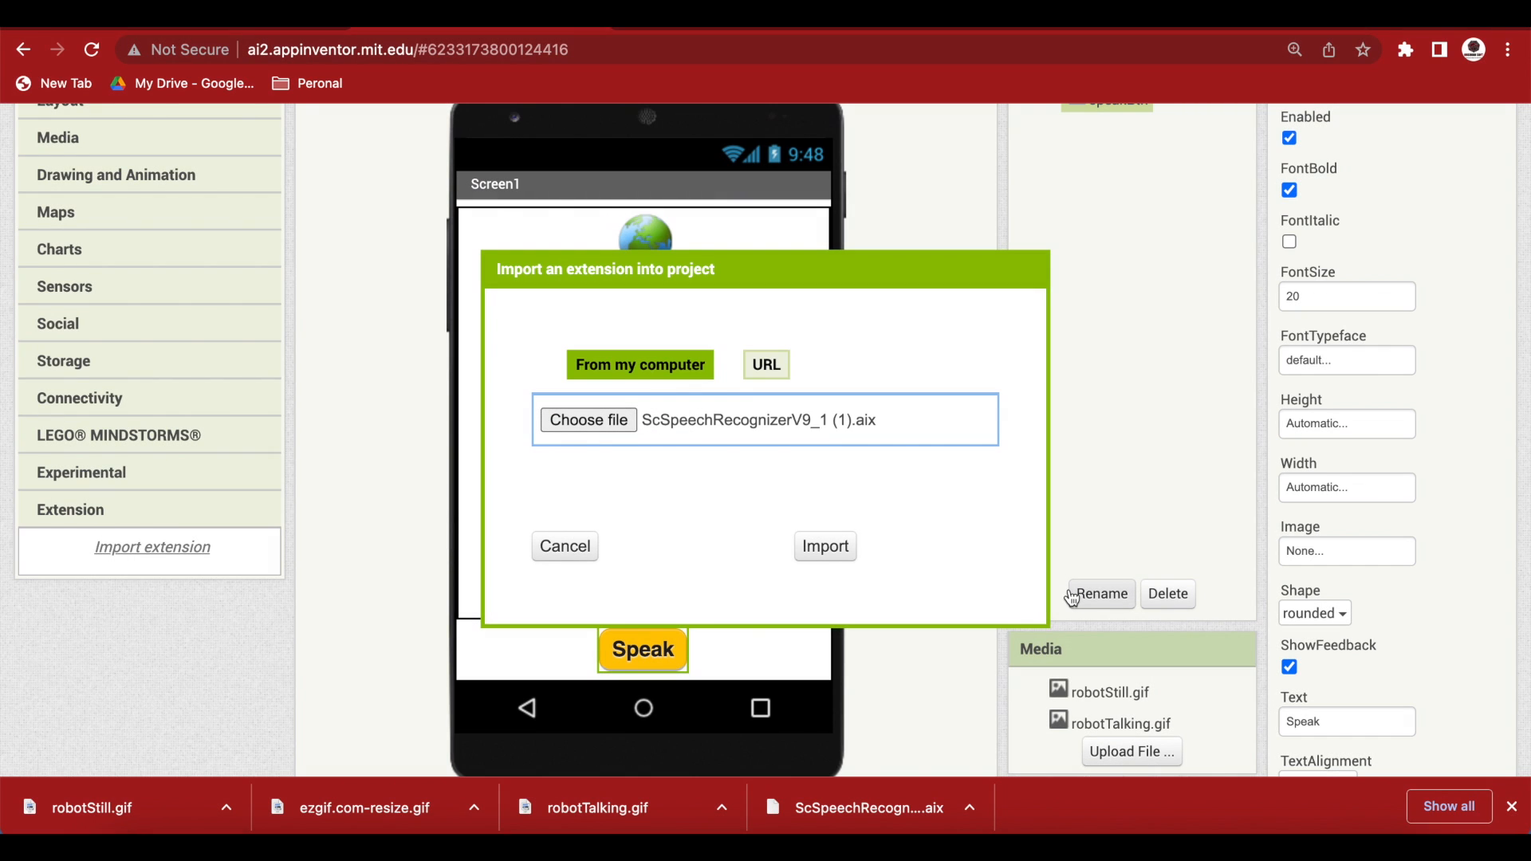
click(825, 546)
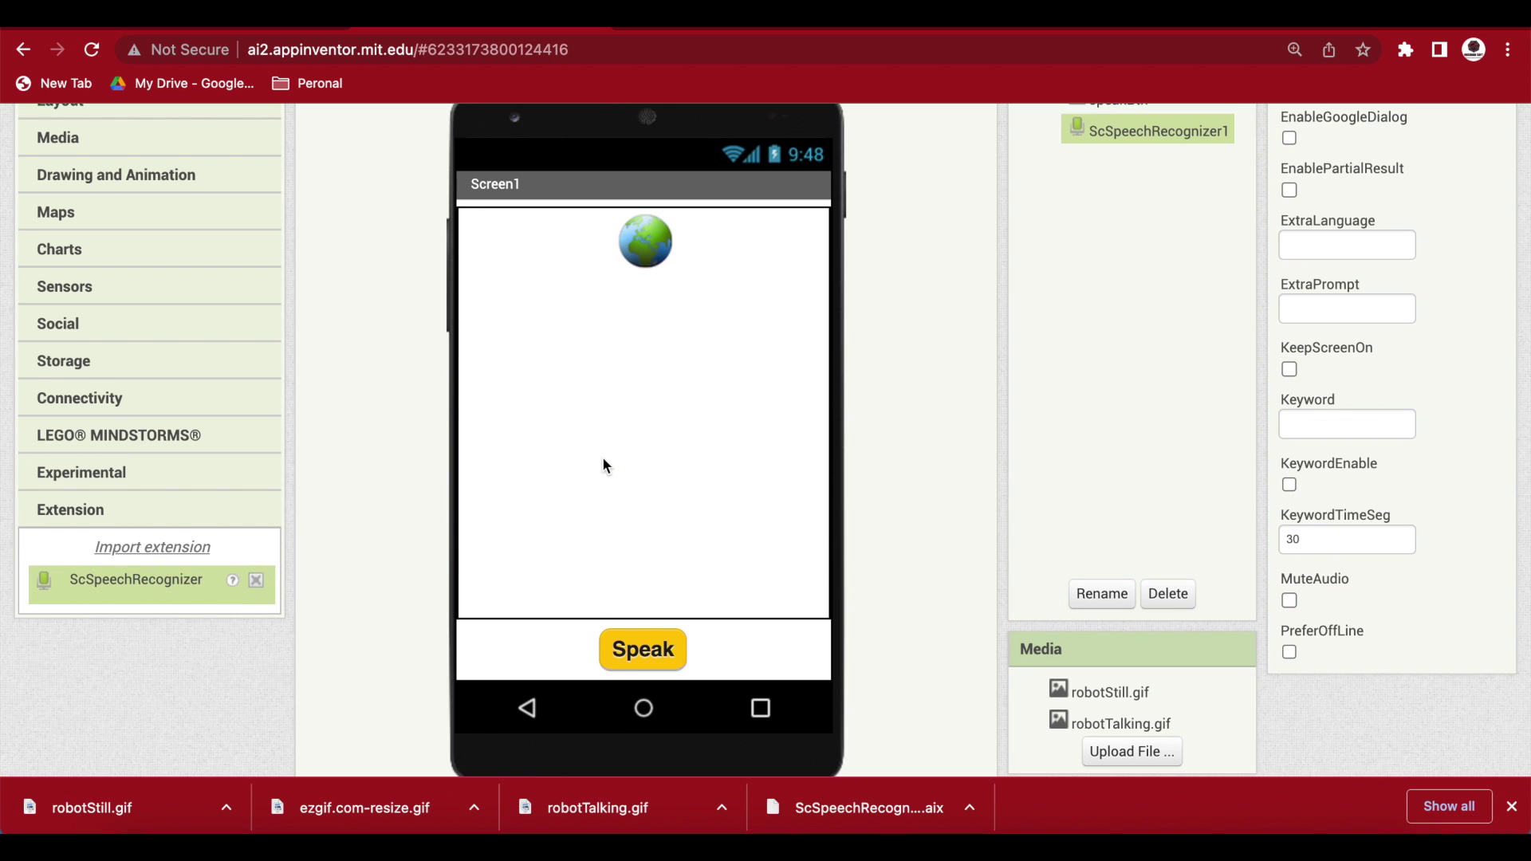
scroll(down, 3)
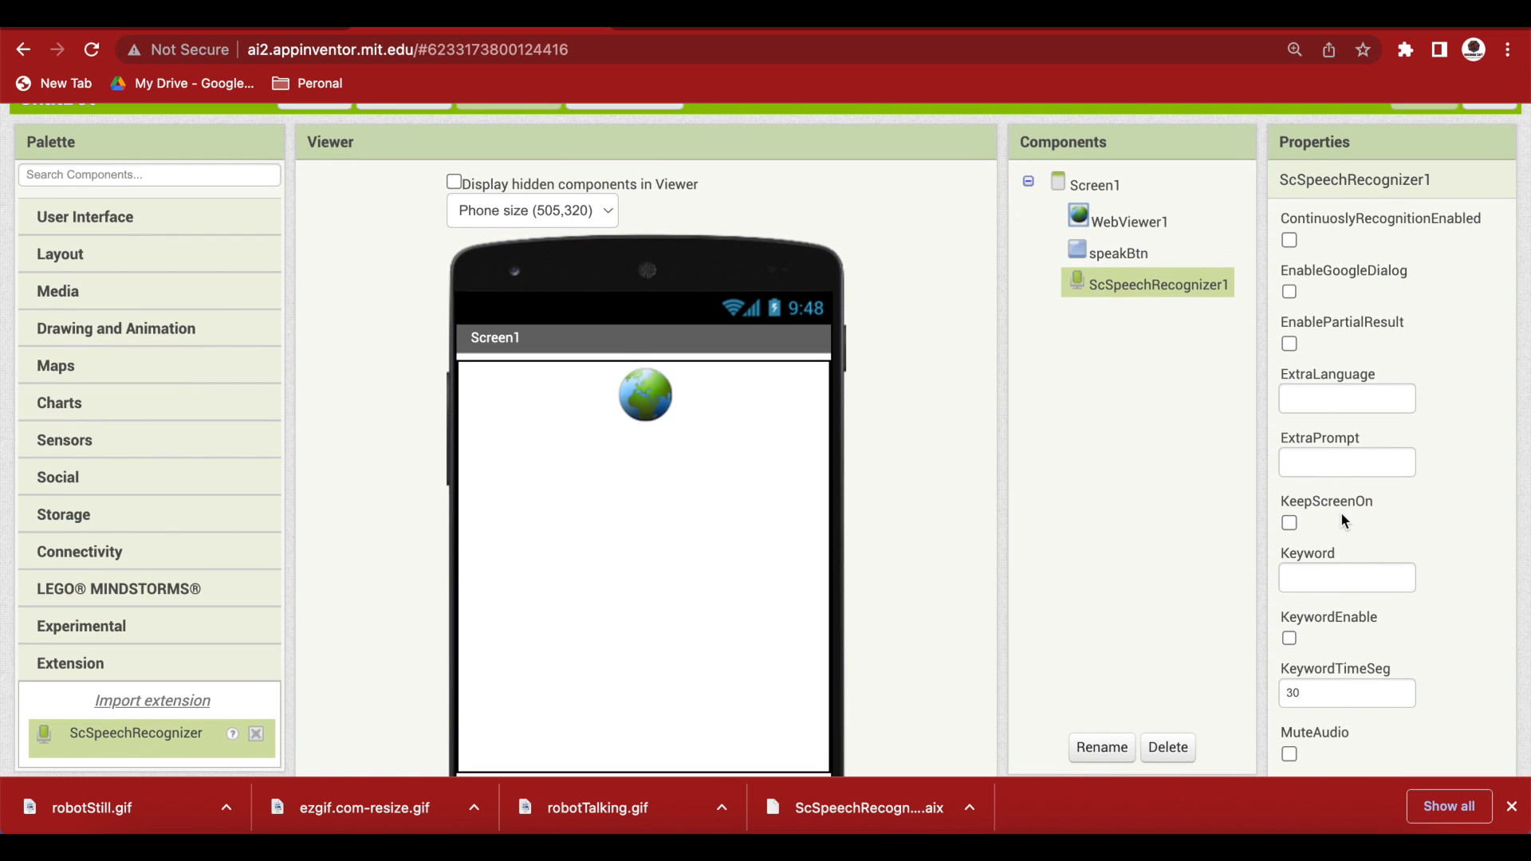
mouse_move(1444, 235)
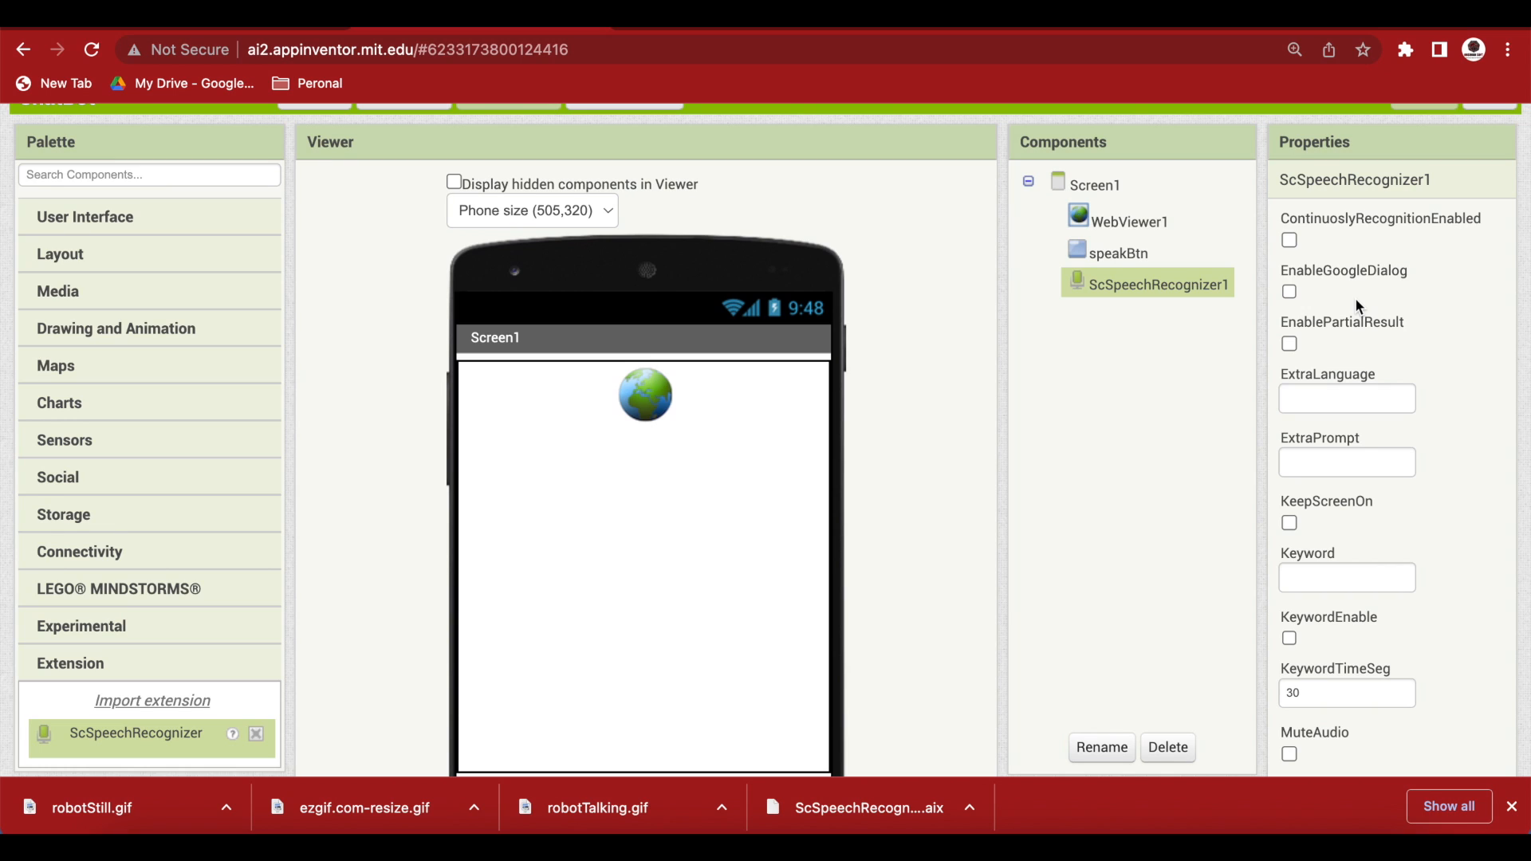
mouse_move(166, 435)
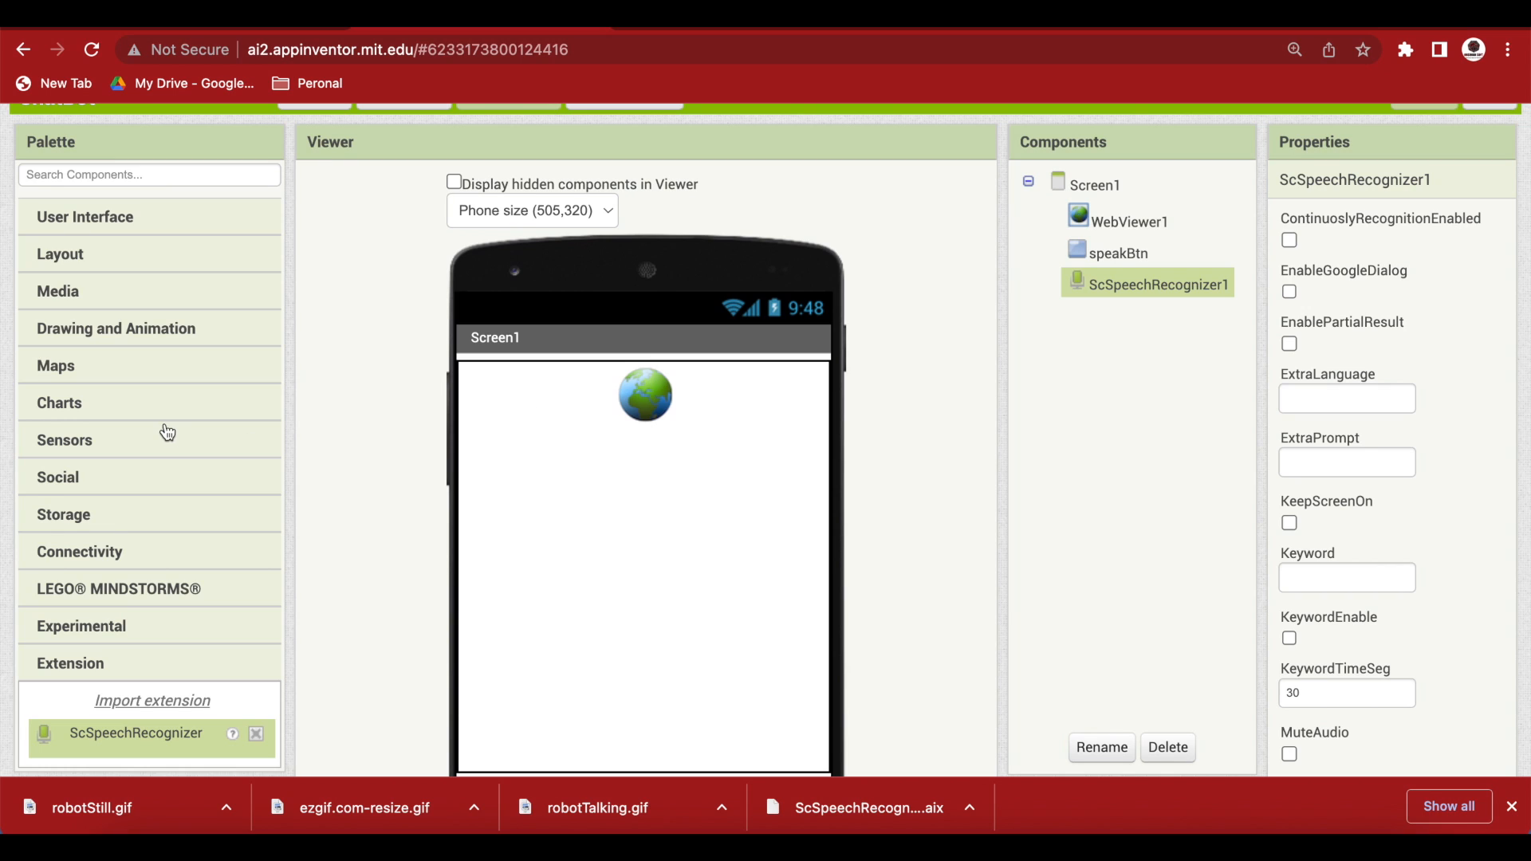
mouse_move(68, 416)
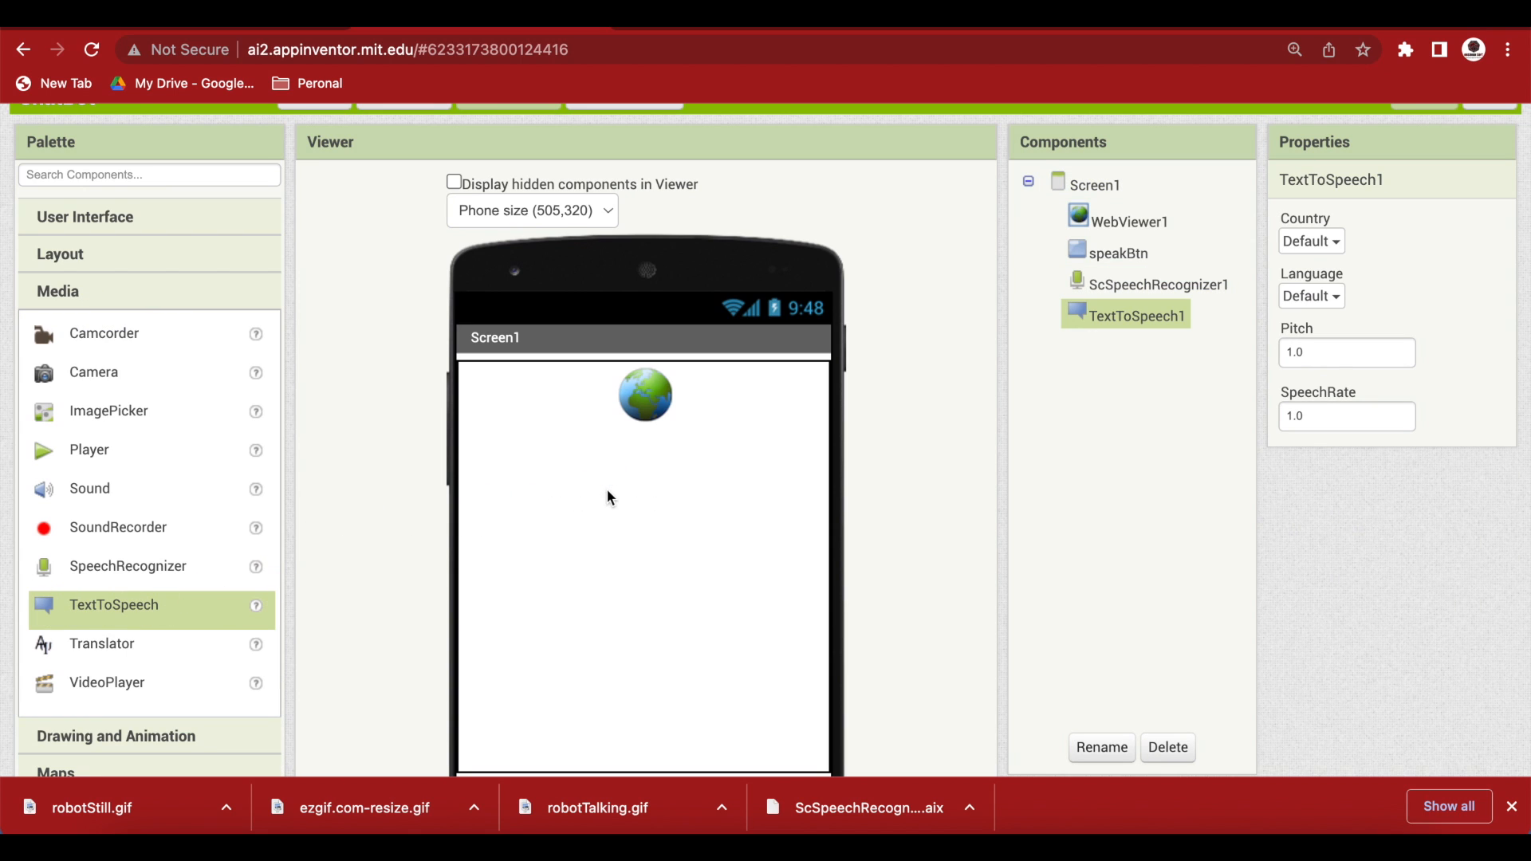
mouse_move(608, 498)
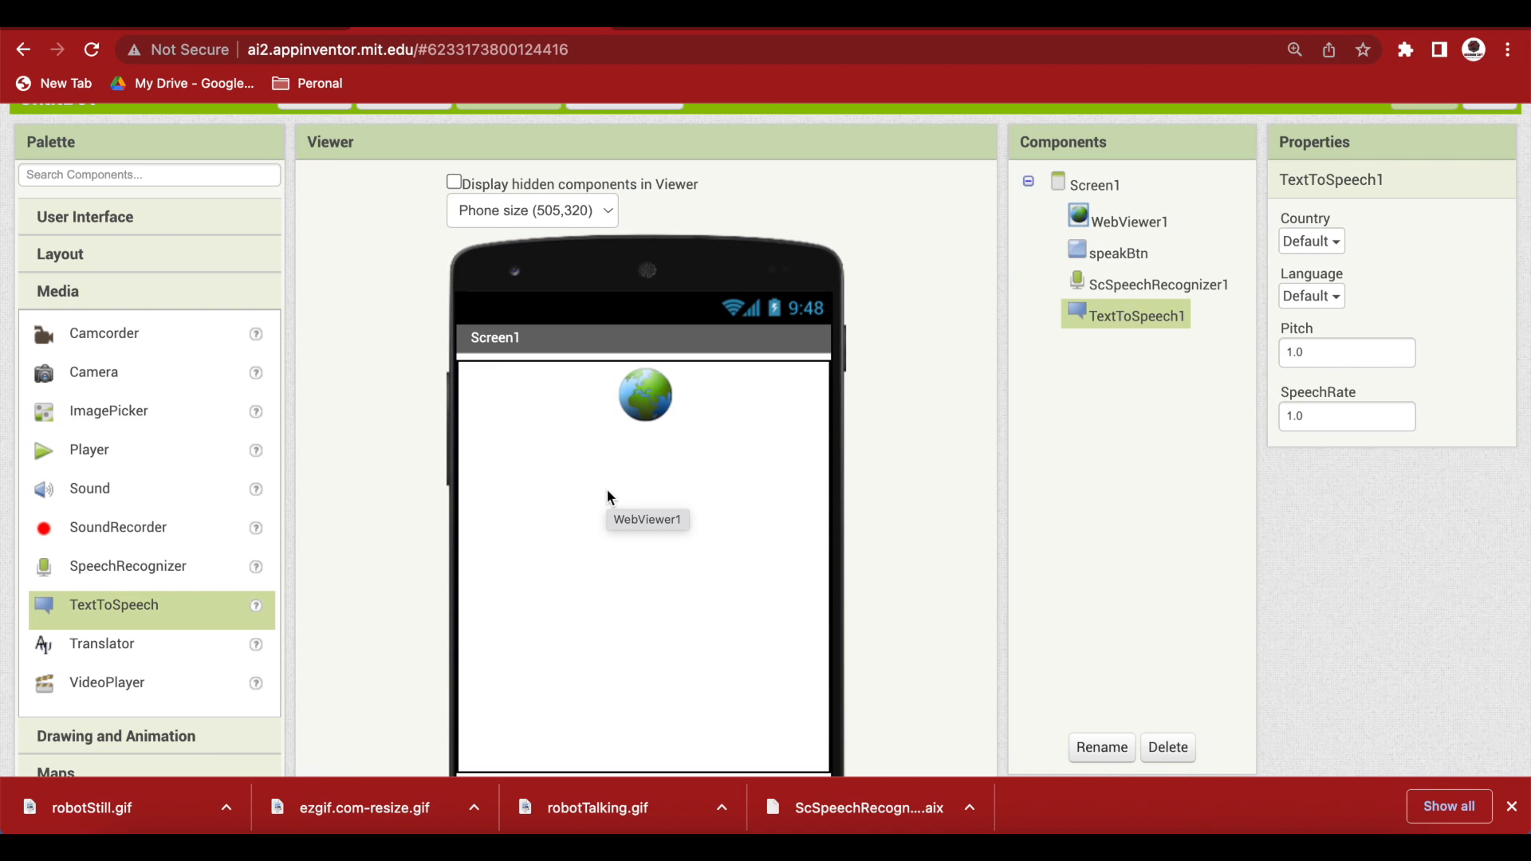
Change the TextToSpeech1 pitch value, then add a Web component (Web1) from Connectivity.
click(1347, 352)
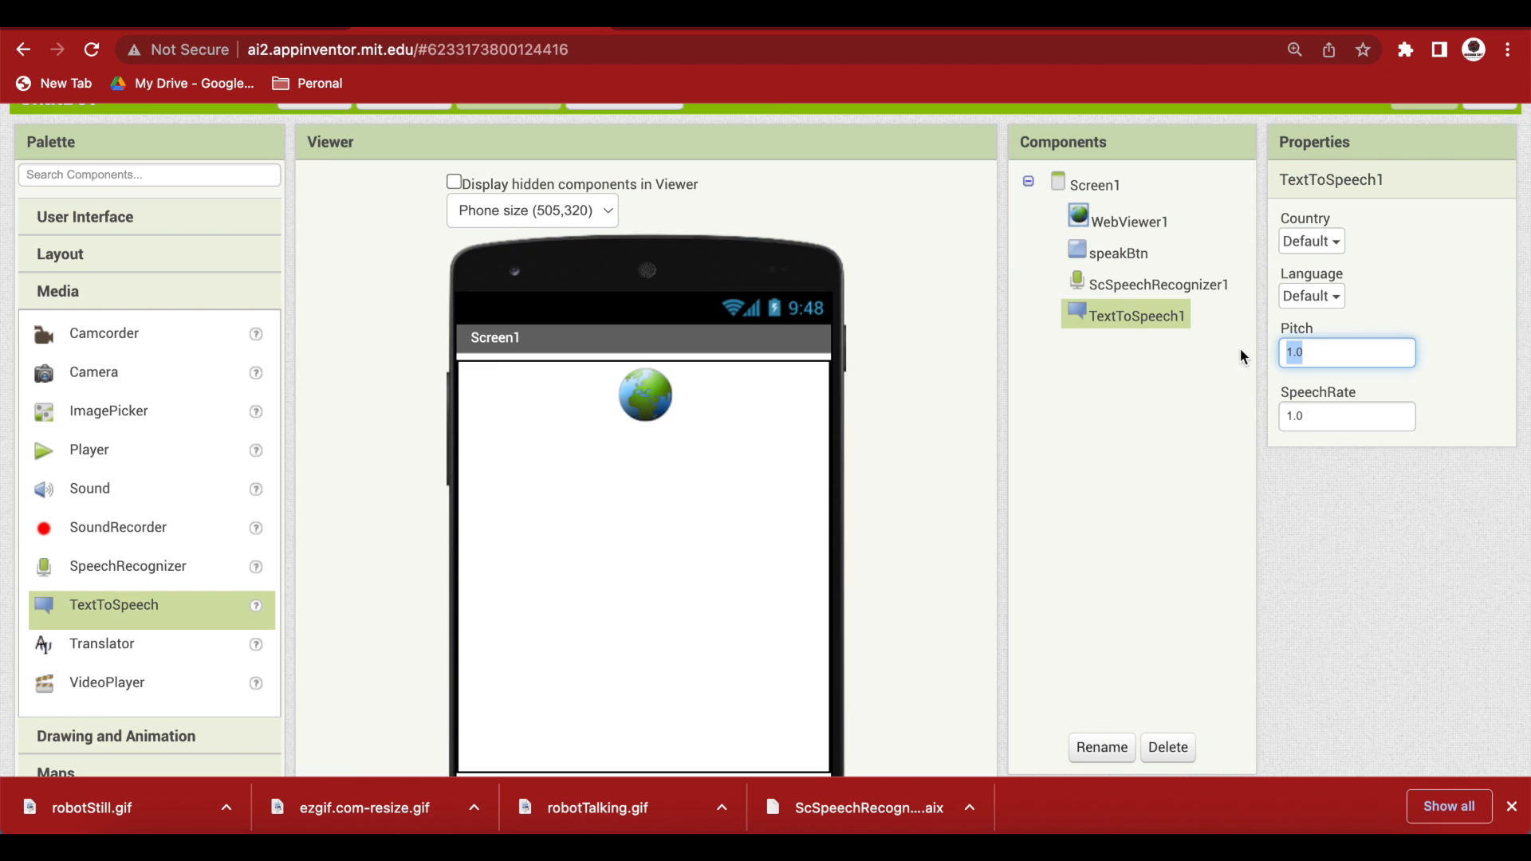
text(00)
click(1347, 417)
text(0.8)
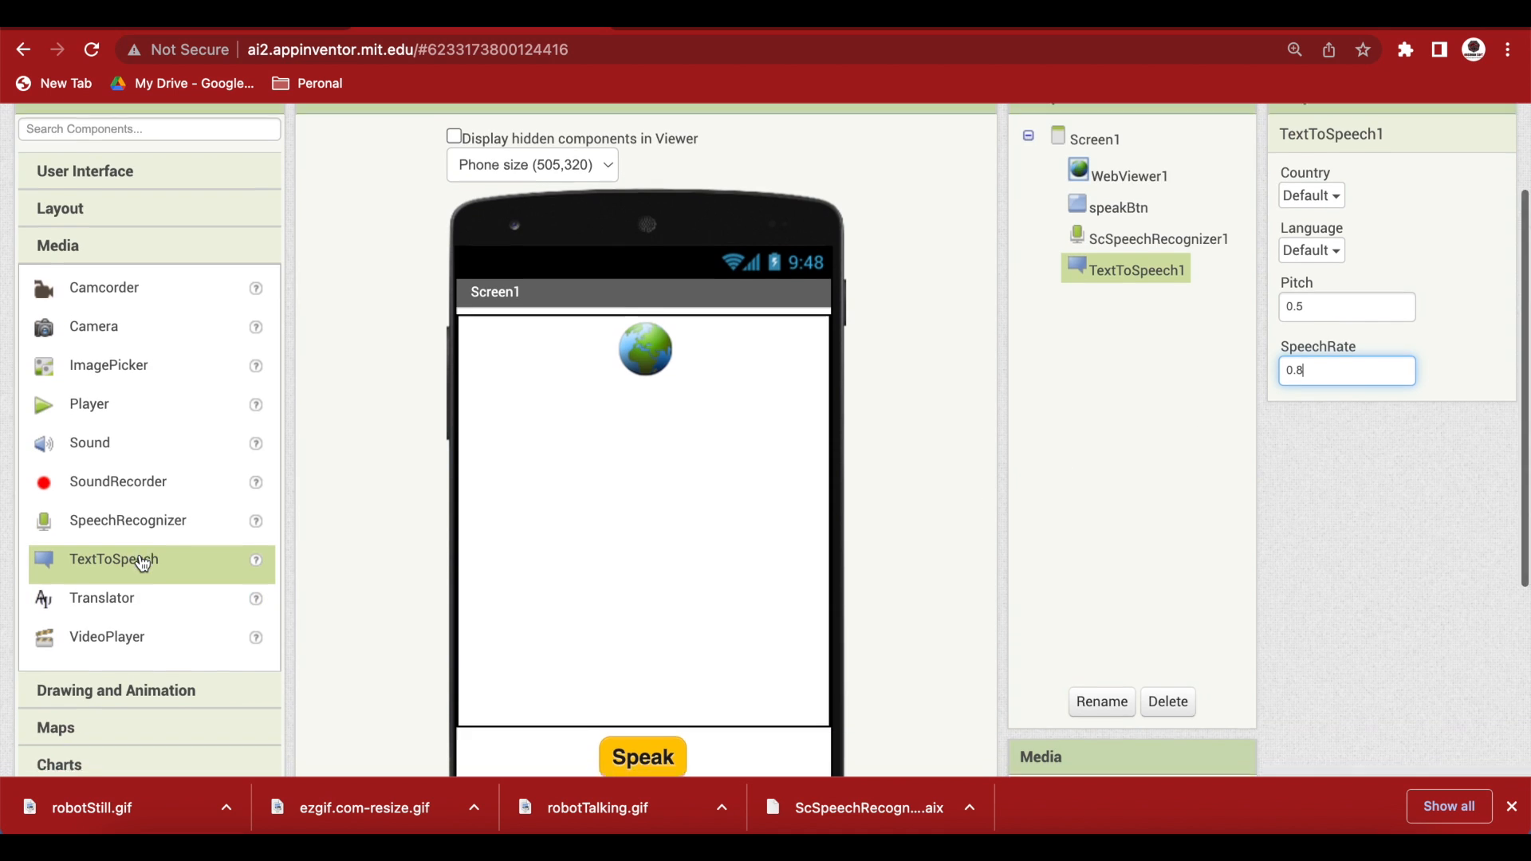
scroll(down, 3)
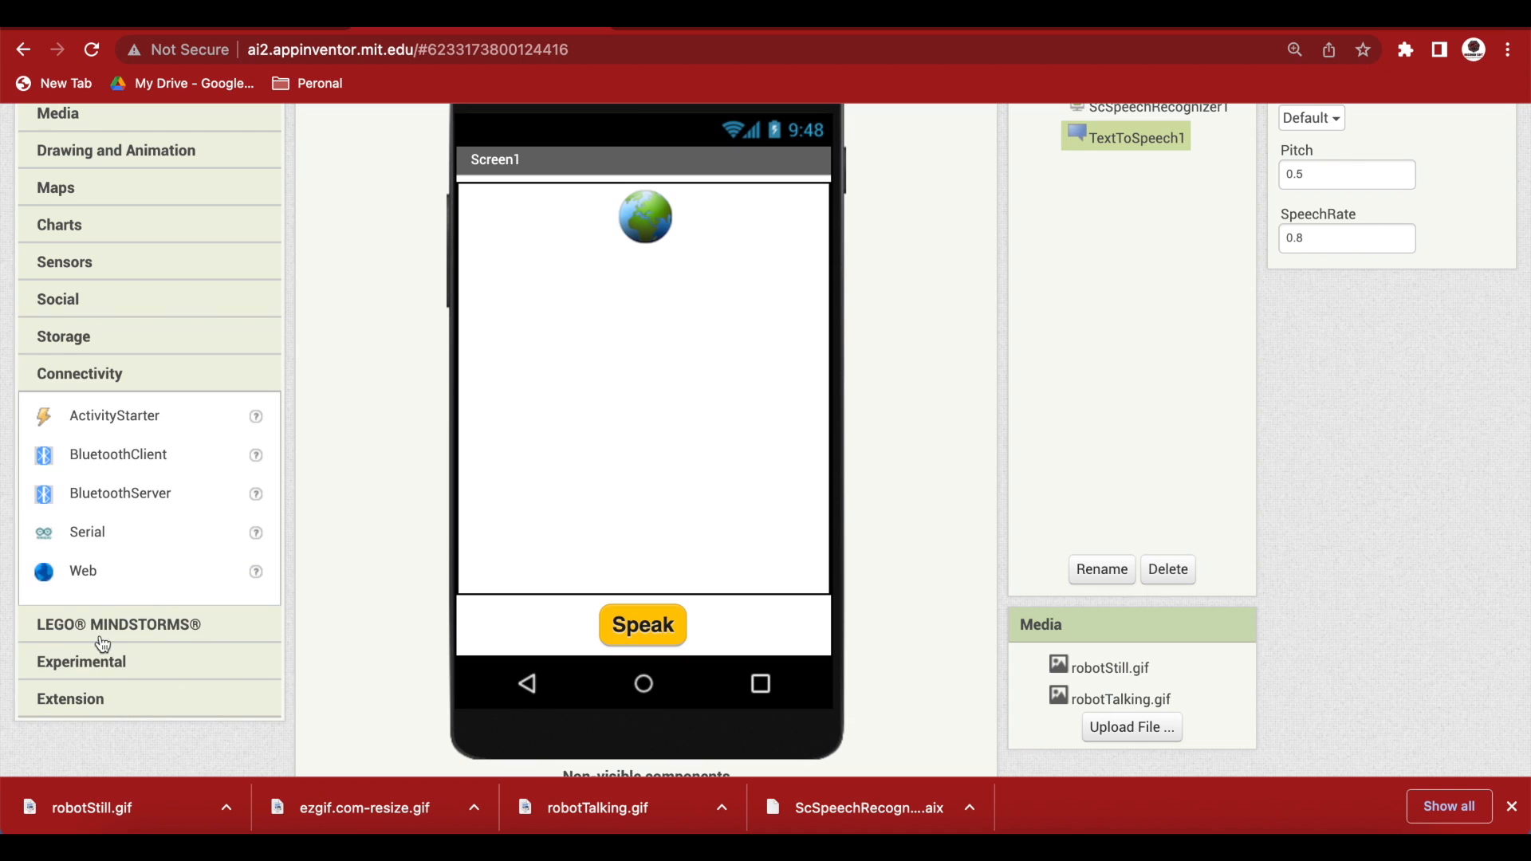
click(82, 571)
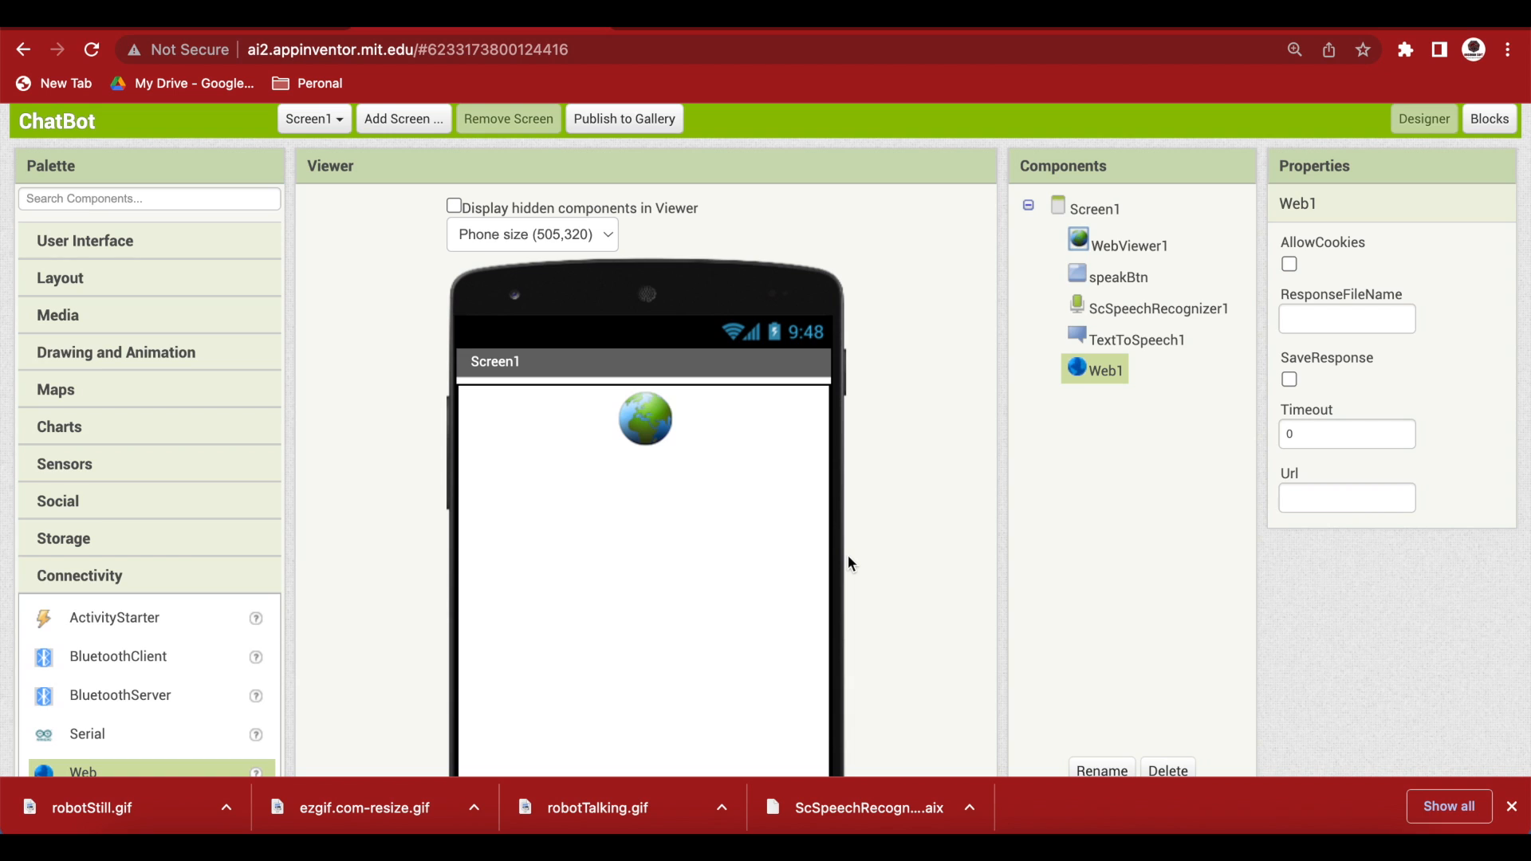
In Blocks, declare global variable chatResponse and bring up Screen1's event blocks.
click(1495, 118)
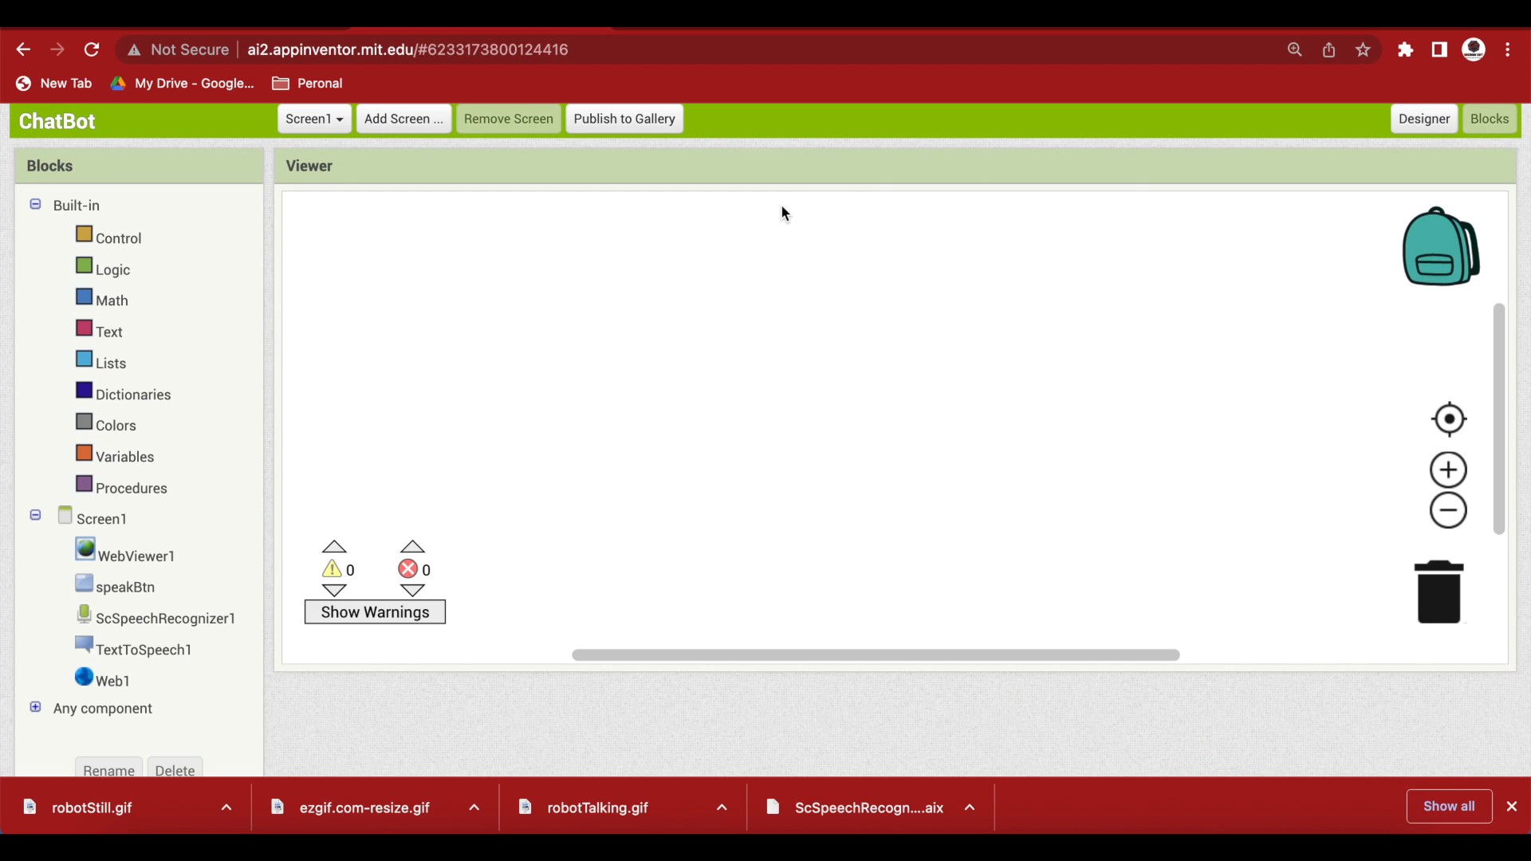
click(124, 456)
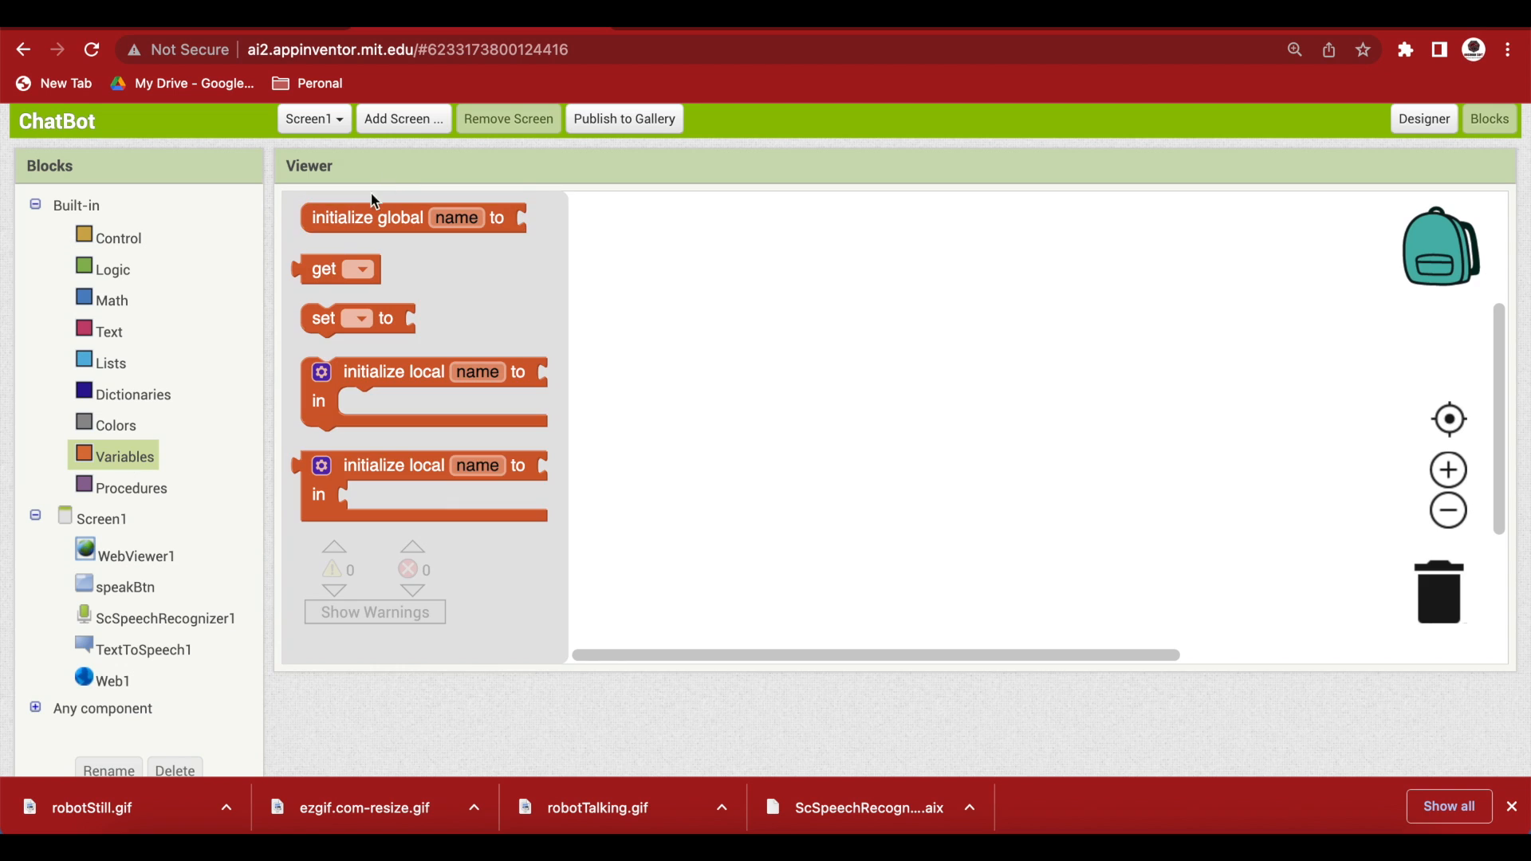
drag(410, 217, 649, 321)
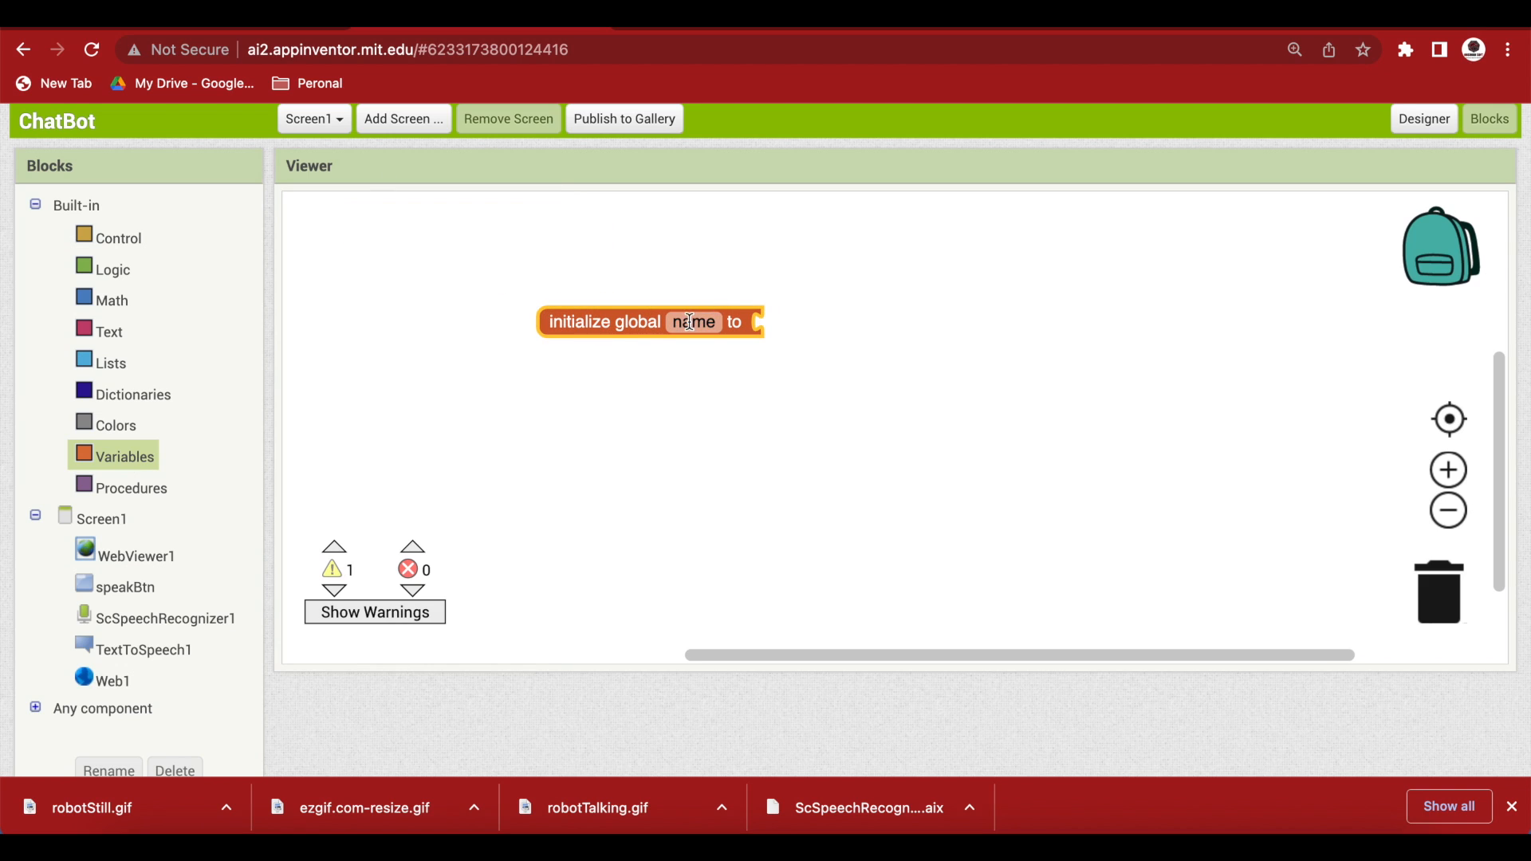
text(chatRep)
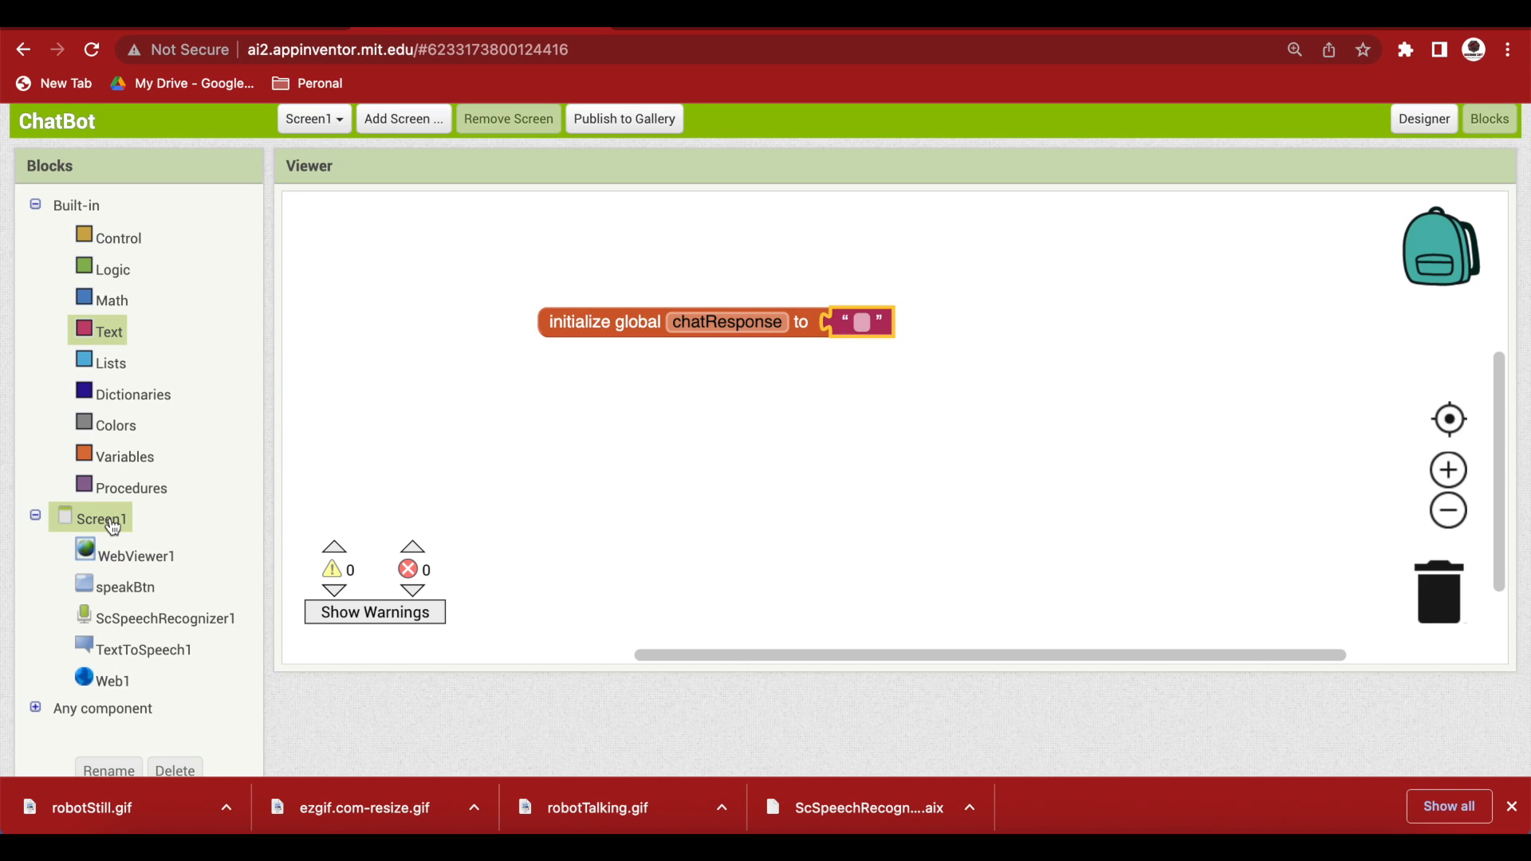
click(101, 519)
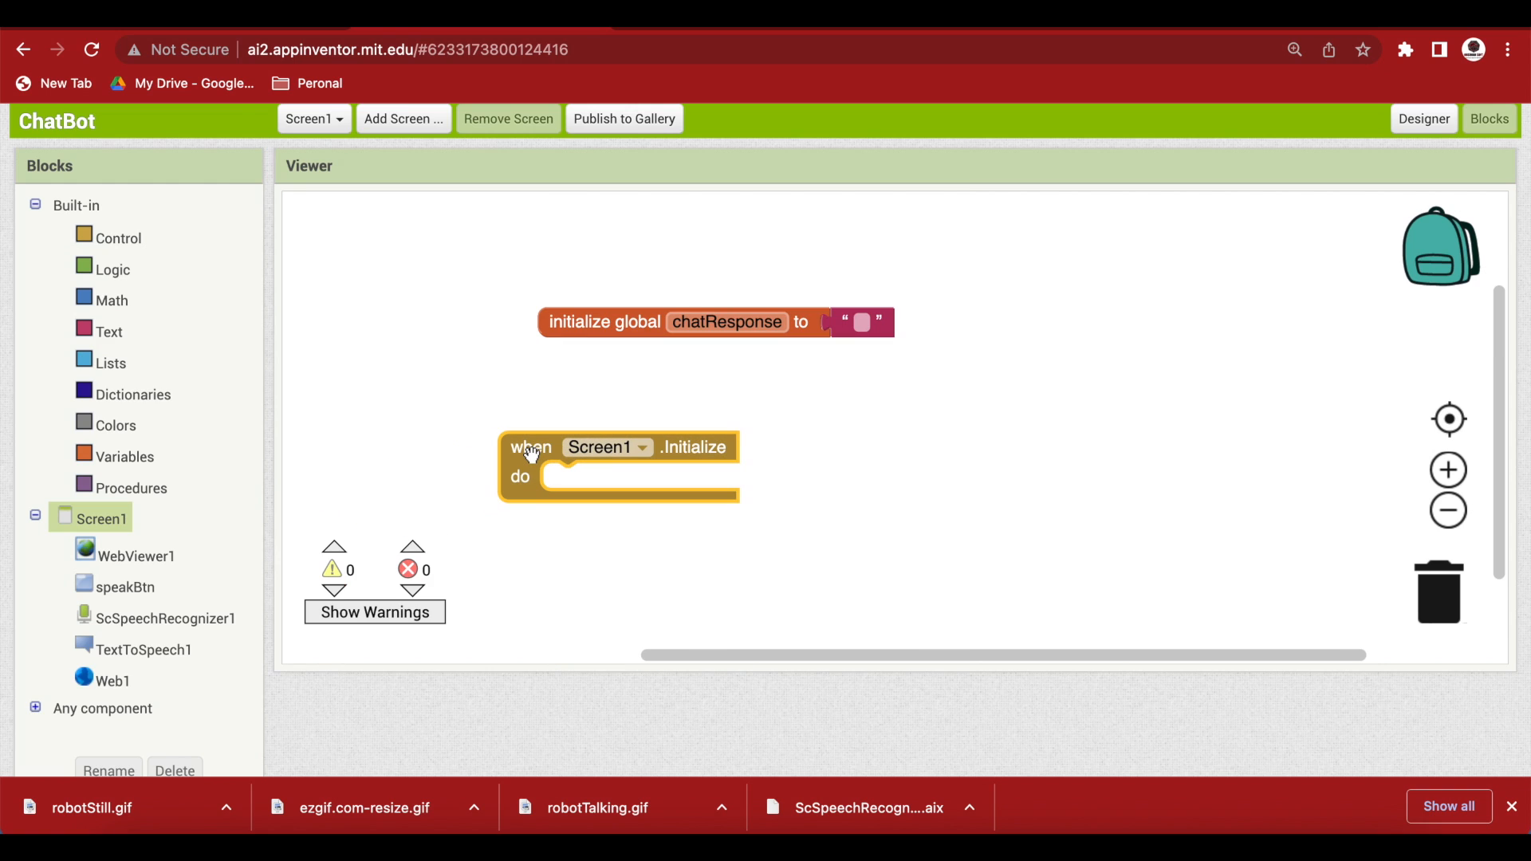
mouse_move(673, 454)
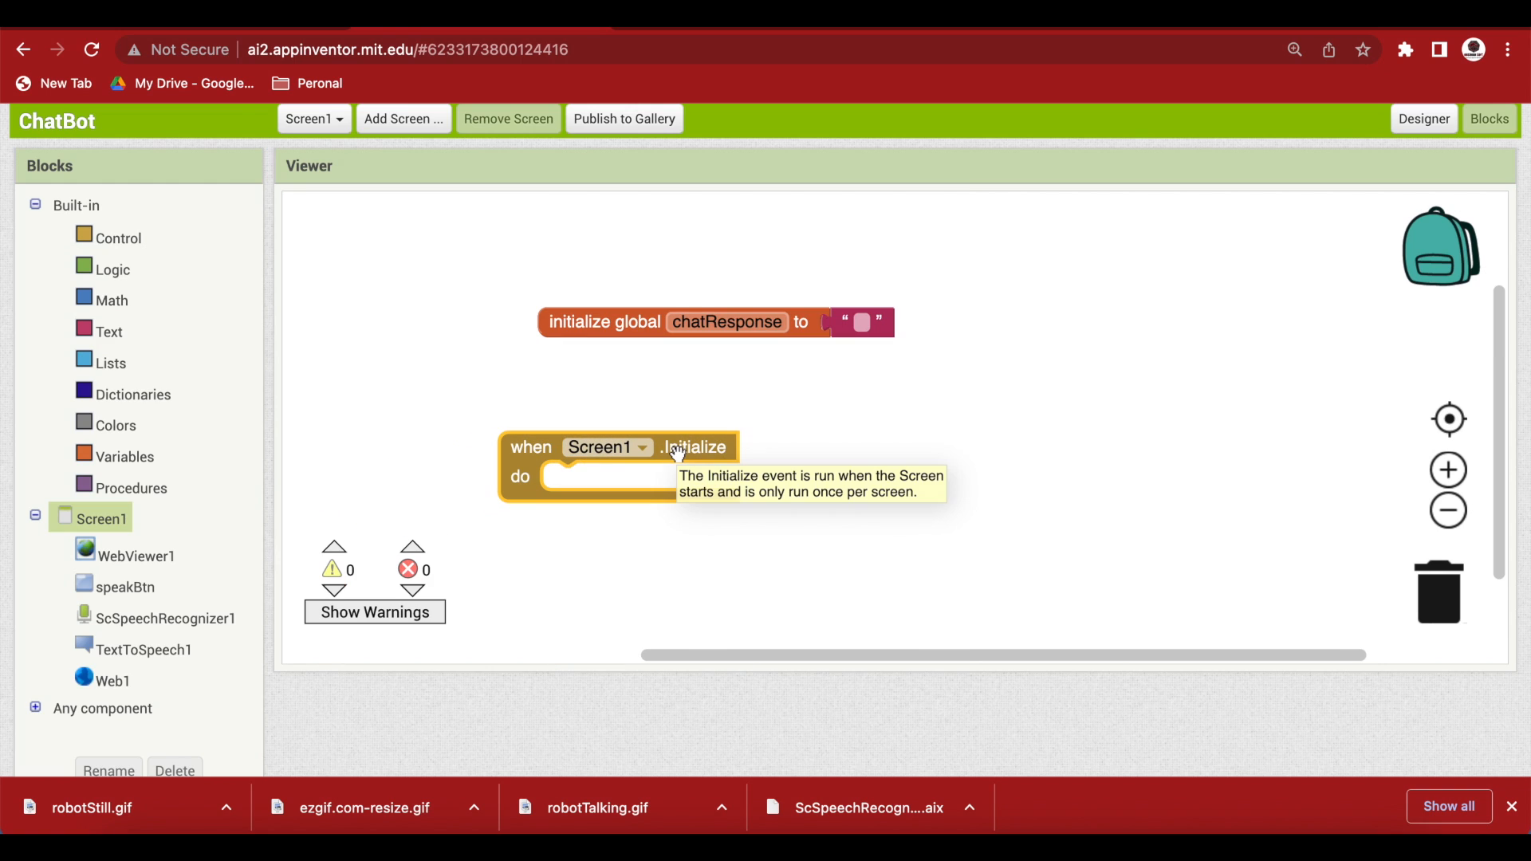
mouse_move(602, 514)
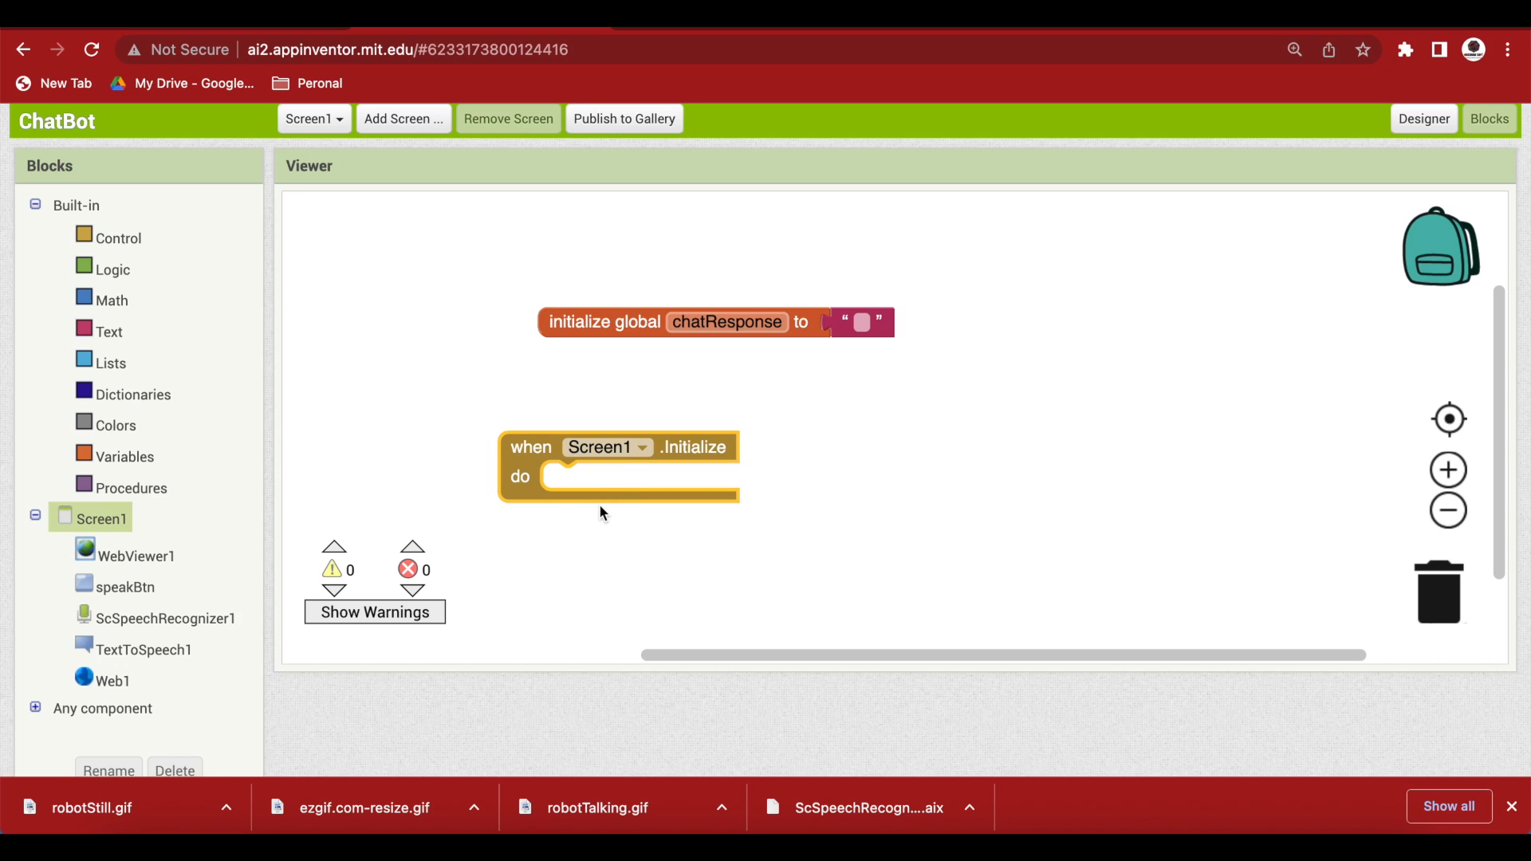
mouse_move(251, 481)
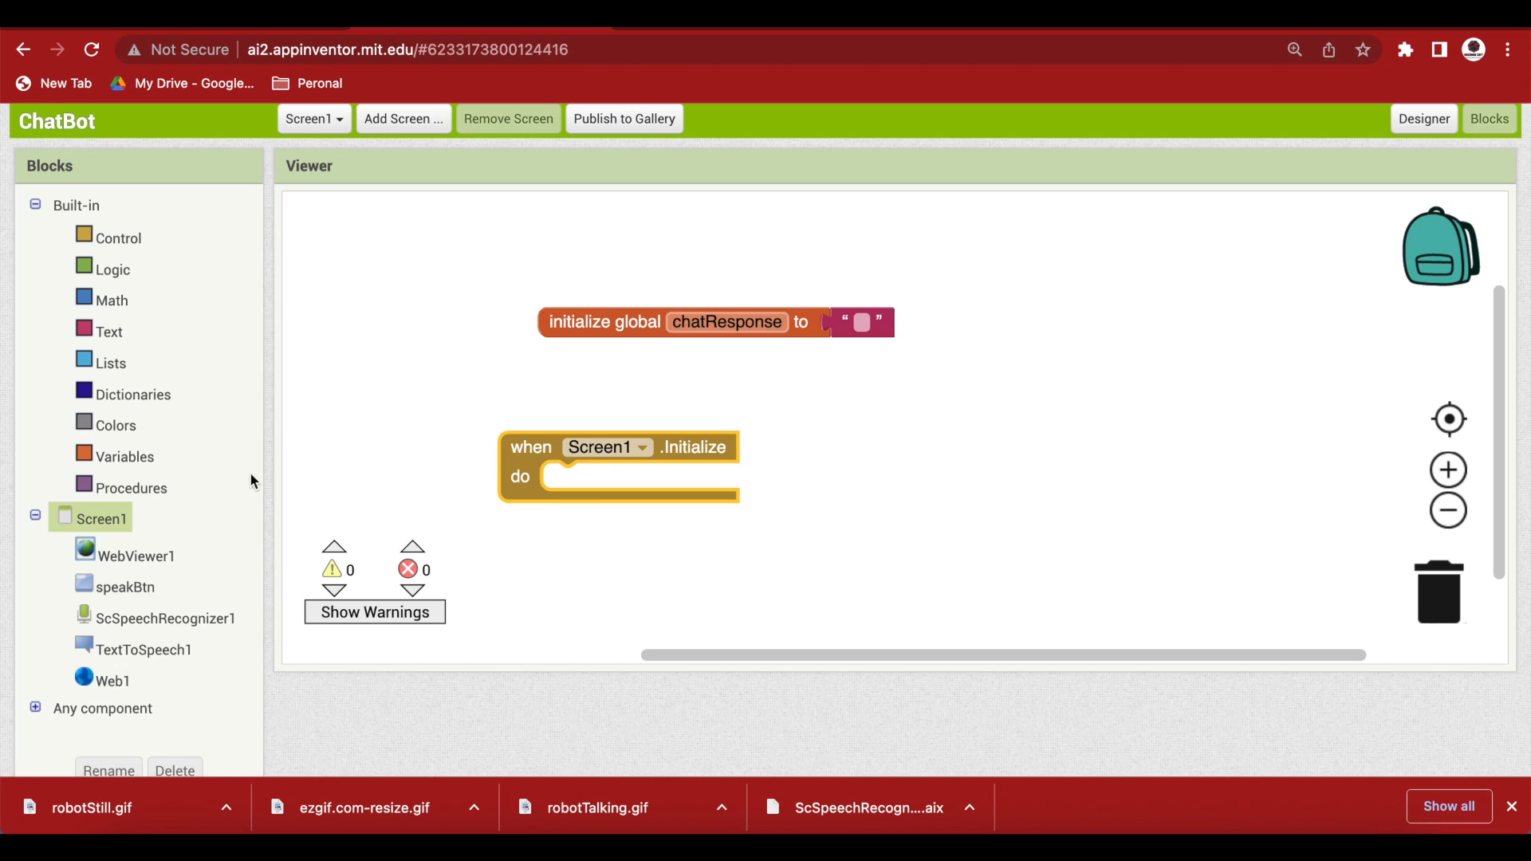
Place call WebViewer1.GoToUrl inside the Screen1.Initialize handler.
click(134, 556)
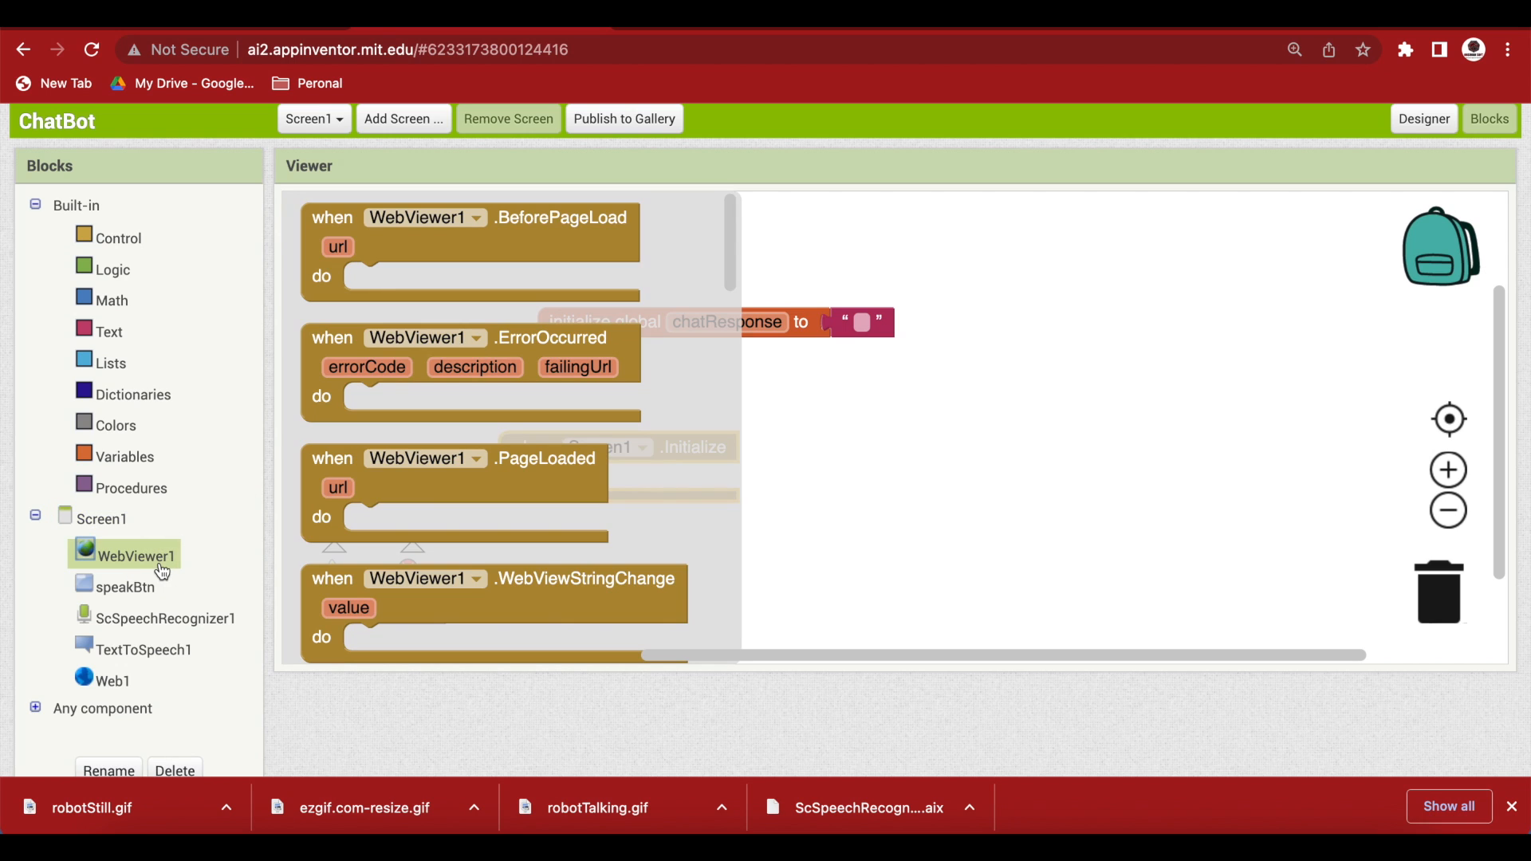
scroll(down, 3)
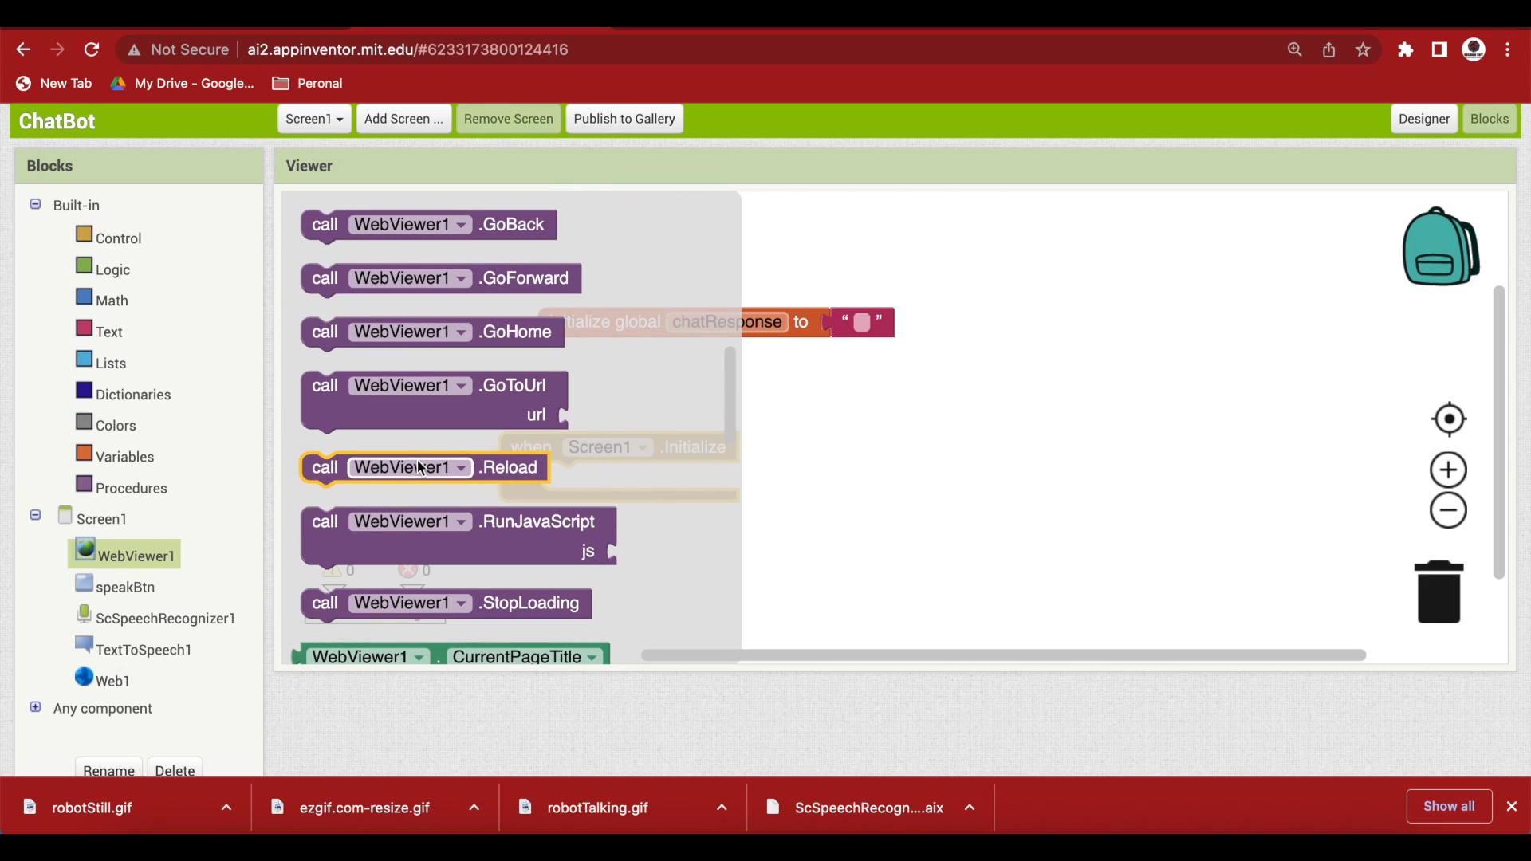
drag(431, 399, 452, 426)
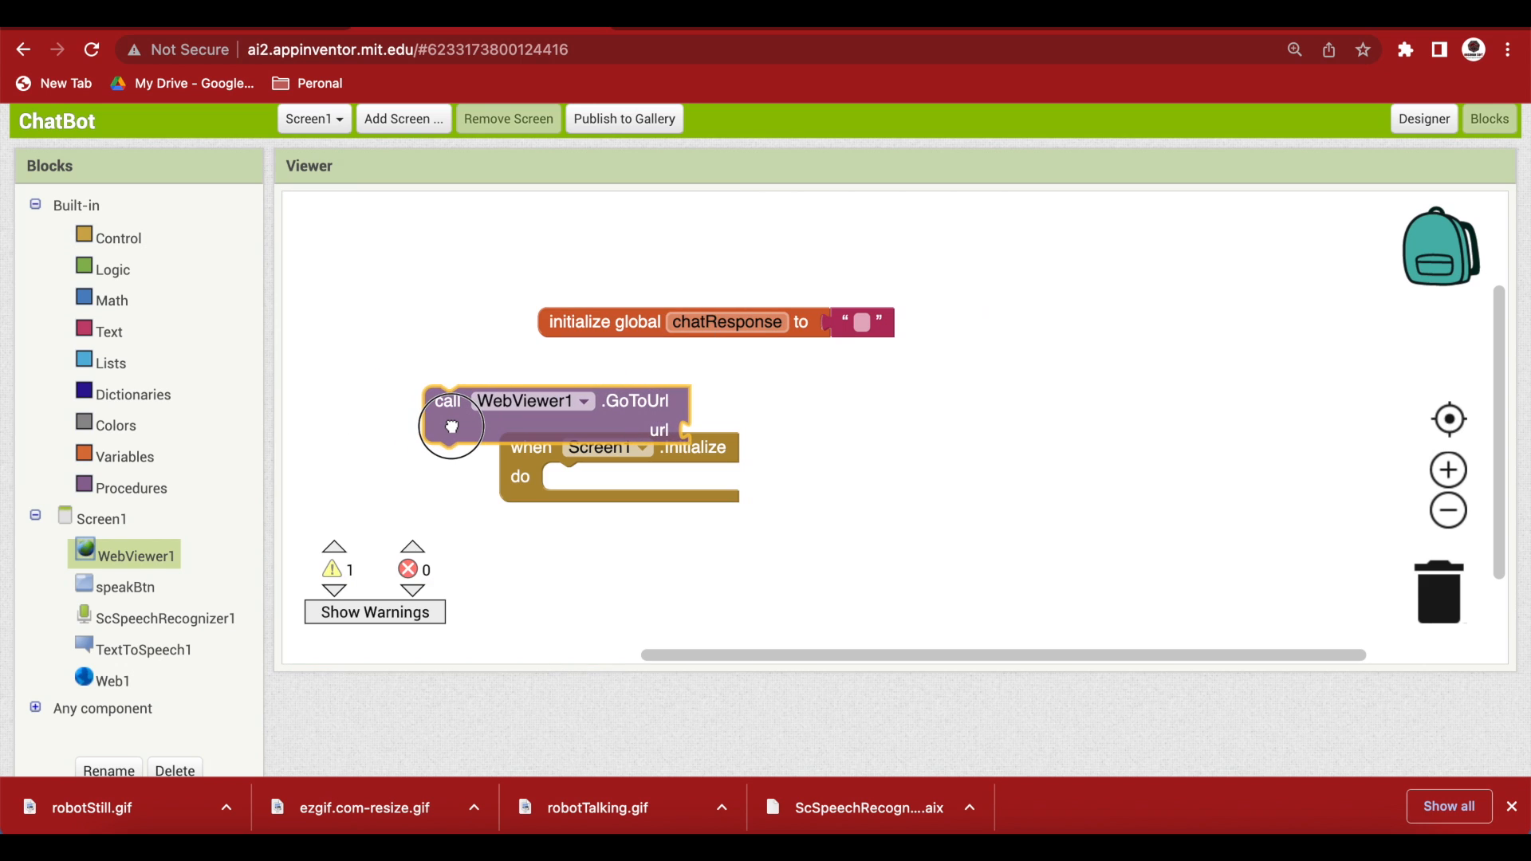
drag(448, 426, 575, 498)
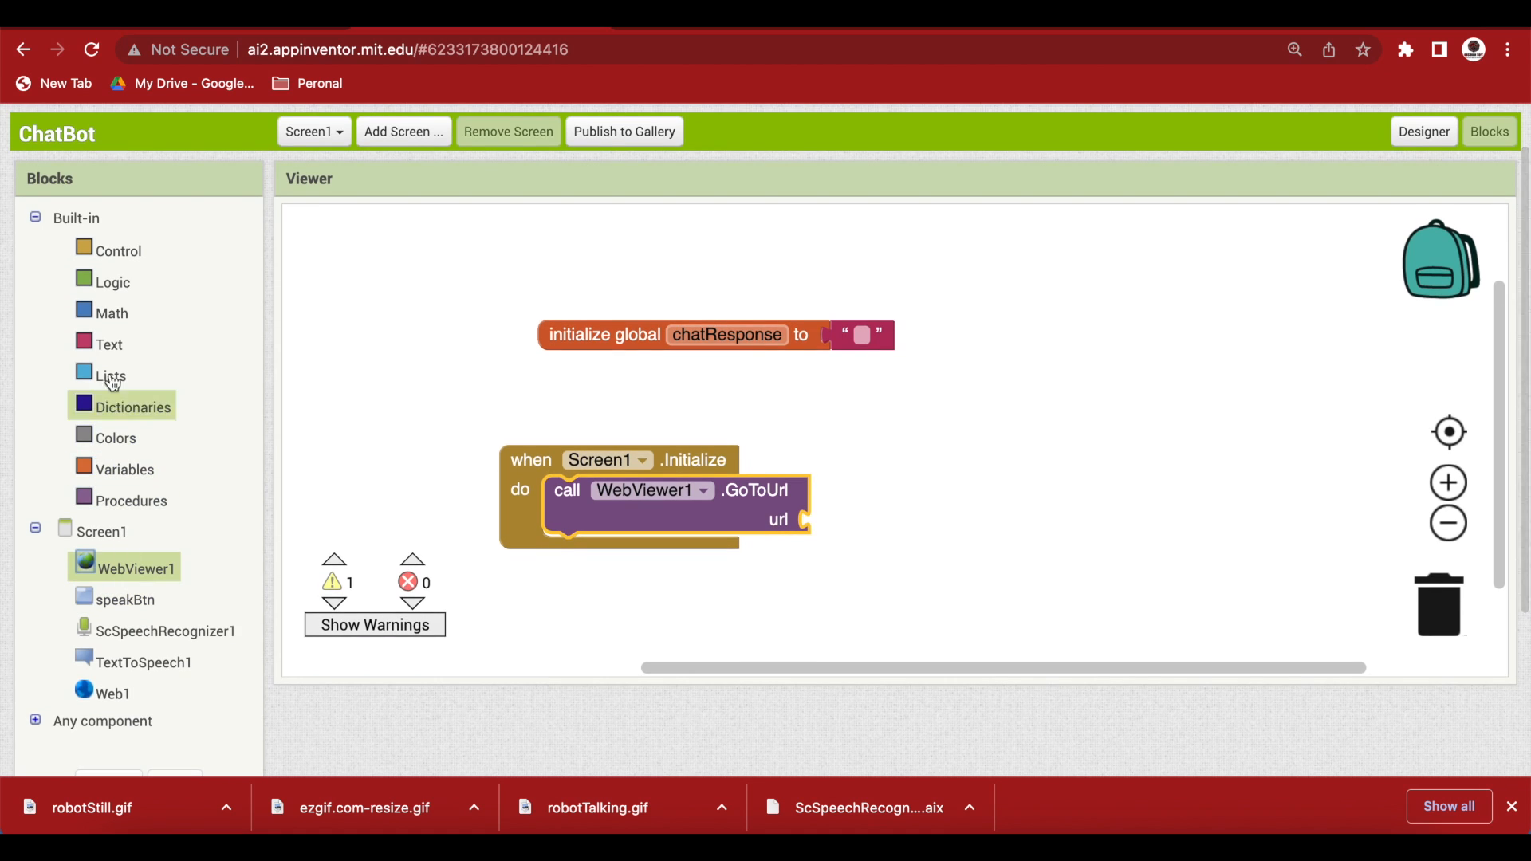
click(110, 344)
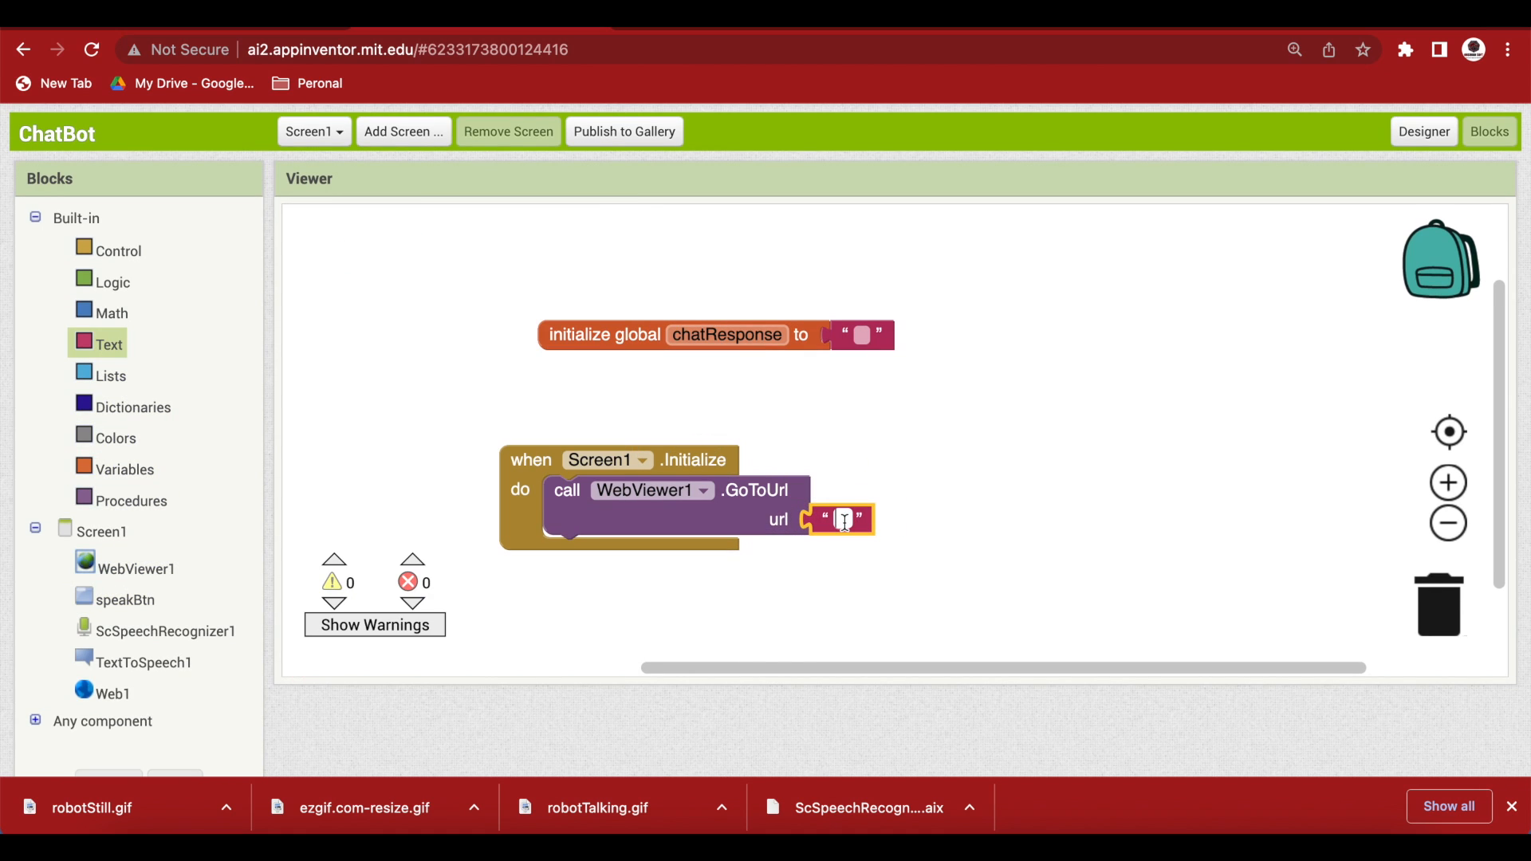
text(http)
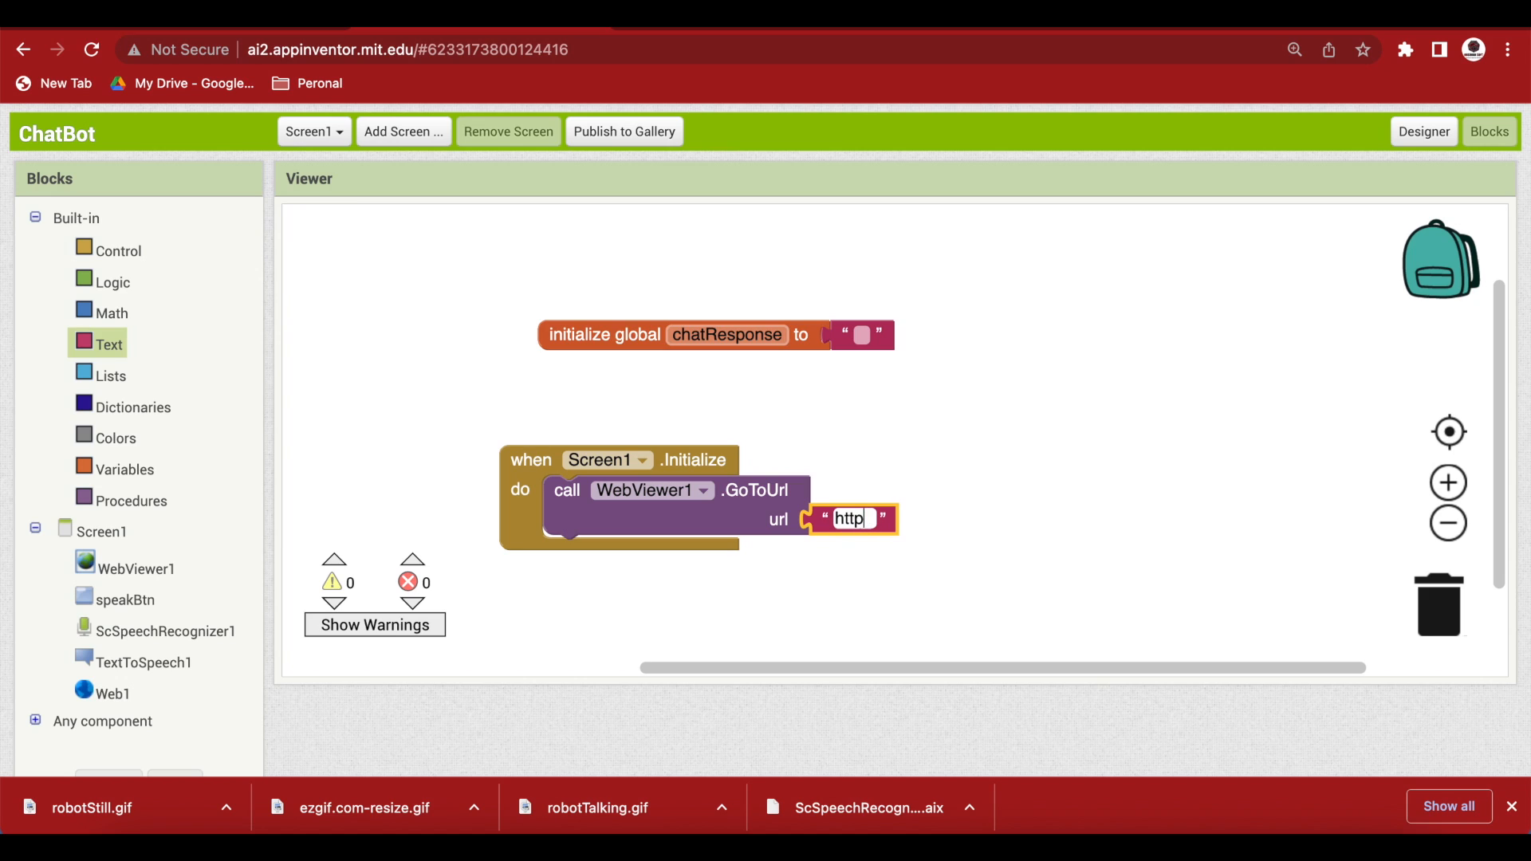
text(:)
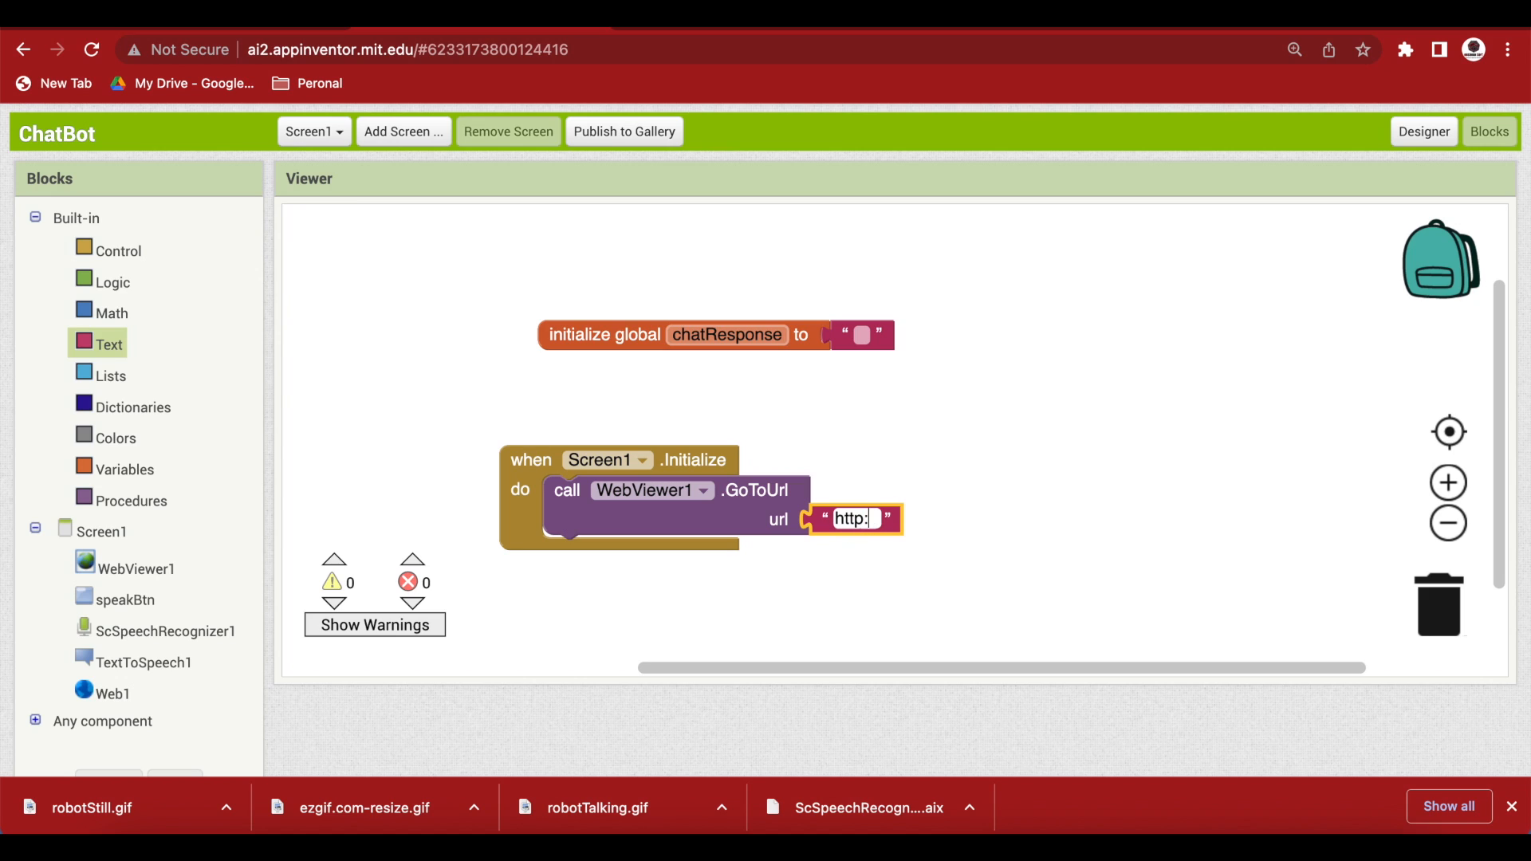
text(//)
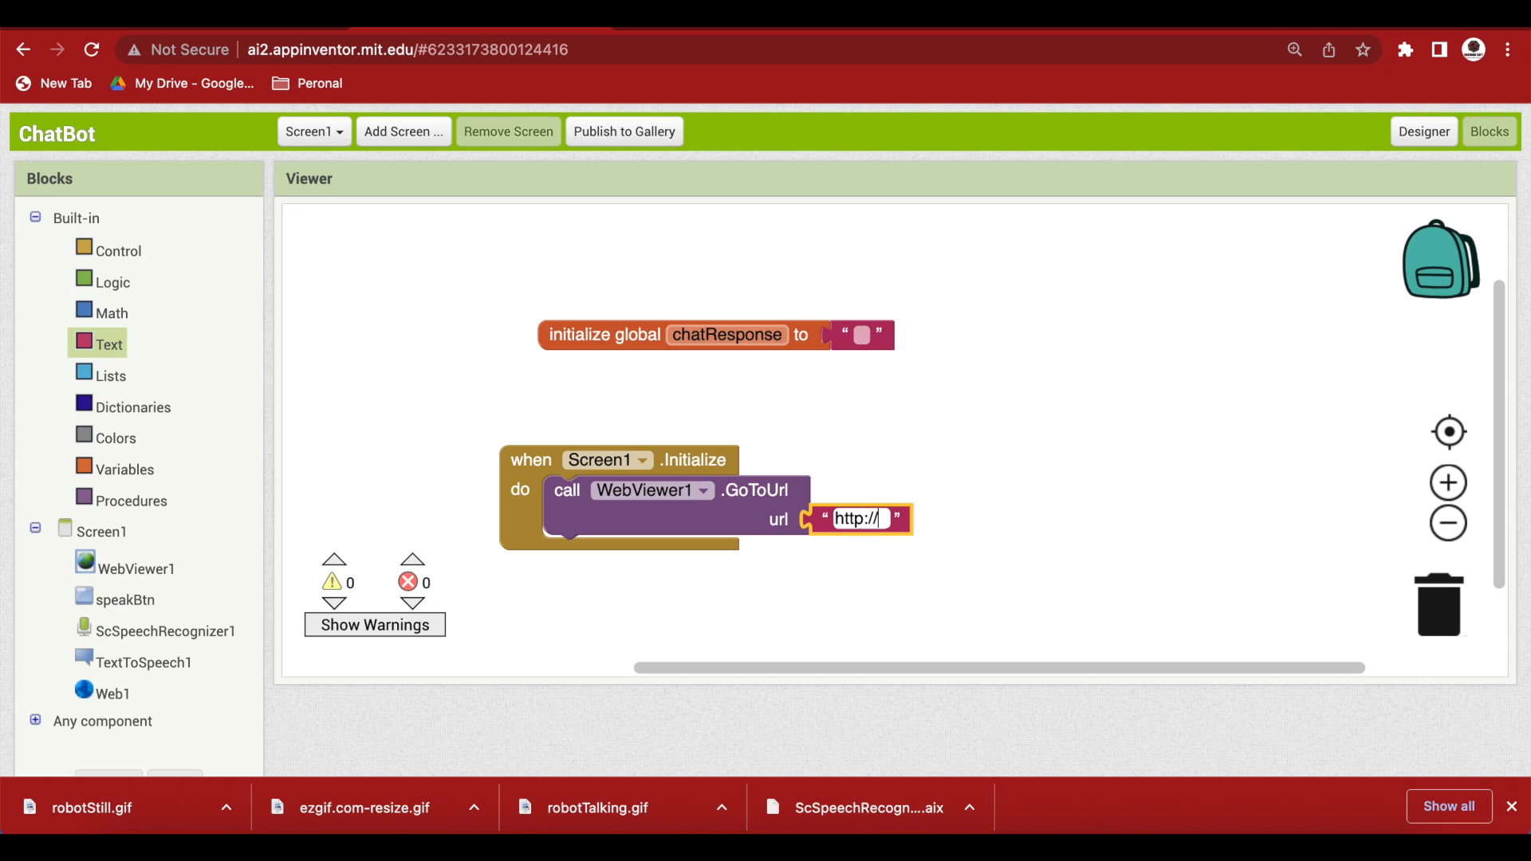
text(localhost/robotStill.gif)
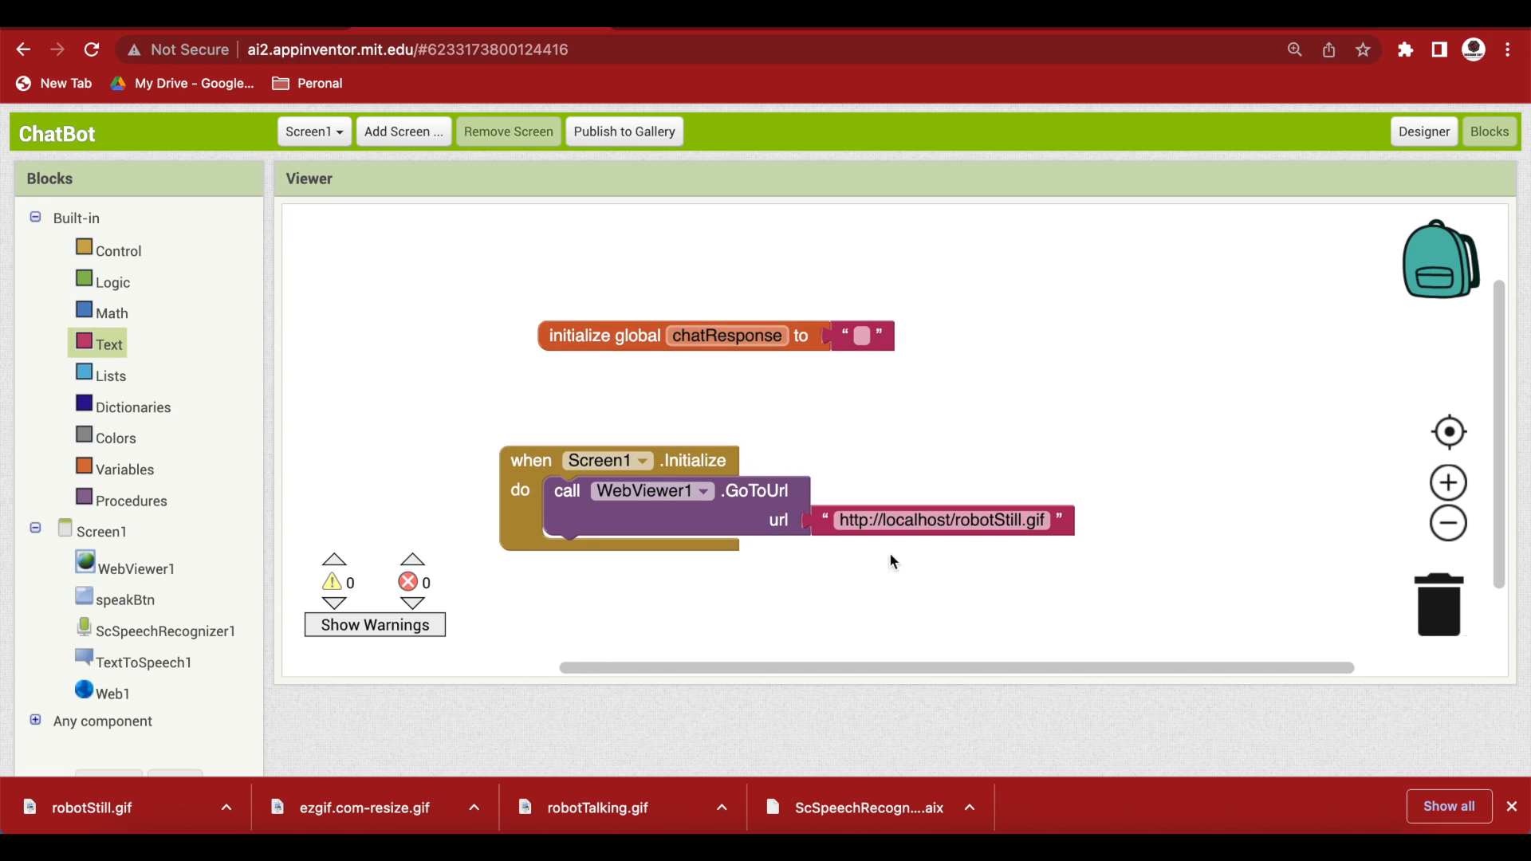
scroll(down, 3)
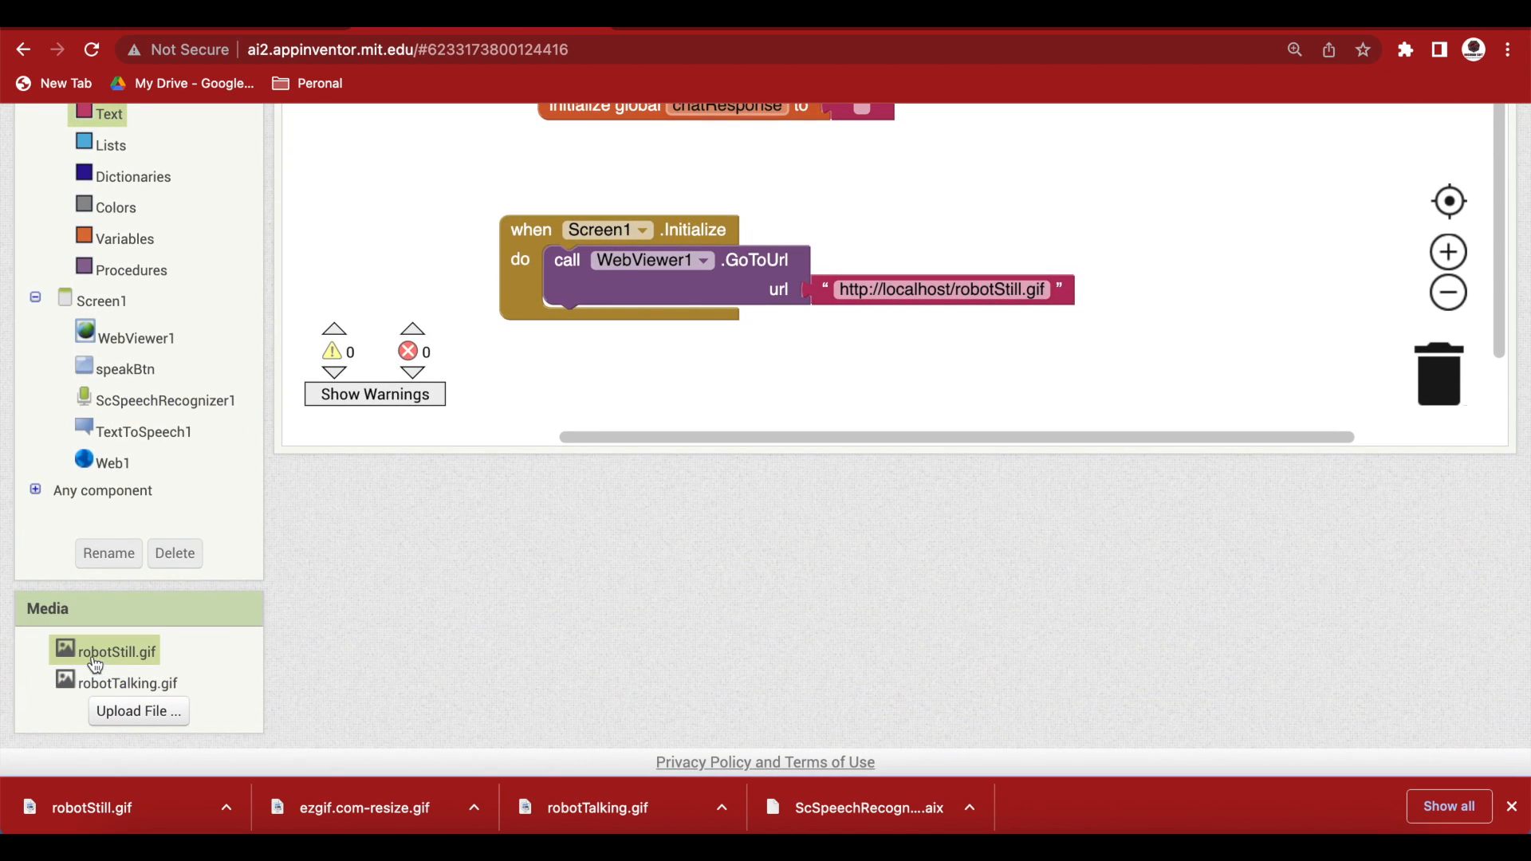
mouse_move(140, 659)
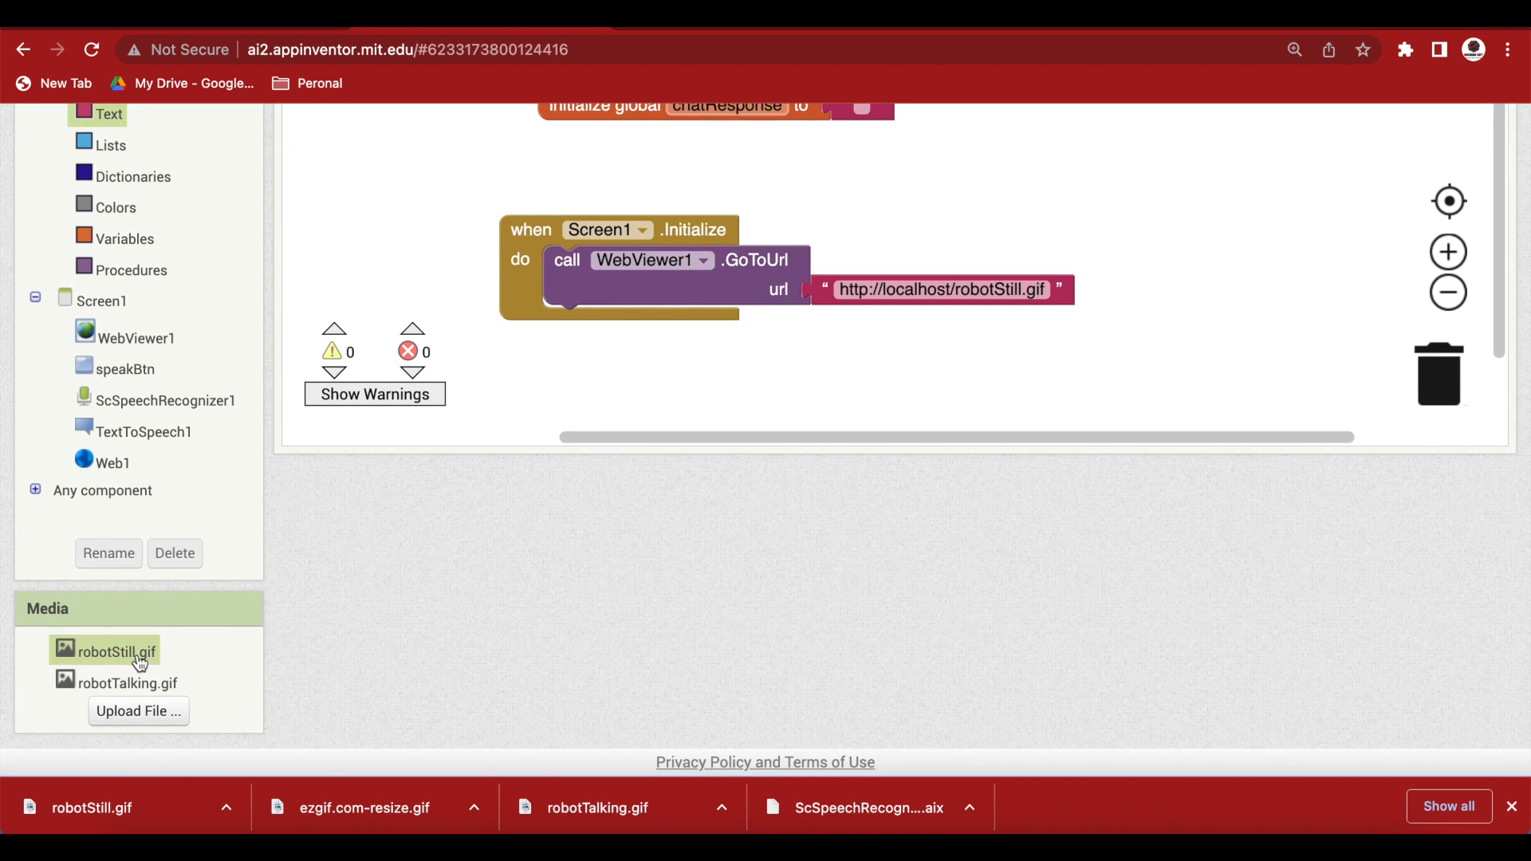
mouse_move(135, 659)
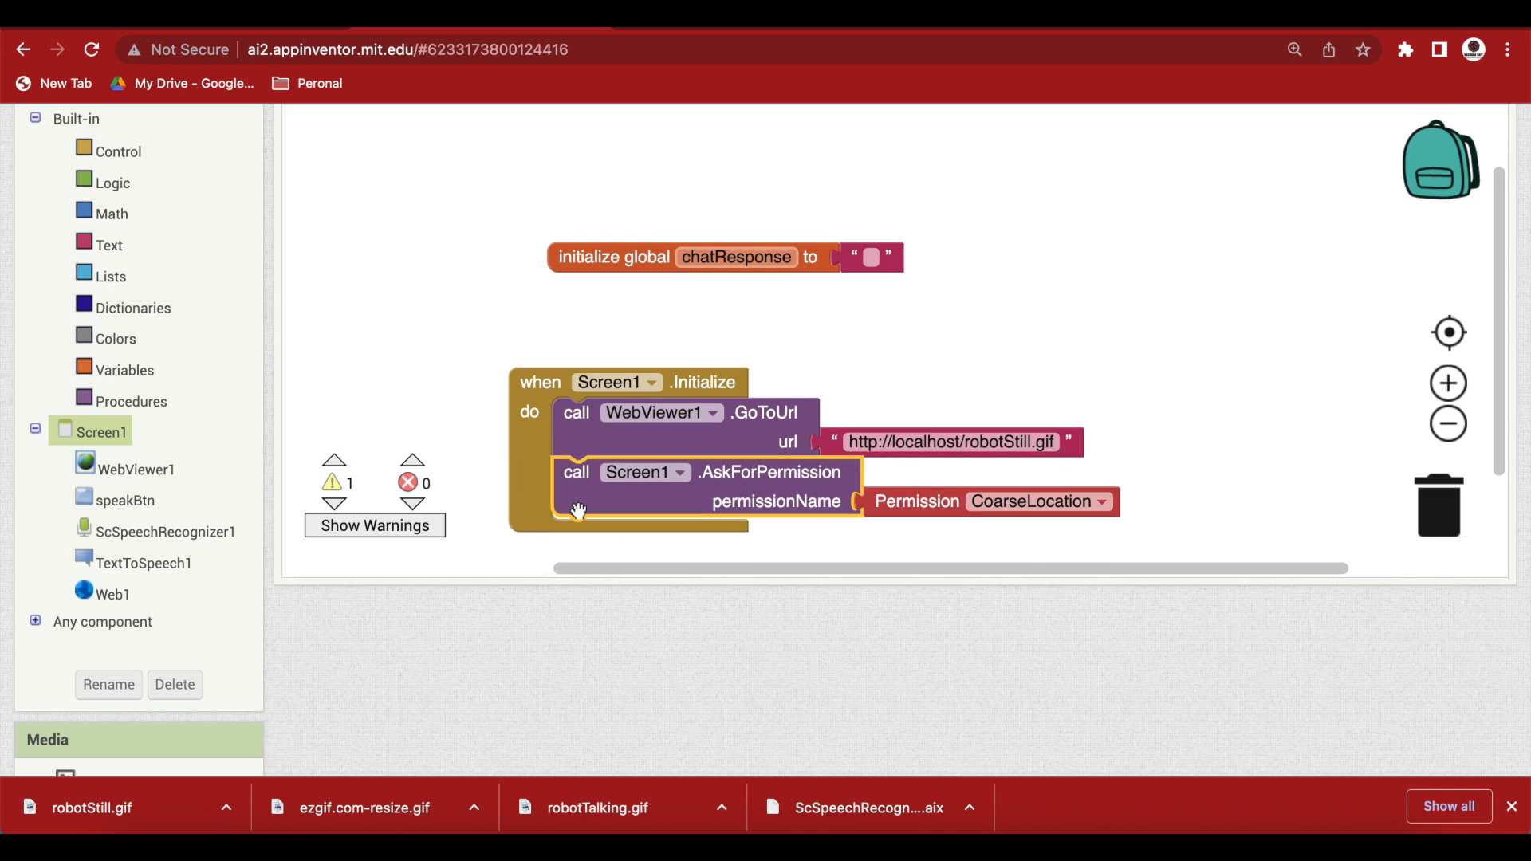
Choose Audio as the requested permission and clean up the workspace blocks.
click(1102, 502)
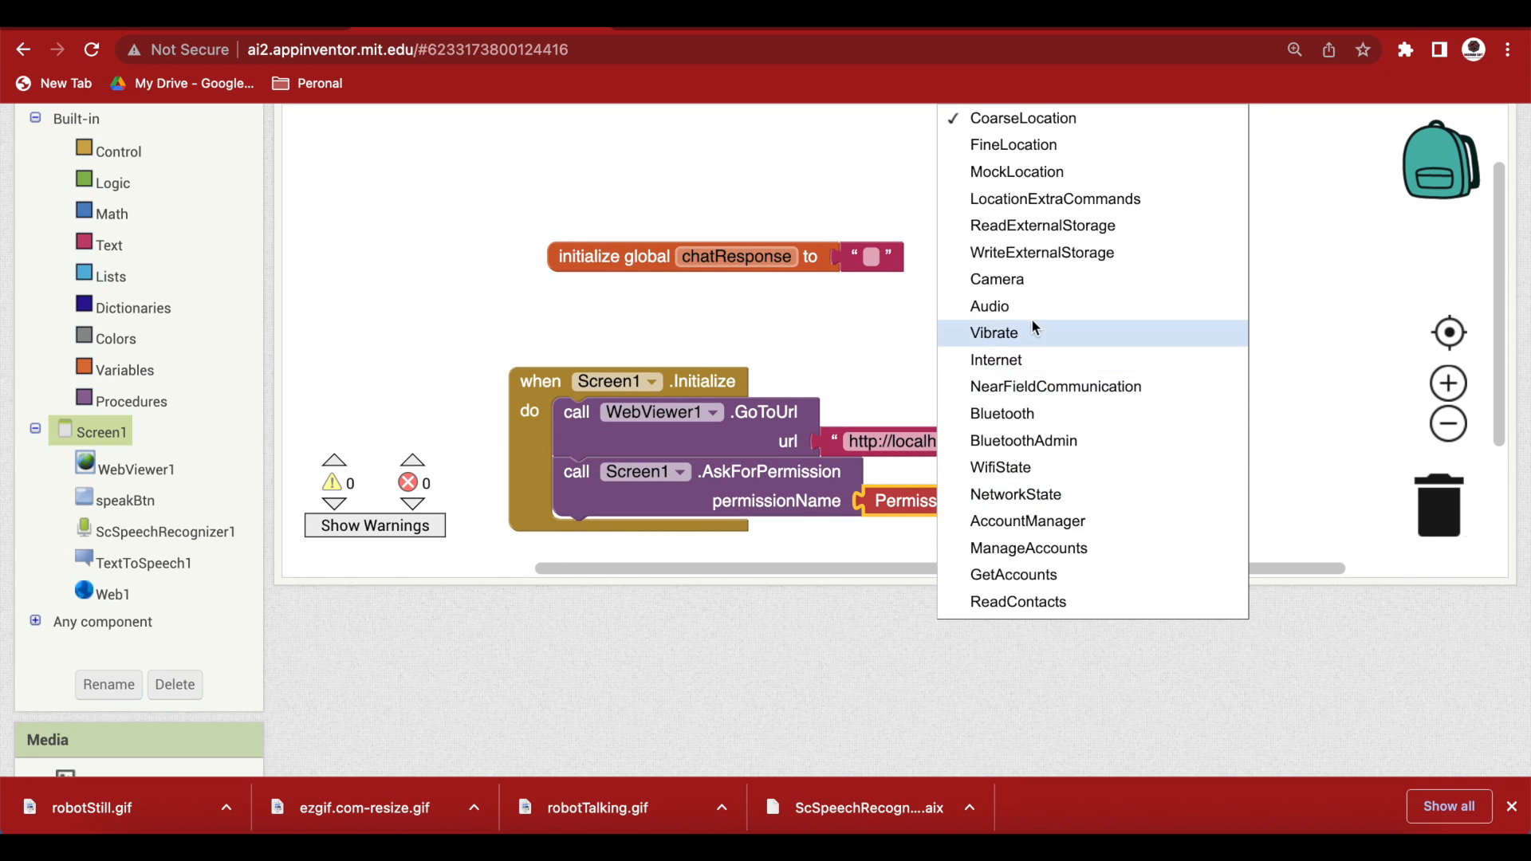
click(990, 306)
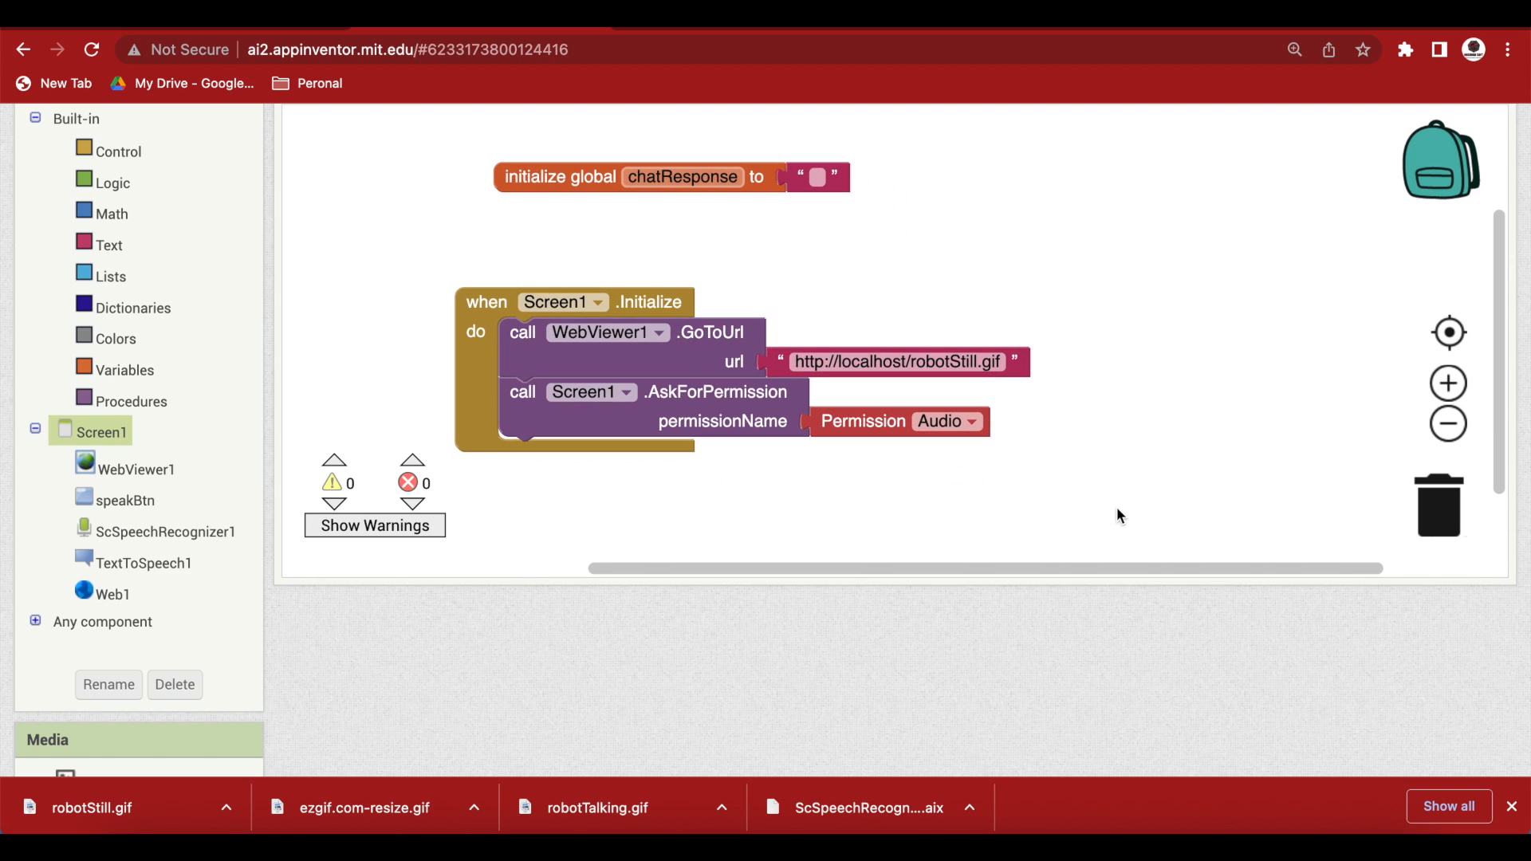
right_click(1119, 515)
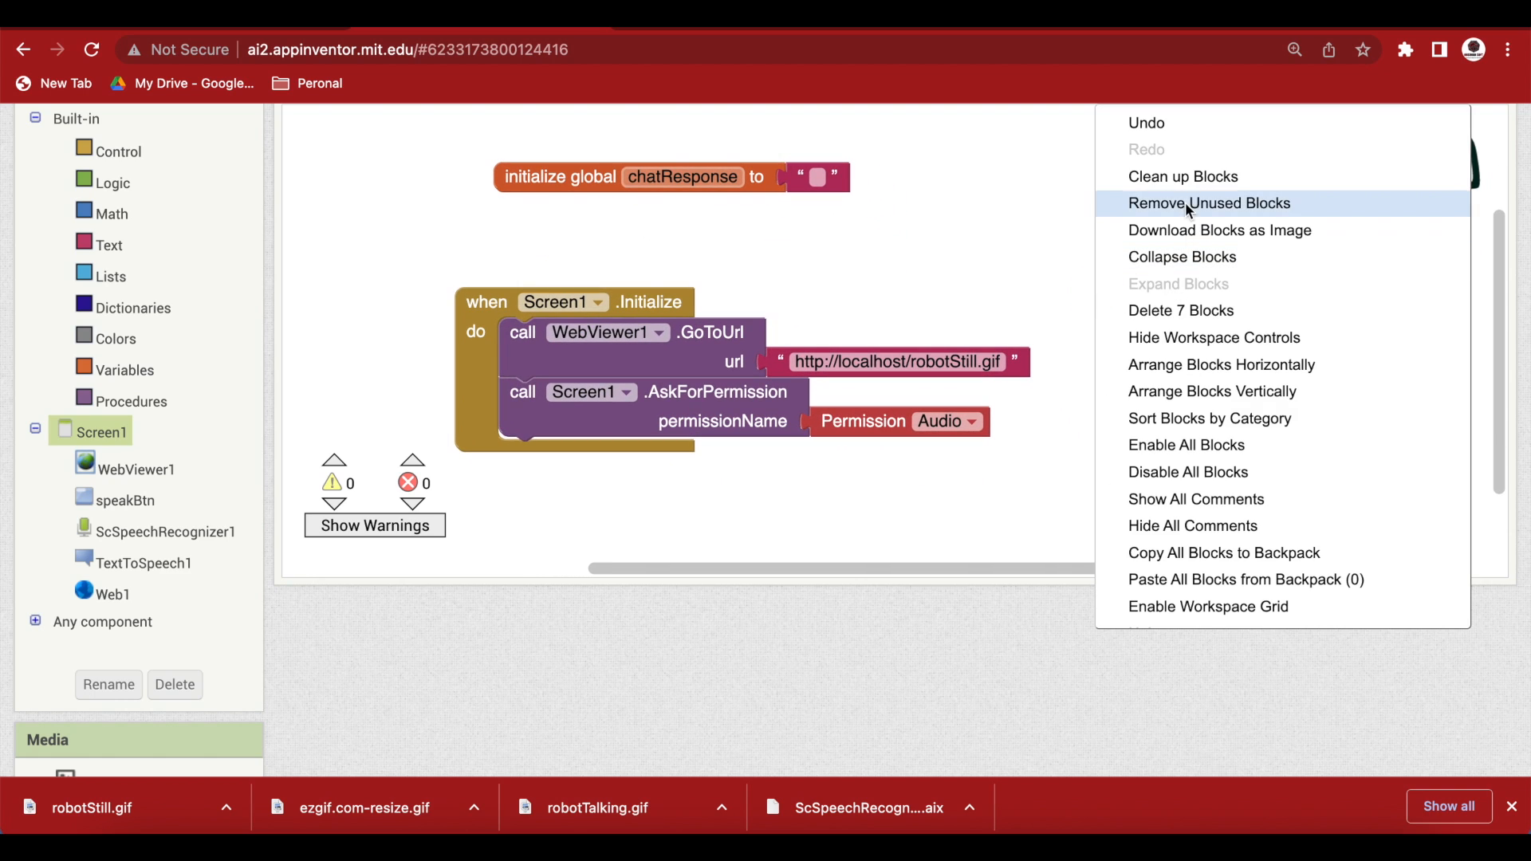
click(1207, 202)
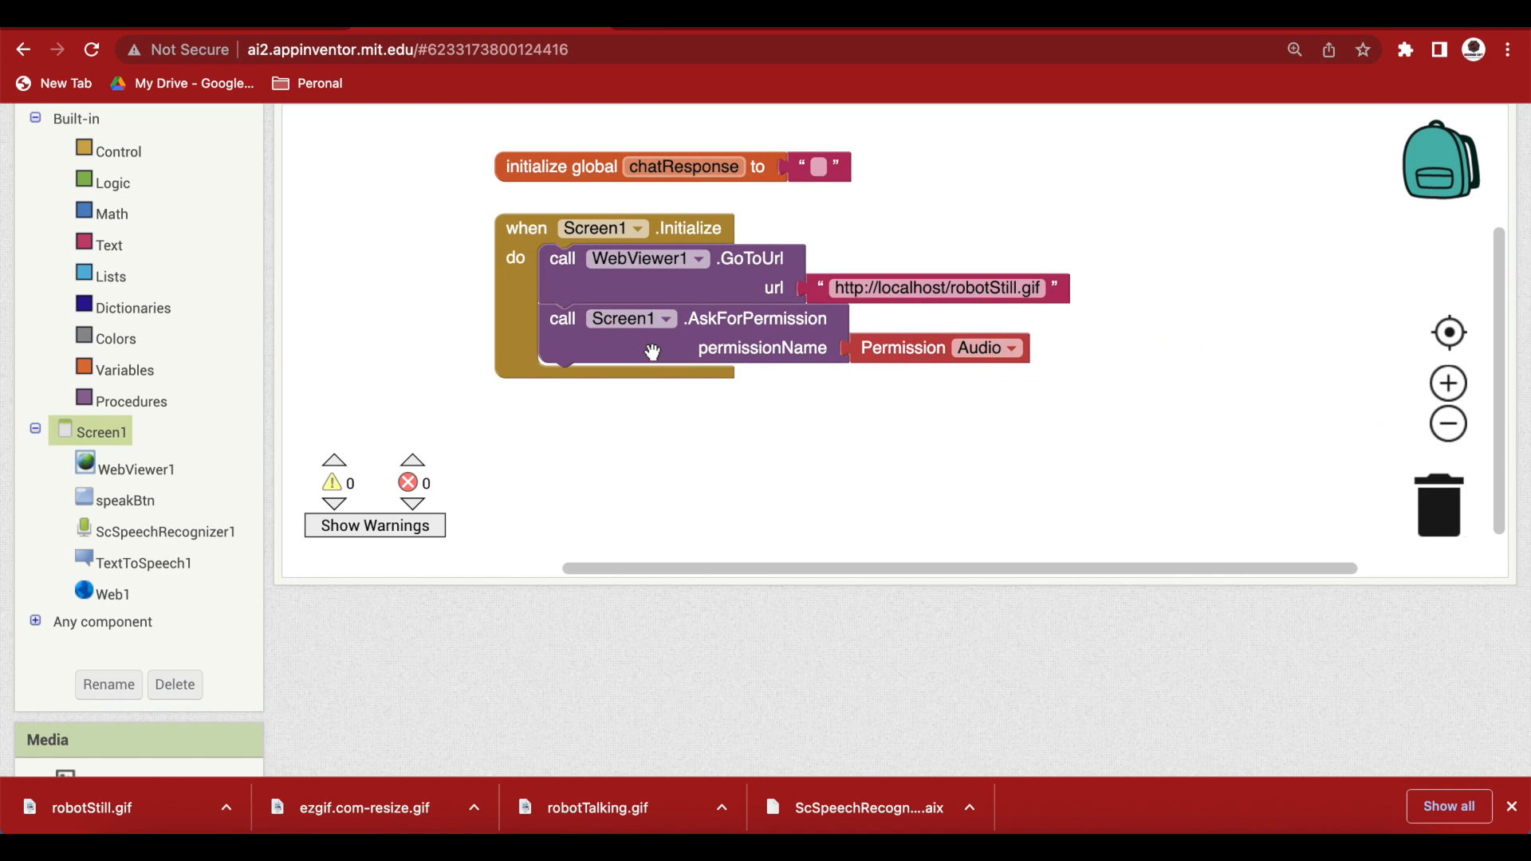
Add when speakBtn.Click and browse ScSpeechRecognizer1's event blocks.
click(125, 500)
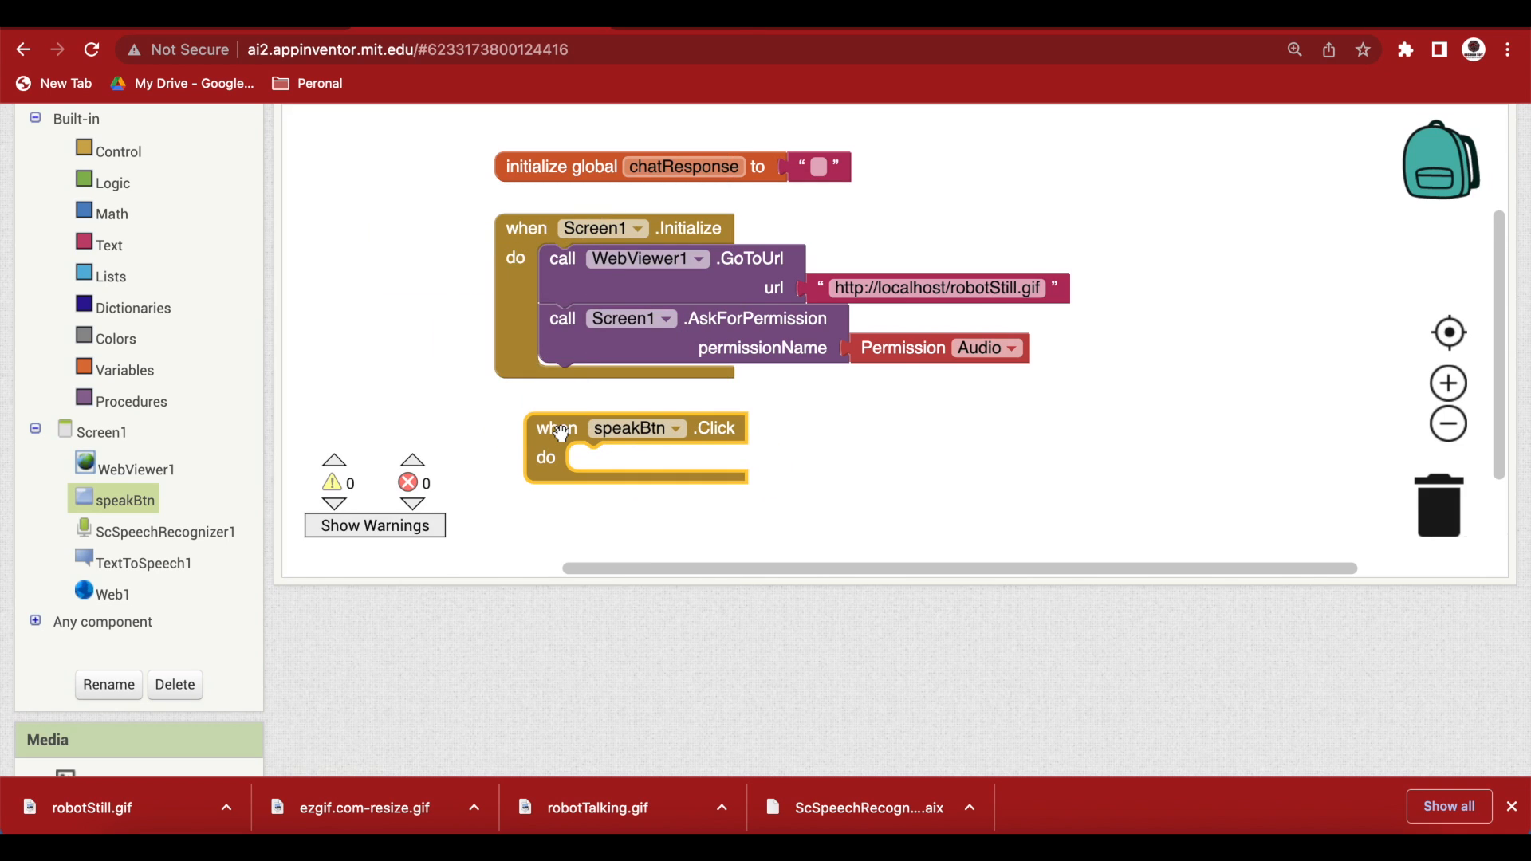
click(162, 531)
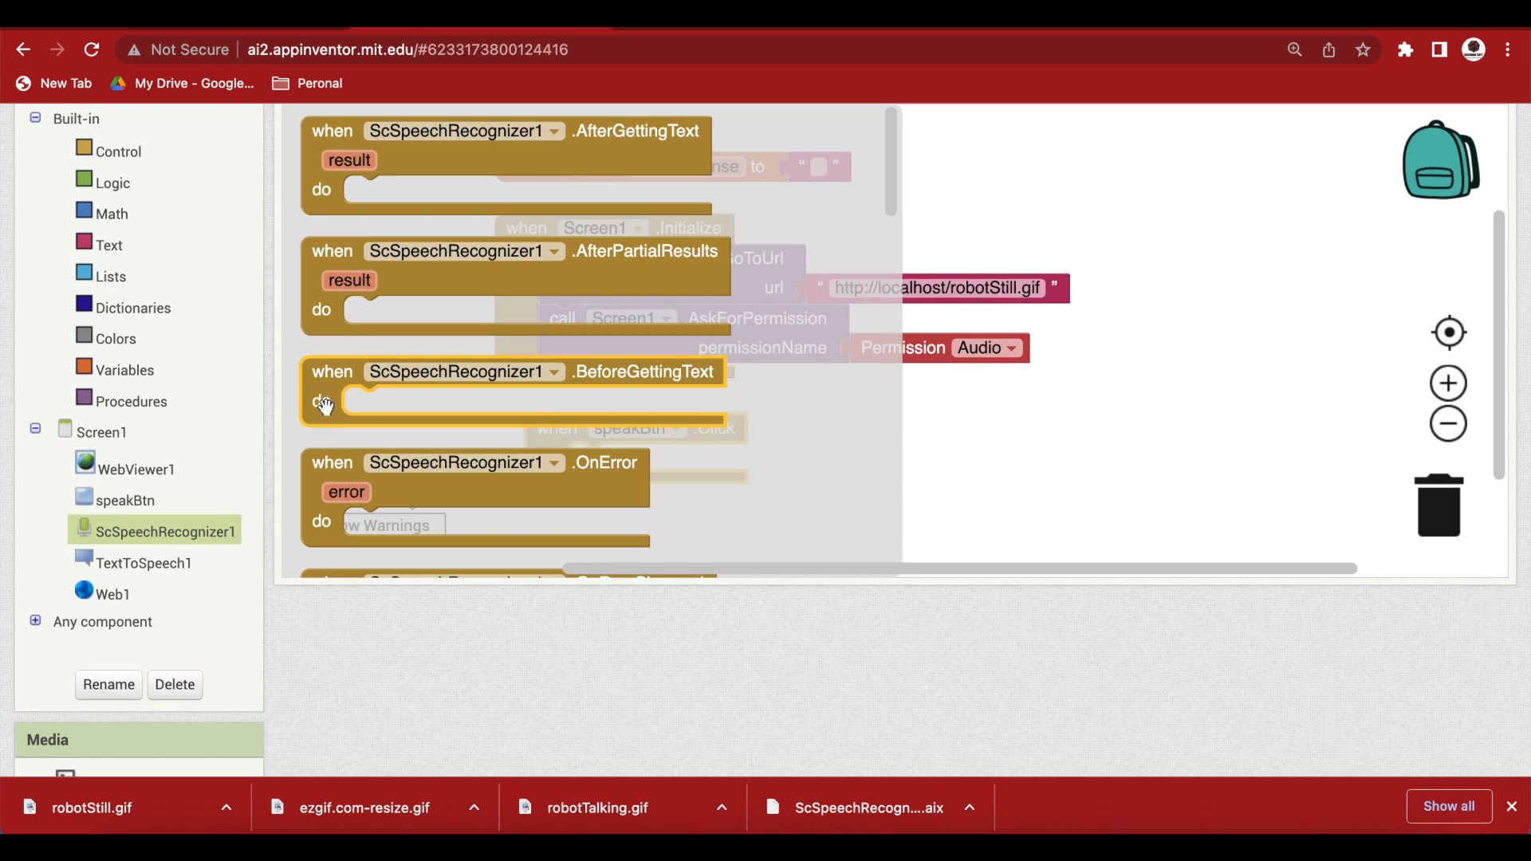
scroll(down, 3)
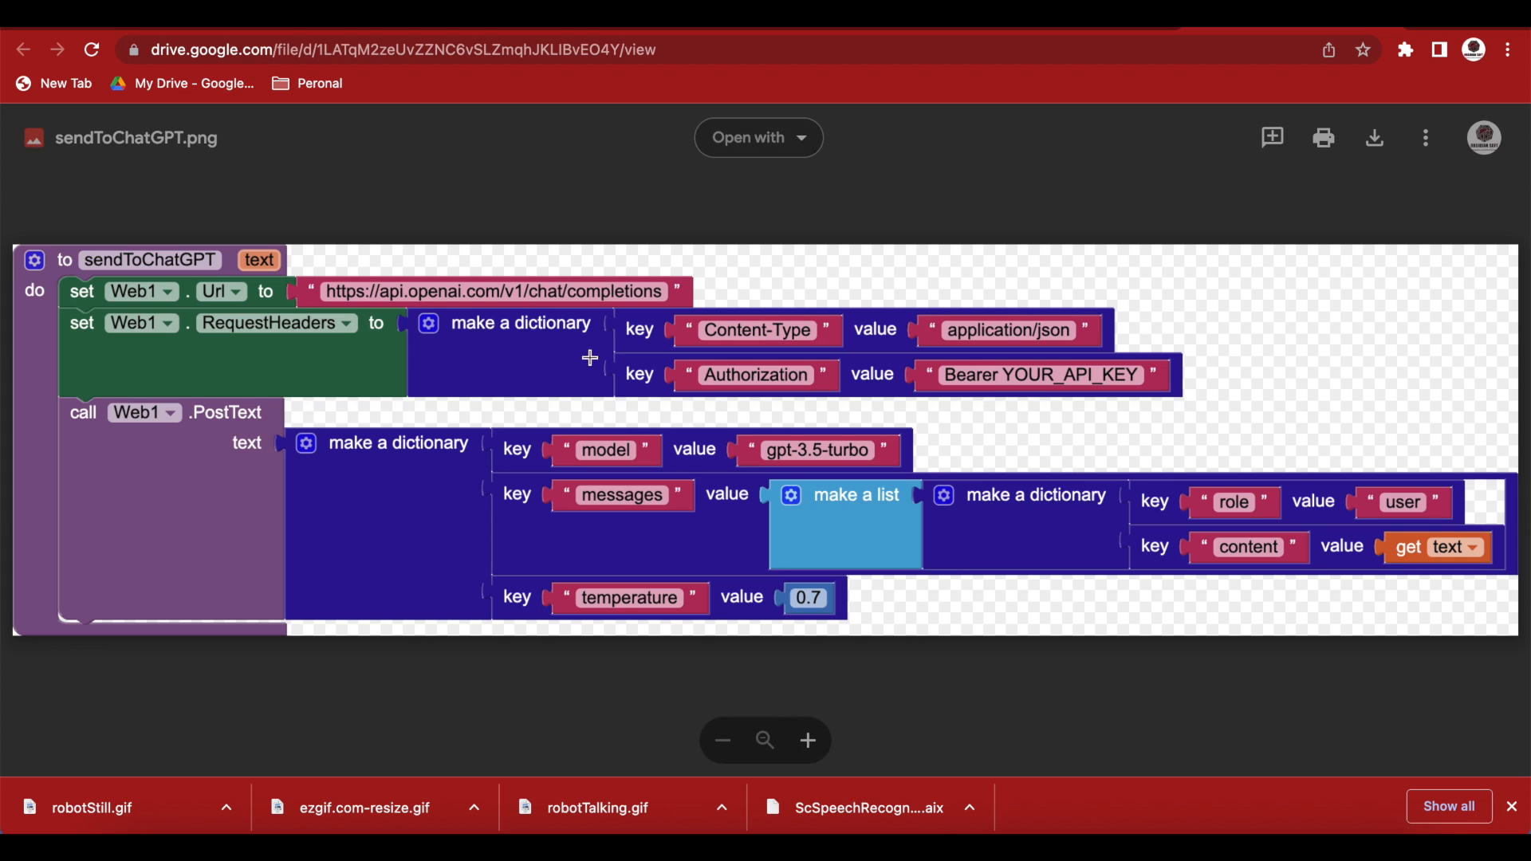
mouse_move(808, 450)
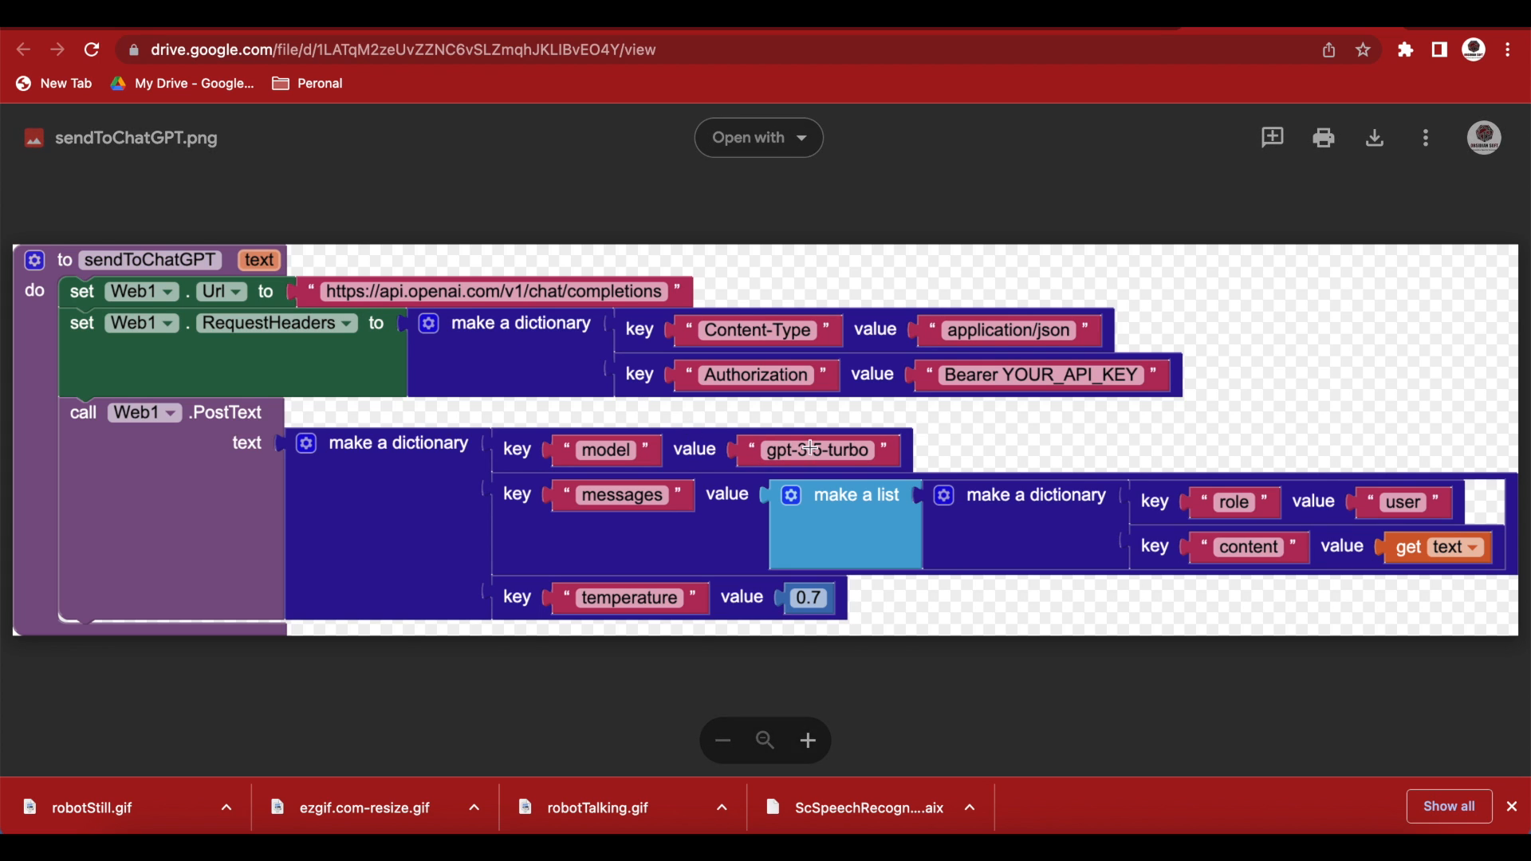
Download the sendToChatGPT and WebGetText reference PNGs from Google Drive.
click(1374, 137)
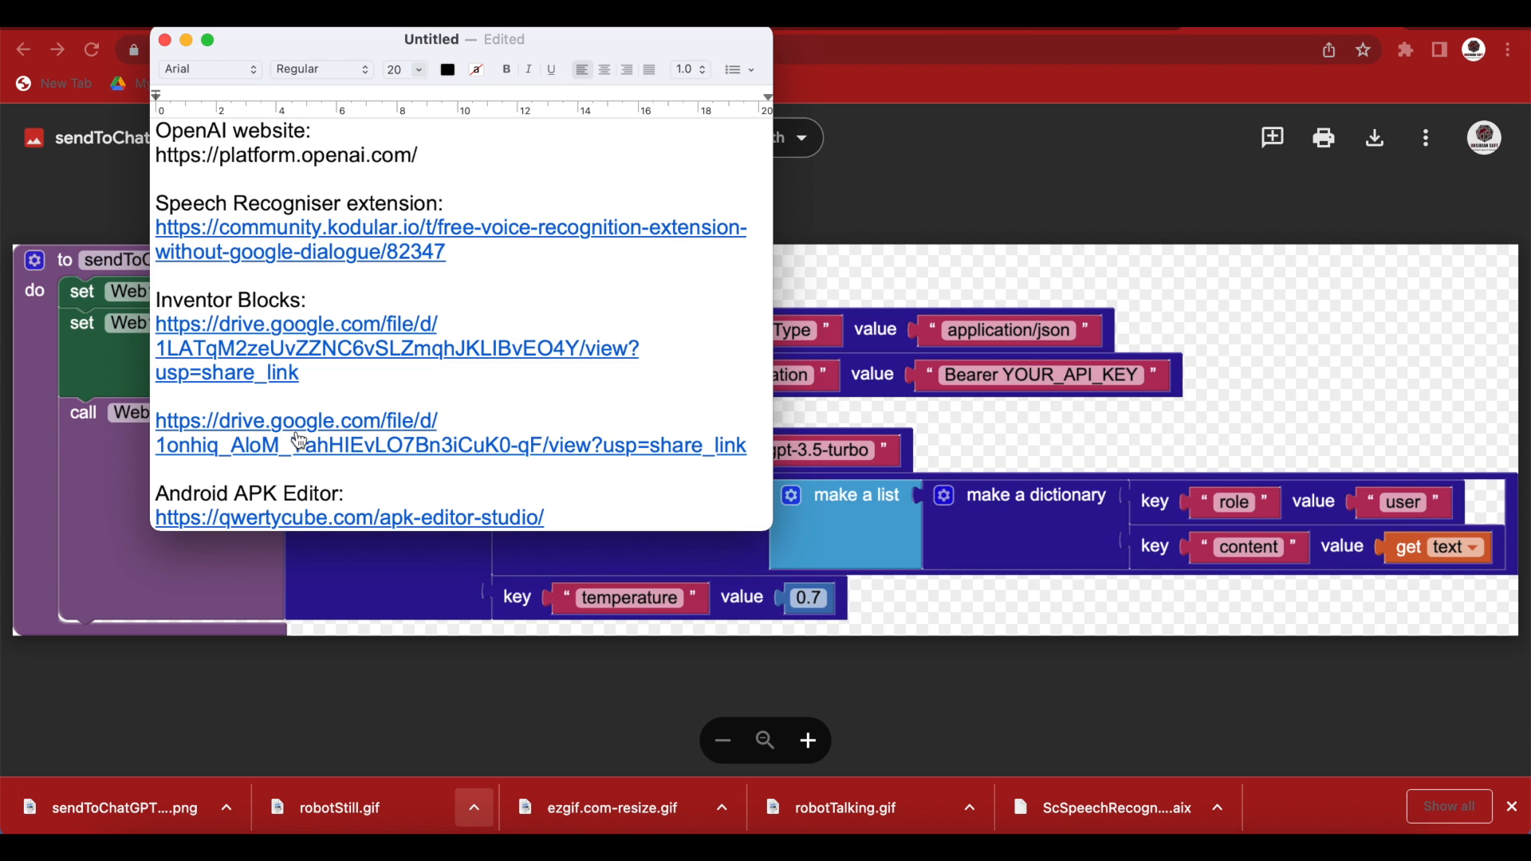
click(297, 446)
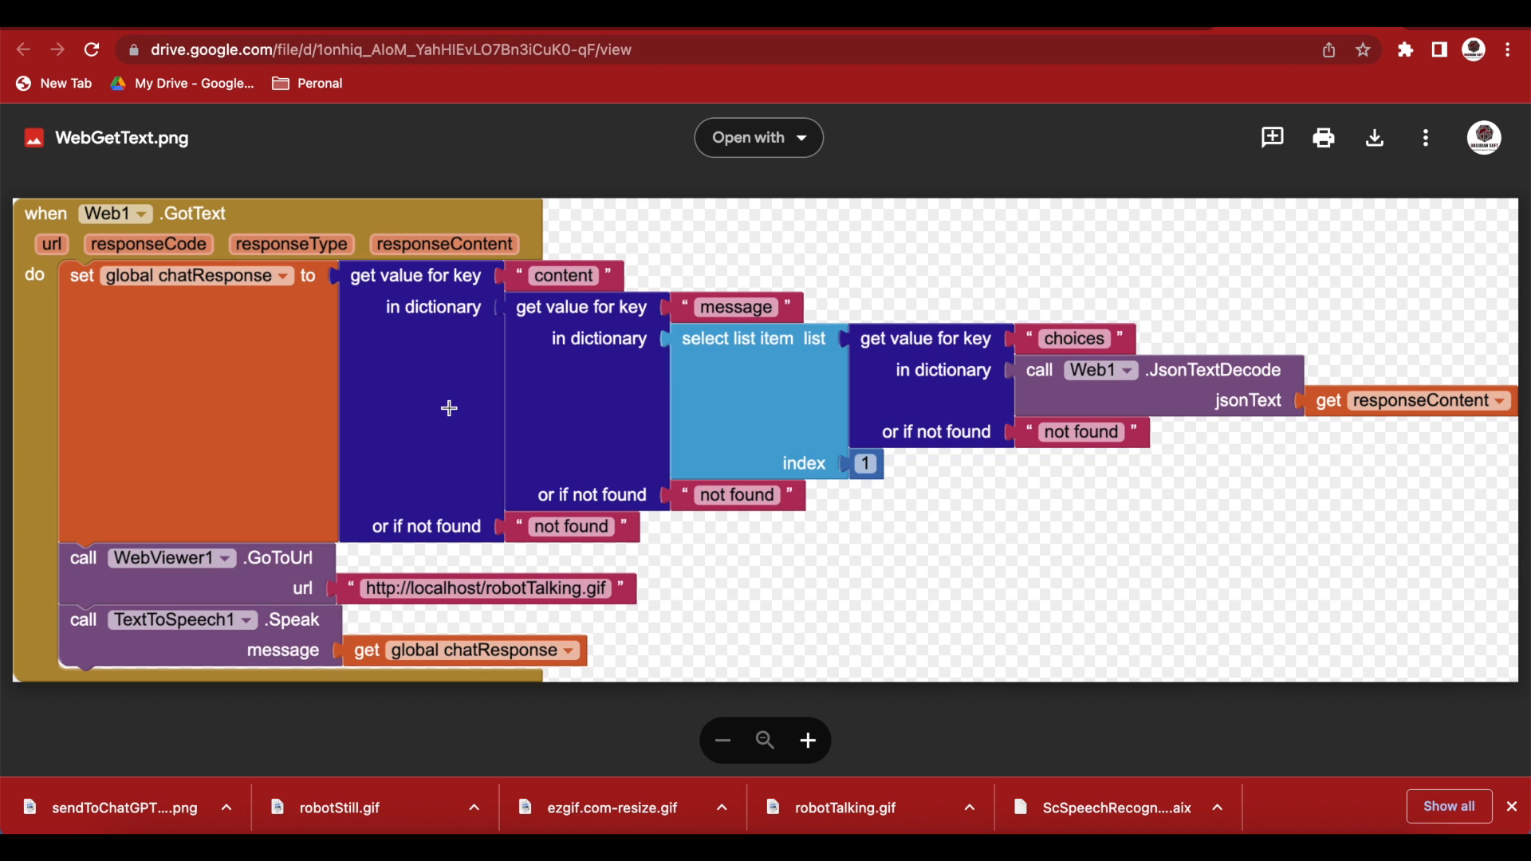
click(1378, 138)
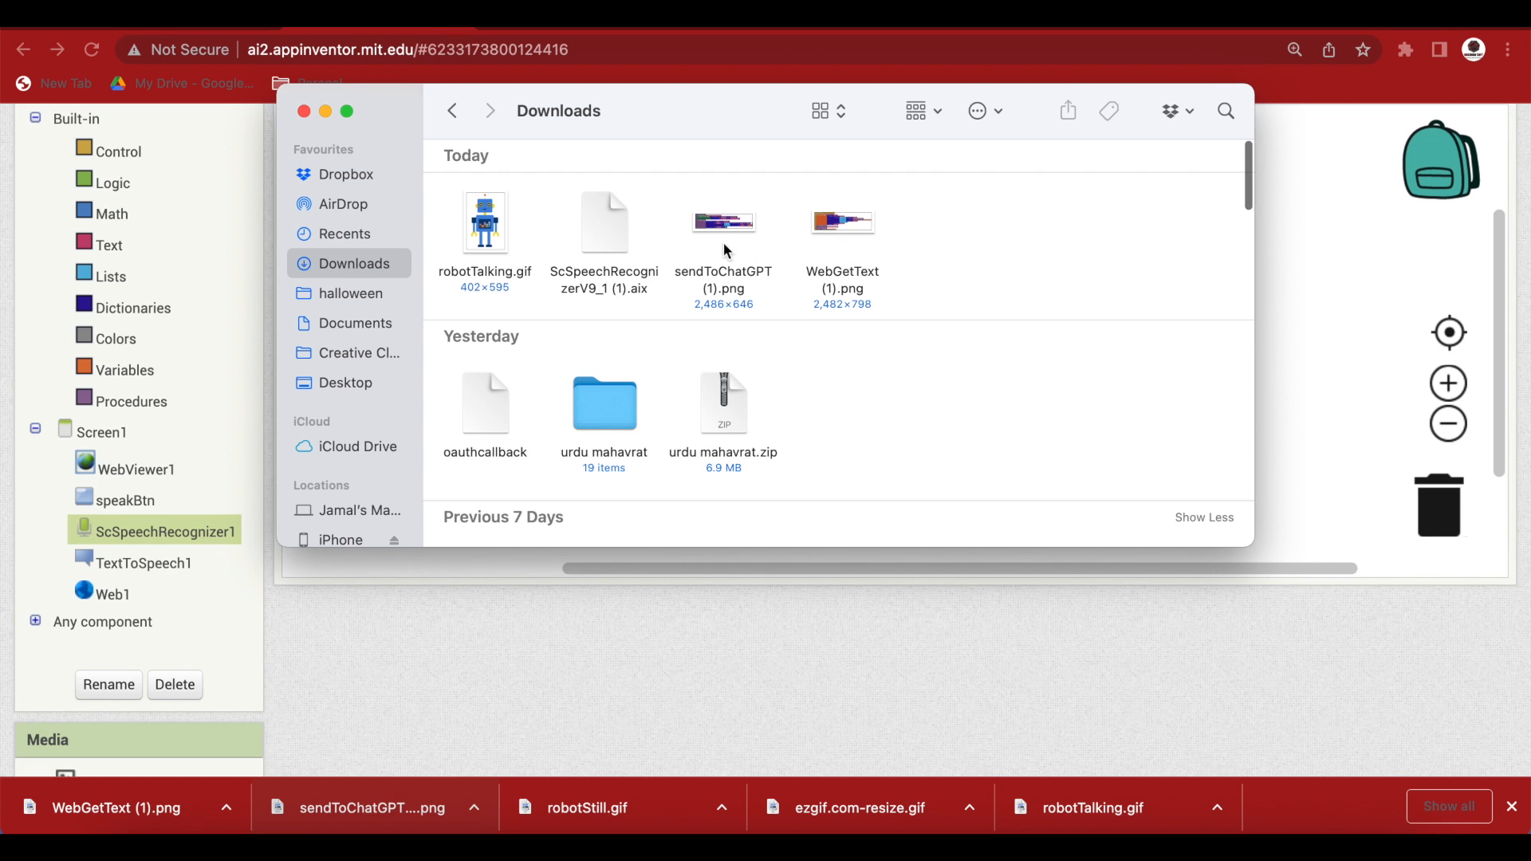
Select sendToChatGPT (1).png in Finder Downloads to import it into the workspace.
click(296, 111)
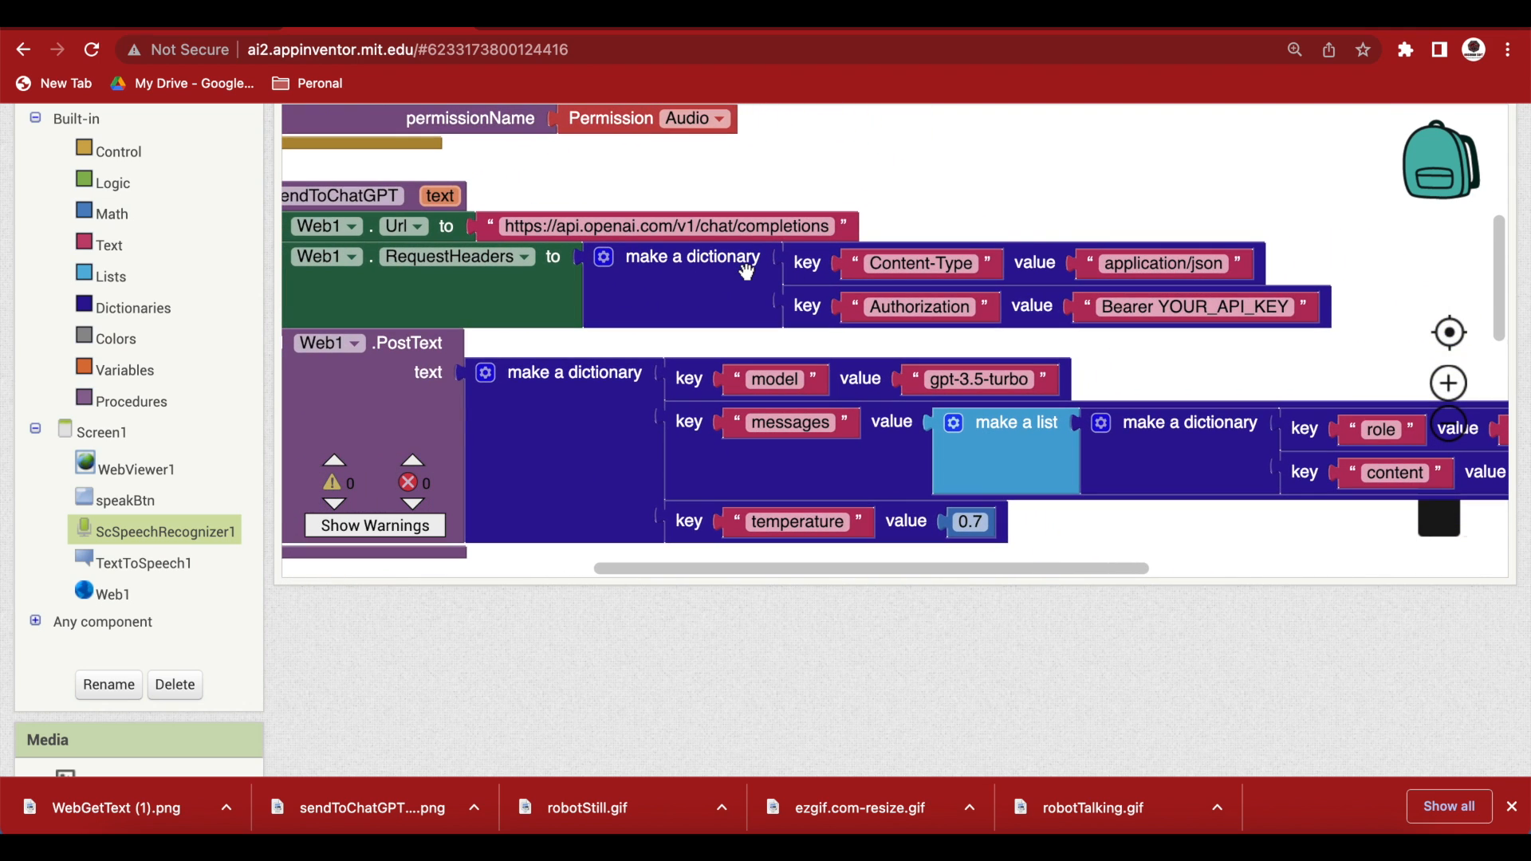
click(1193, 307)
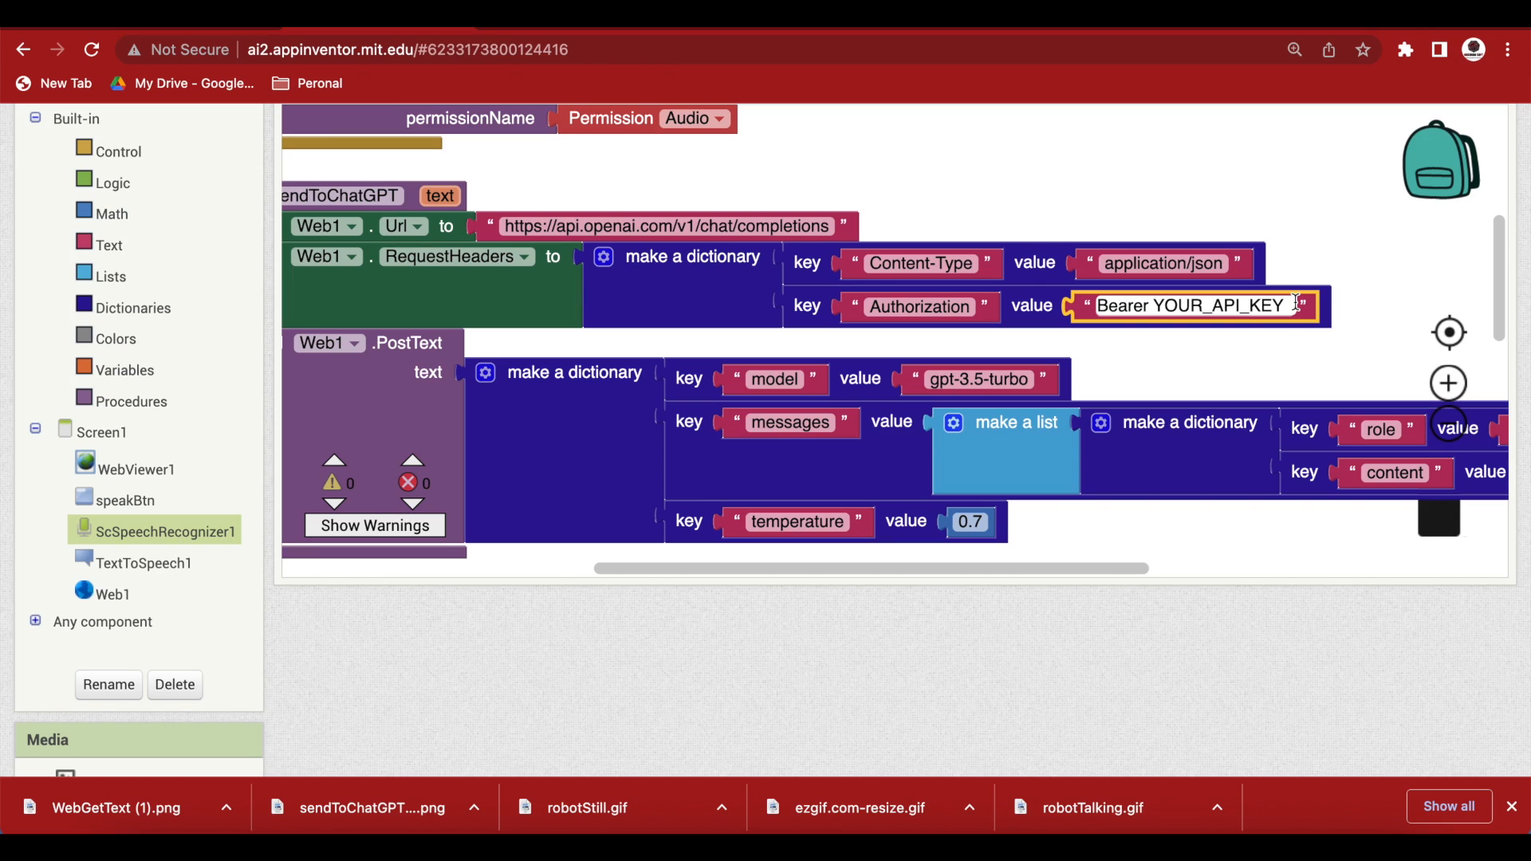
mouse_move(1182, 306)
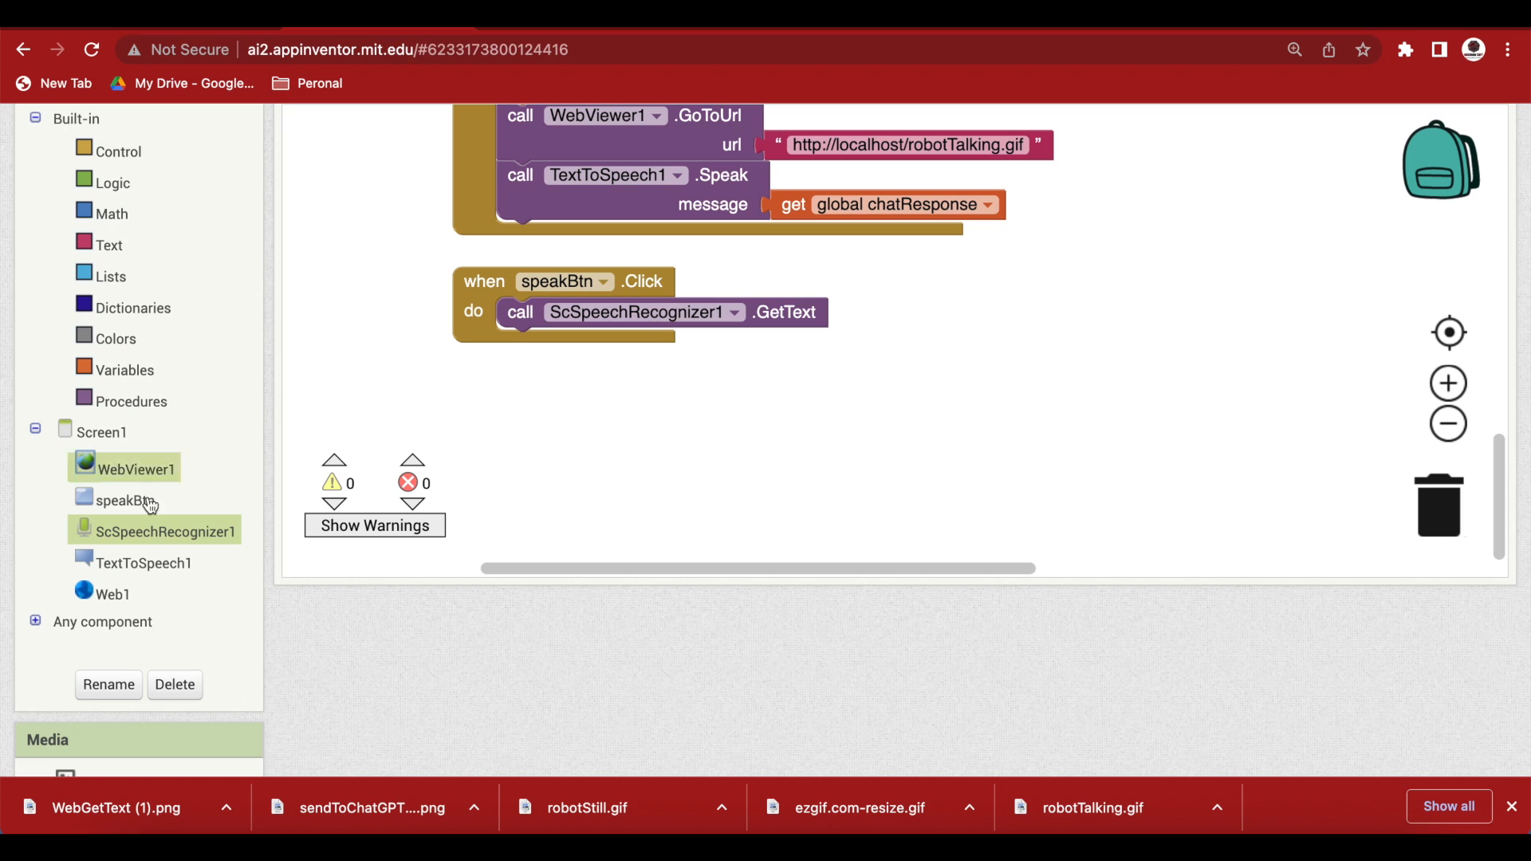
Add AfterGettingText calling sendToChatGPT with the recognized result as text.
click(156, 532)
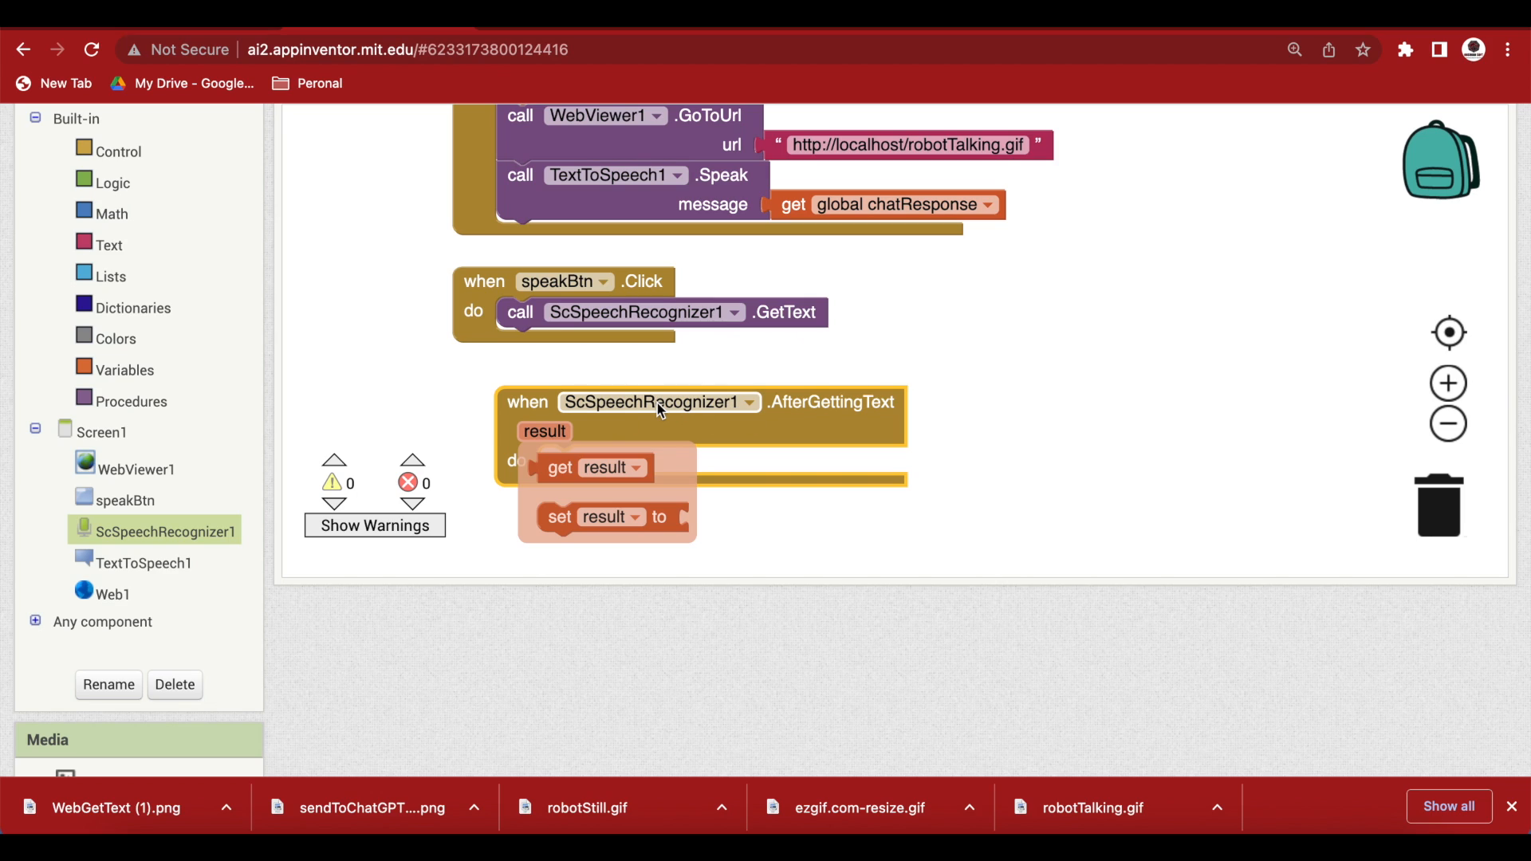
mouse_move(418, 427)
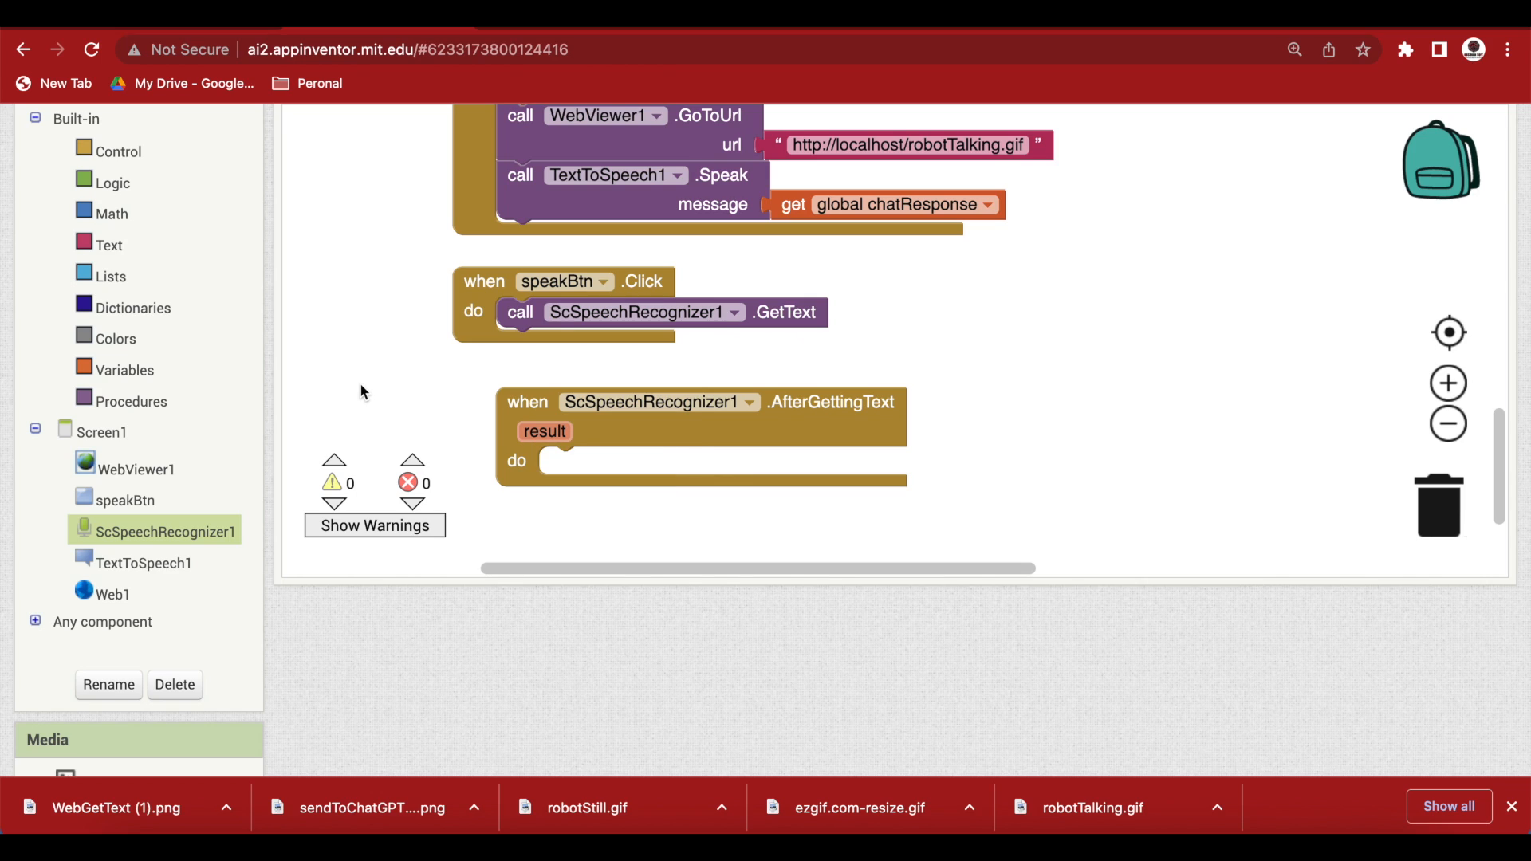
mouse_move(153, 474)
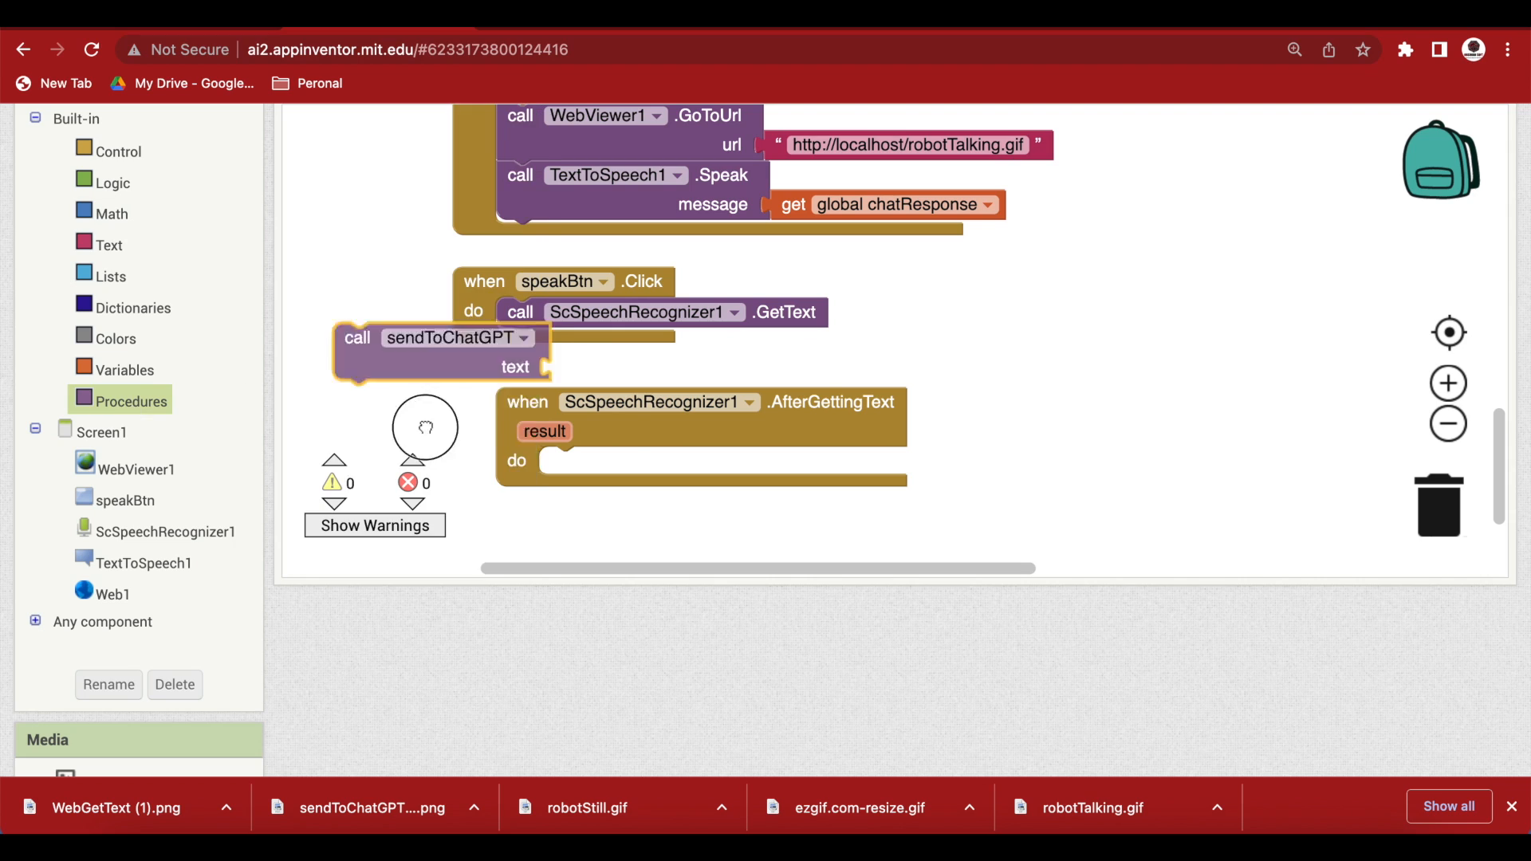
drag(452, 351, 654, 461)
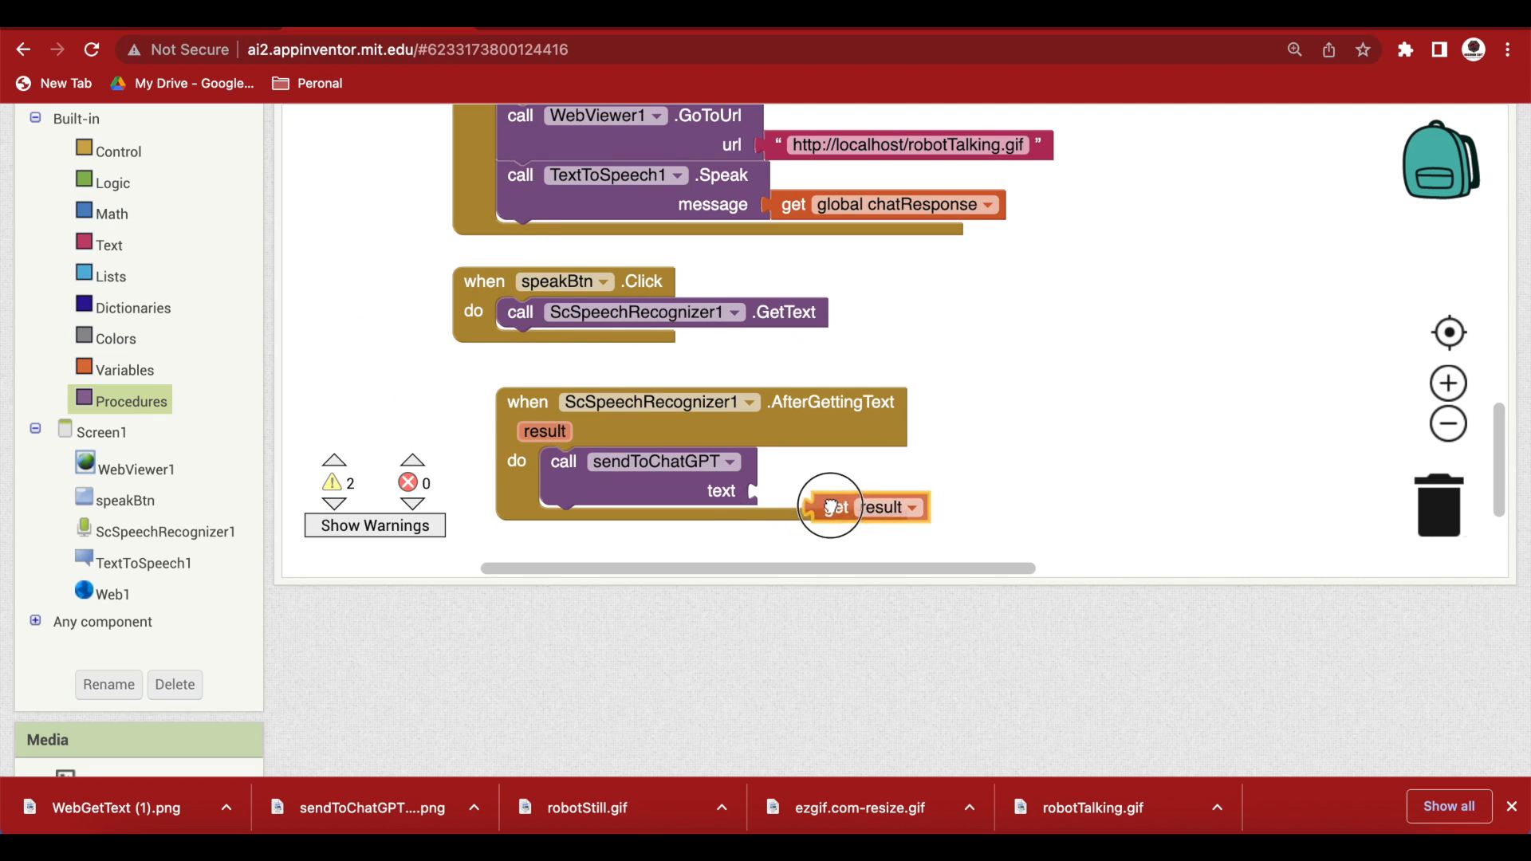
drag(864, 508, 815, 492)
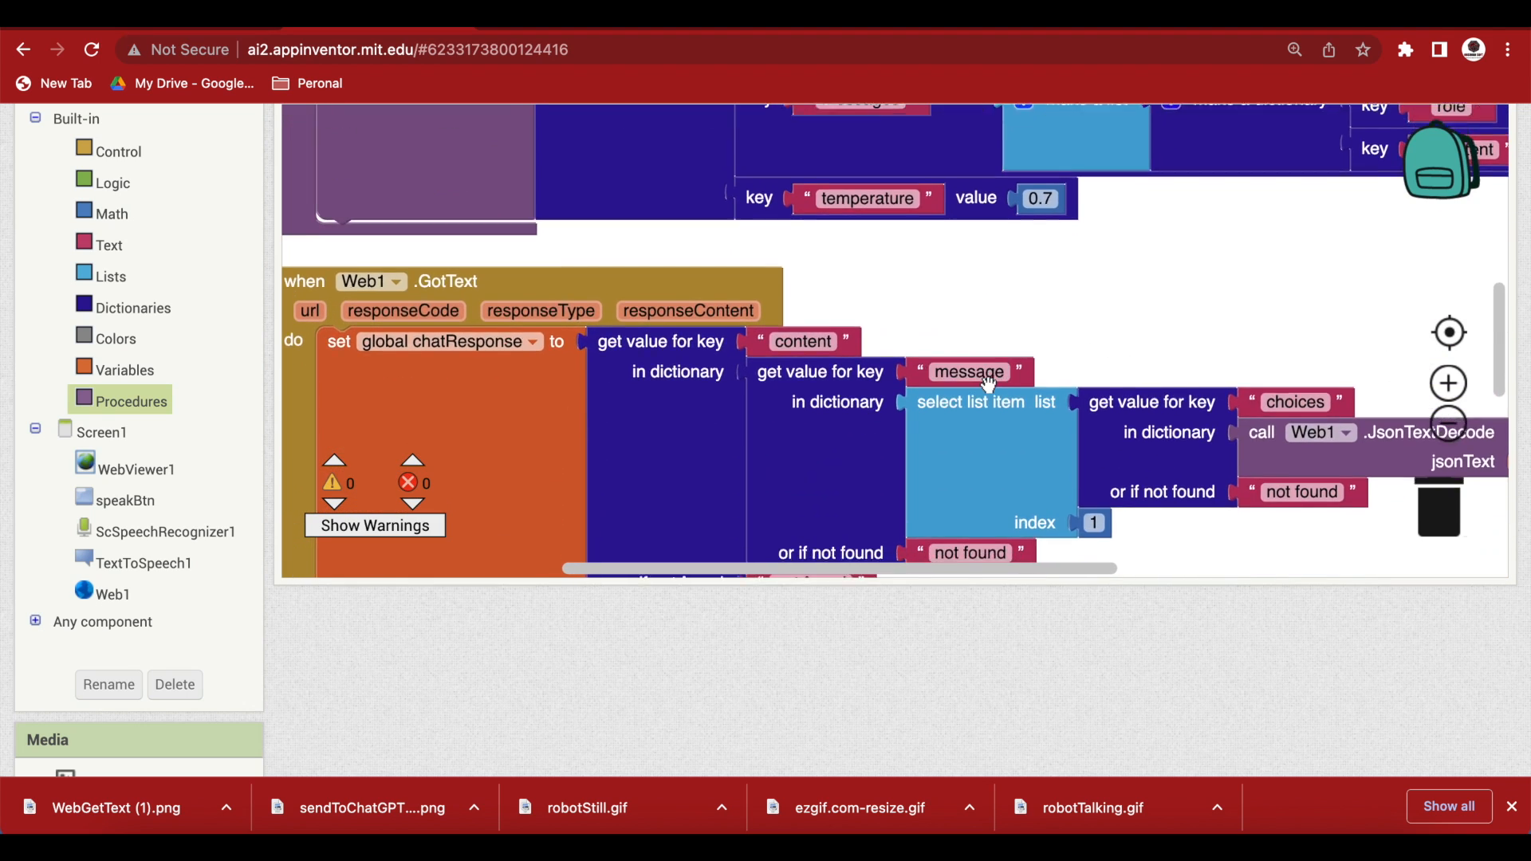
Scroll to TextToSpeech1's blocks and add its AfterSpeaking event.
scroll(down, 3)
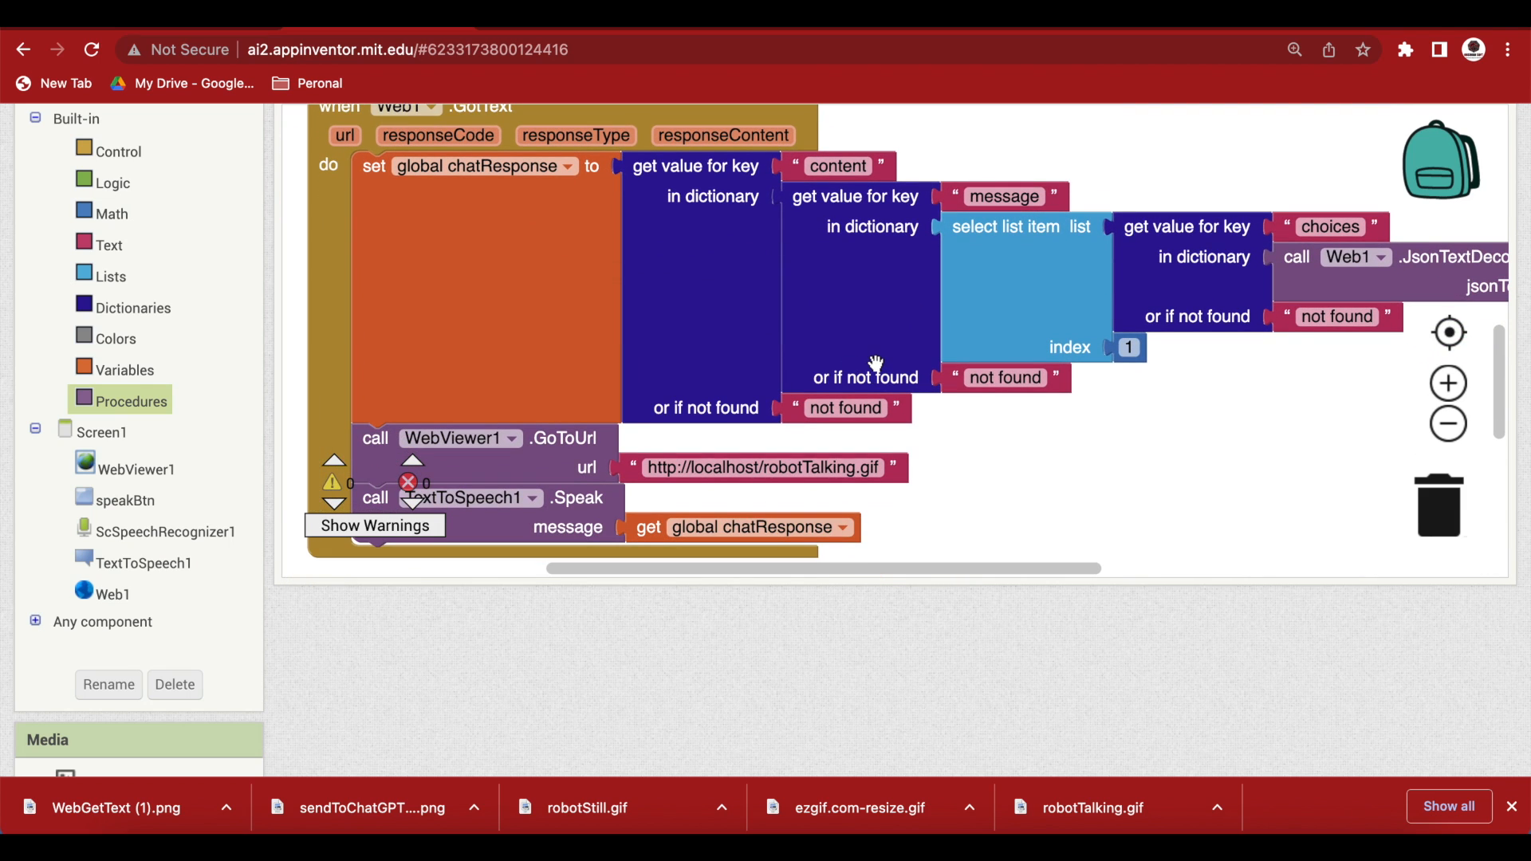
scroll(down, 3)
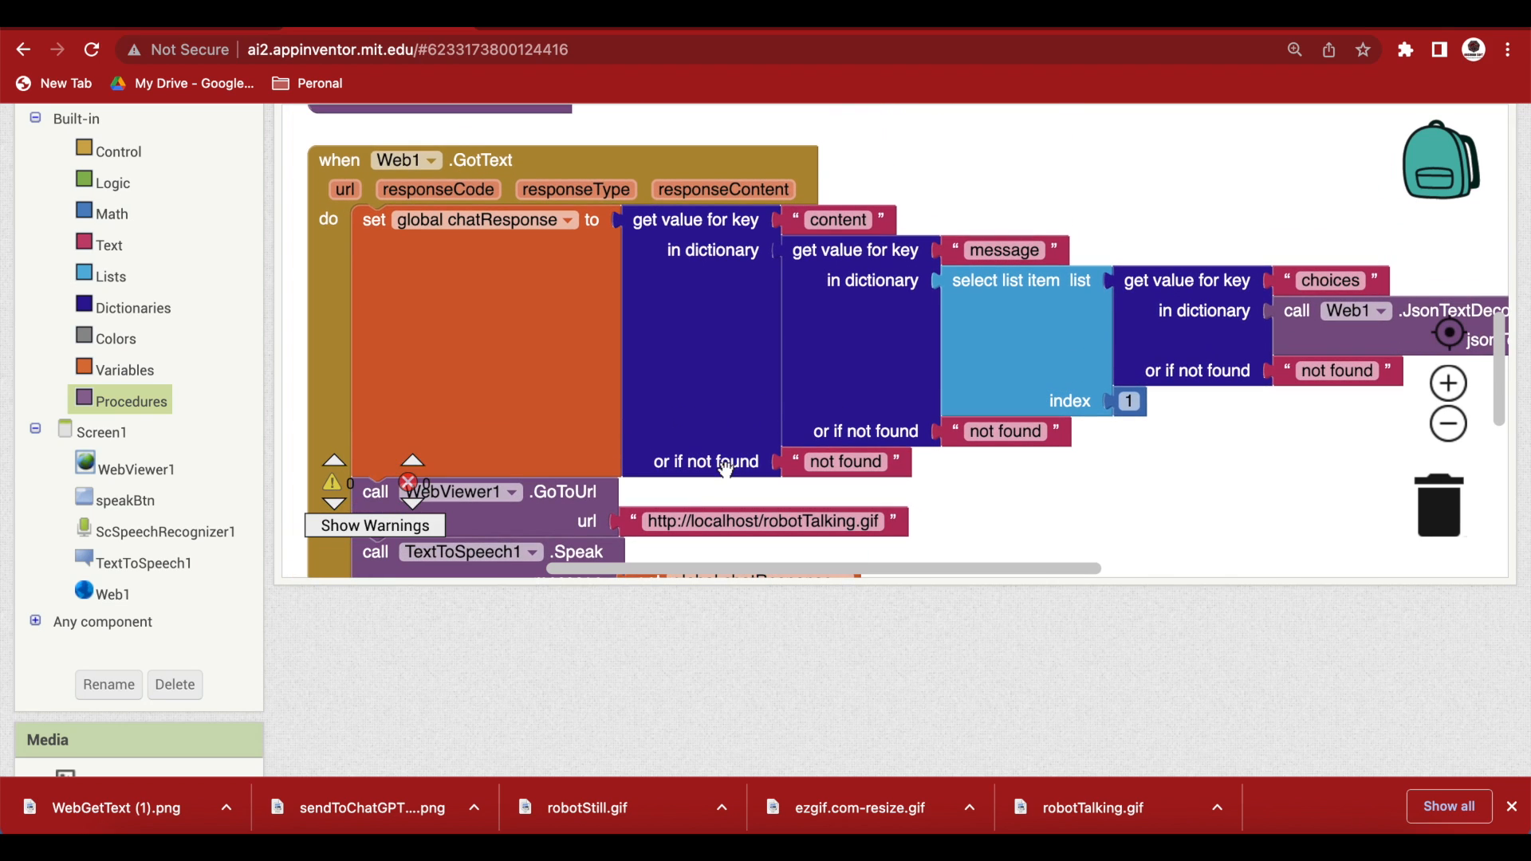
mouse_move(588, 313)
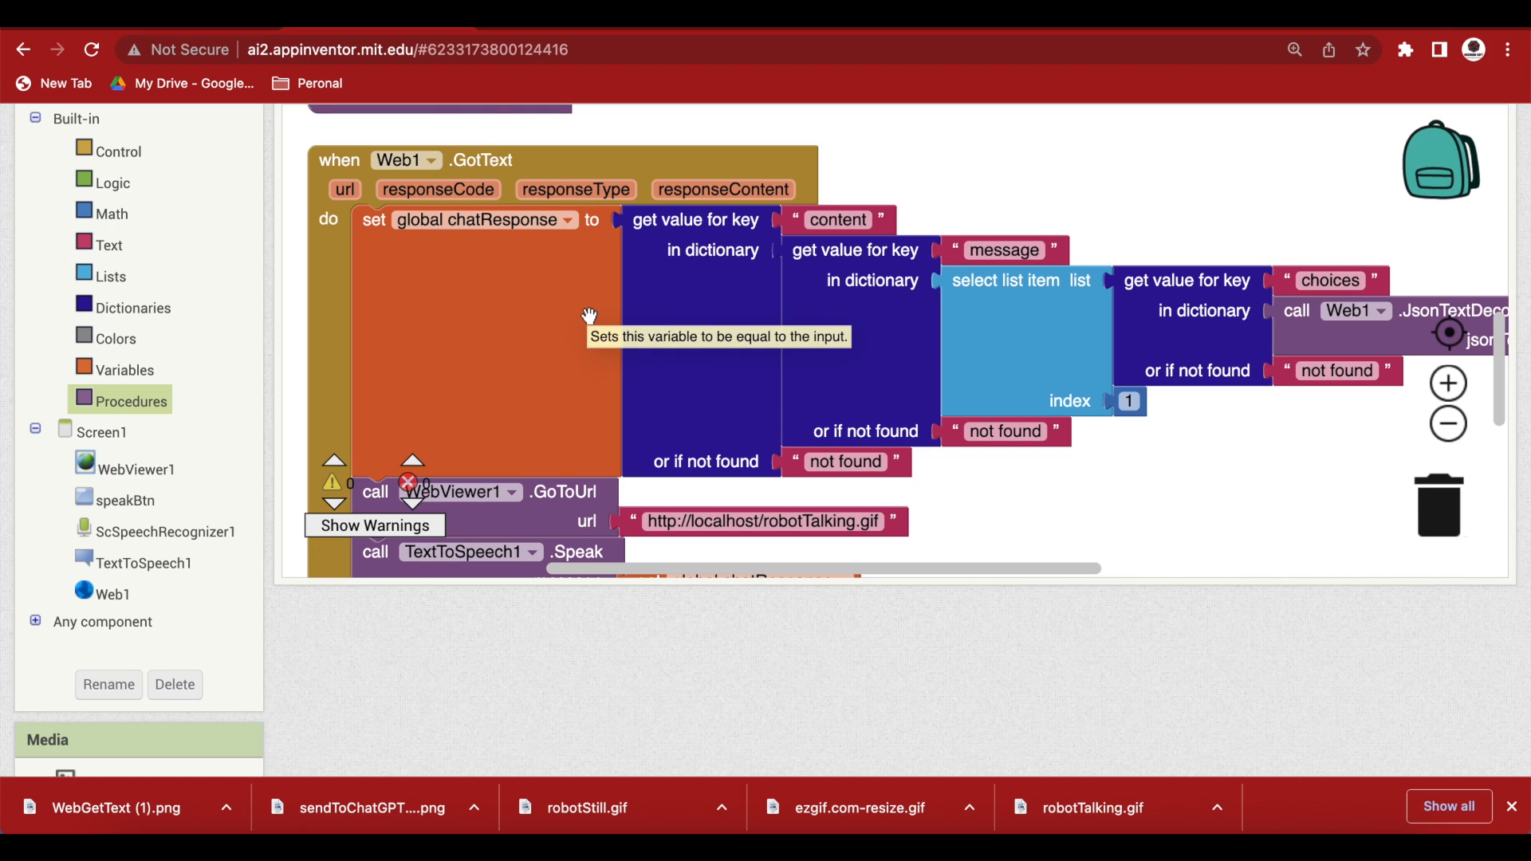
mouse_move(607, 350)
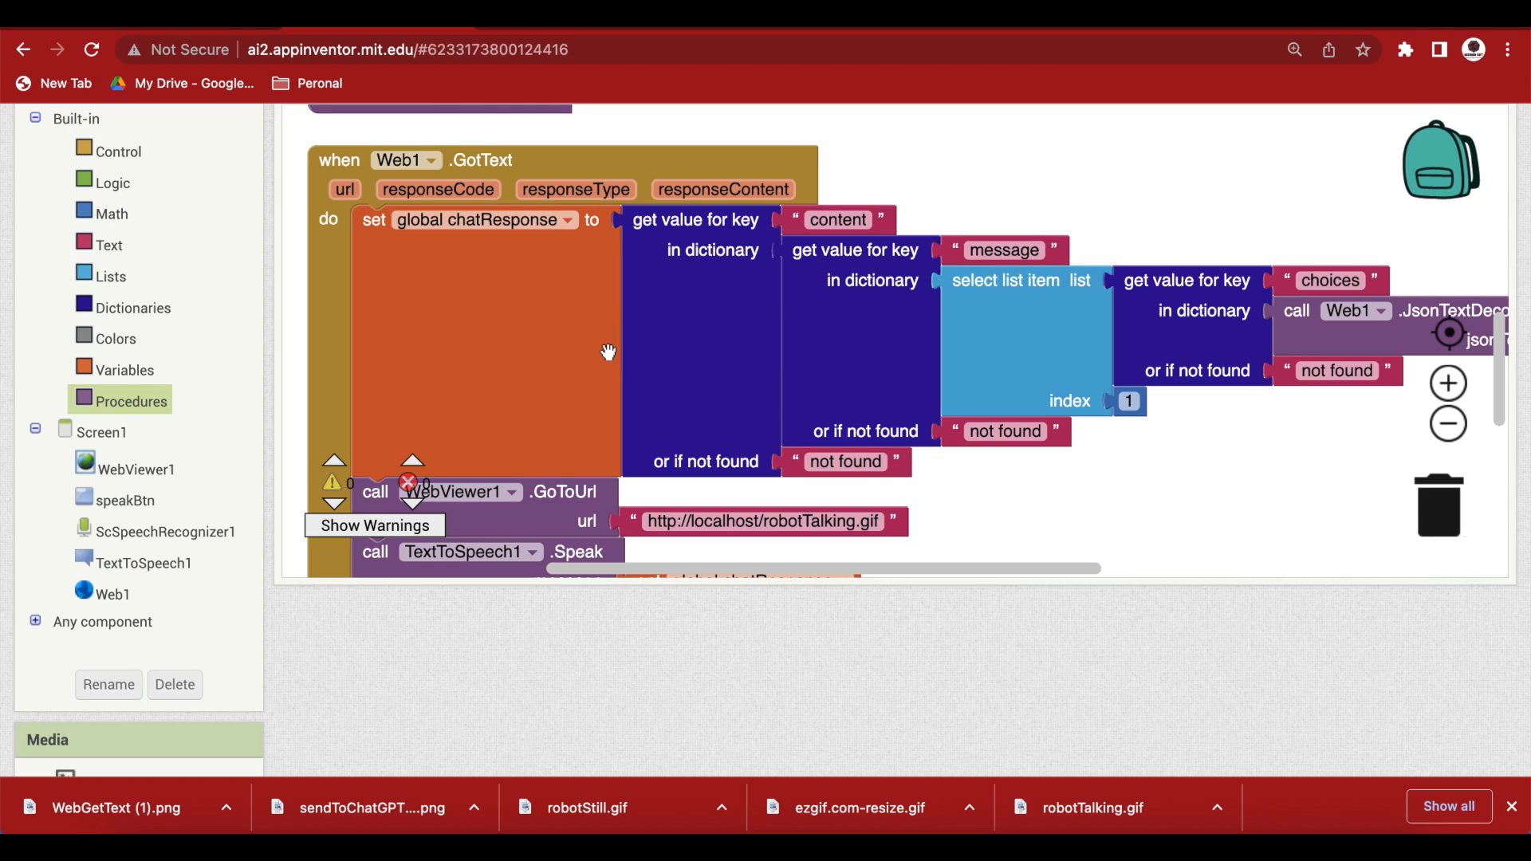
scroll(down, 3)
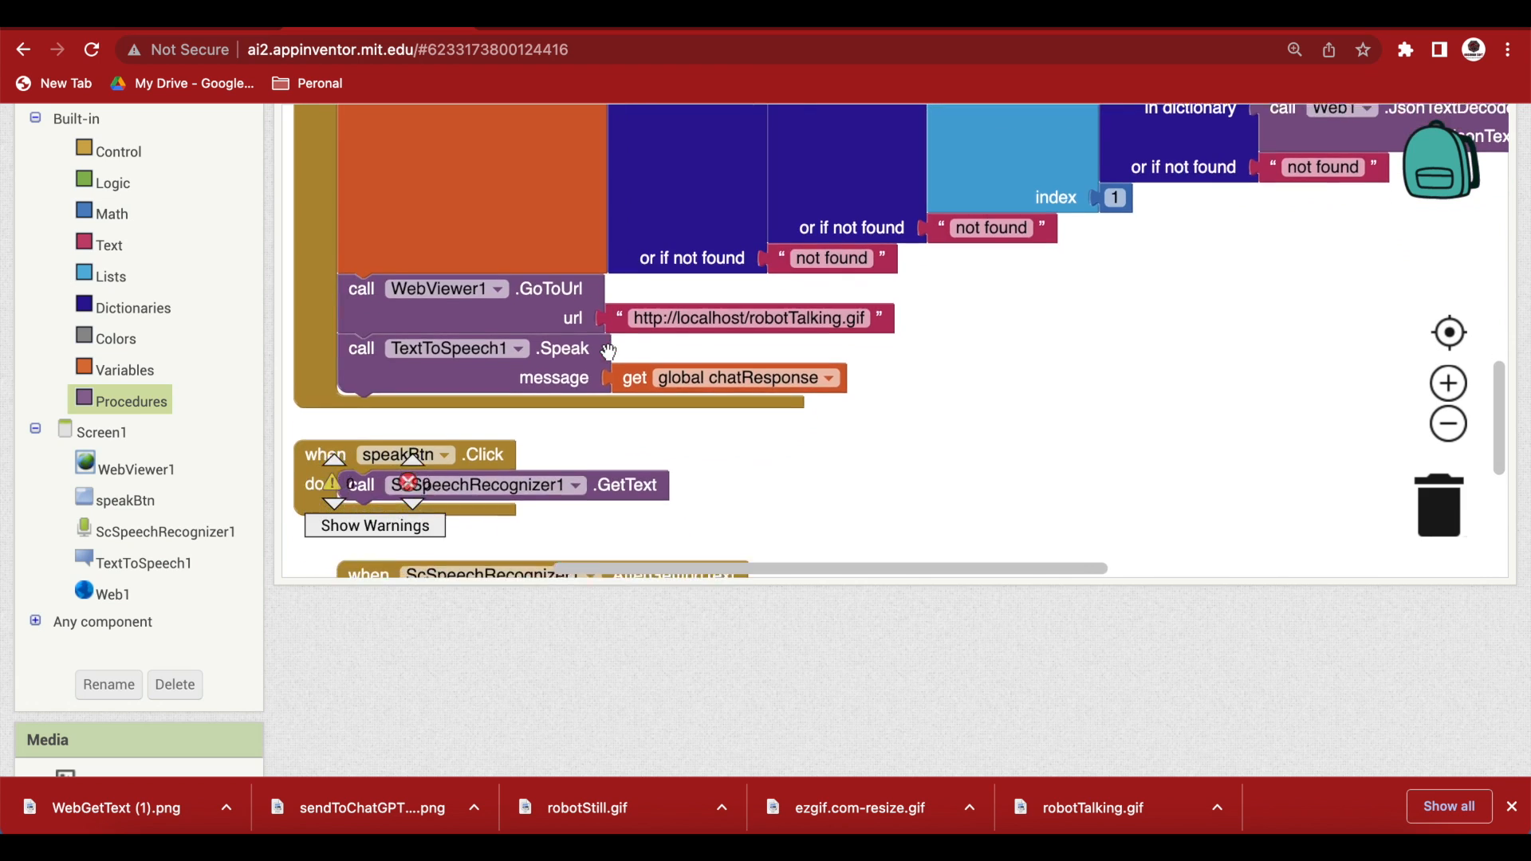
click(143, 563)
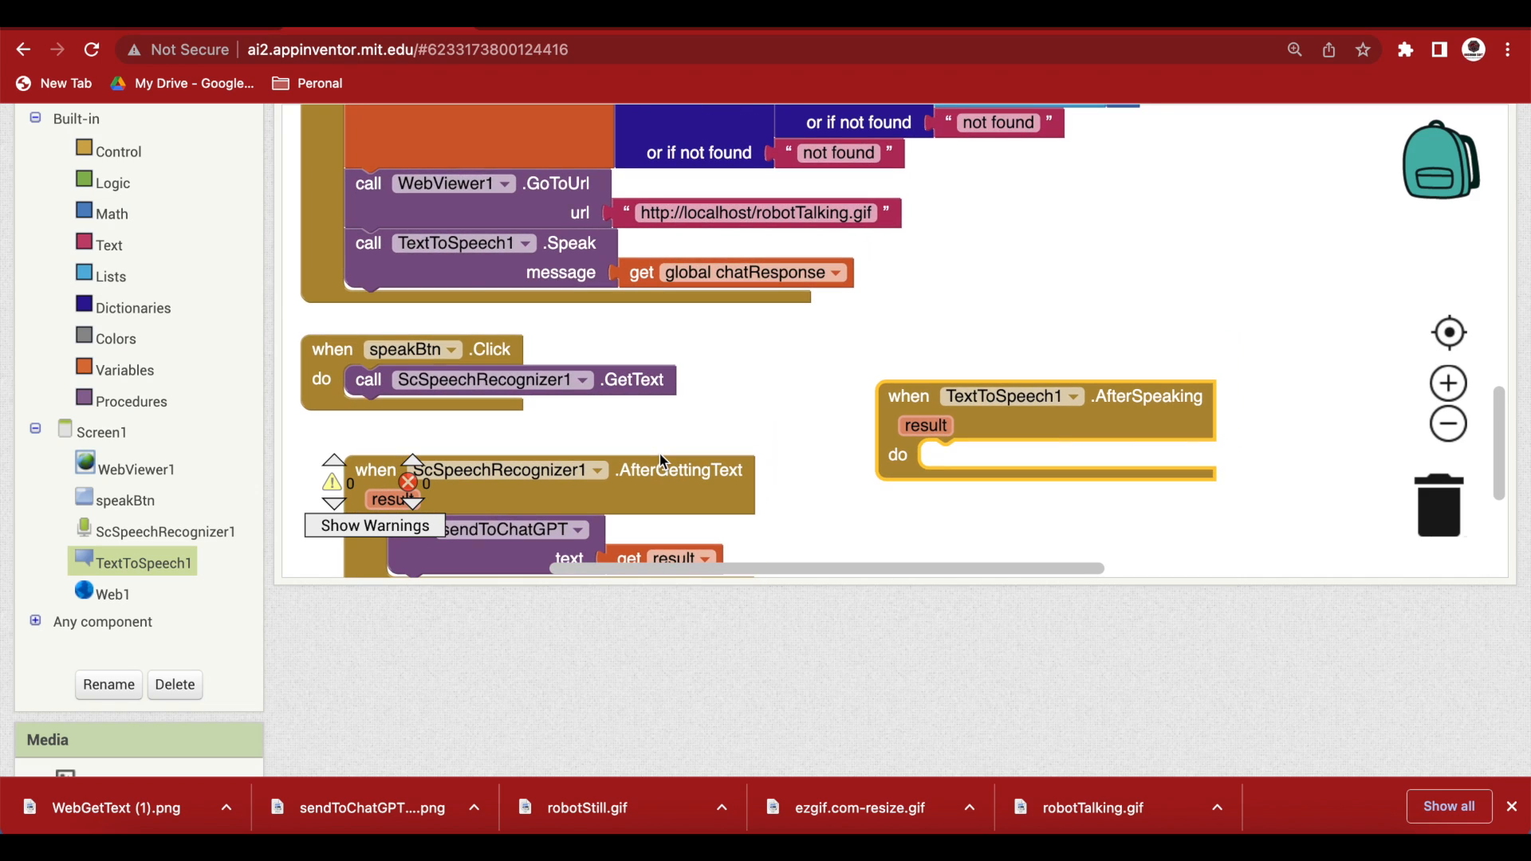
Duplicate the call WebViewer1.GoToUrl block.
right_click(455, 184)
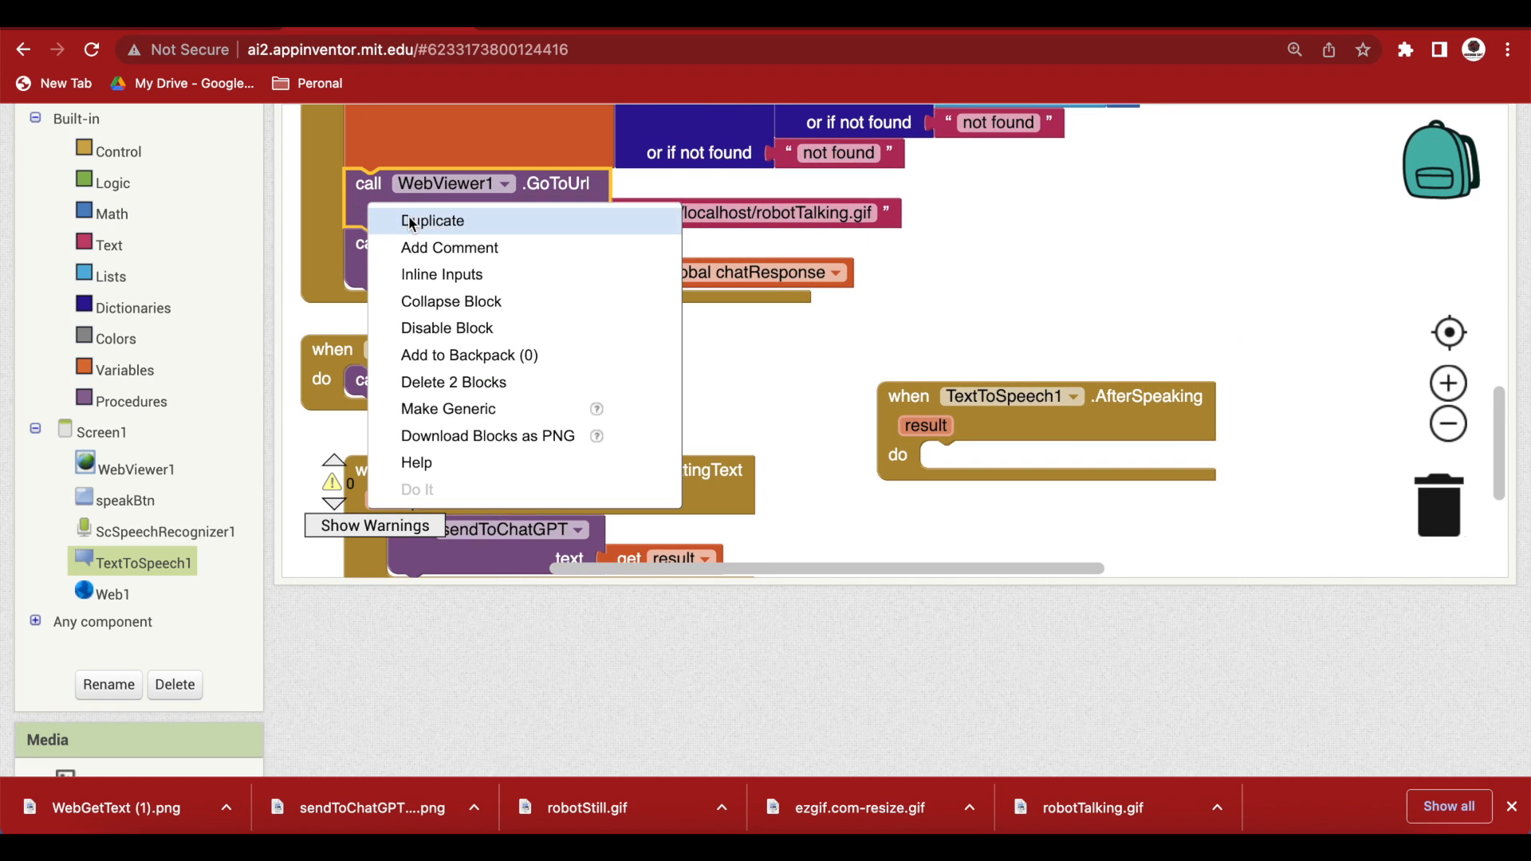
click(434, 221)
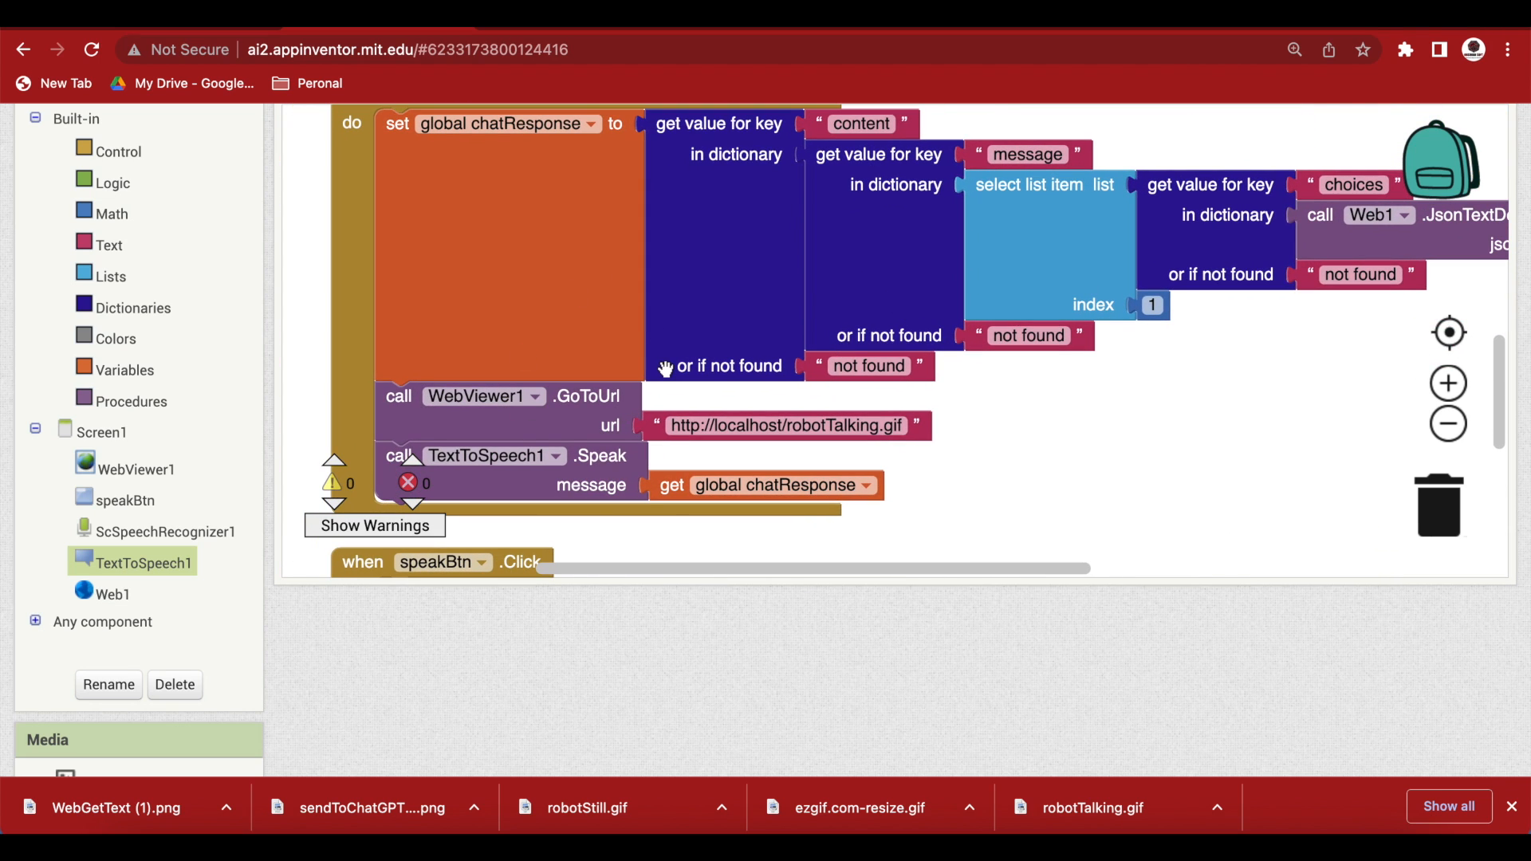
mouse_move(743, 457)
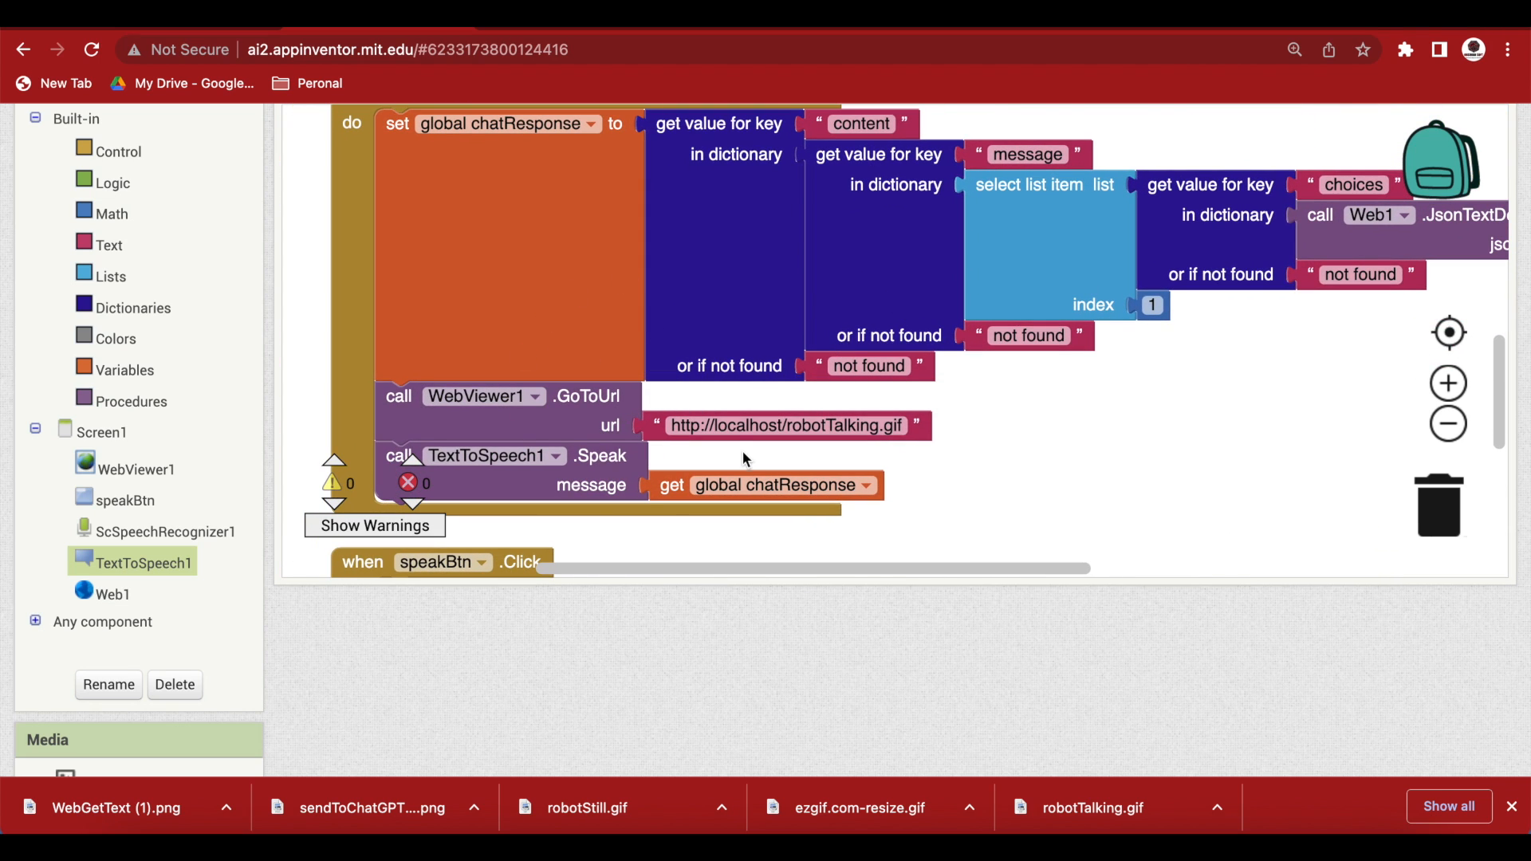
scroll(down, 3)
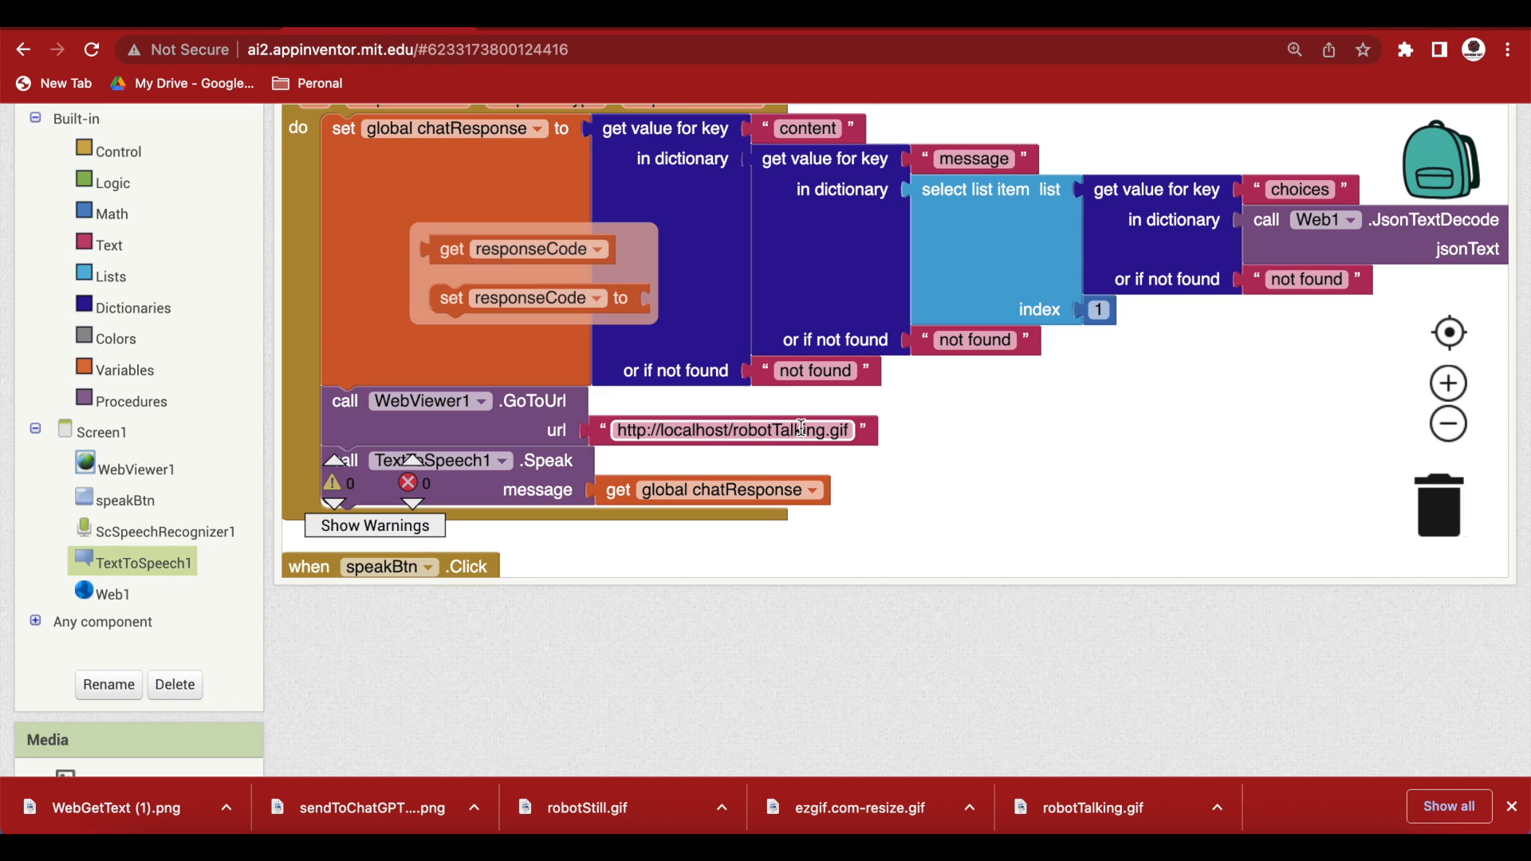
mouse_move(807, 430)
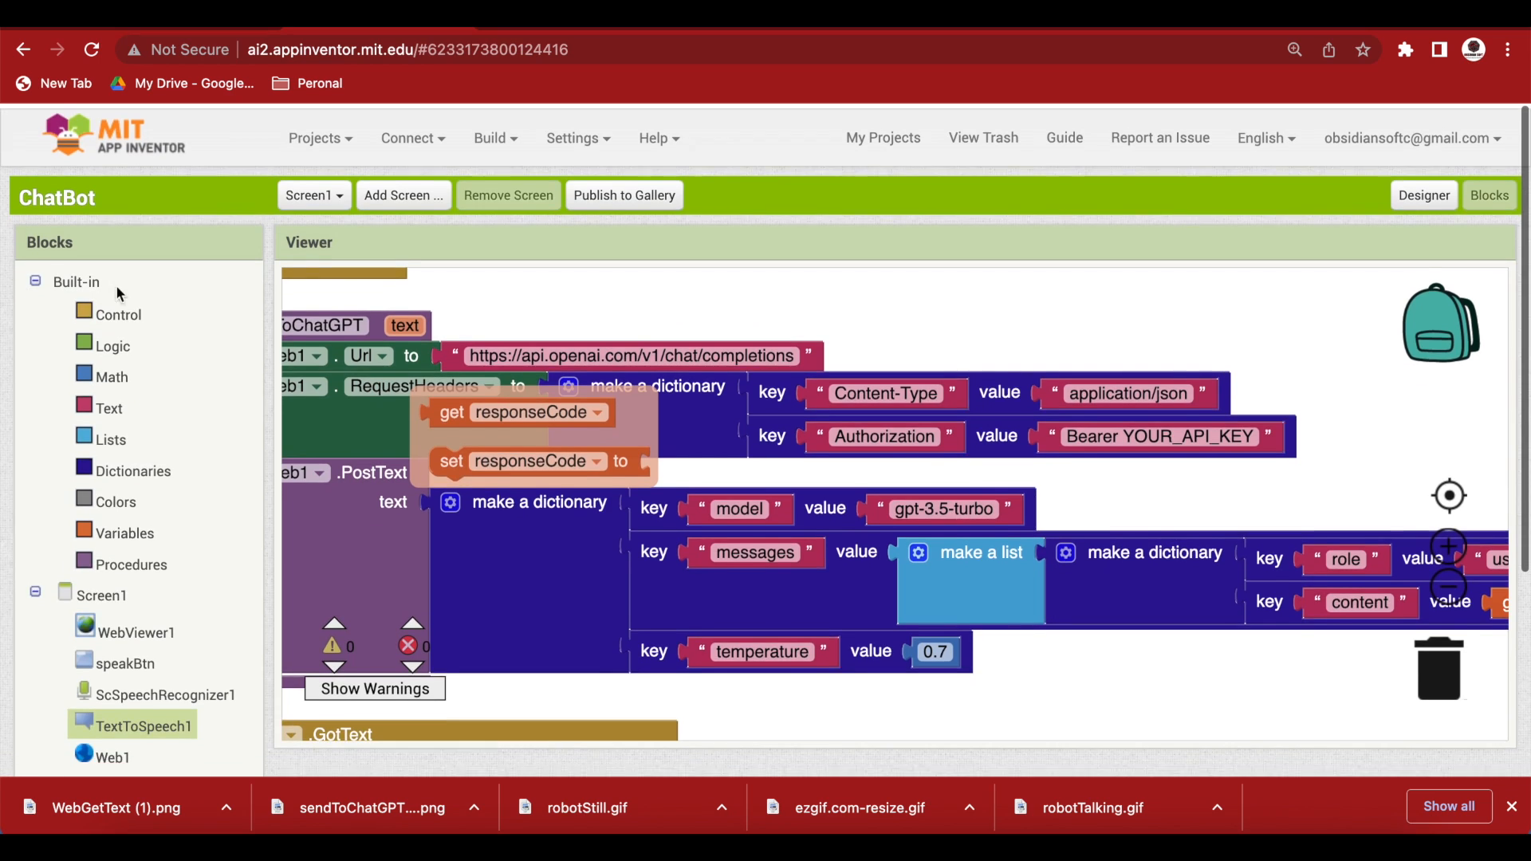
Return to the ChatBot Designer and expand the Media and Extension palette categories to show ScSpeechRecognizer.
click(1425, 195)
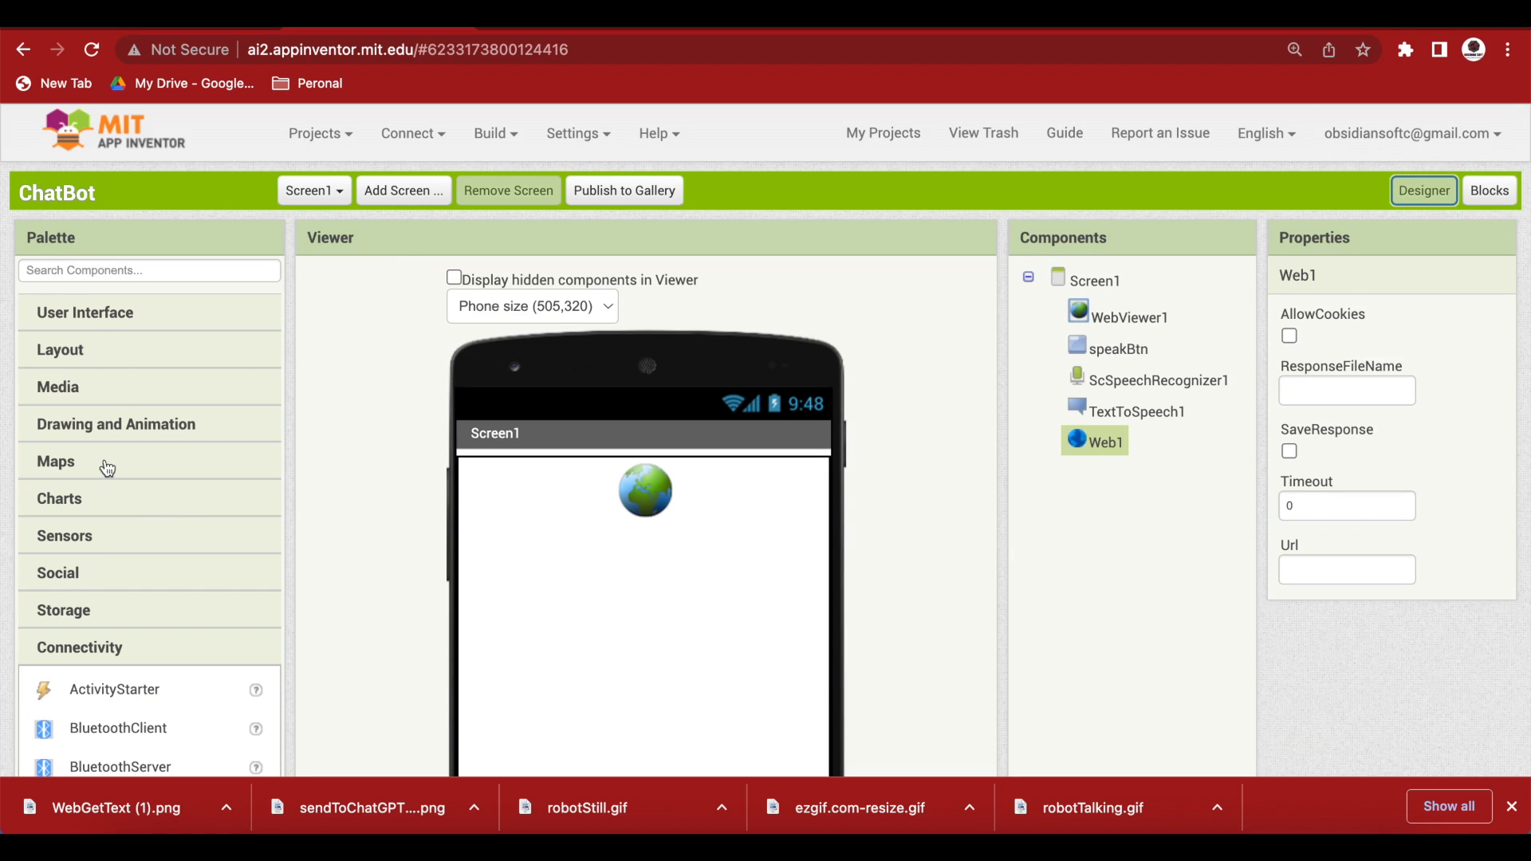
click(56, 387)
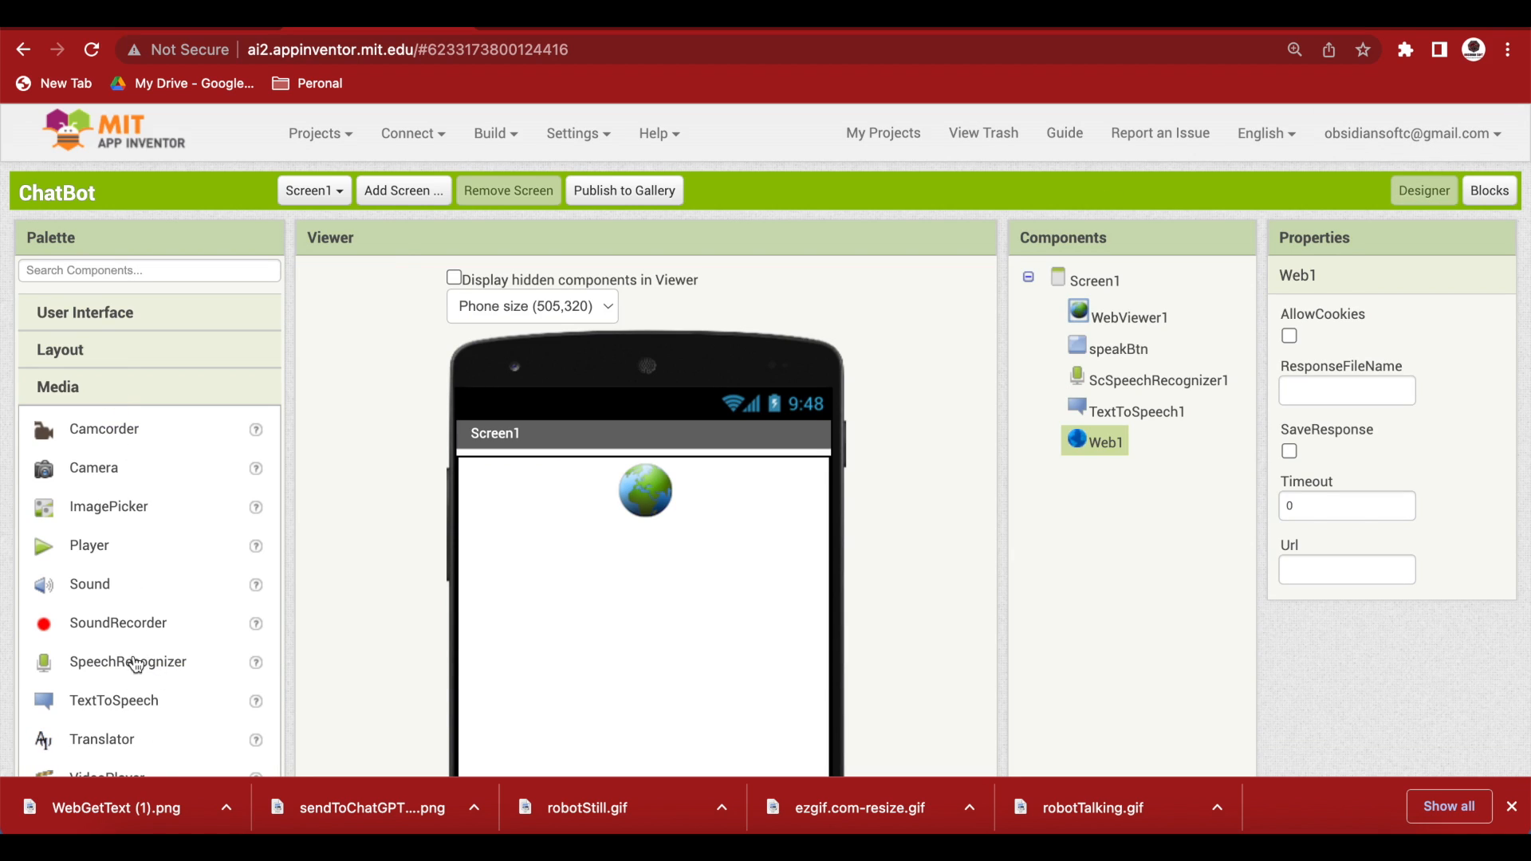
mouse_move(133, 669)
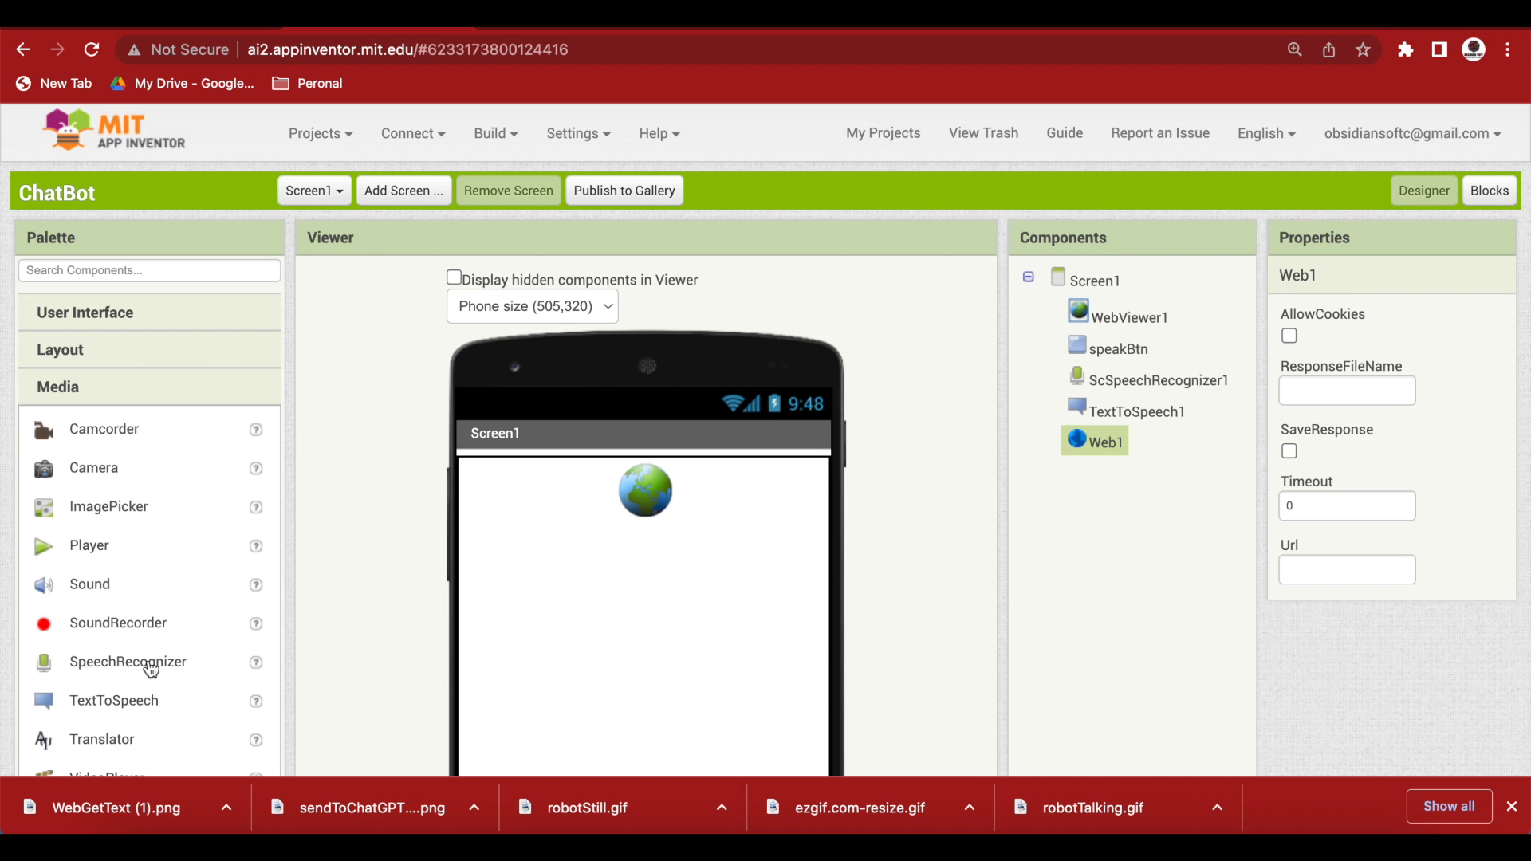
scroll(down, 3)
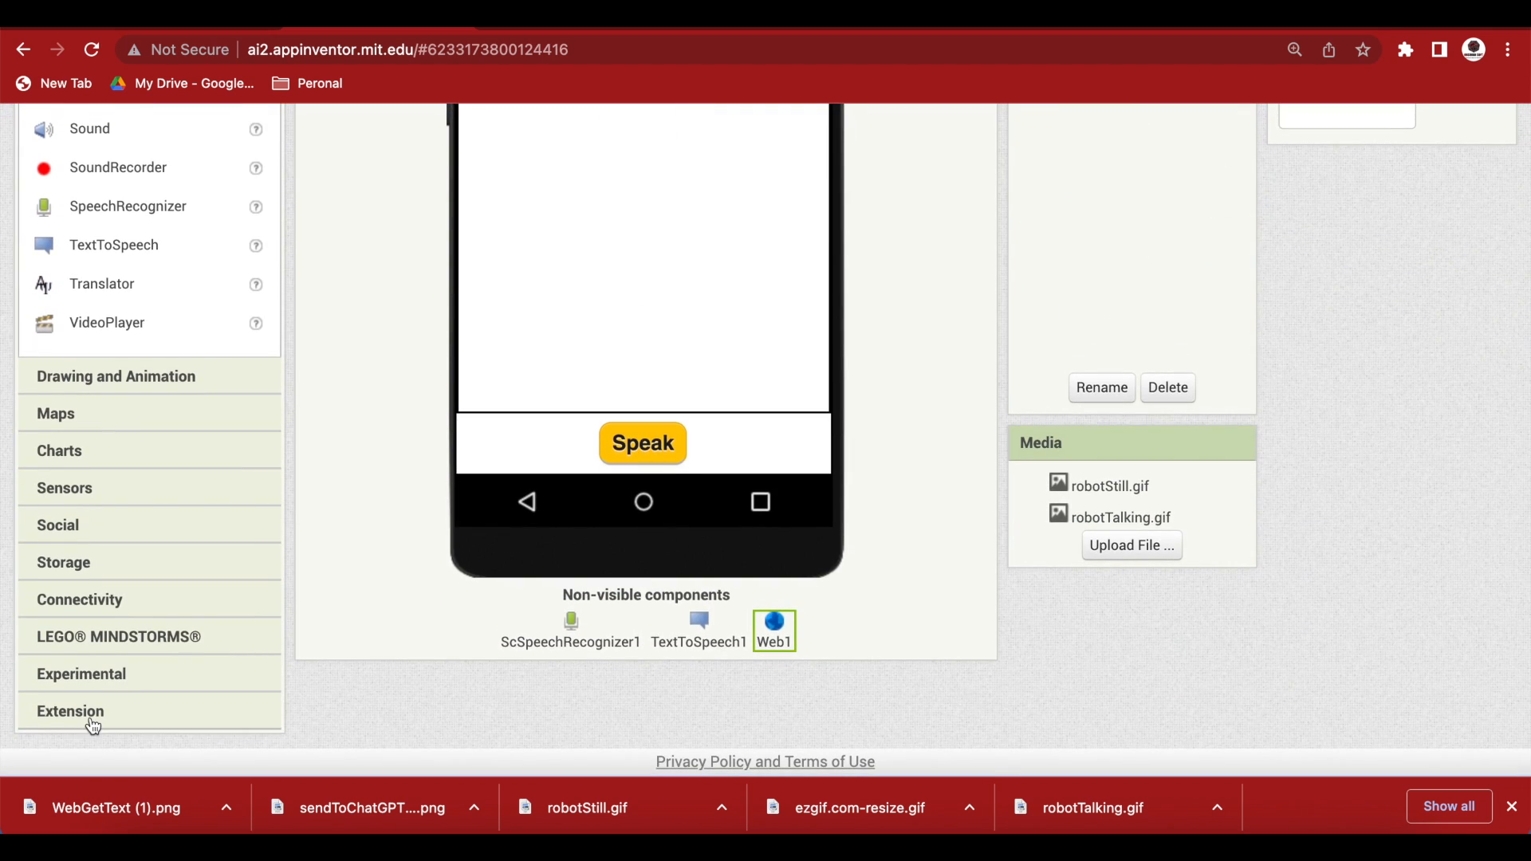
click(70, 712)
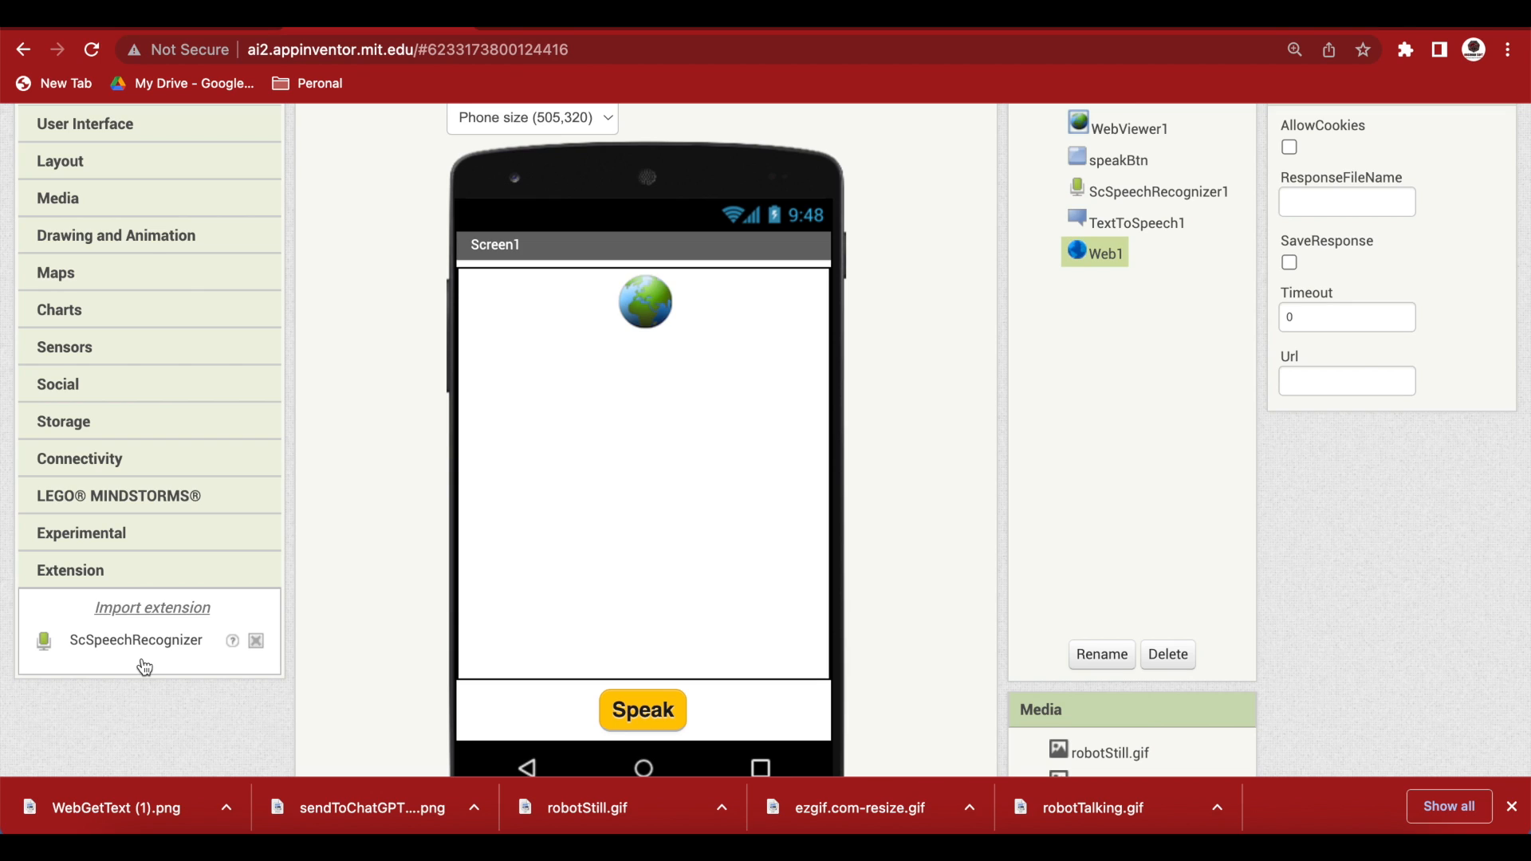
mouse_move(187, 433)
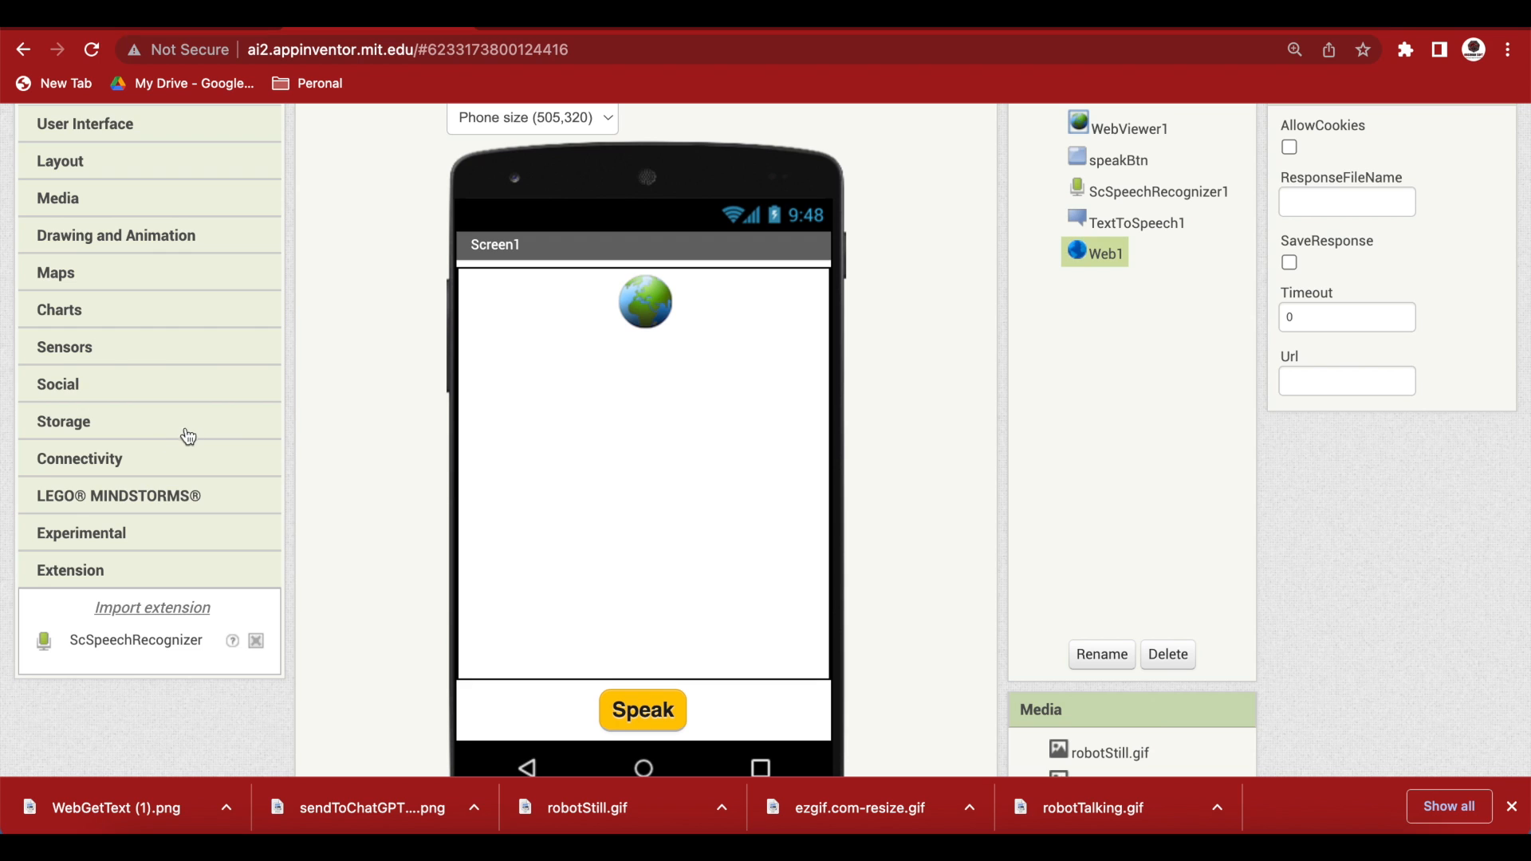